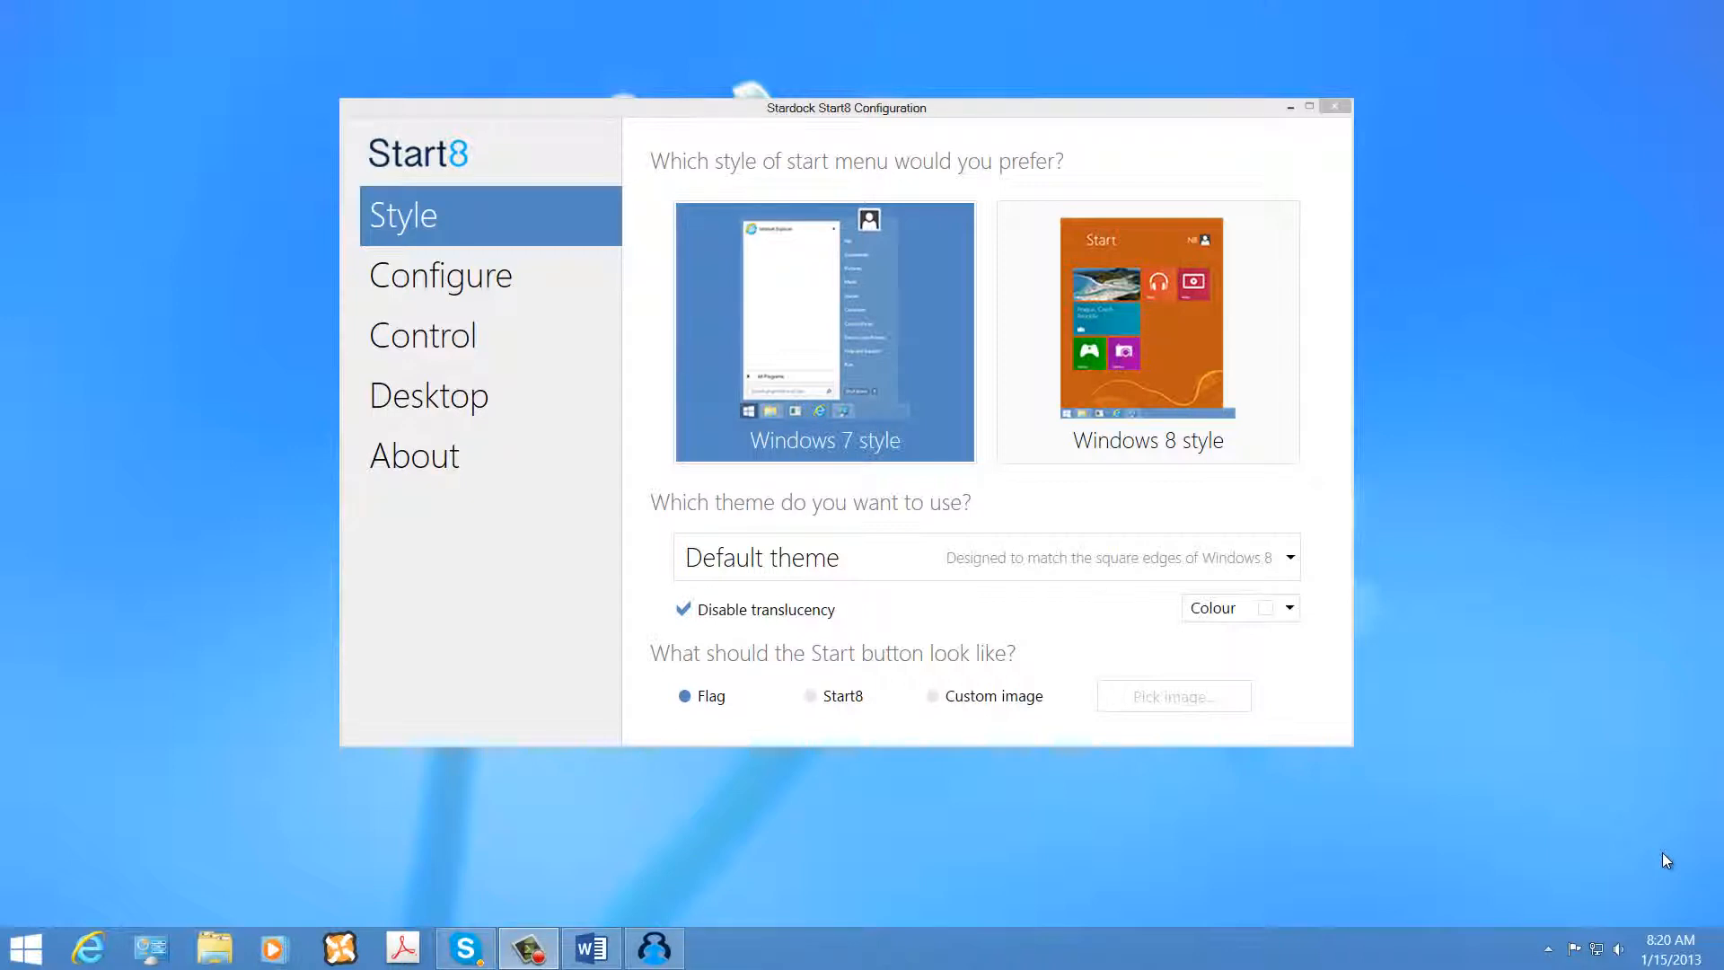
Preview the Windows 7-style start menu and check the About page's version information.
click(25, 948)
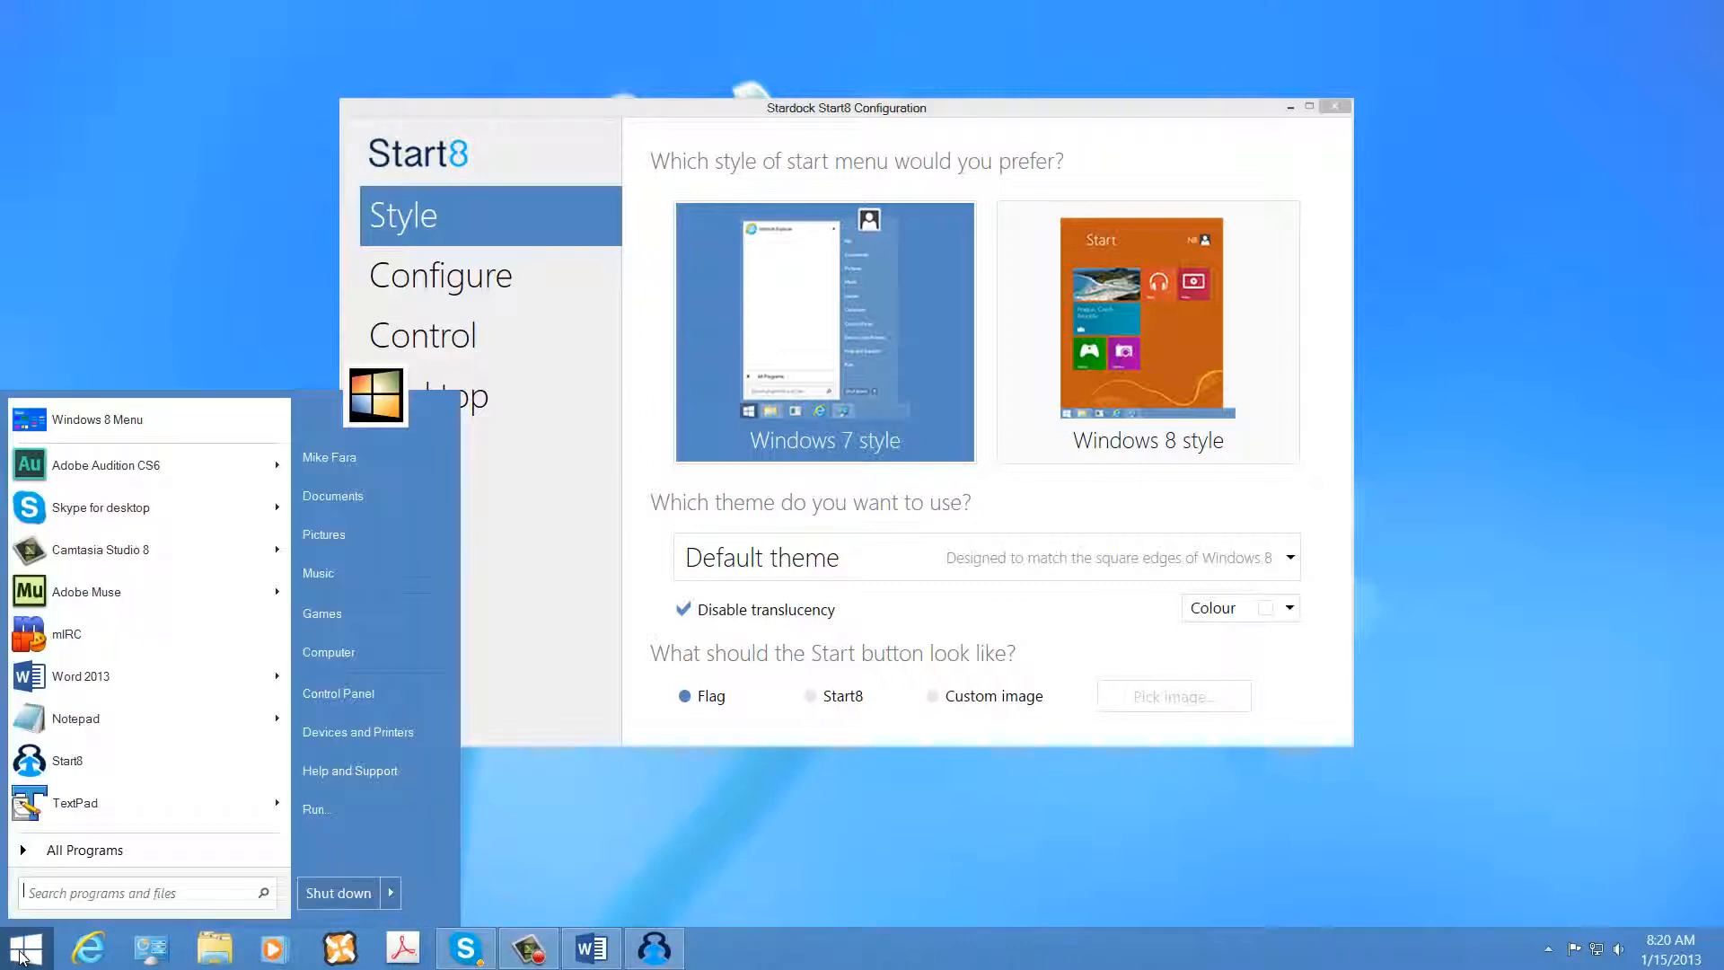
click(24, 946)
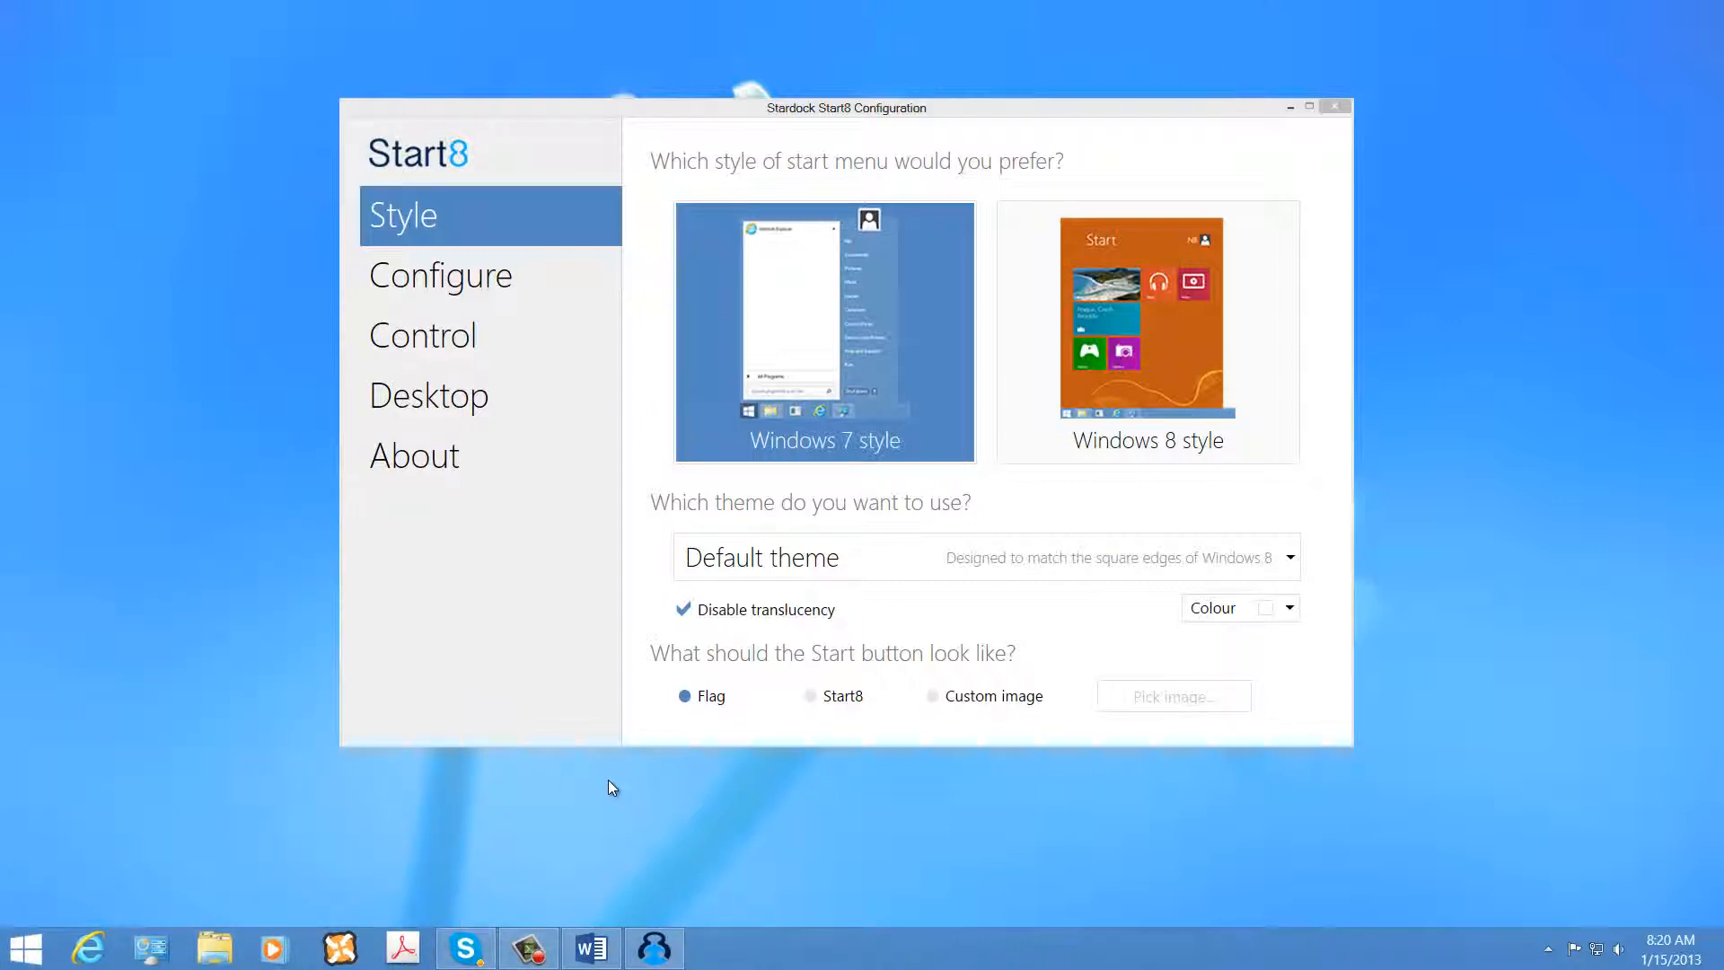
mouse_move(431, 454)
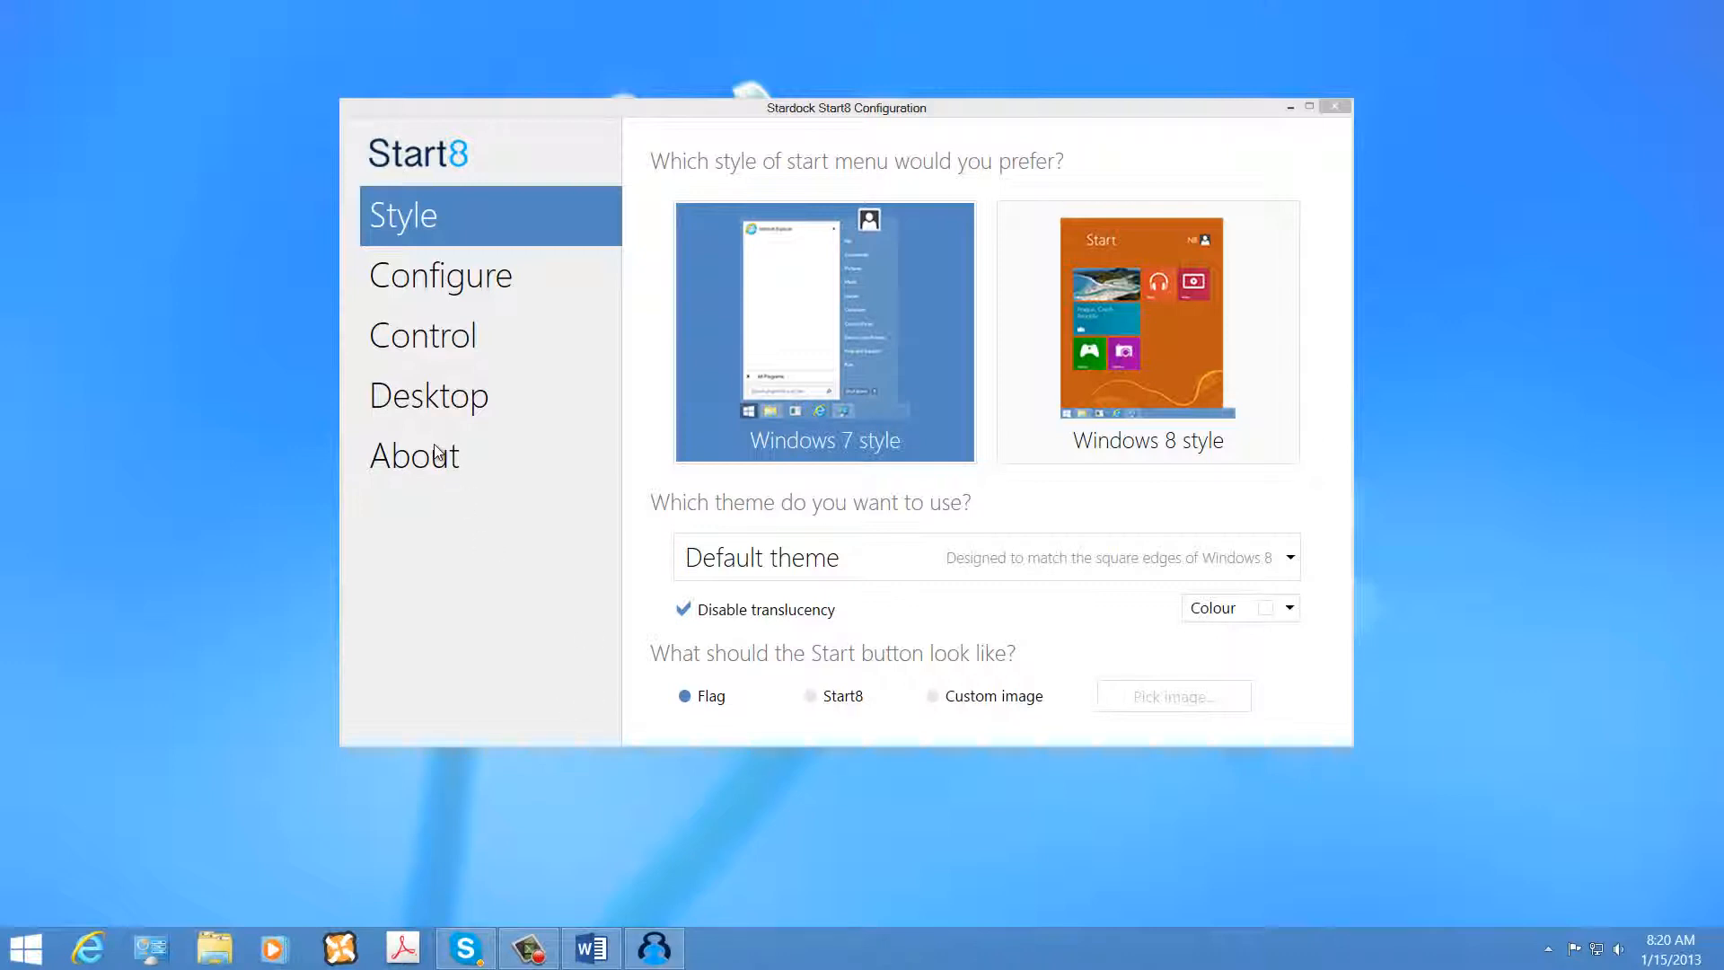
click(415, 455)
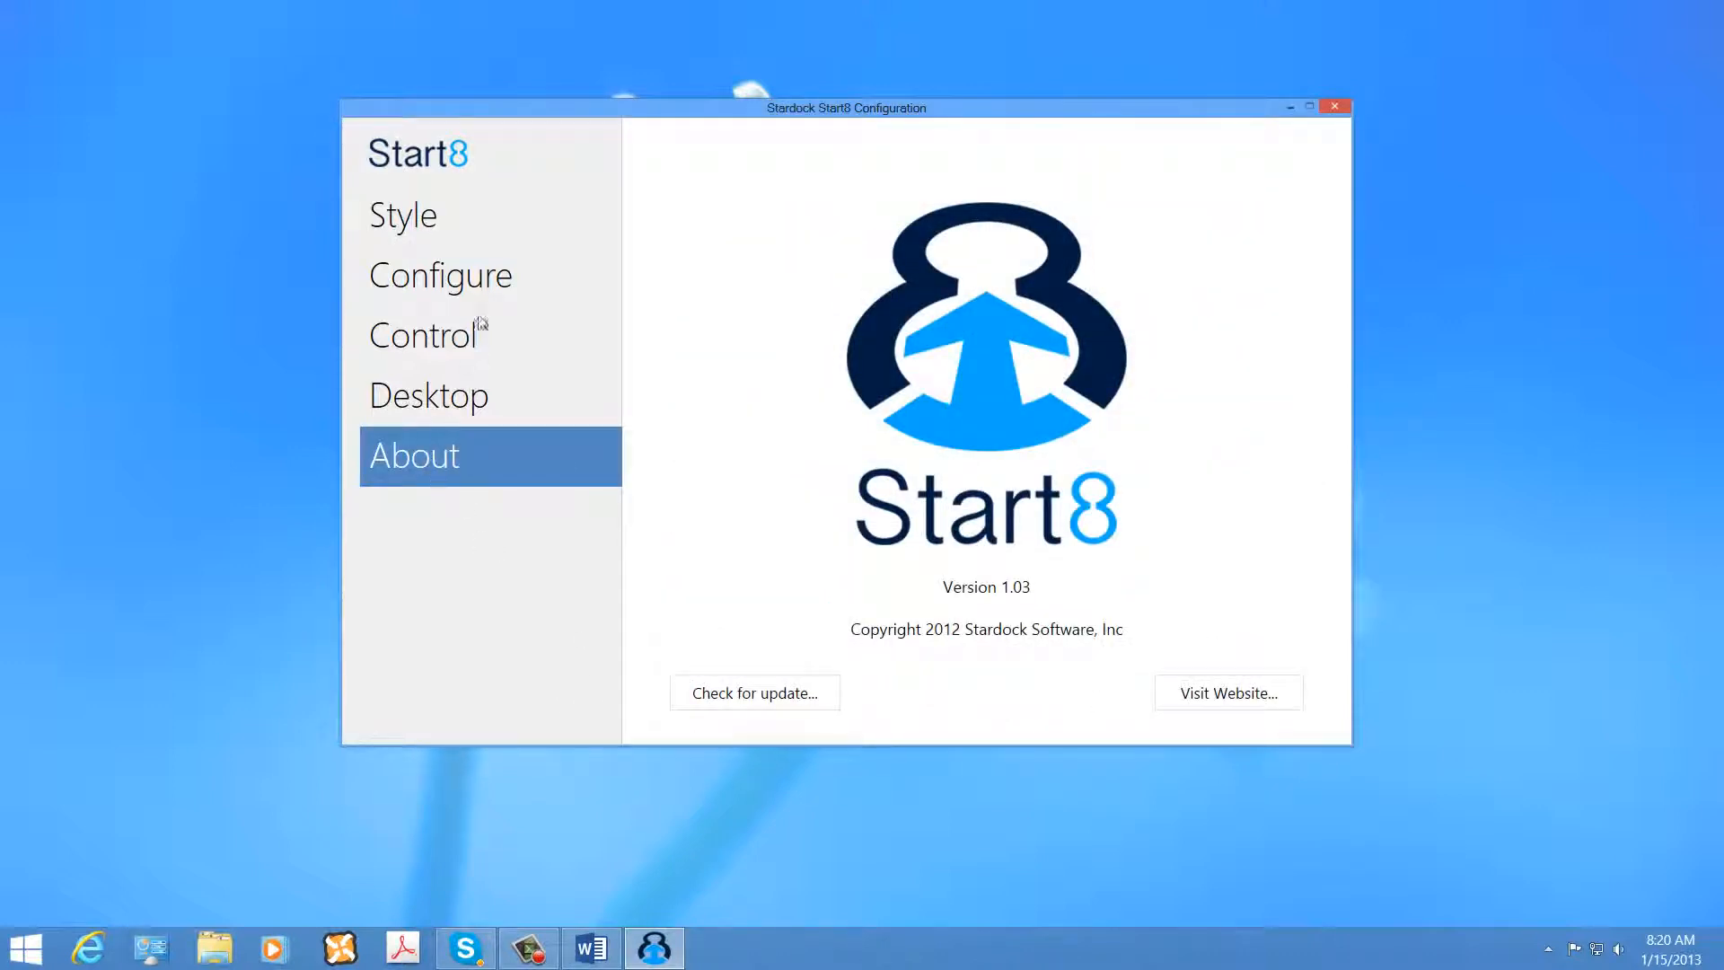
click(403, 214)
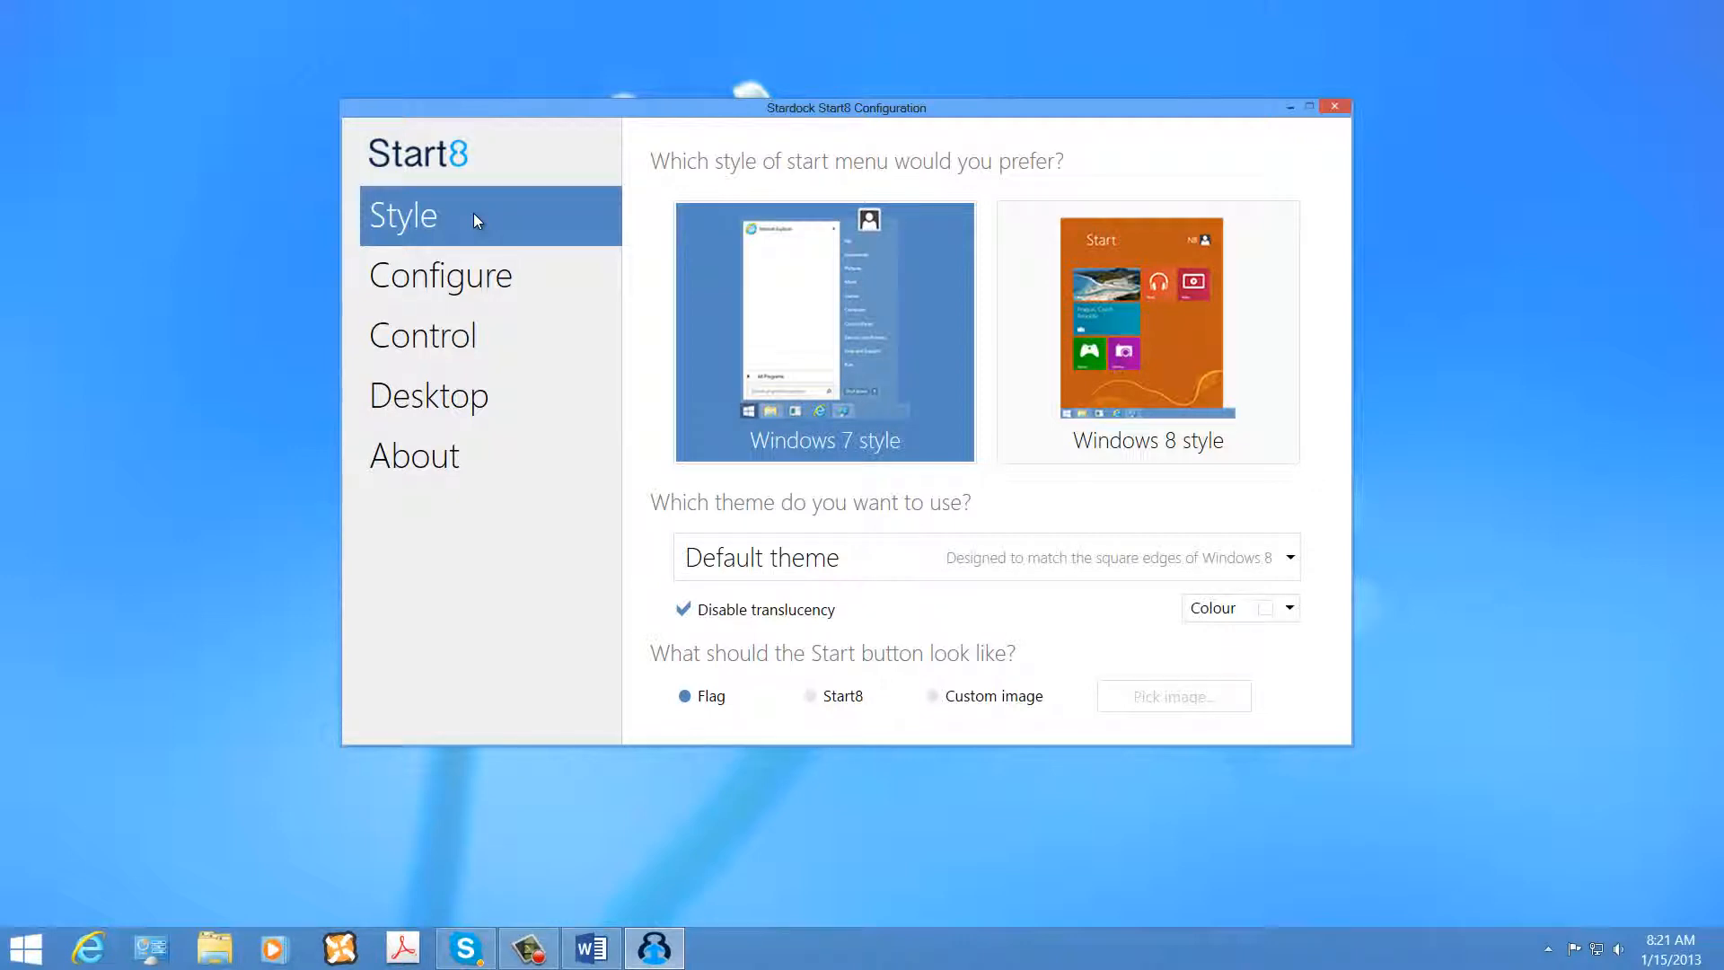
click(414, 456)
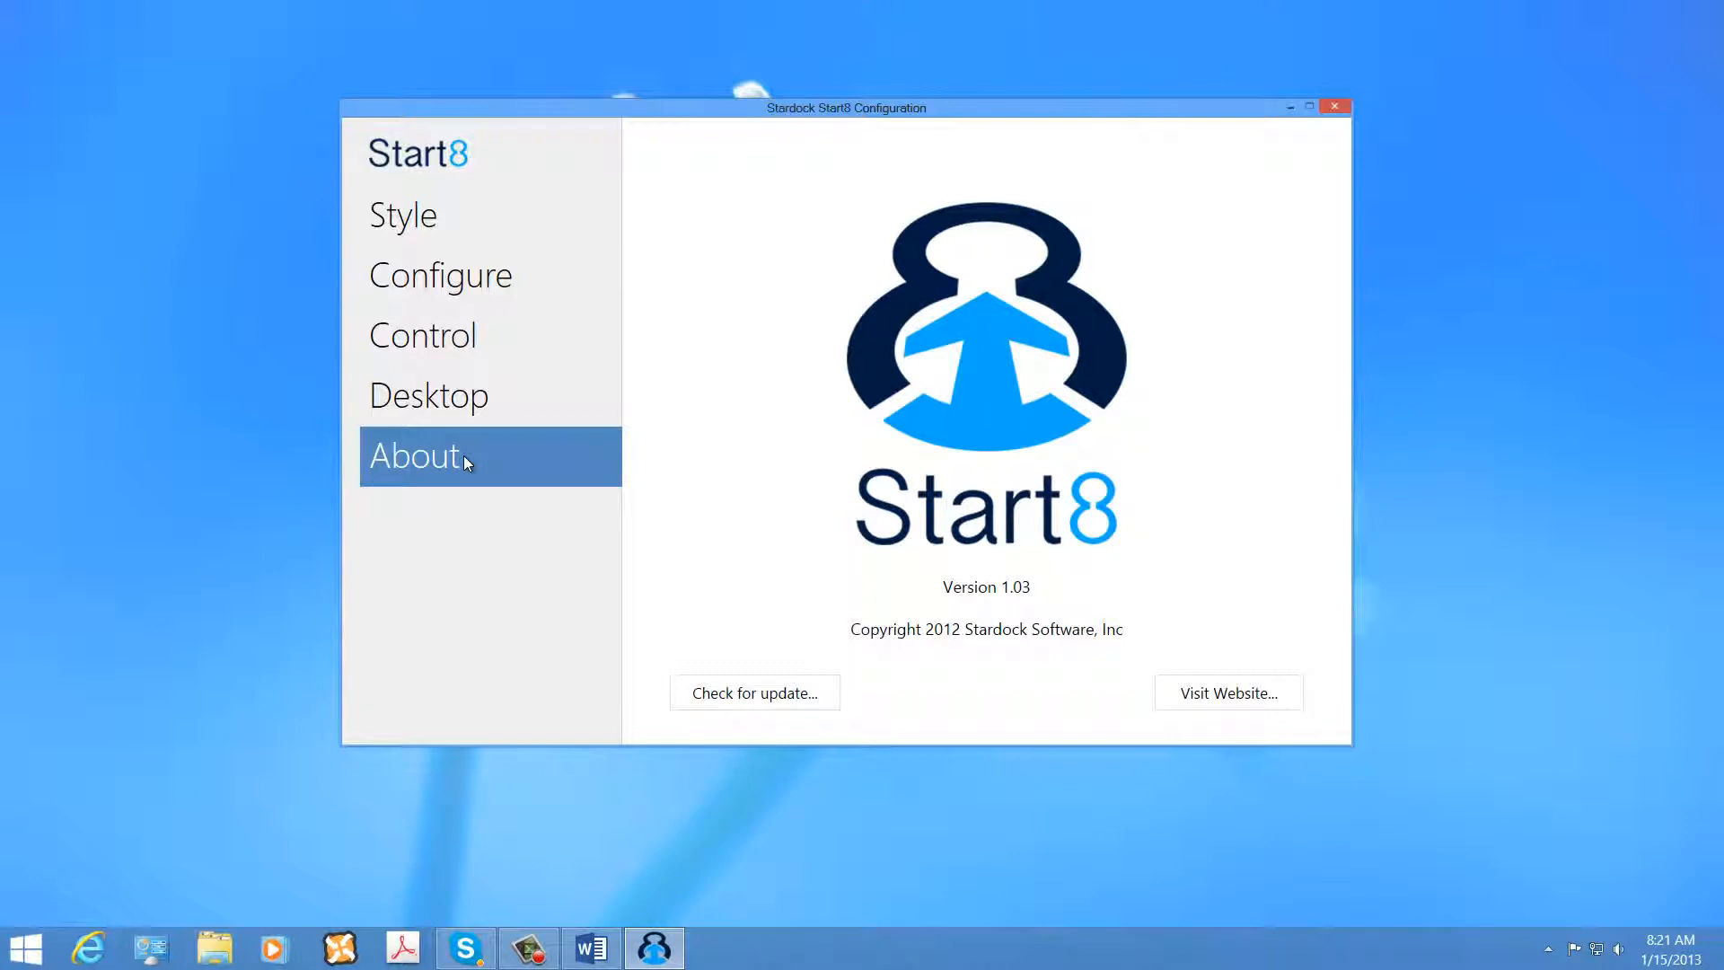
mouse_move(910, 730)
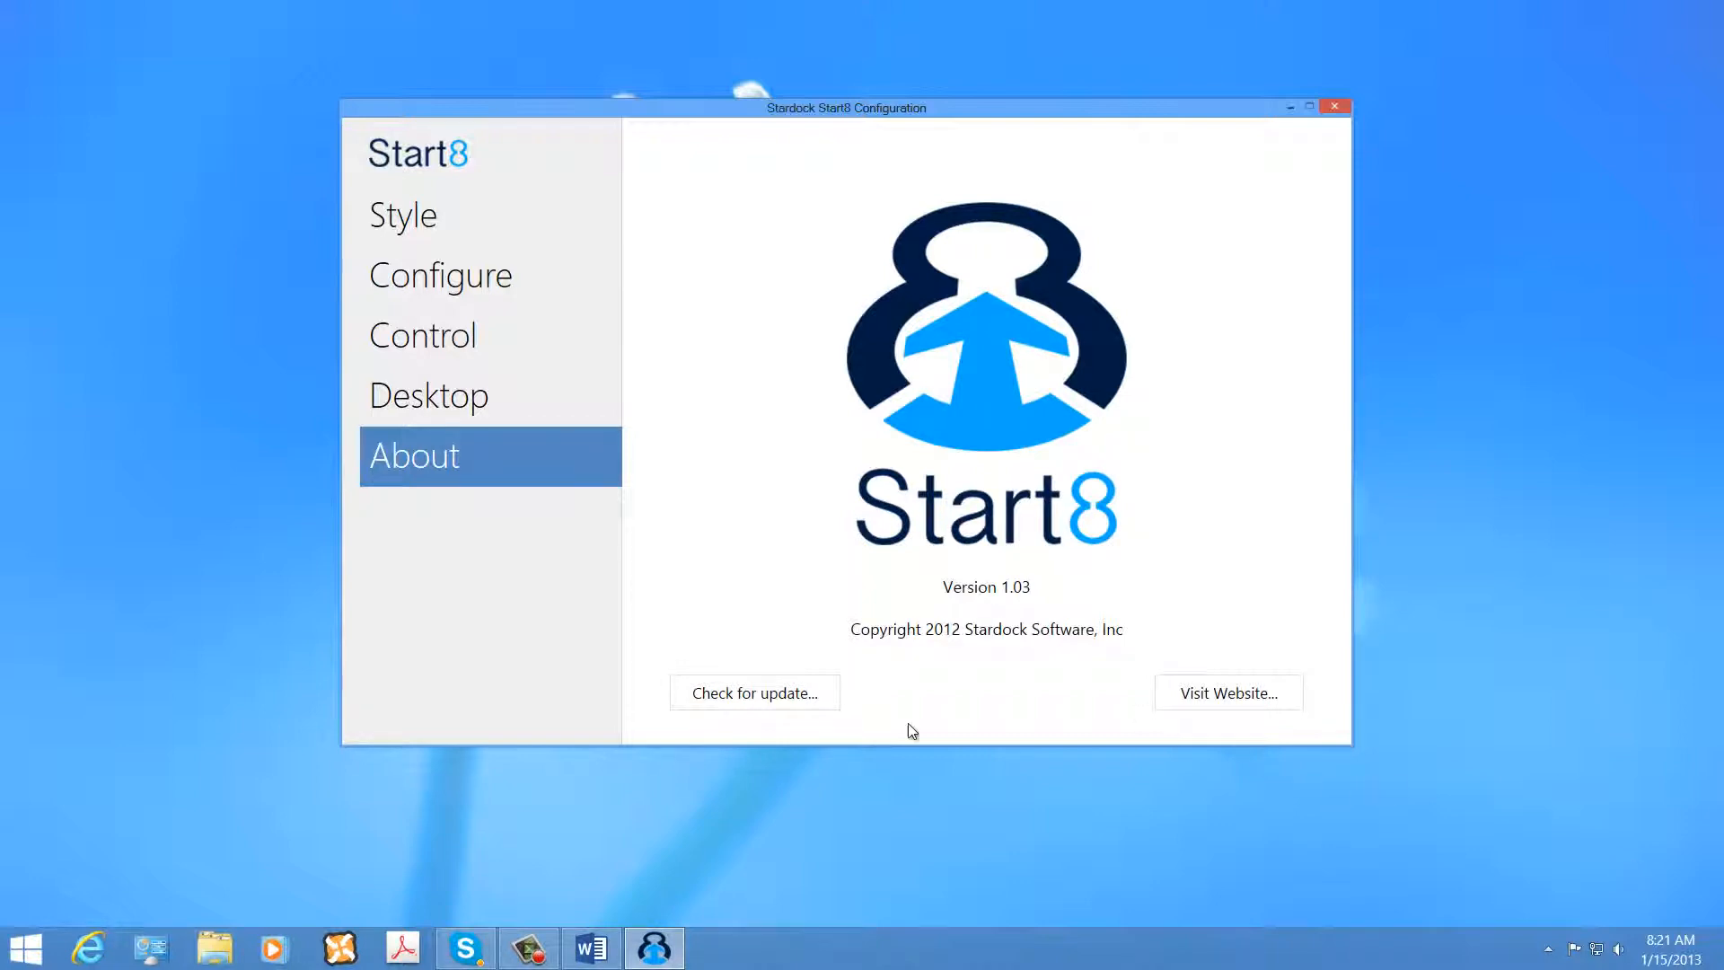
click(403, 216)
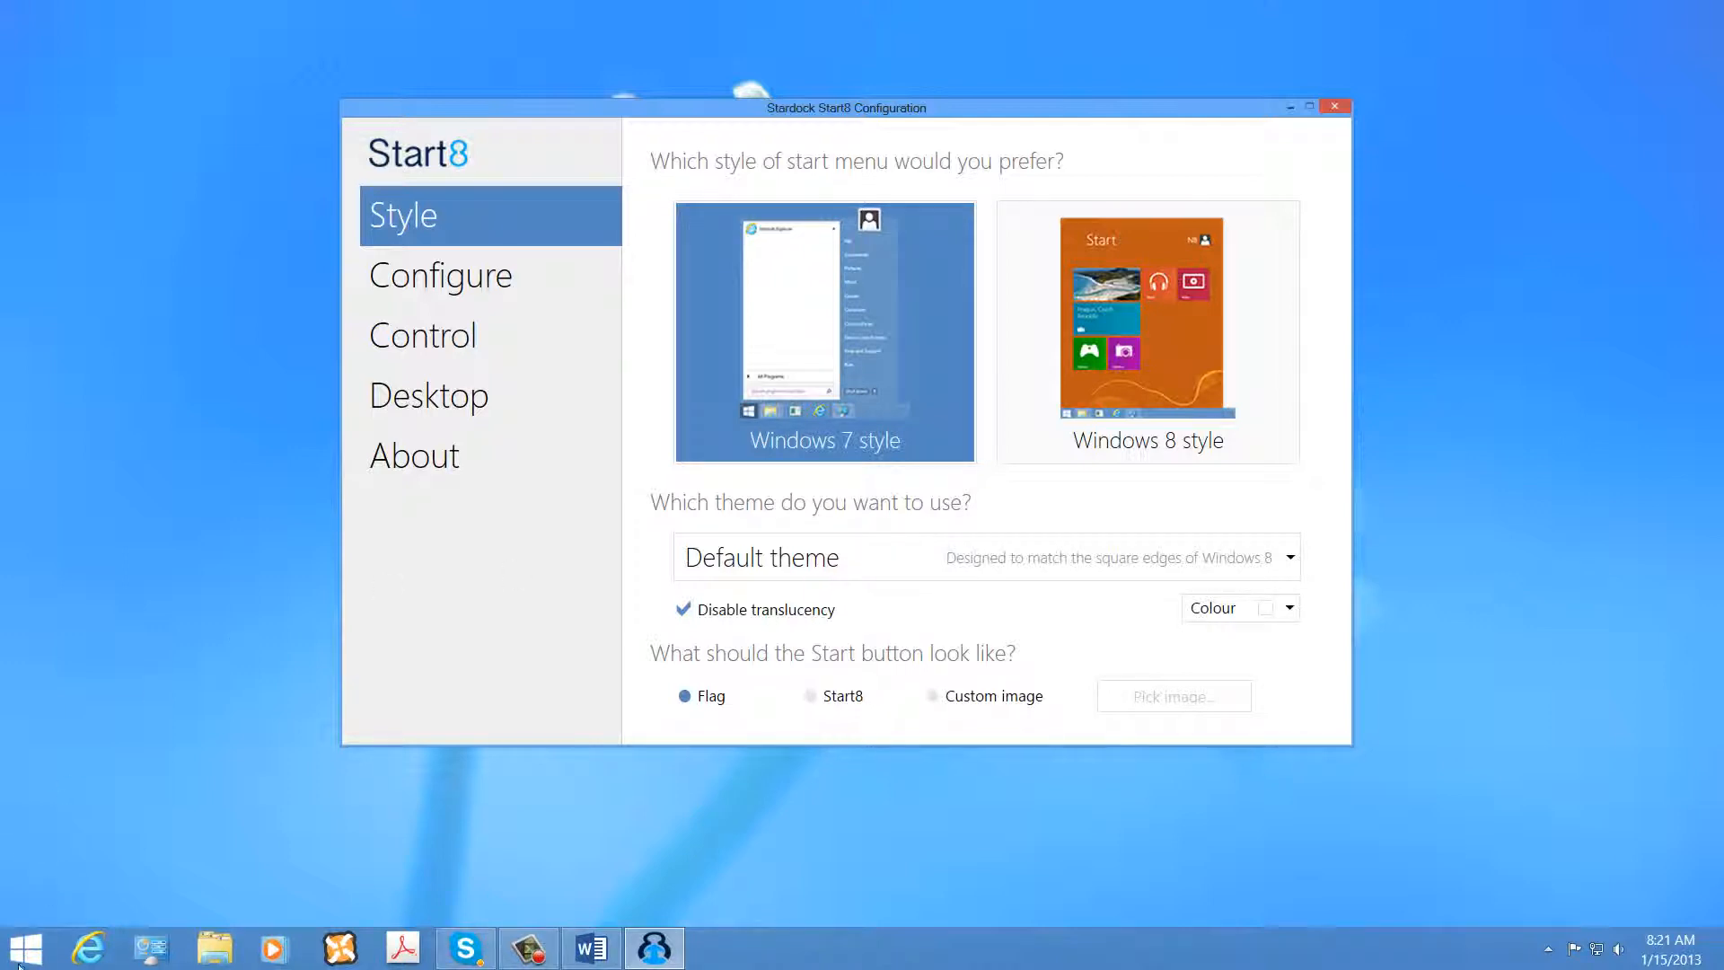
click(25, 947)
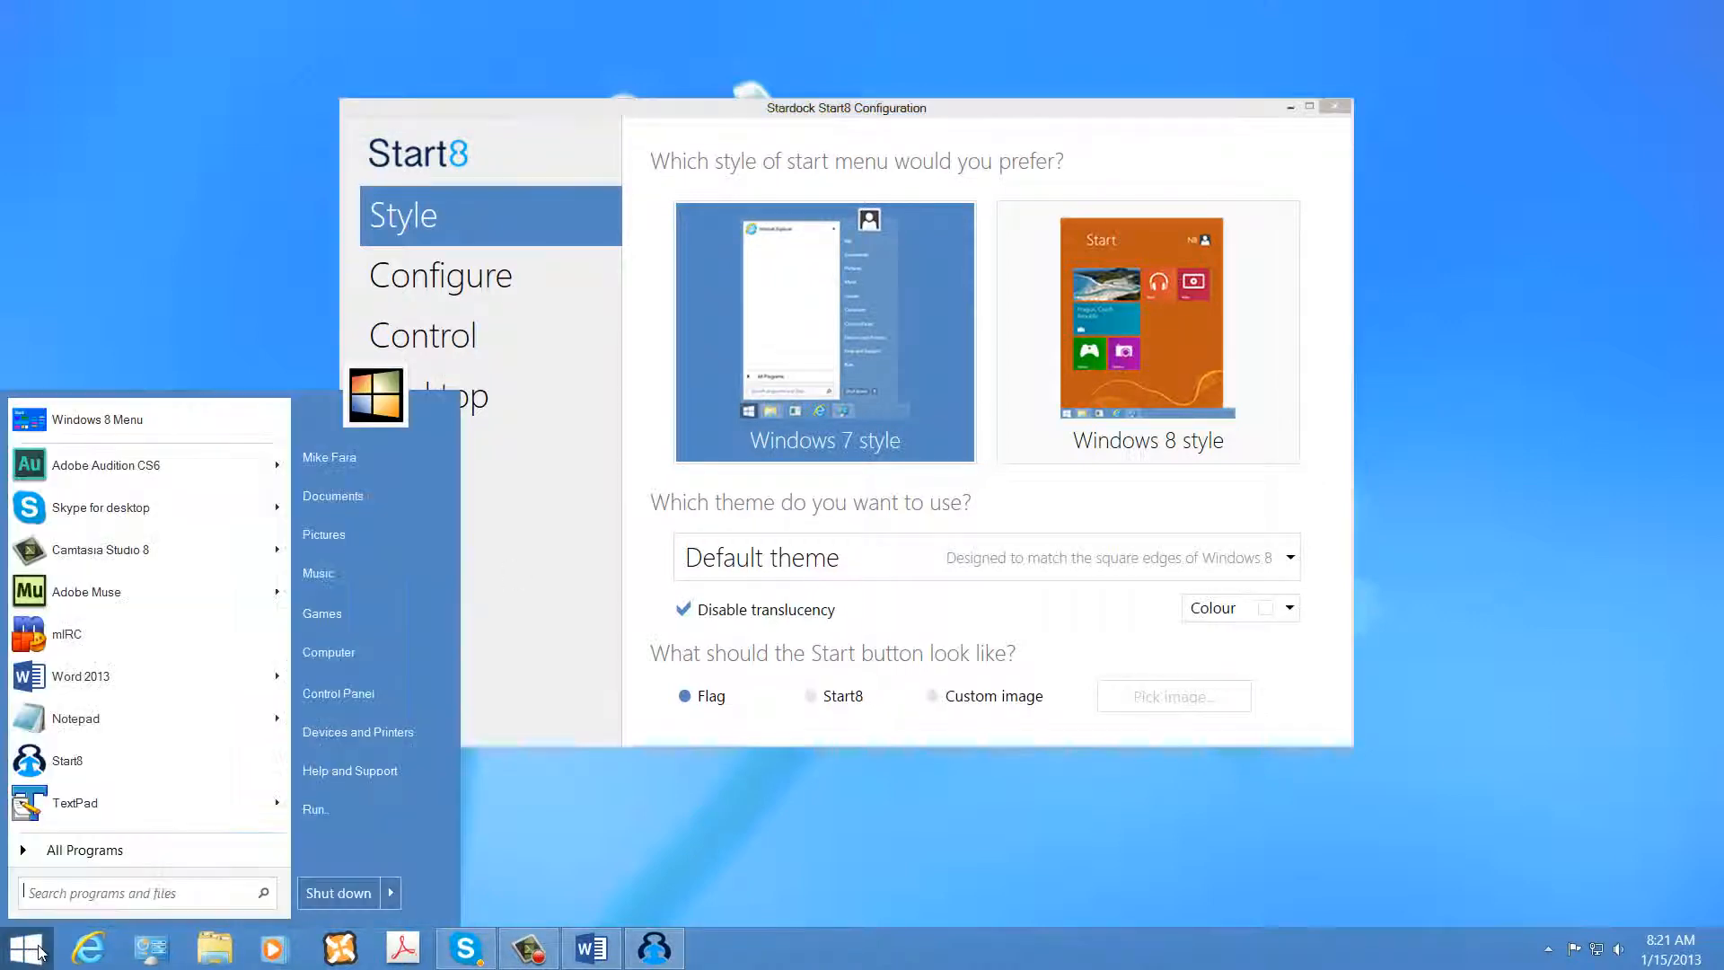
mouse_move(135, 848)
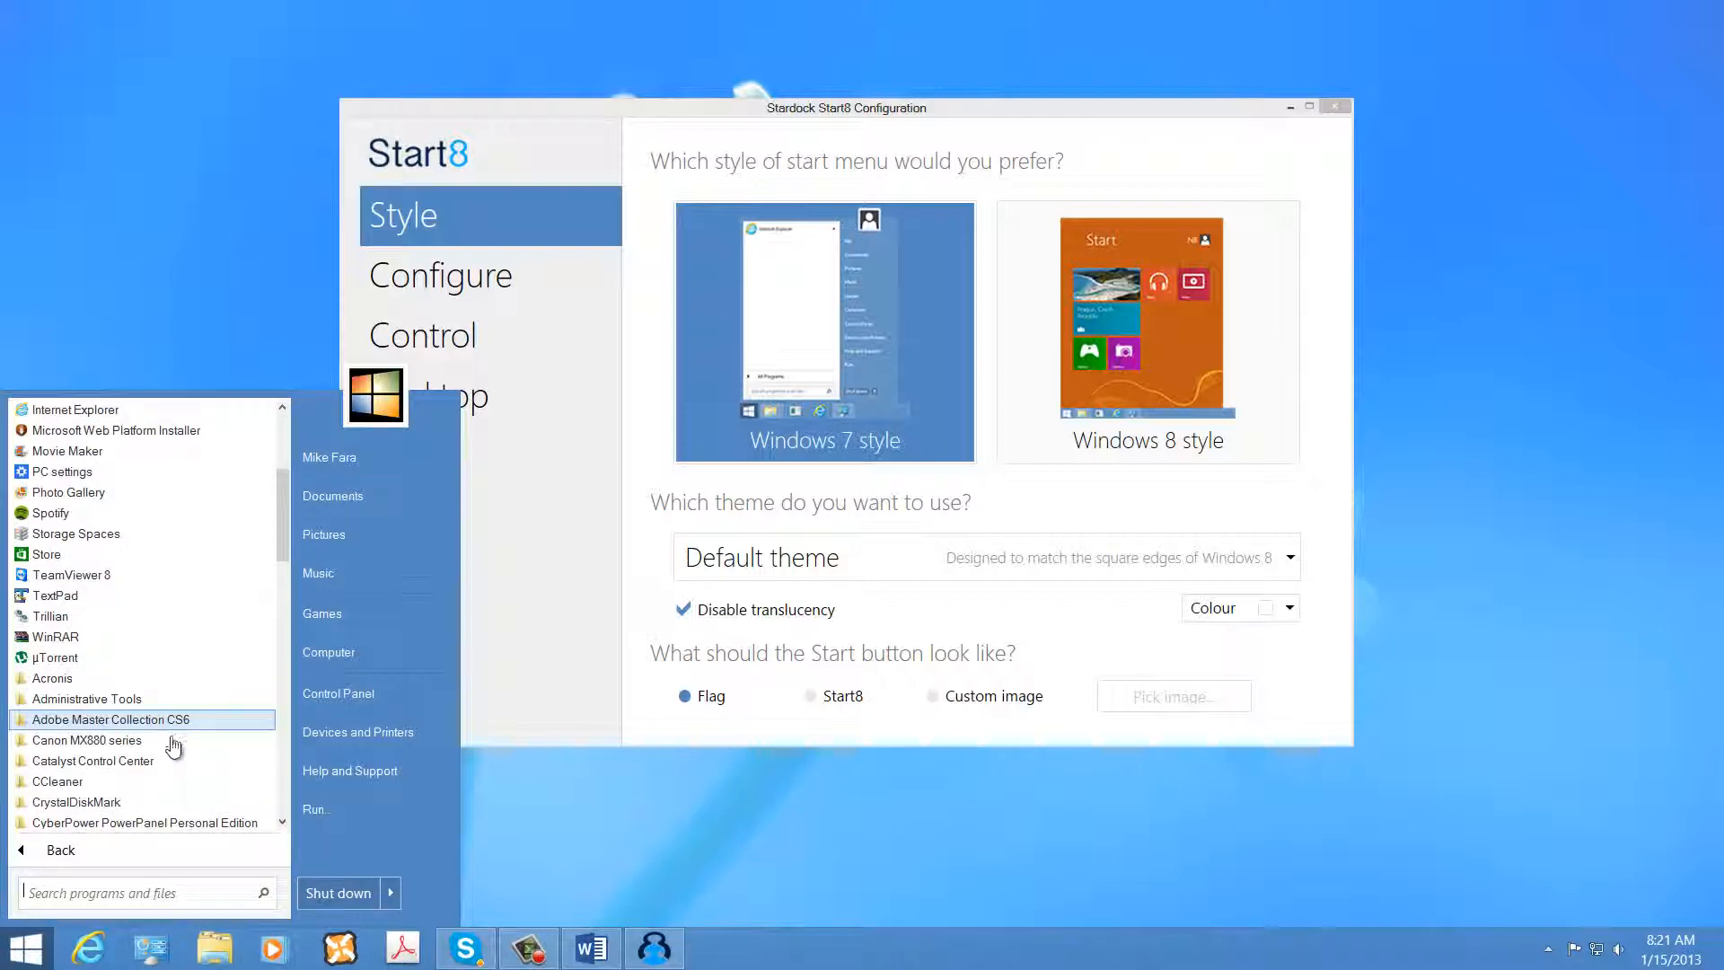
Browse the menu themes and apply 'Default theme with black edges'.
scroll(up, 3)
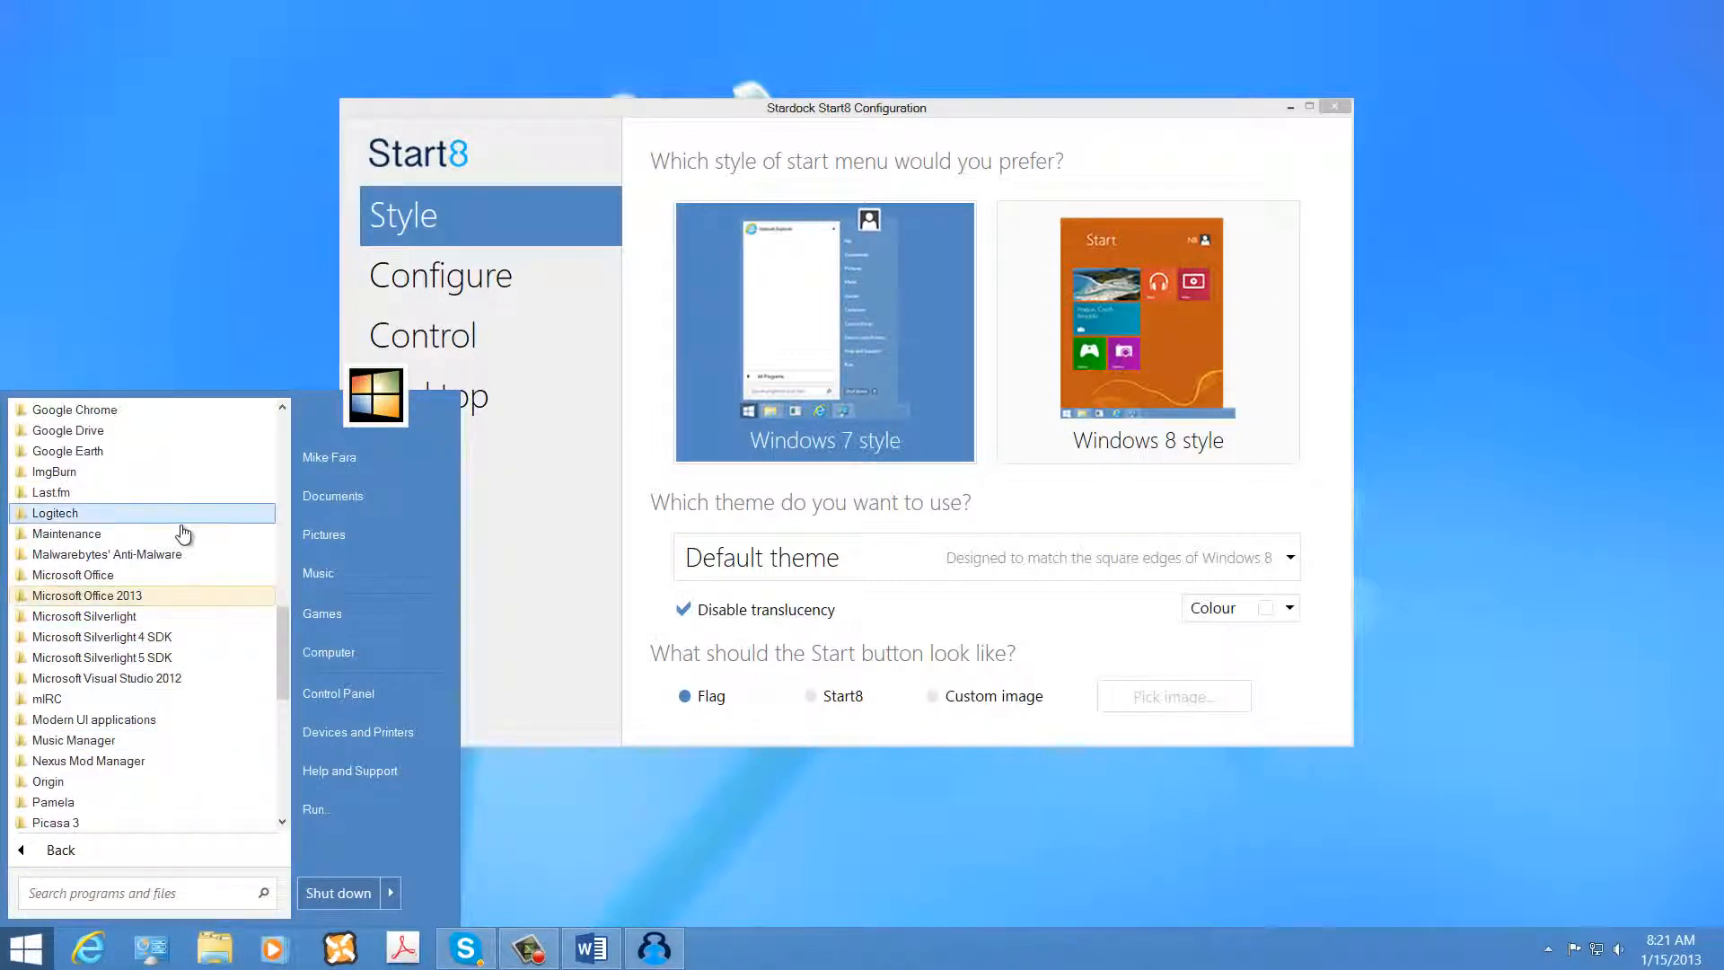
scroll(down, 3)
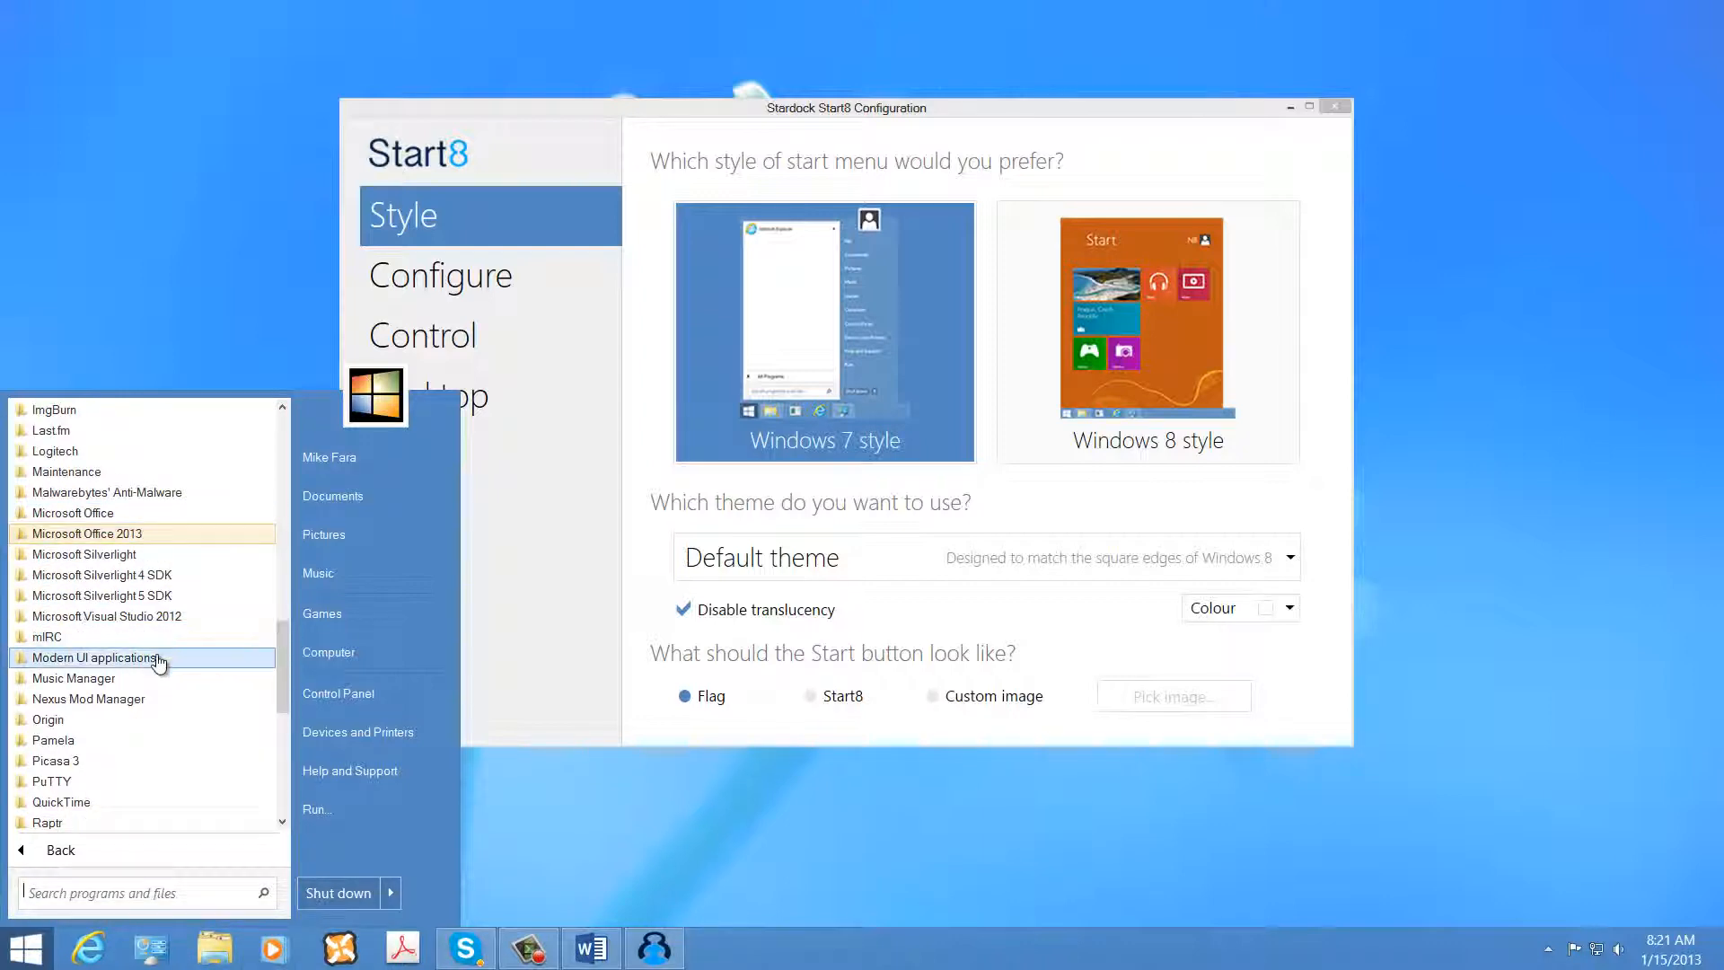
click(97, 657)
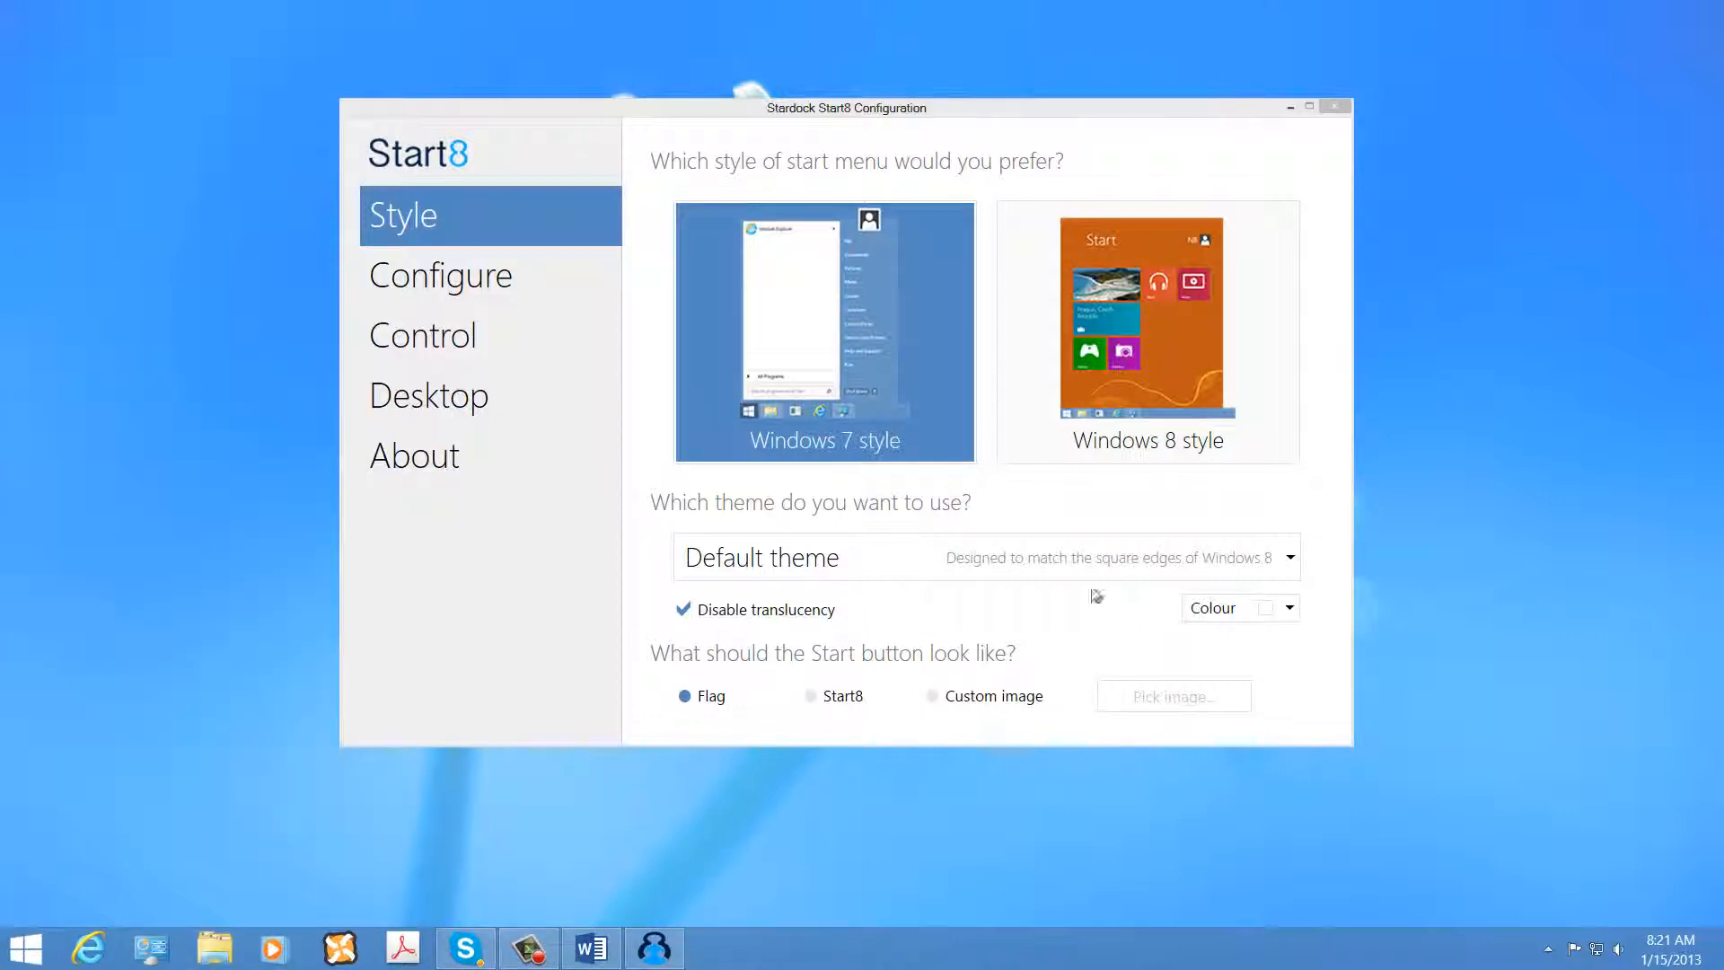
click(1287, 557)
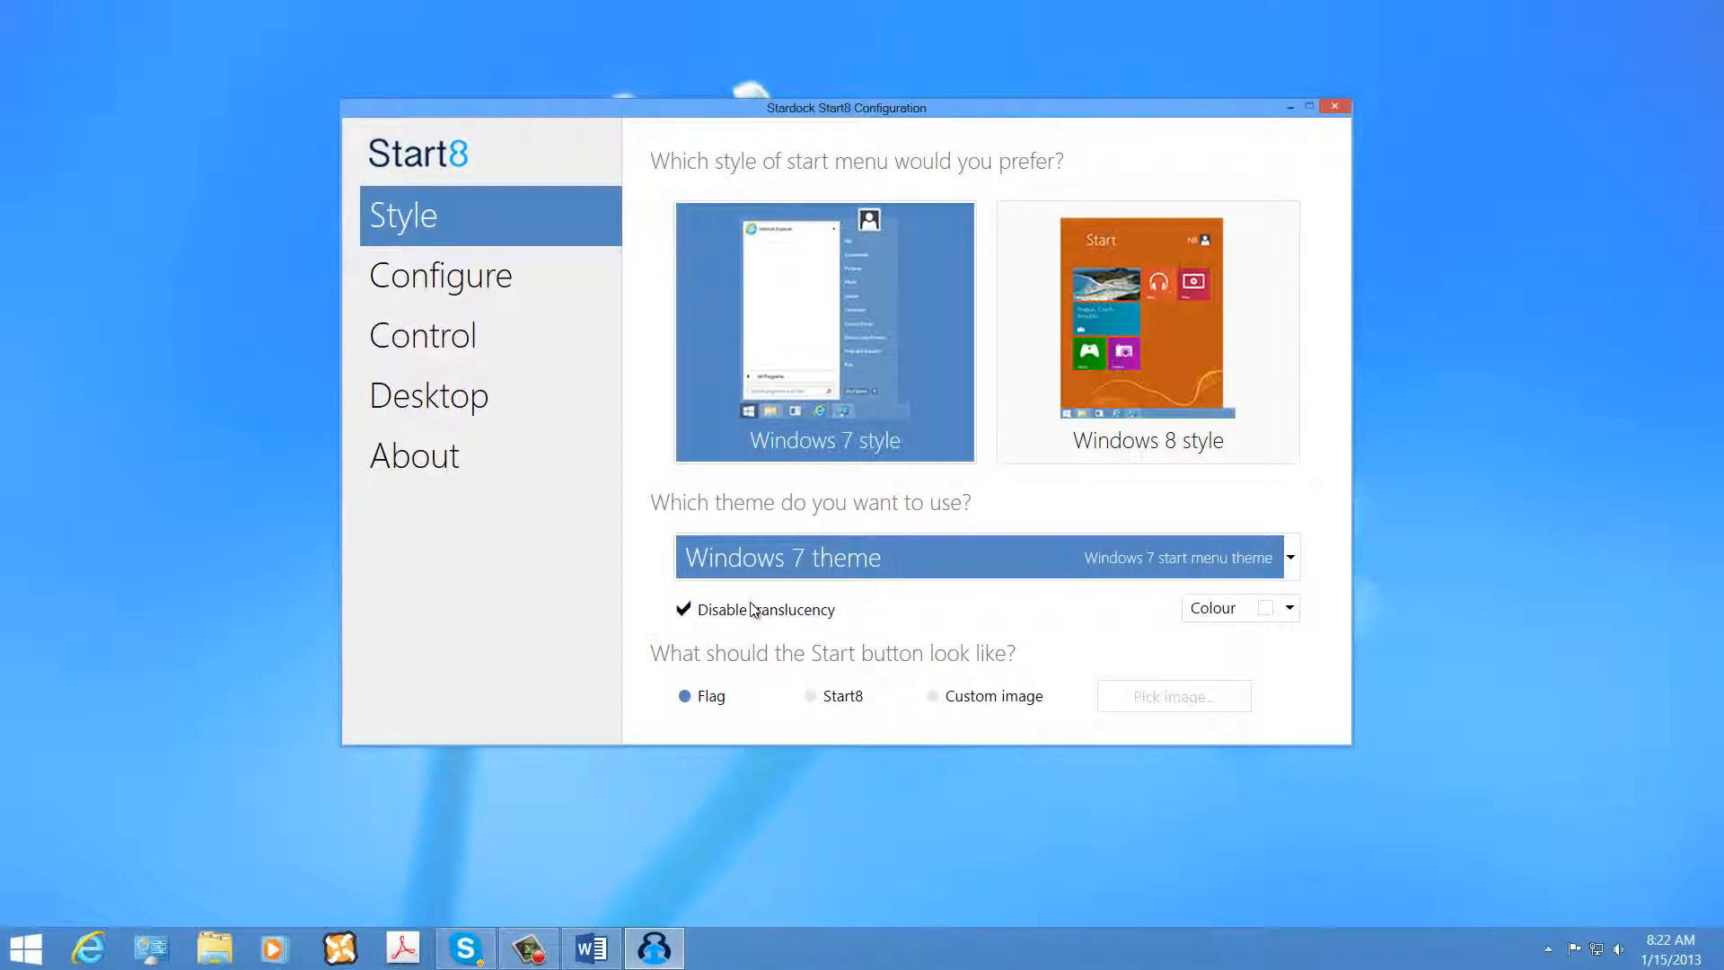
click(24, 946)
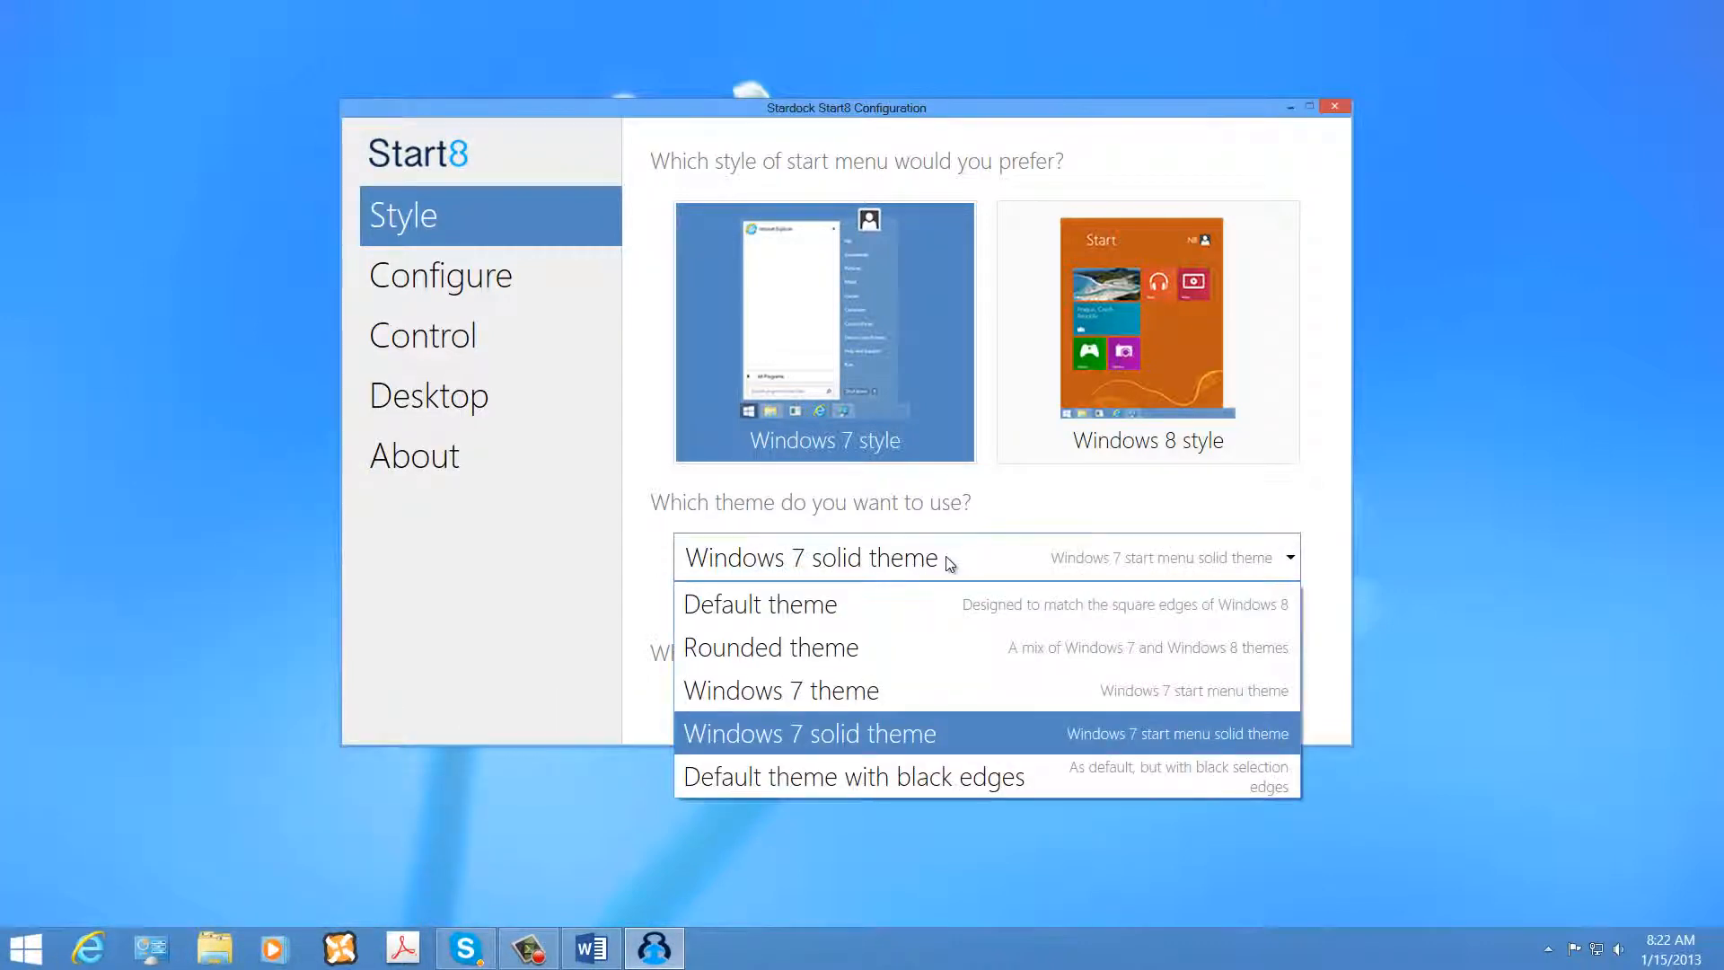
click(854, 776)
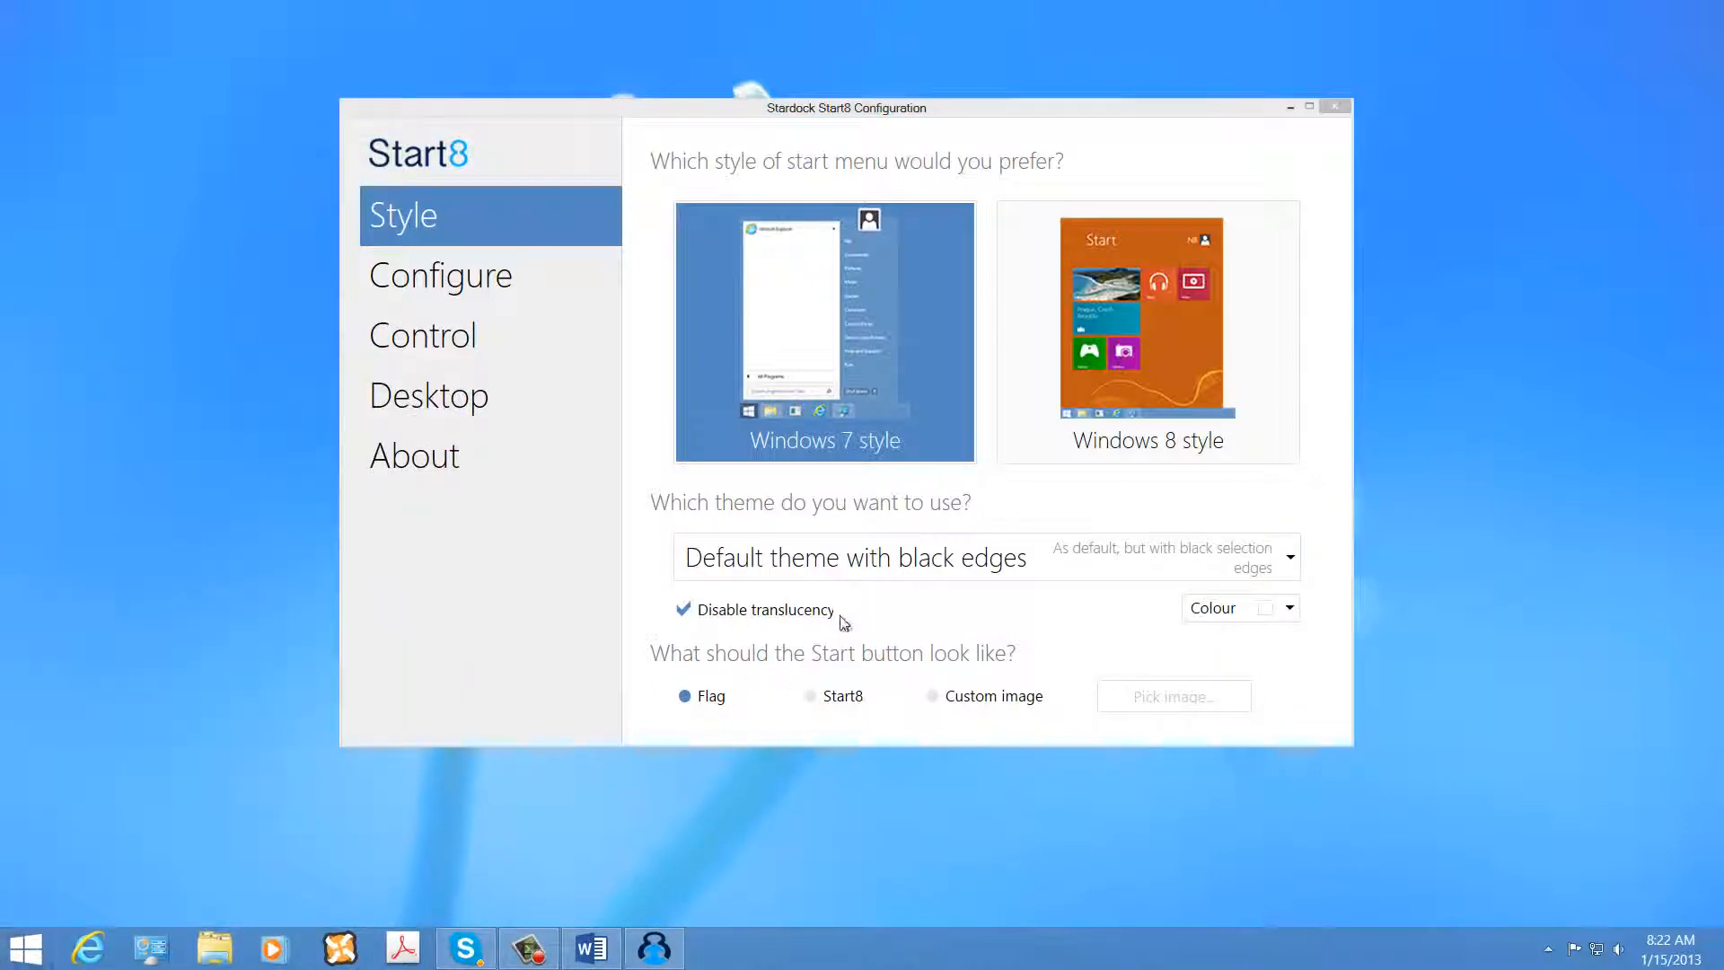
Give the Start button the Start8 orb, then reopen Configure Start8 from its shortcut menu.
click(25, 946)
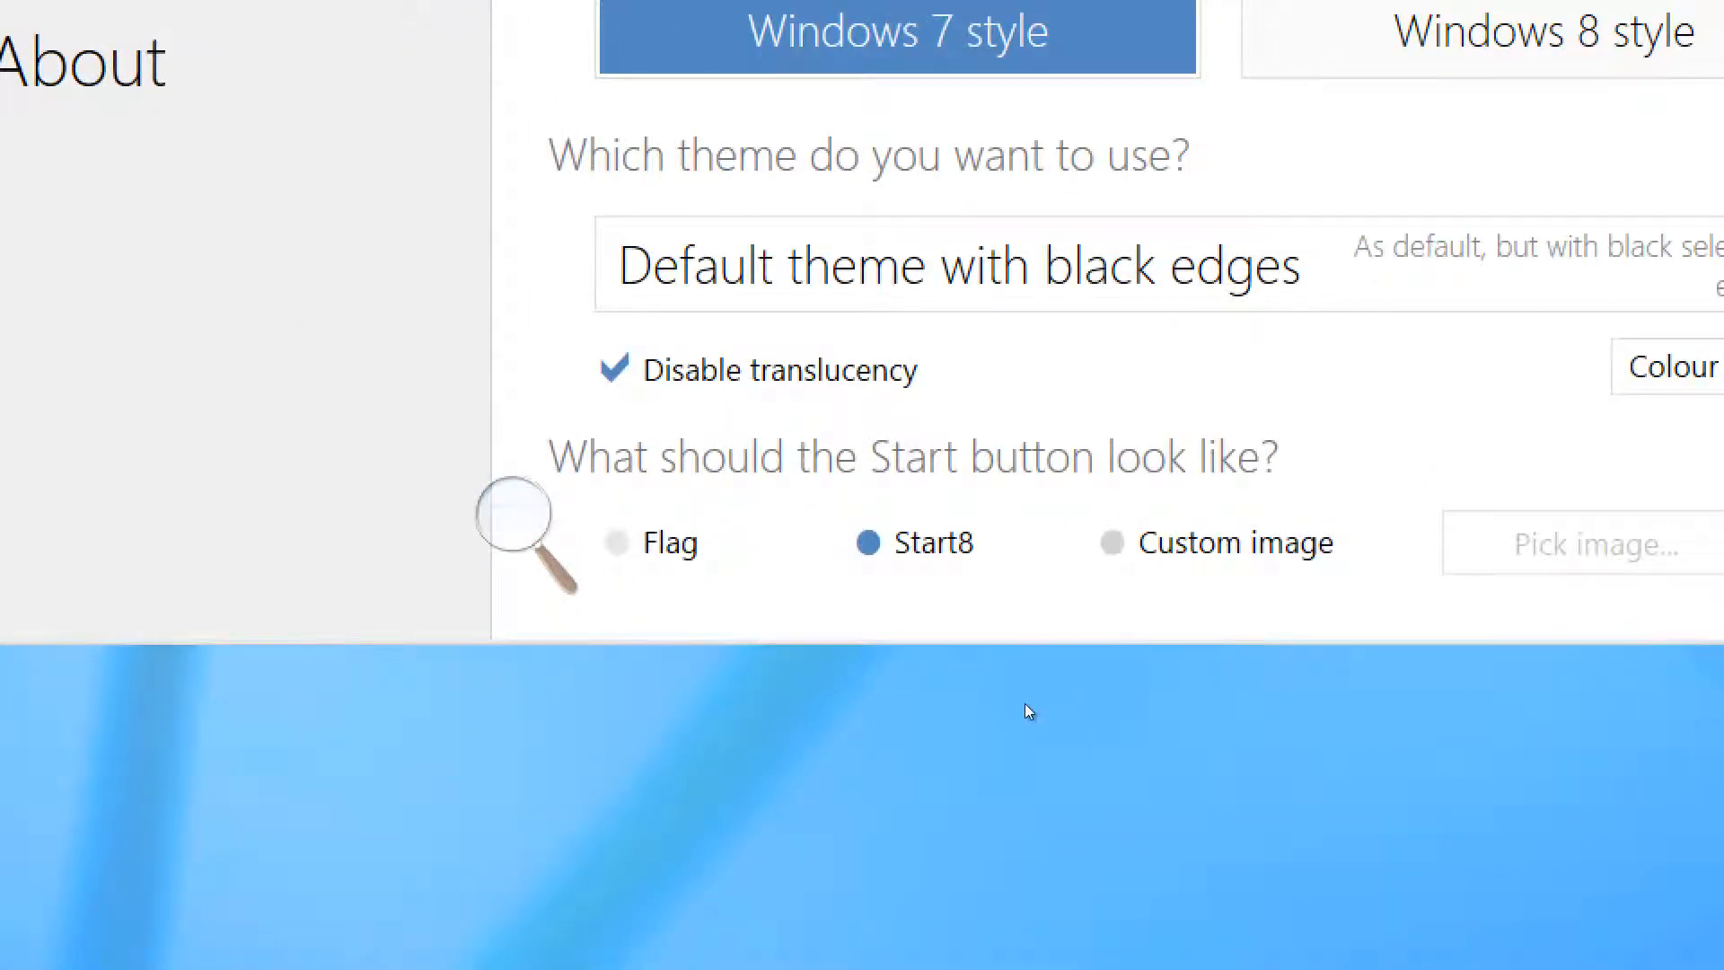
click(1114, 542)
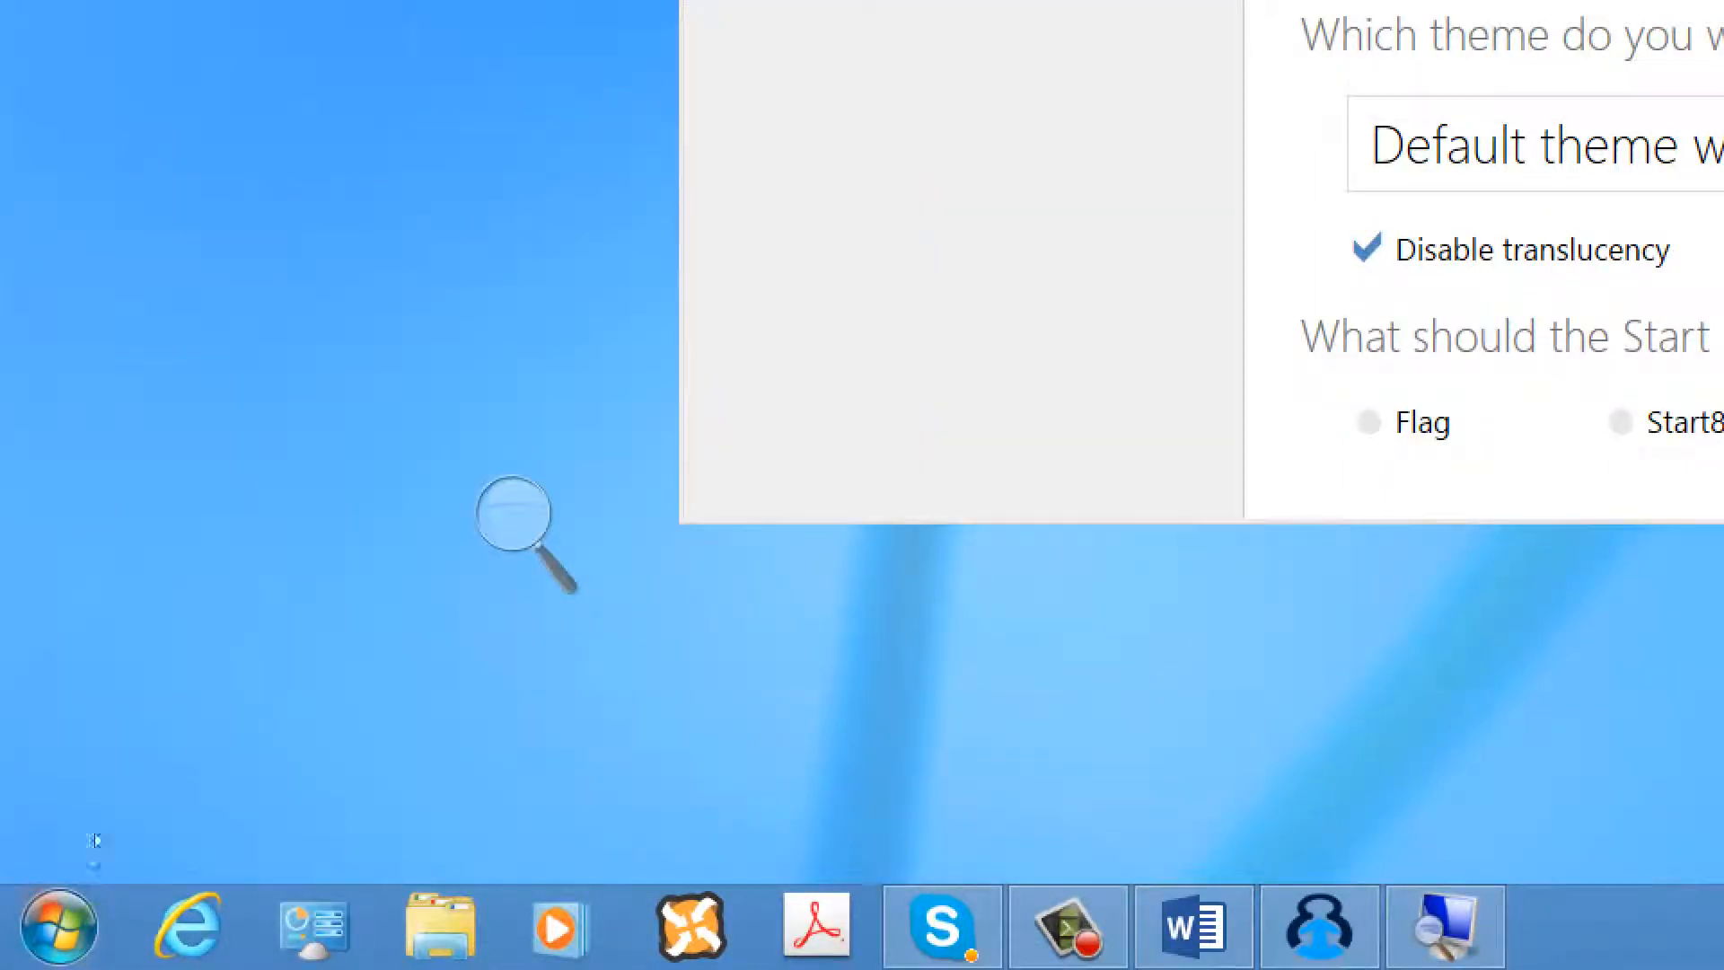
right_click(58, 926)
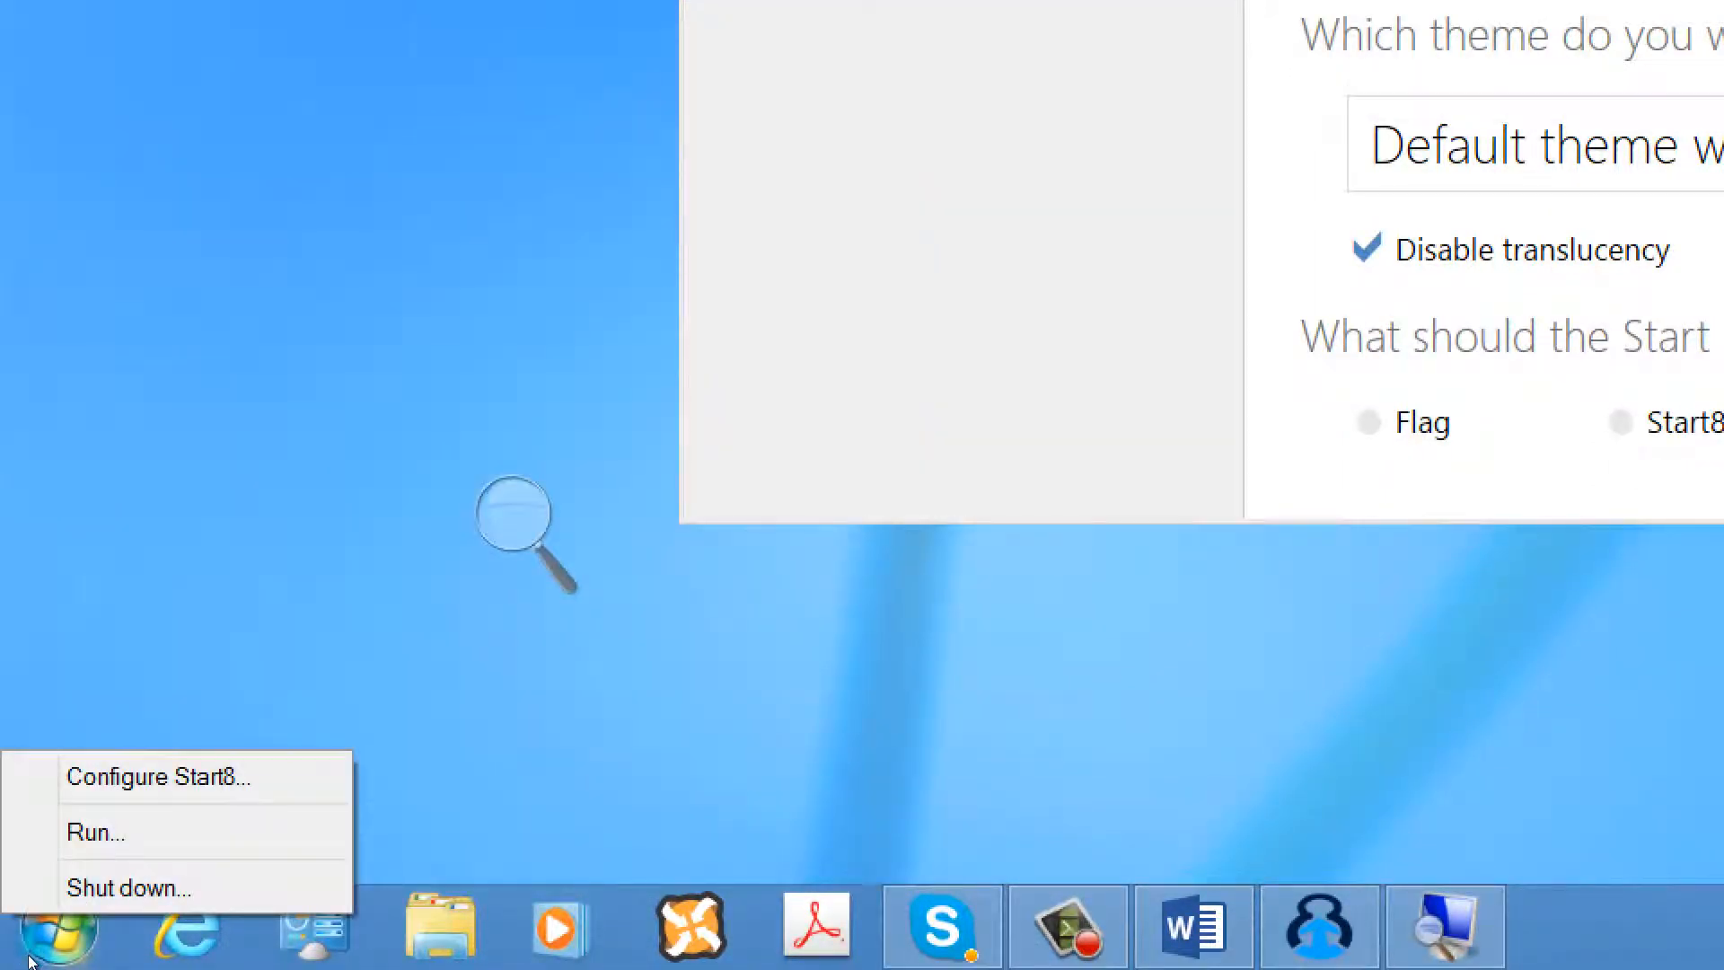
click(54, 929)
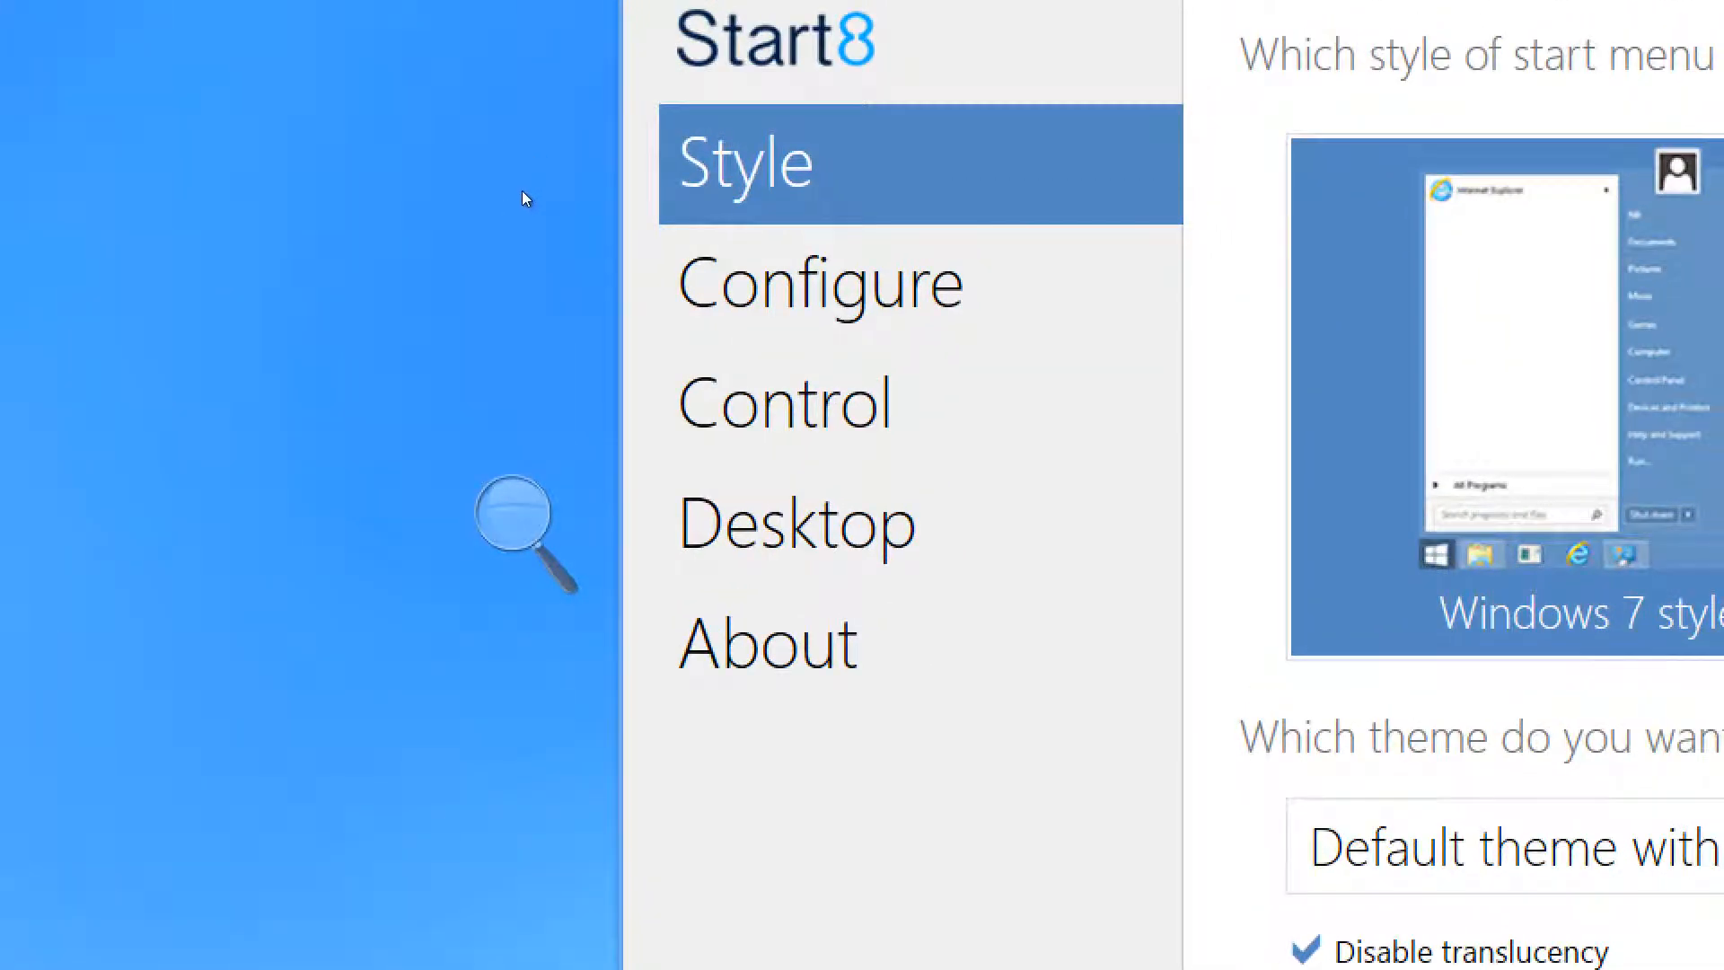
Scroll through the Configure page's menu display options and right-hand shortcuts list.
scroll(down, 3)
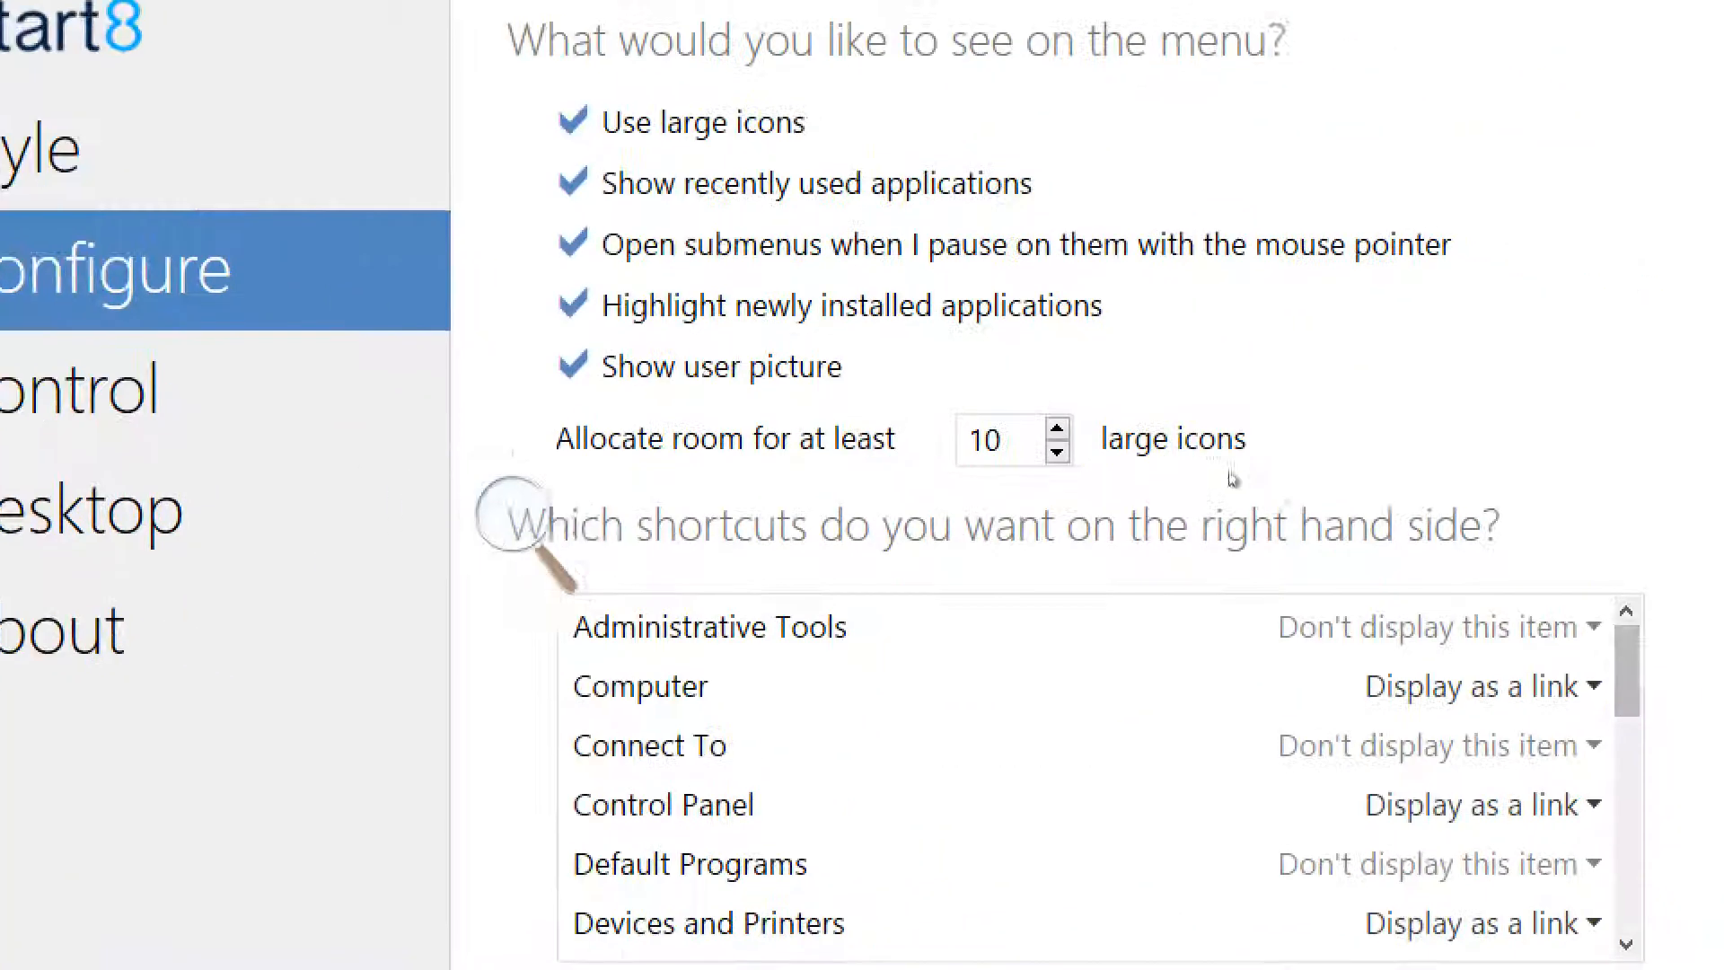
scroll(down, 3)
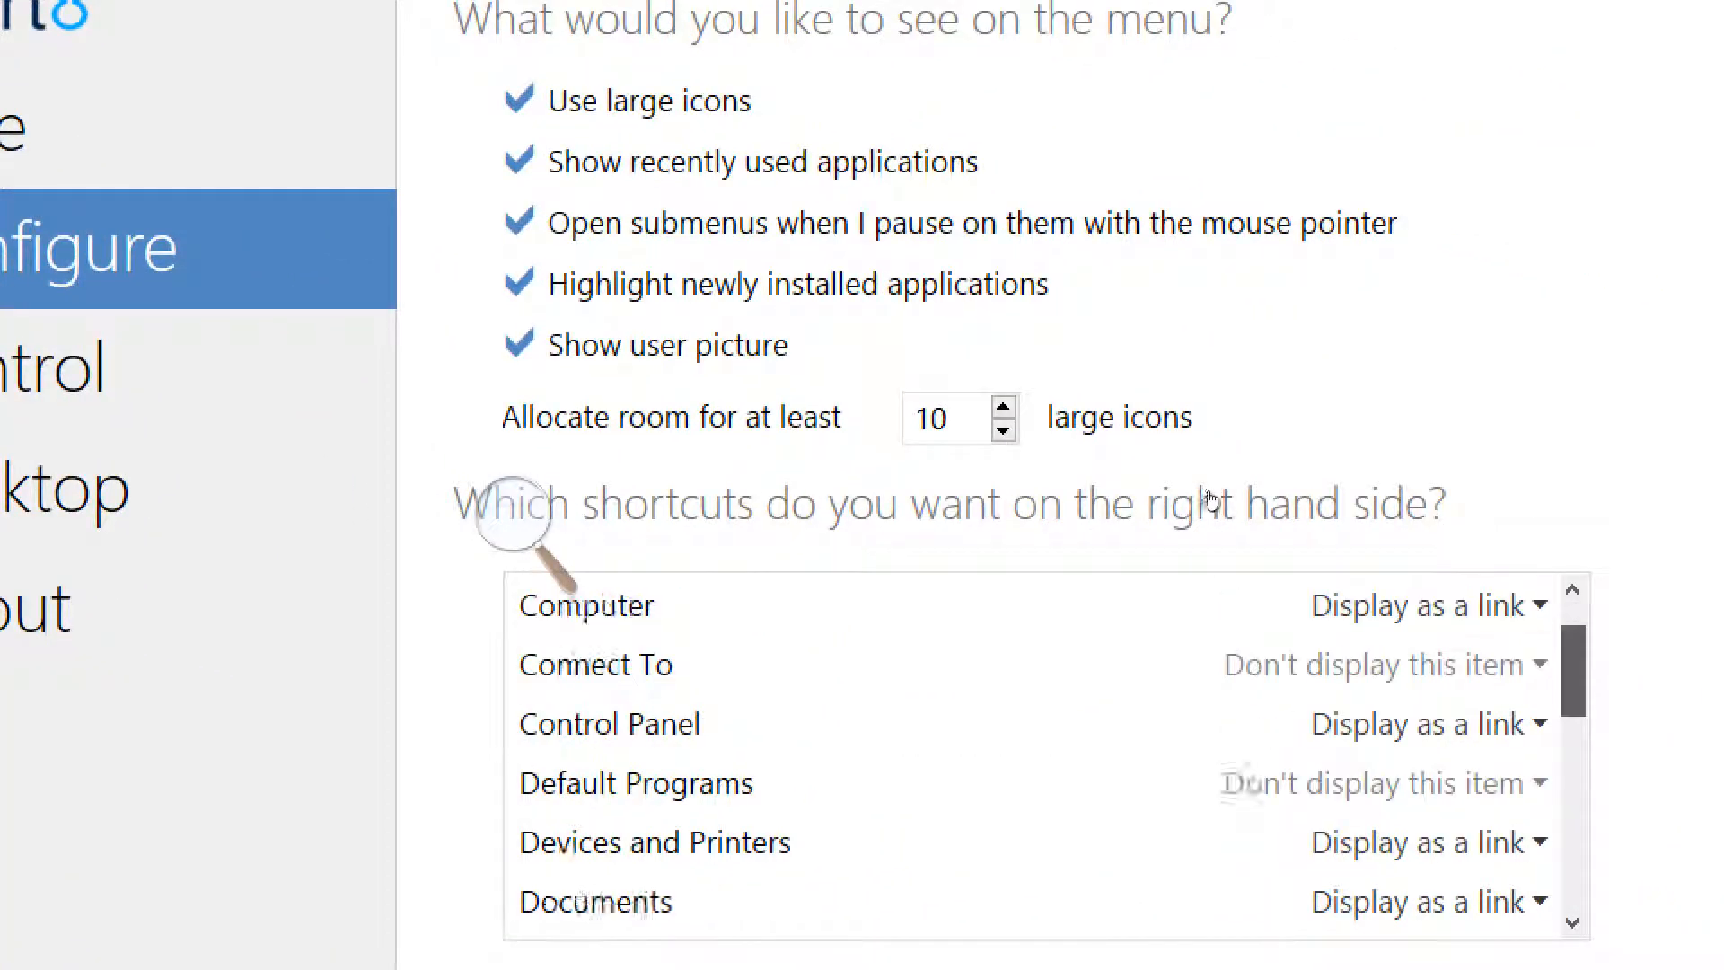
scroll(down, 3)
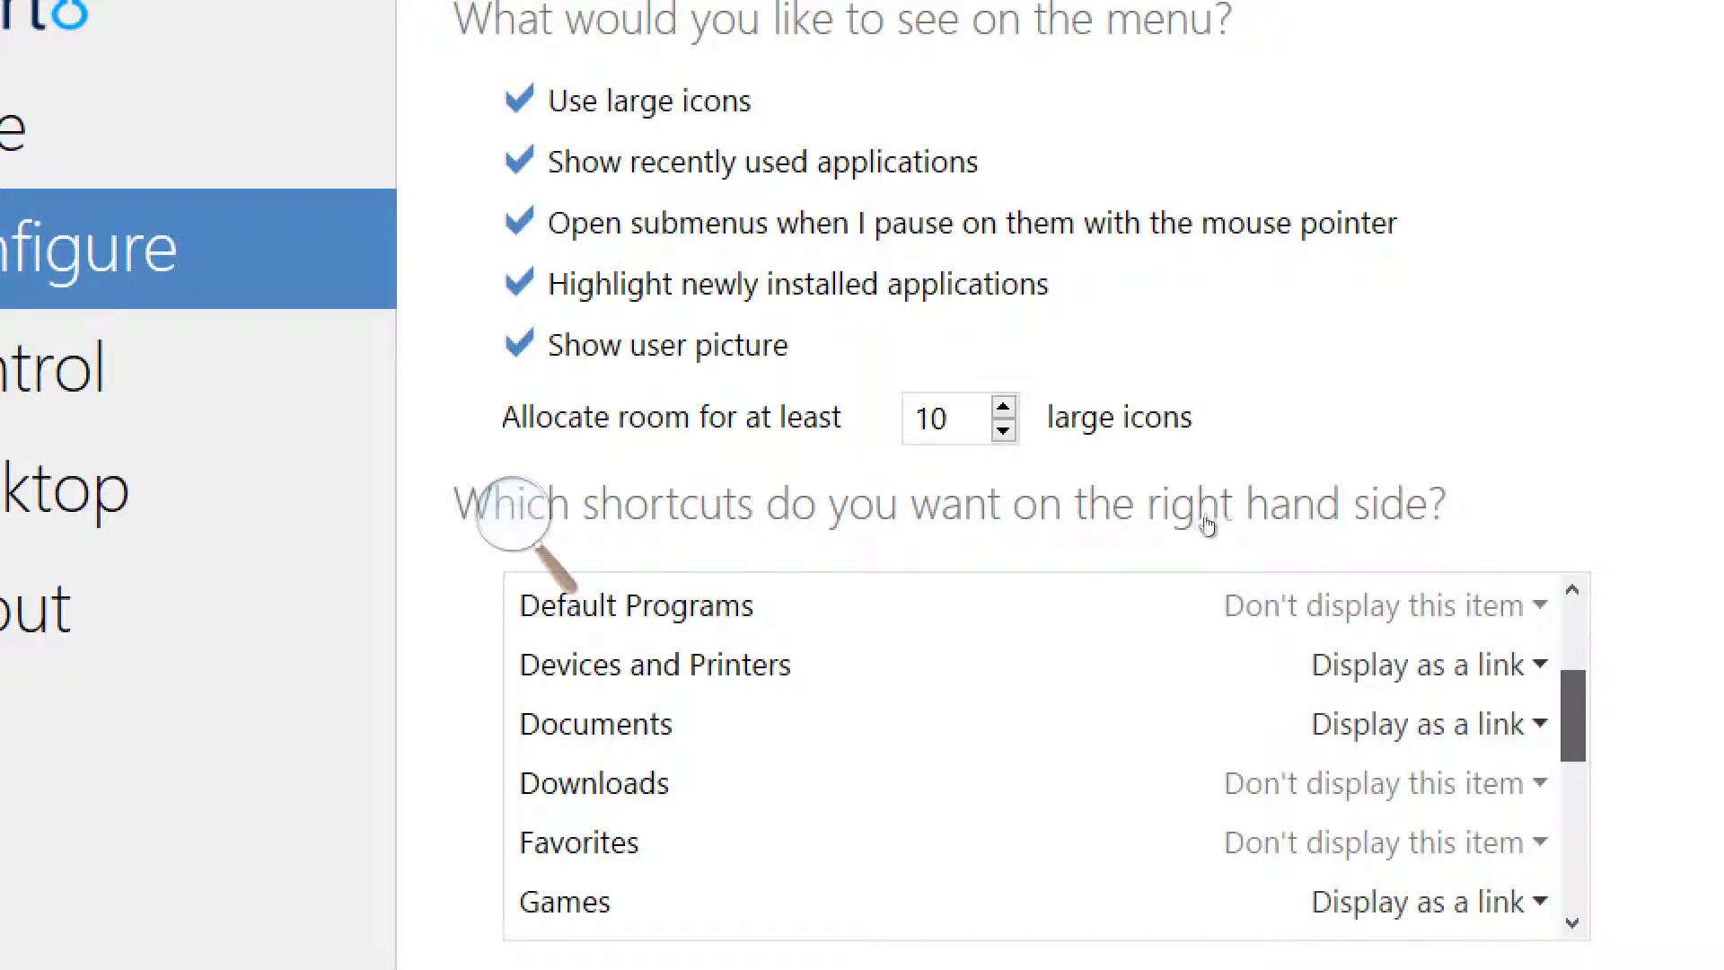
scroll(down, 3)
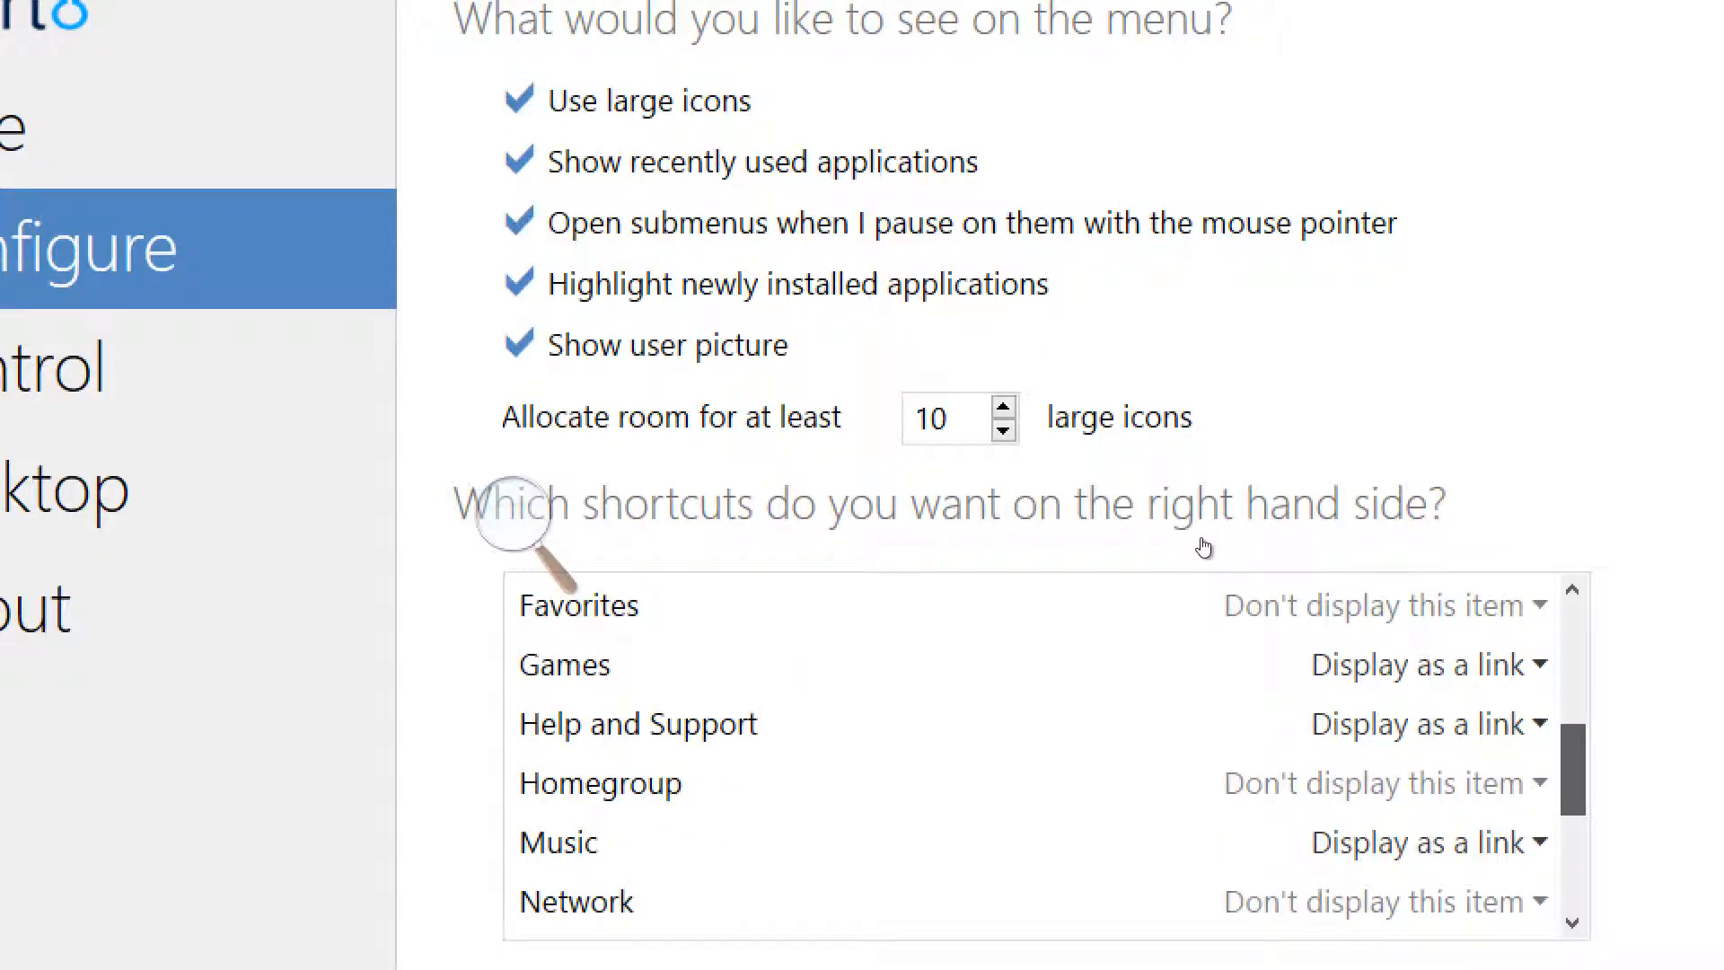
scroll(down, 3)
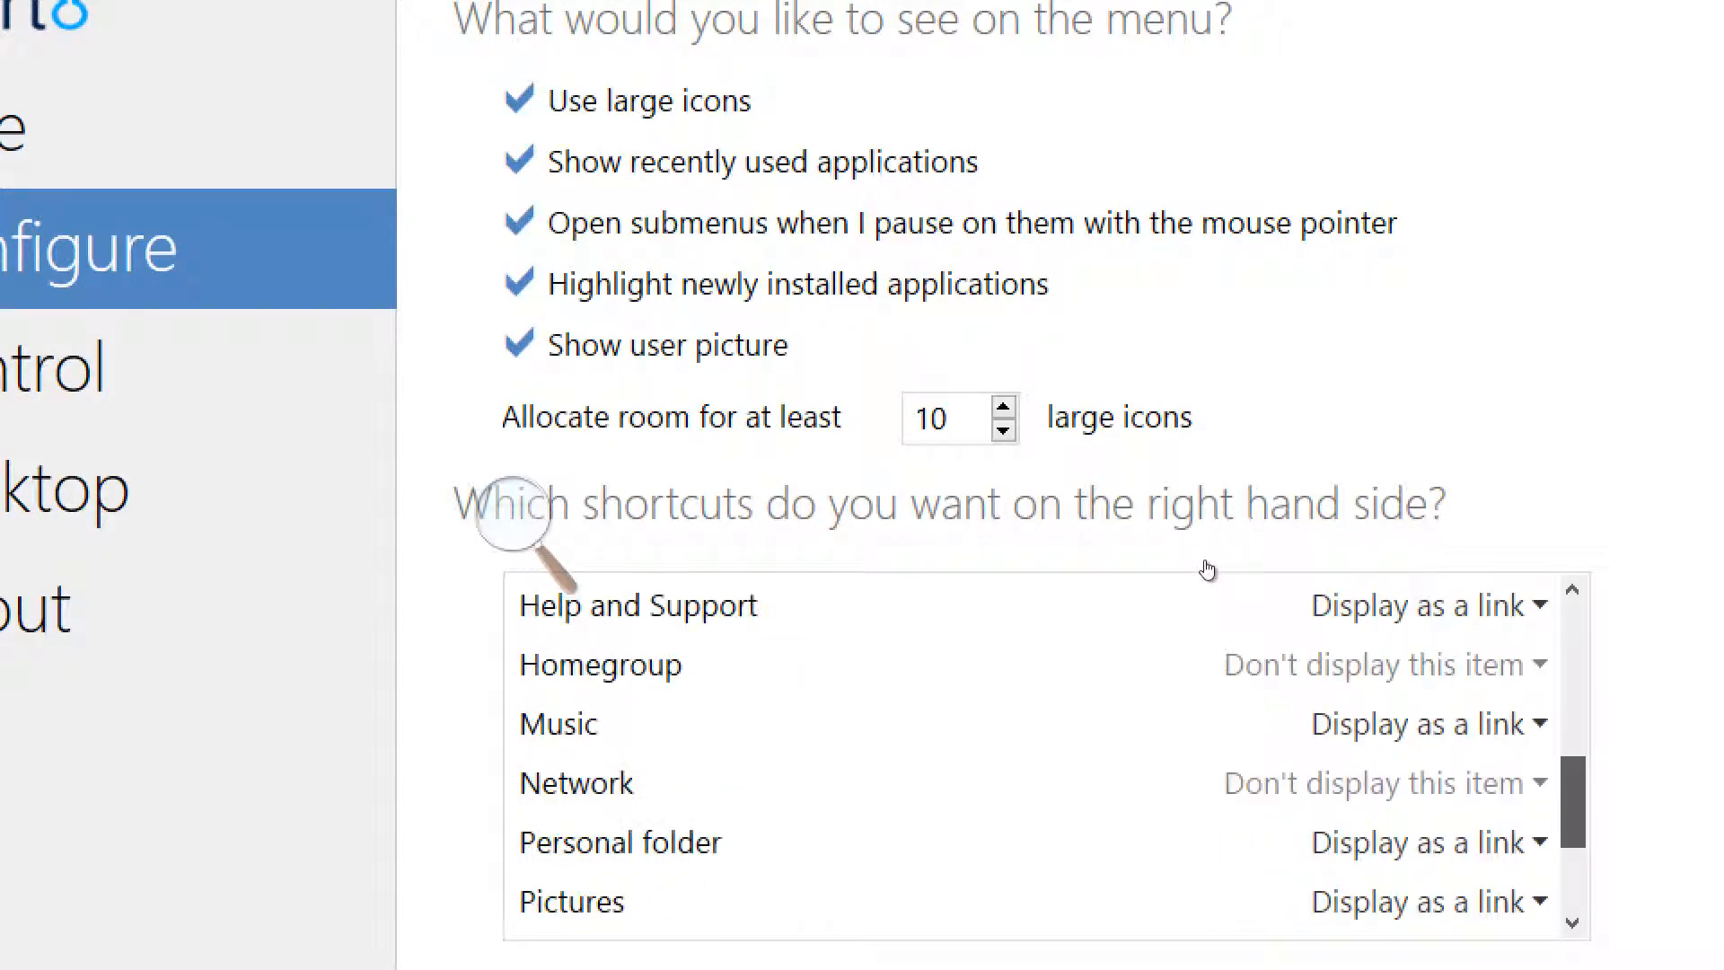
scroll(down, 3)
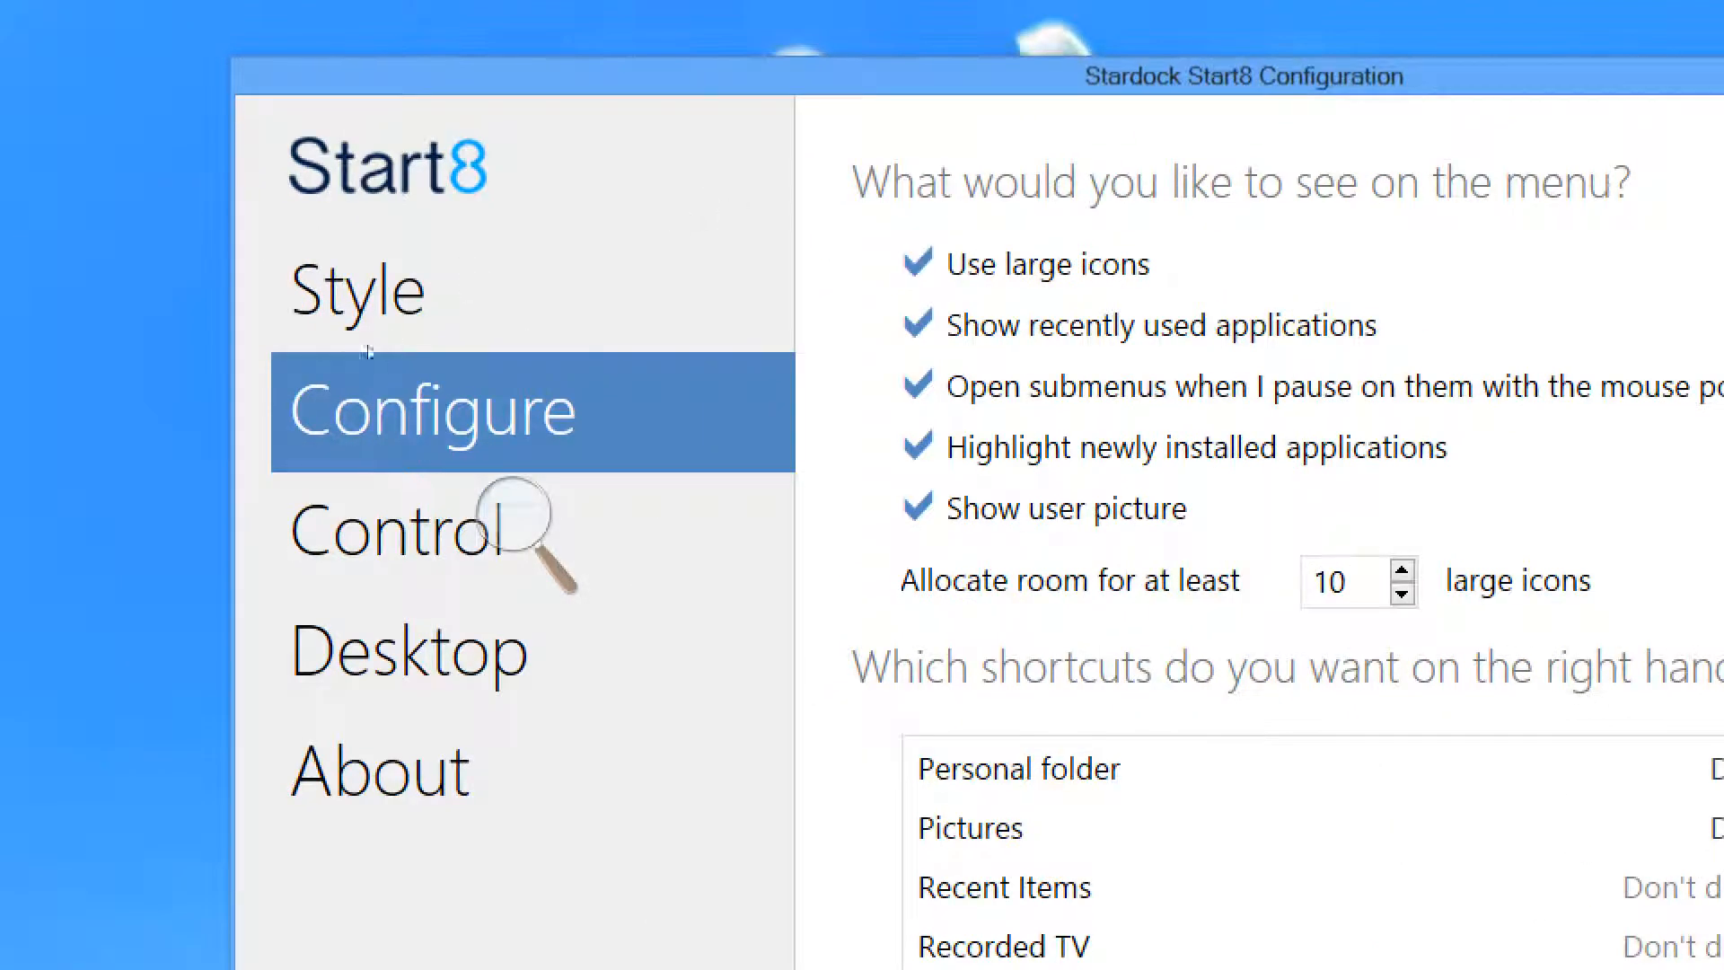
Review the Control, Desktop, About and Style pages, finishing on the taskbar and hot corner settings.
click(386, 525)
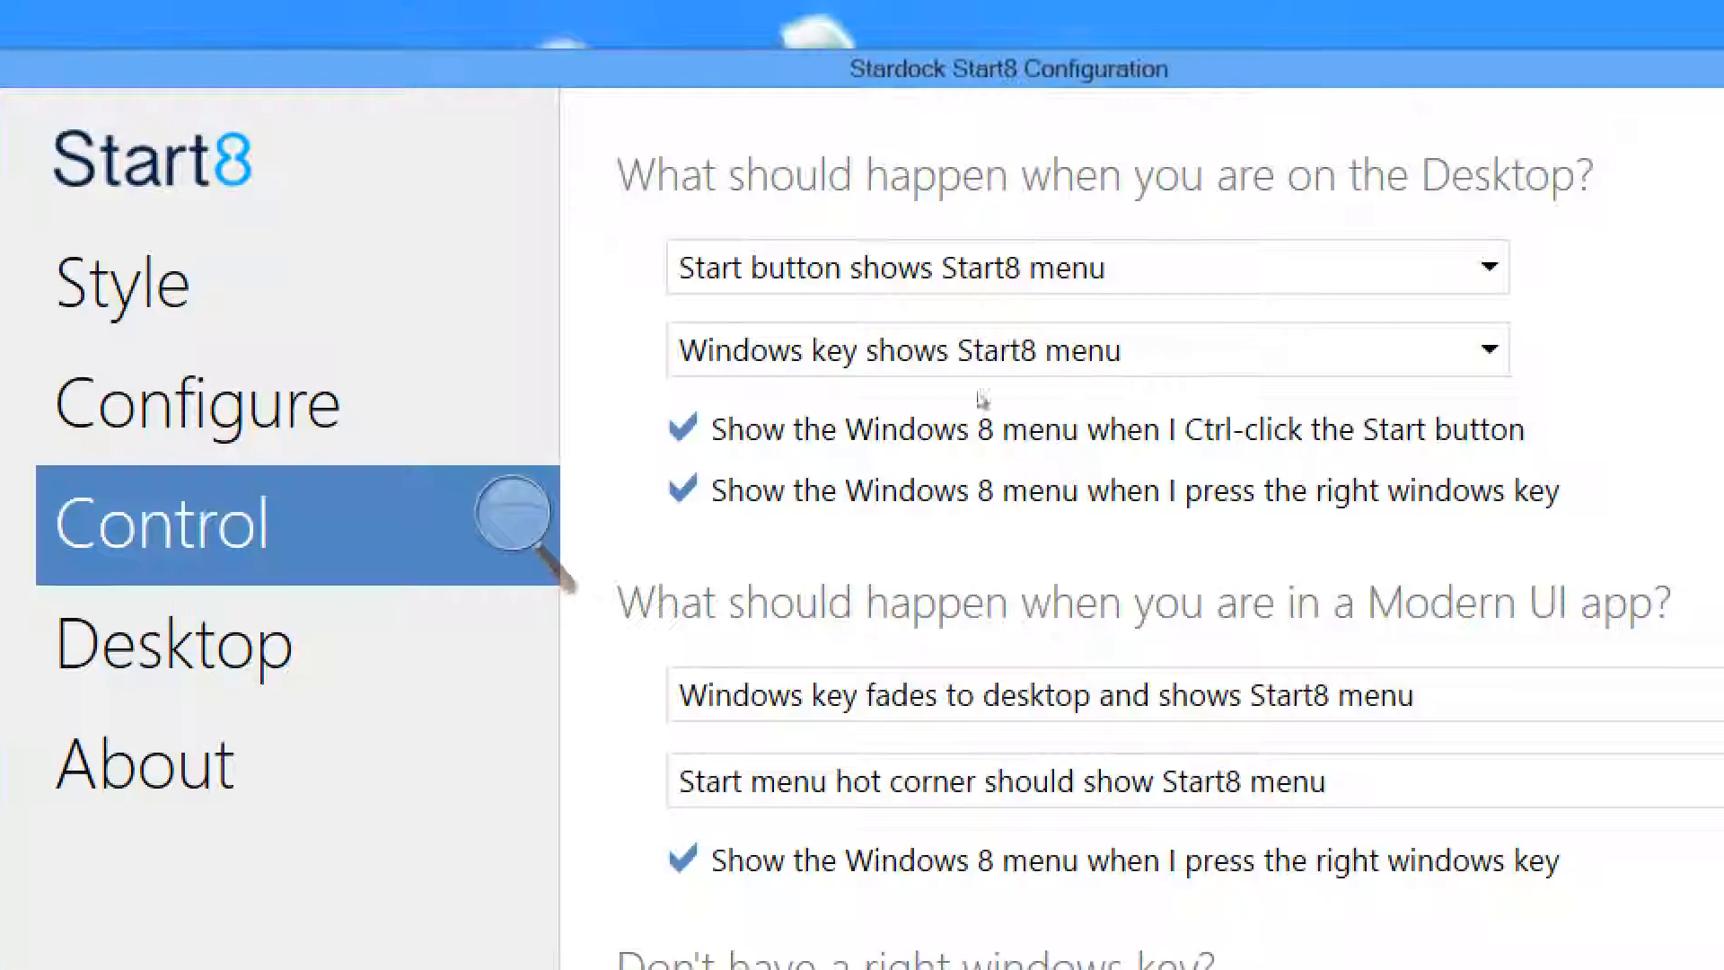
scroll(down, 3)
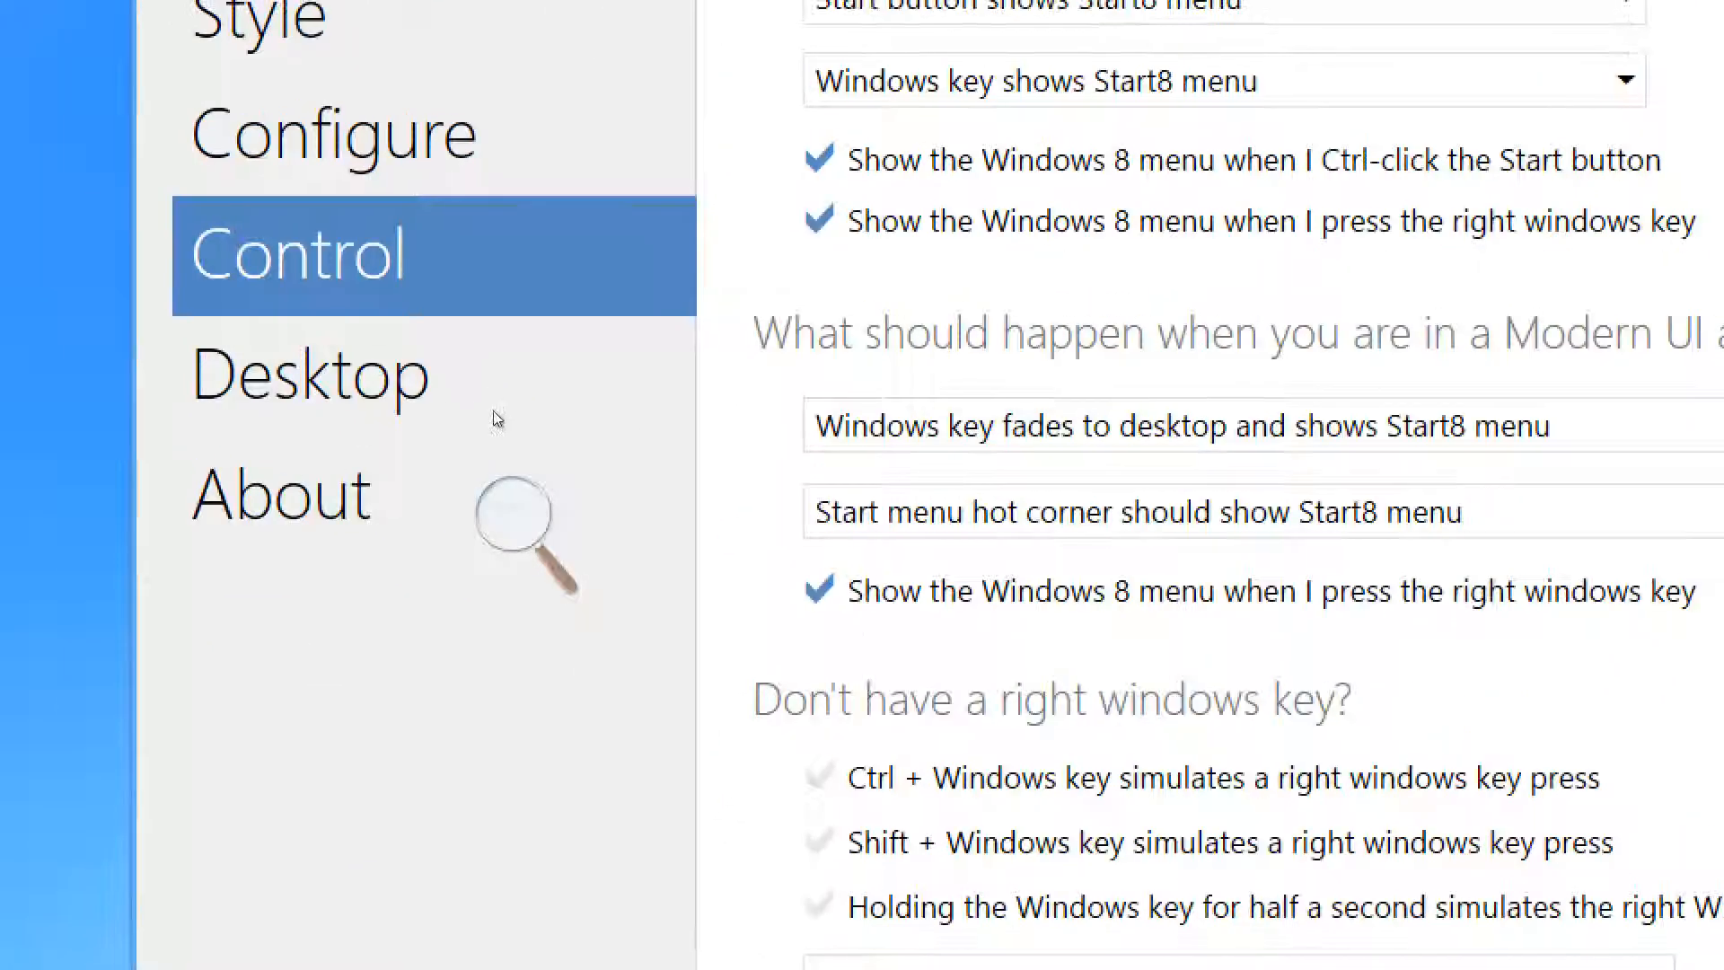
click(308, 473)
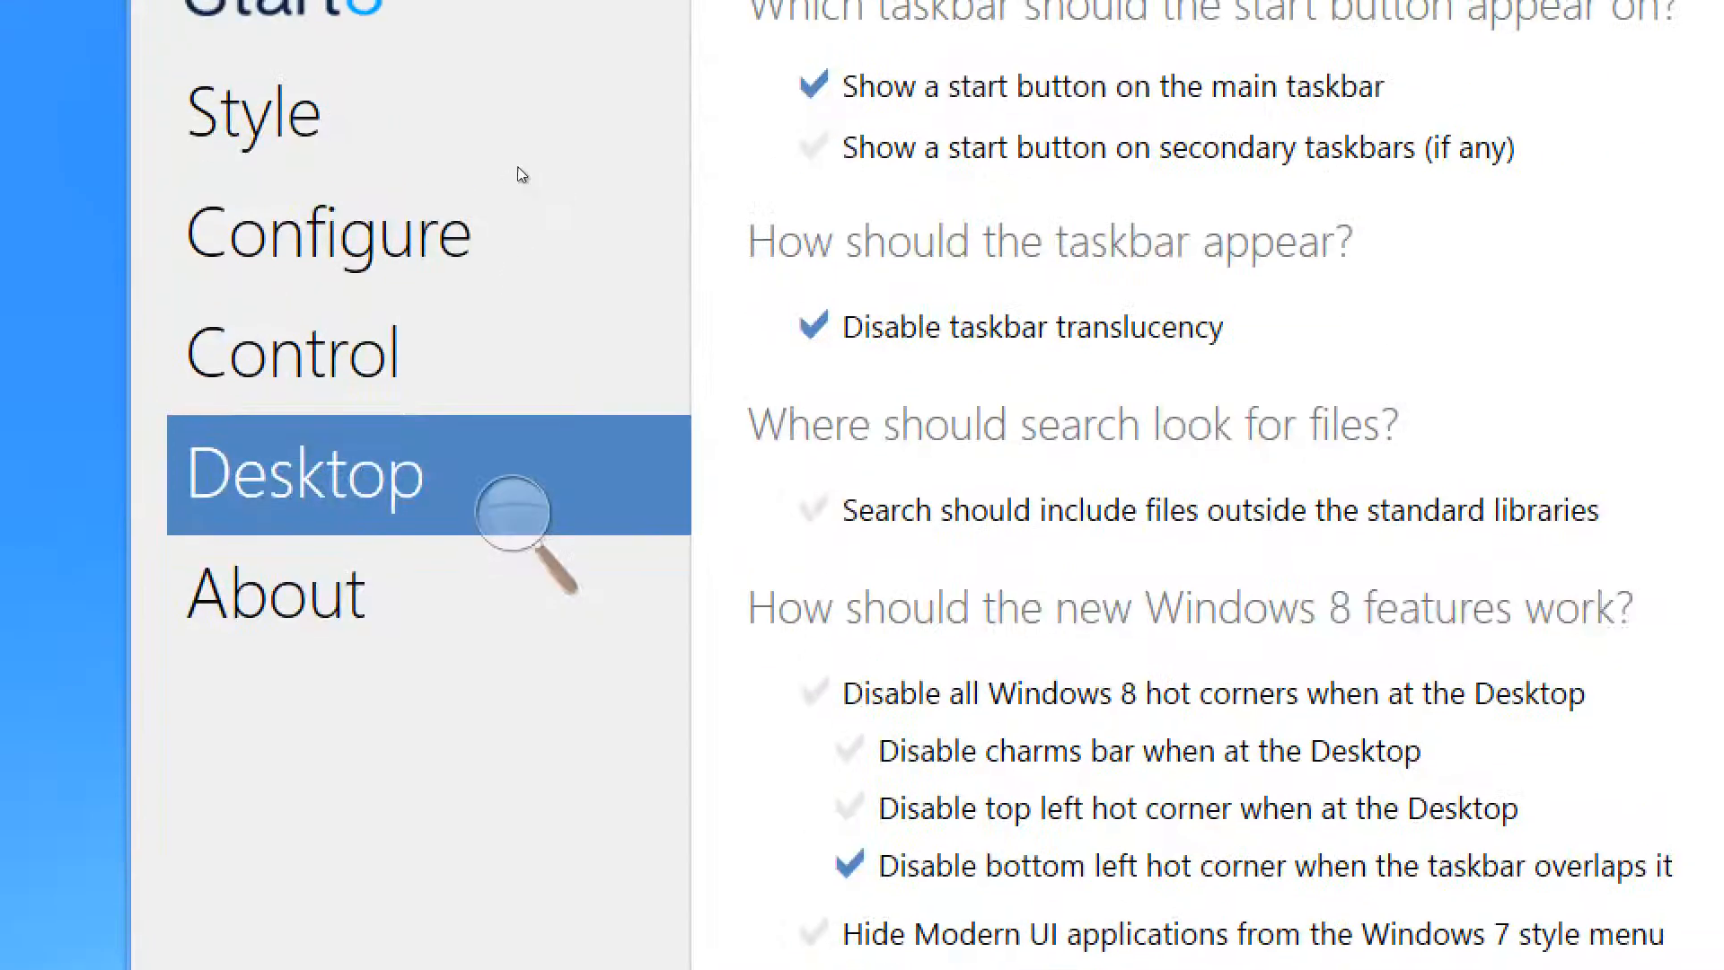
click(273, 592)
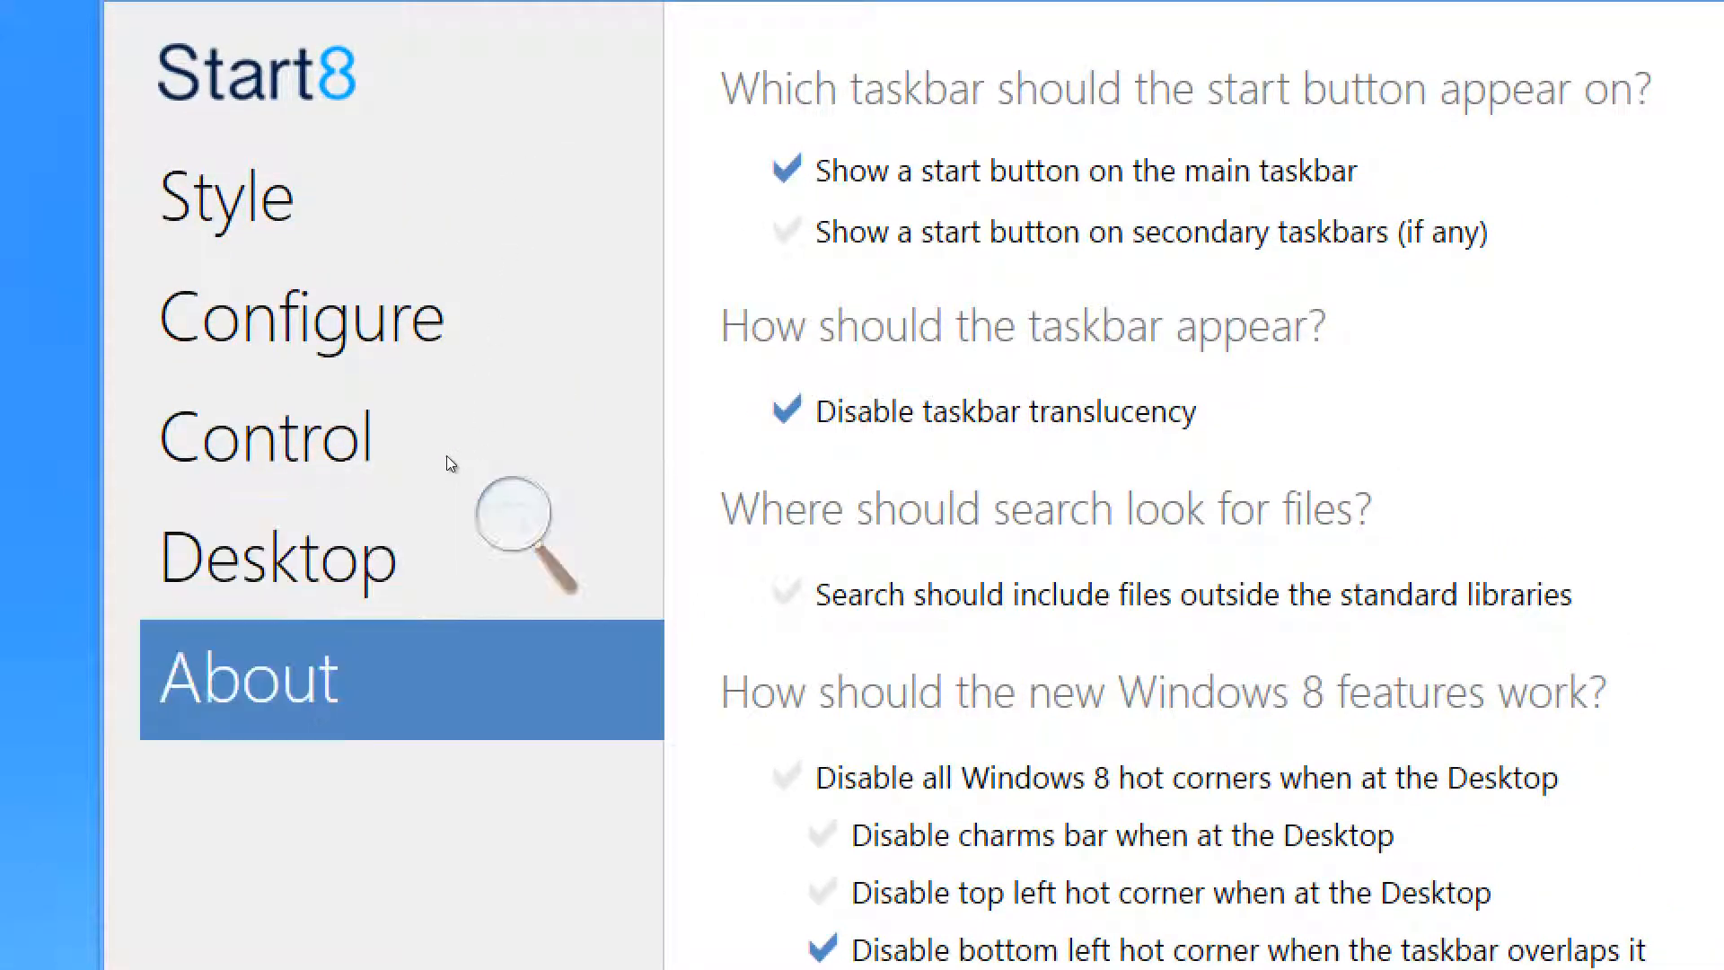
click(277, 557)
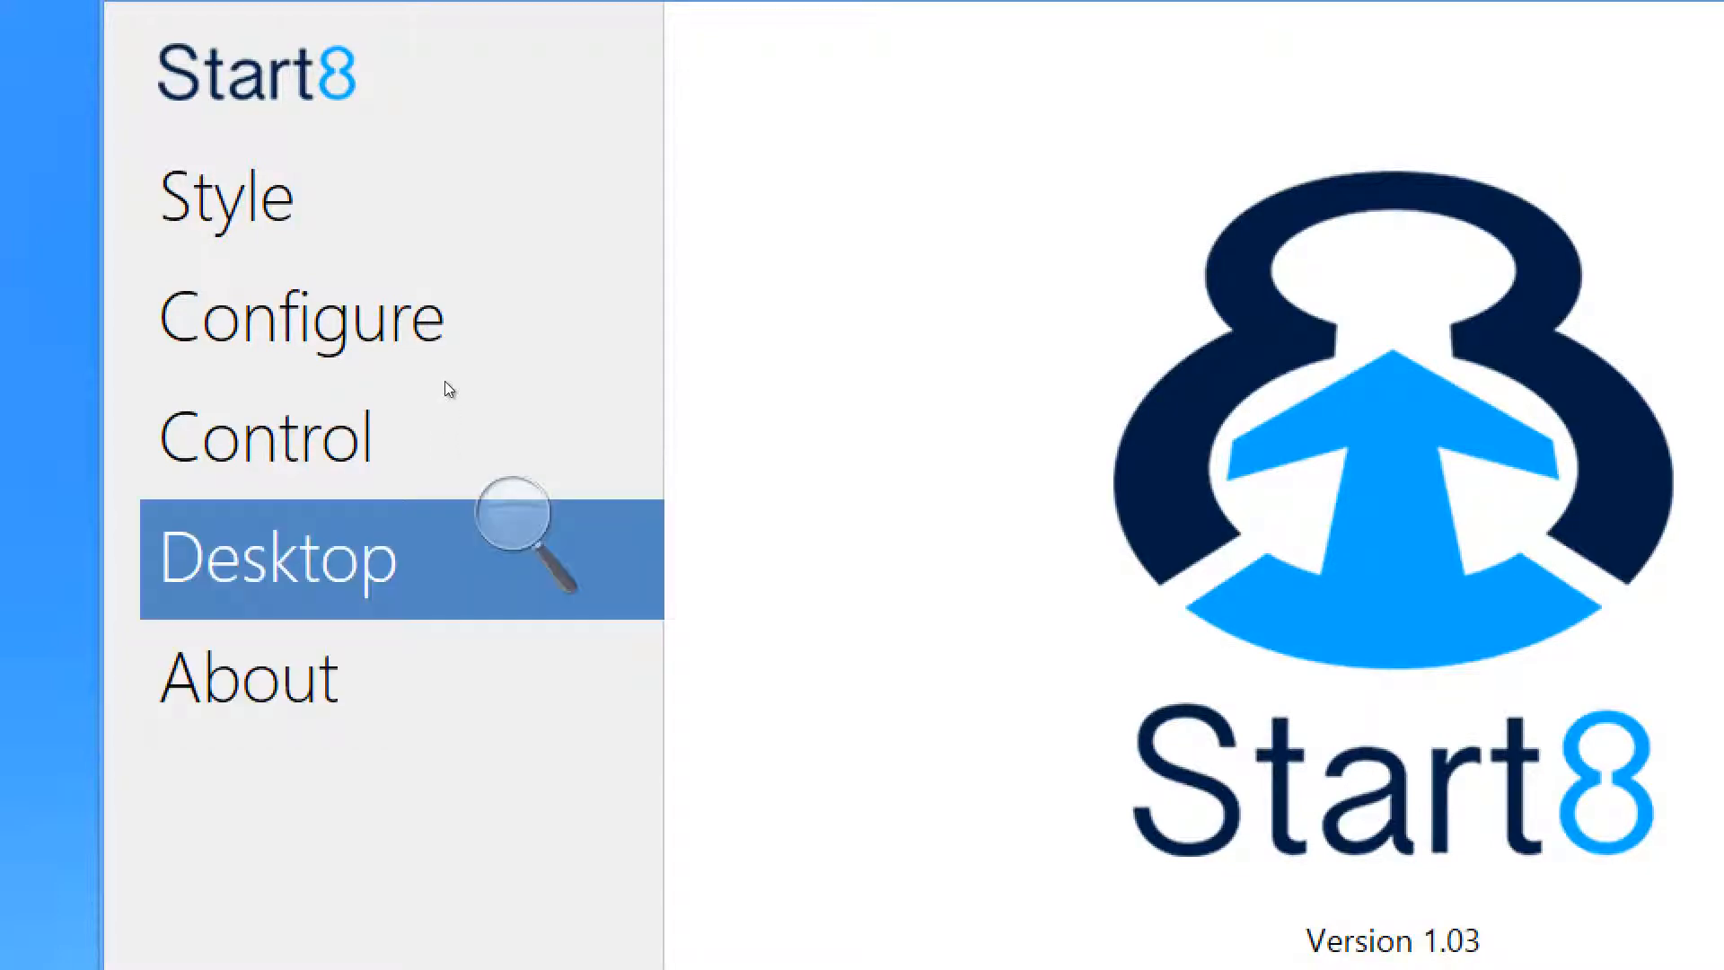
click(264, 436)
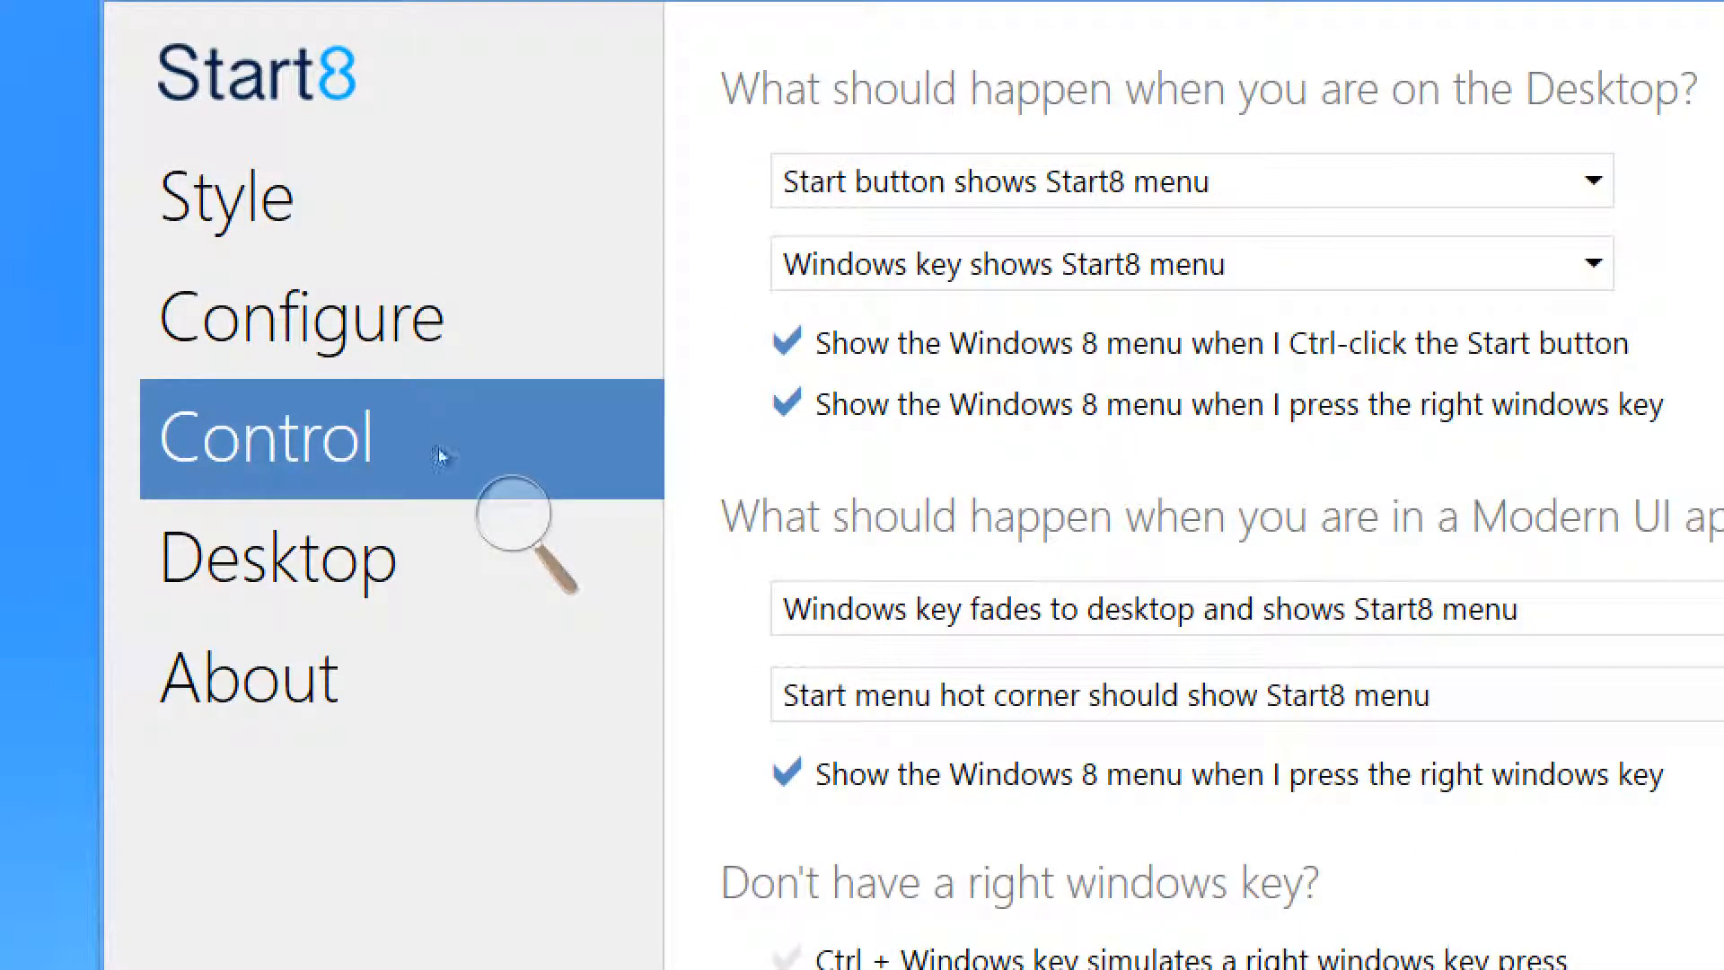
click(275, 196)
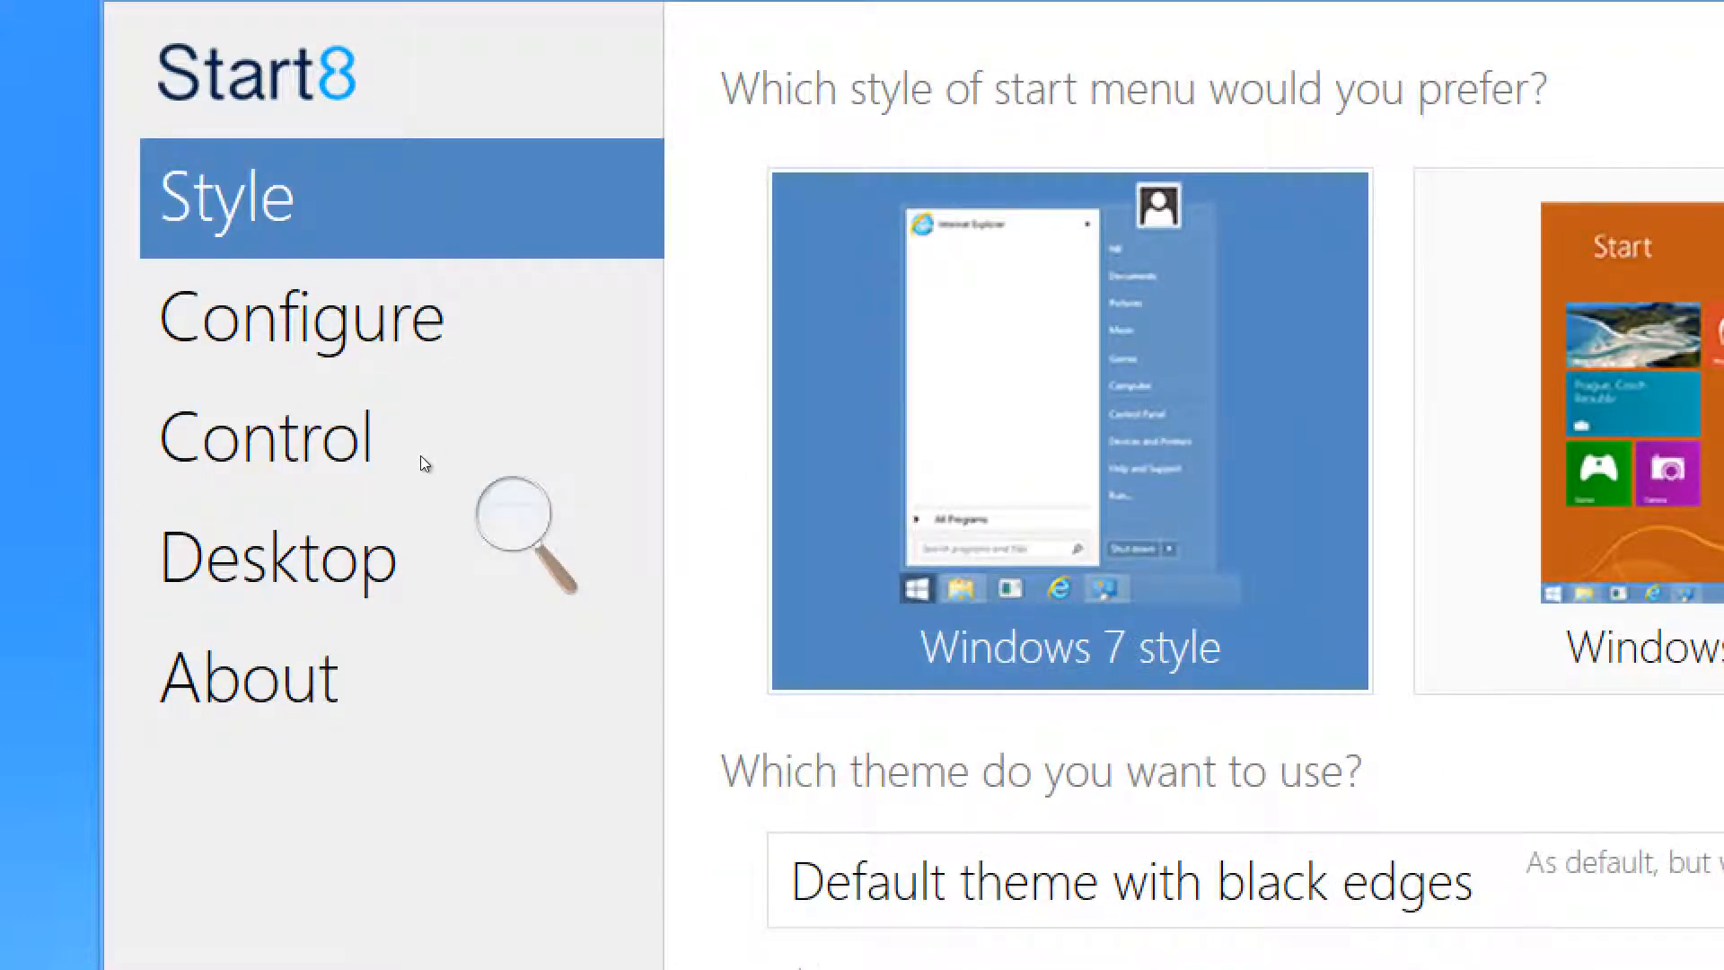
click(248, 676)
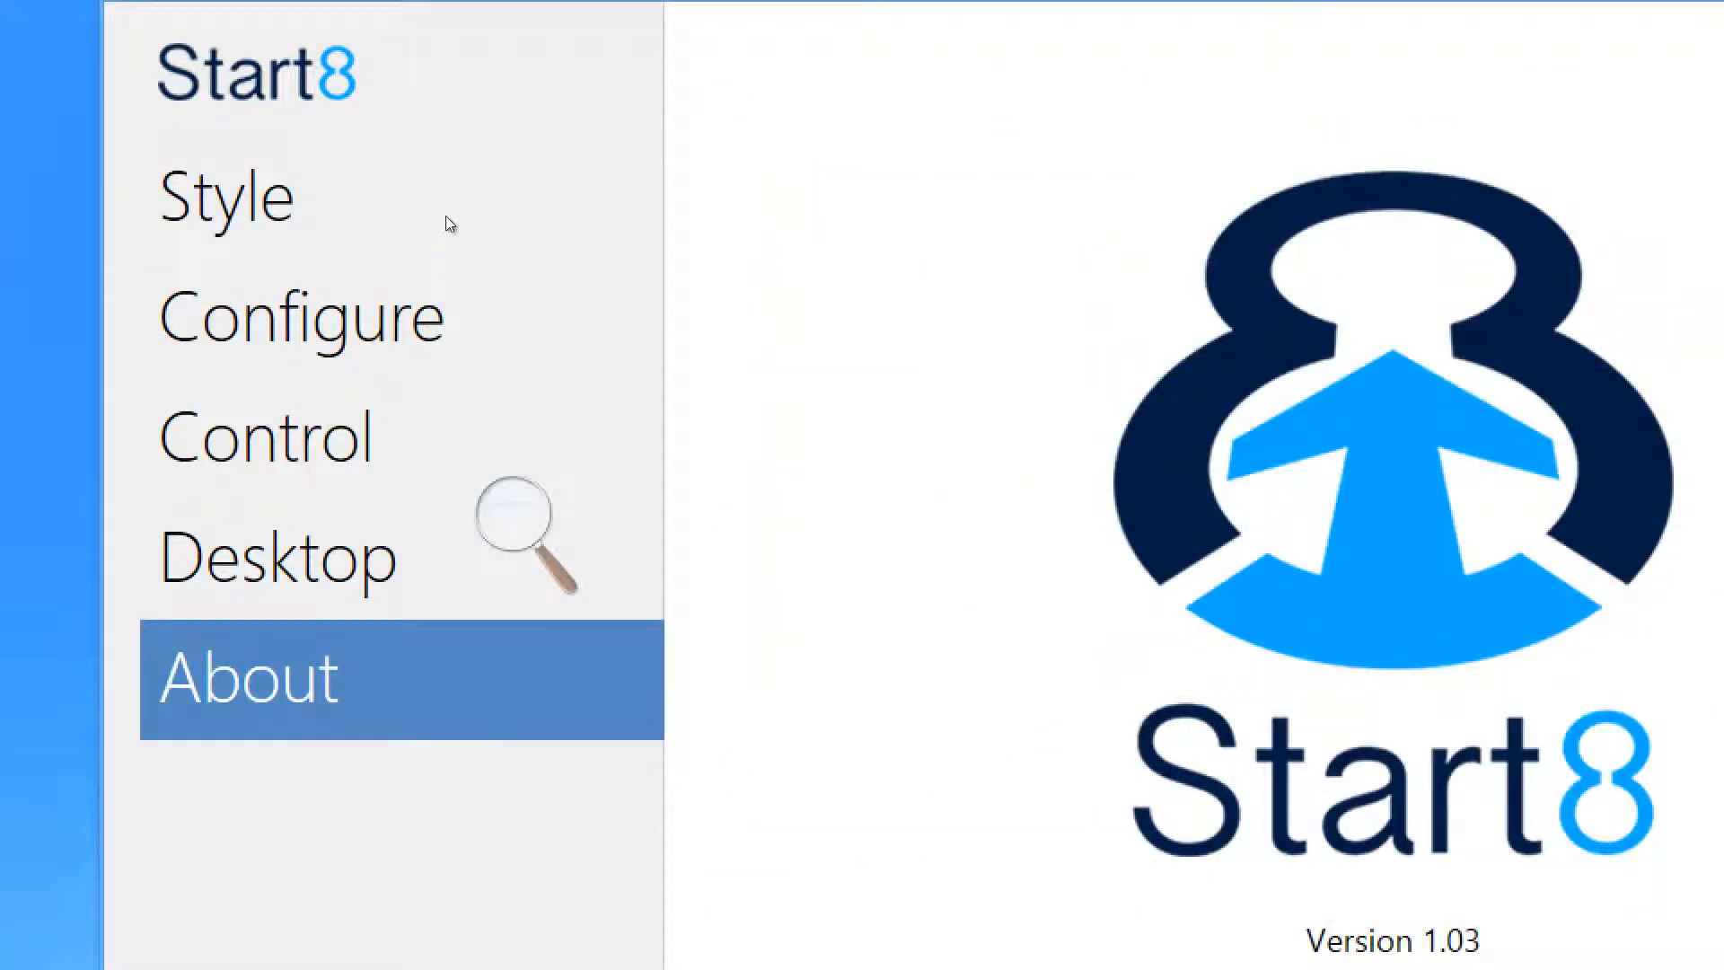
click(227, 196)
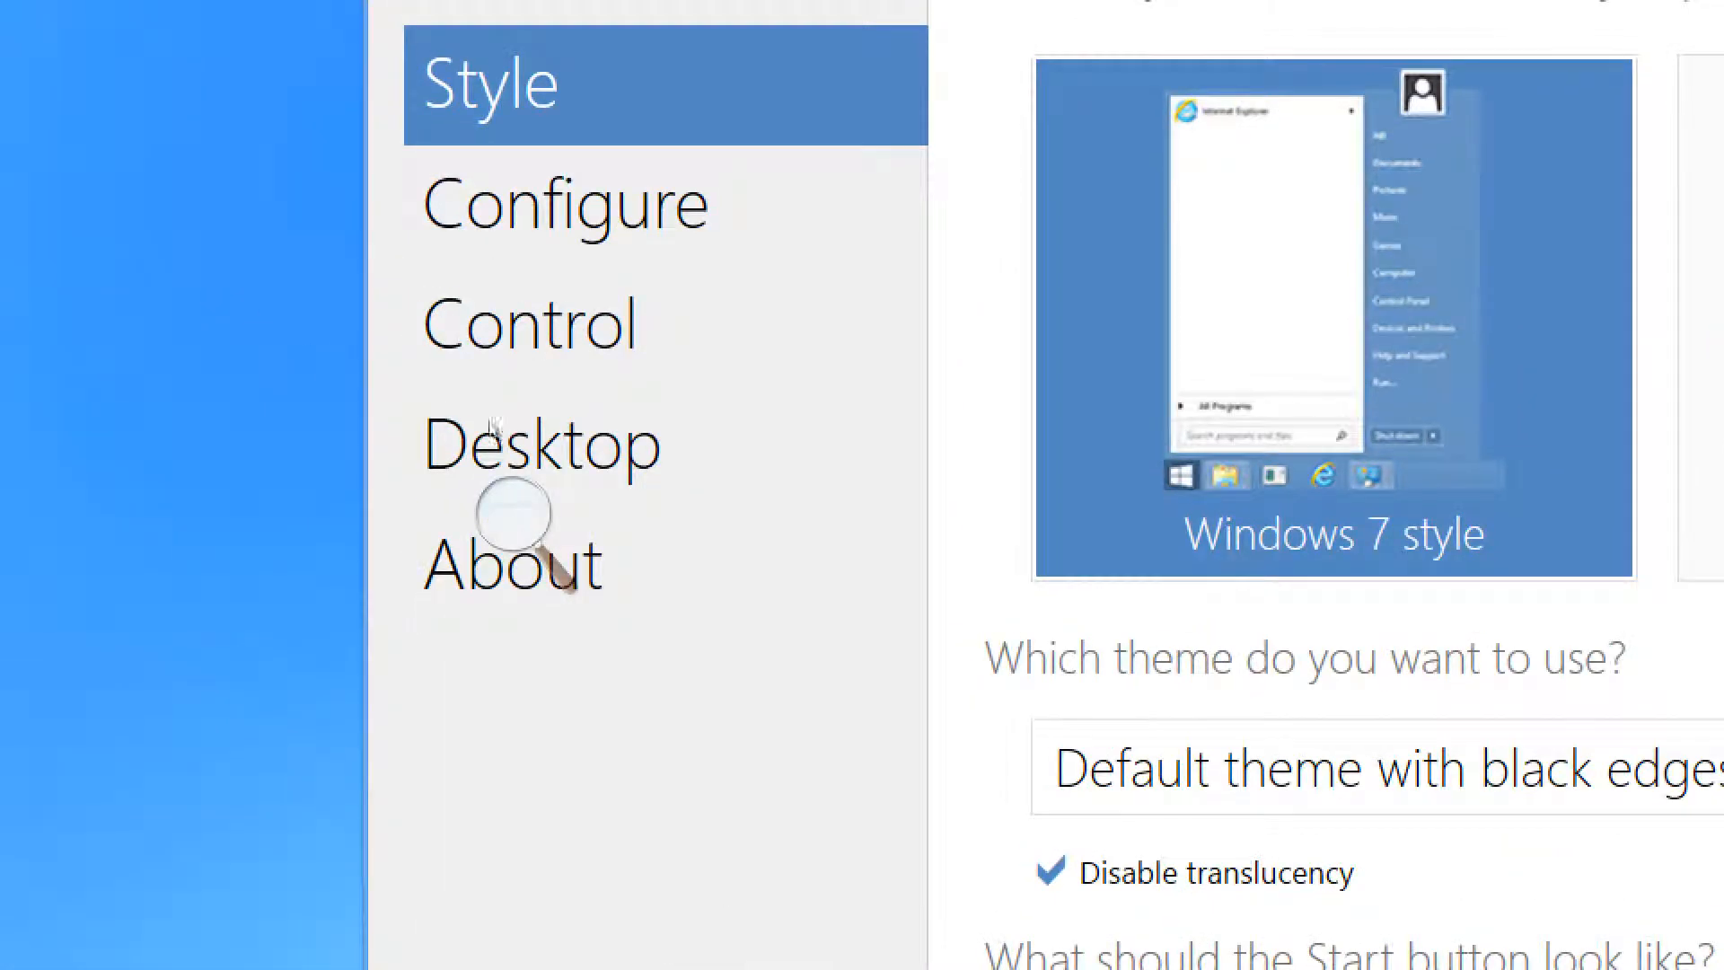
click(540, 446)
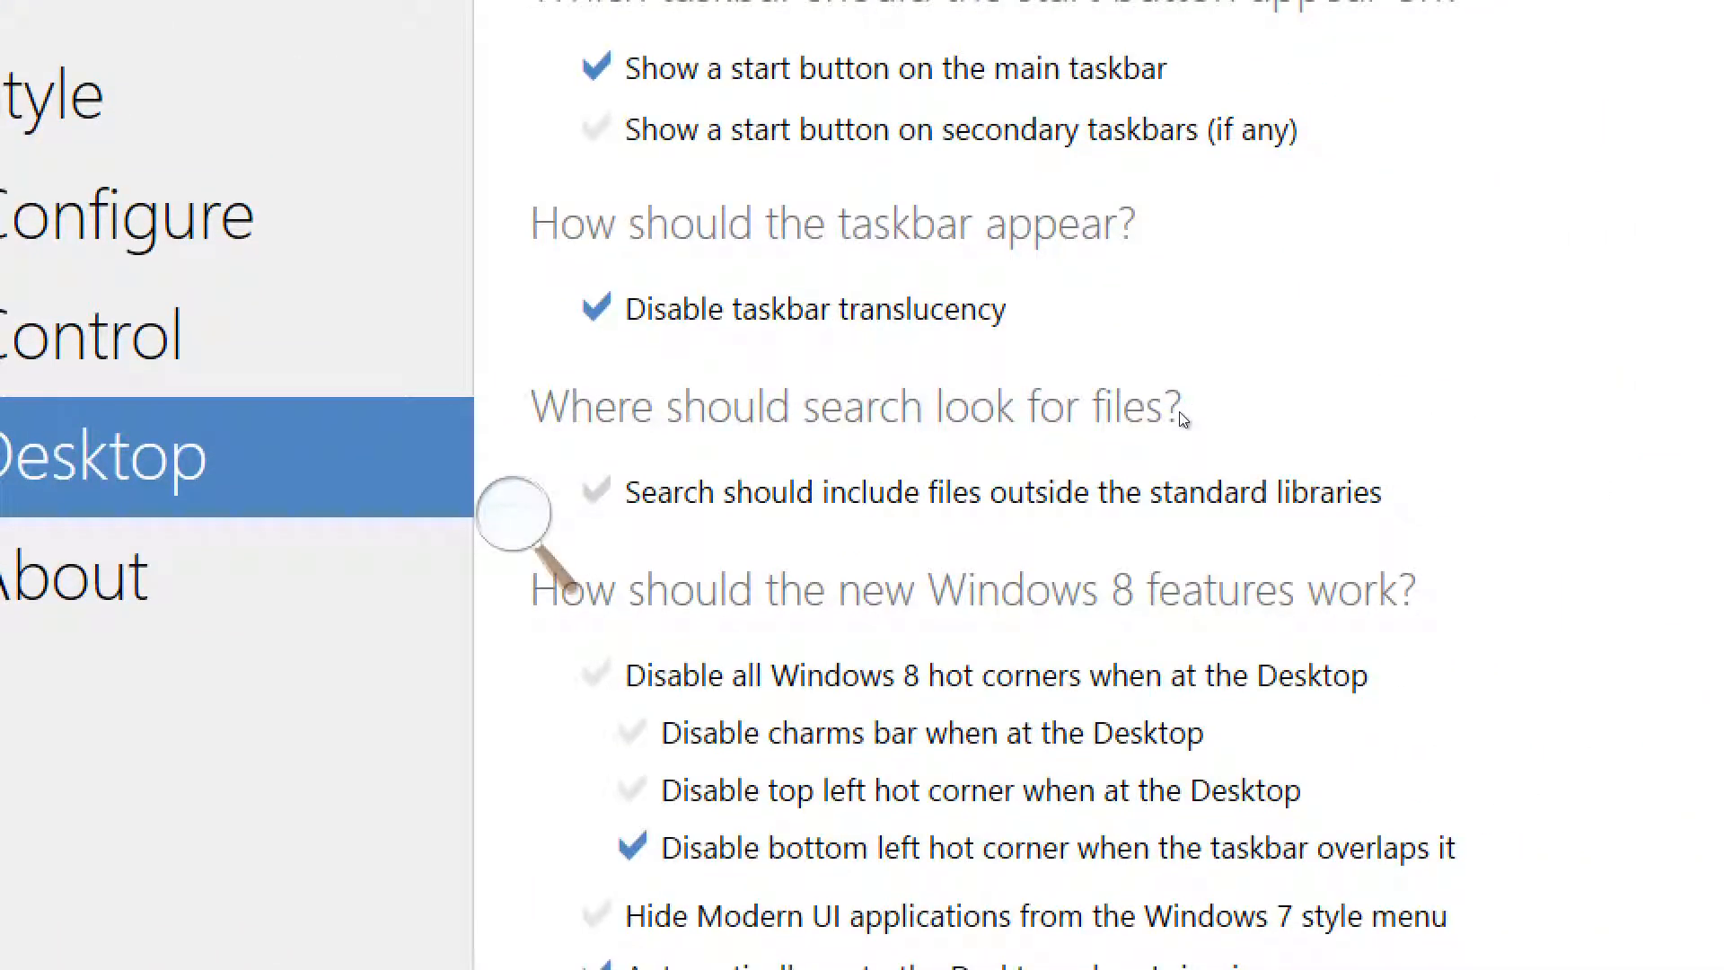
mouse_move(1050, 459)
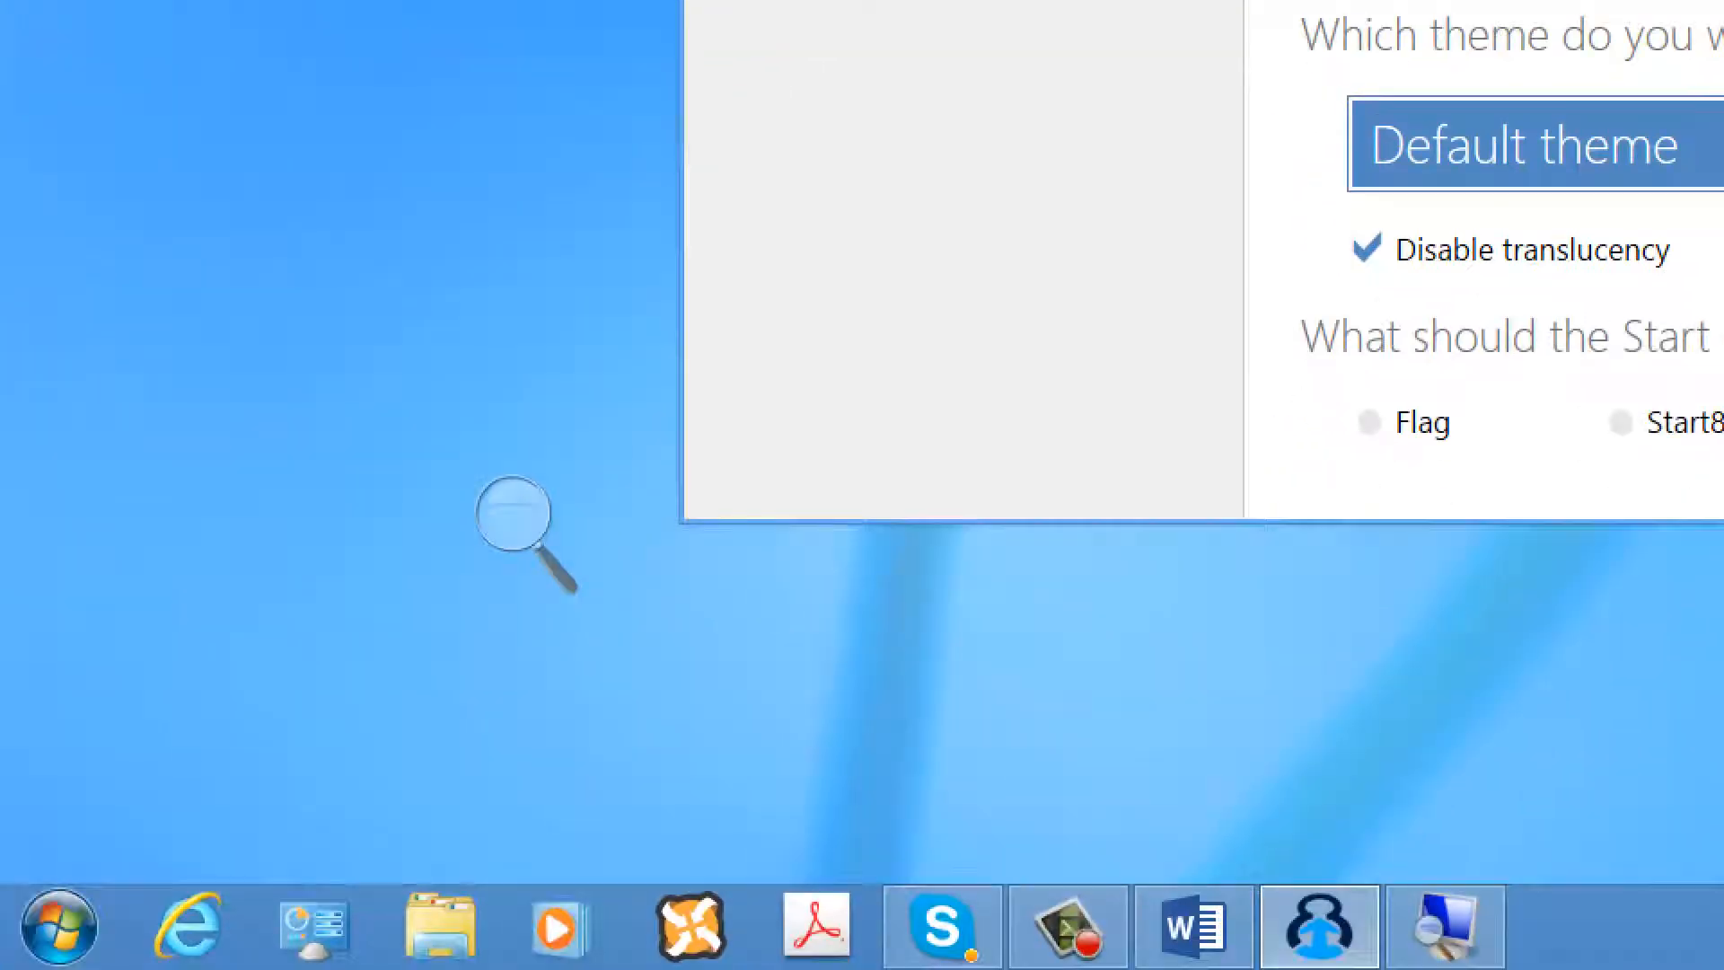
click(54, 924)
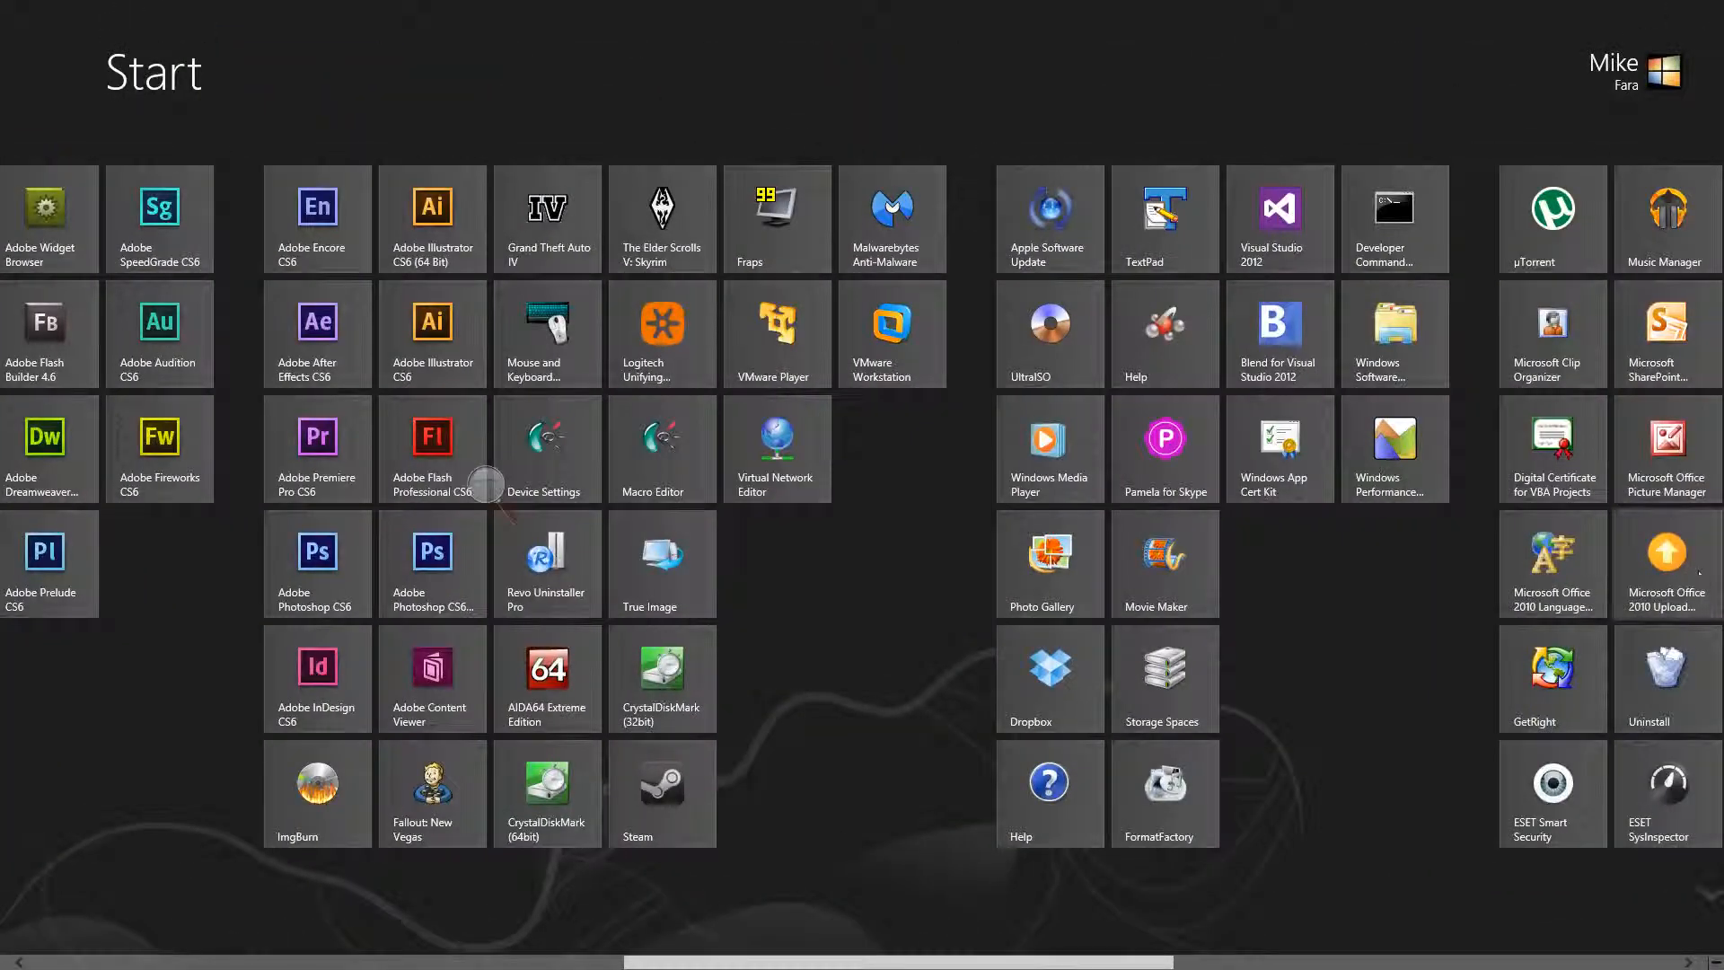
scroll(right, 3)
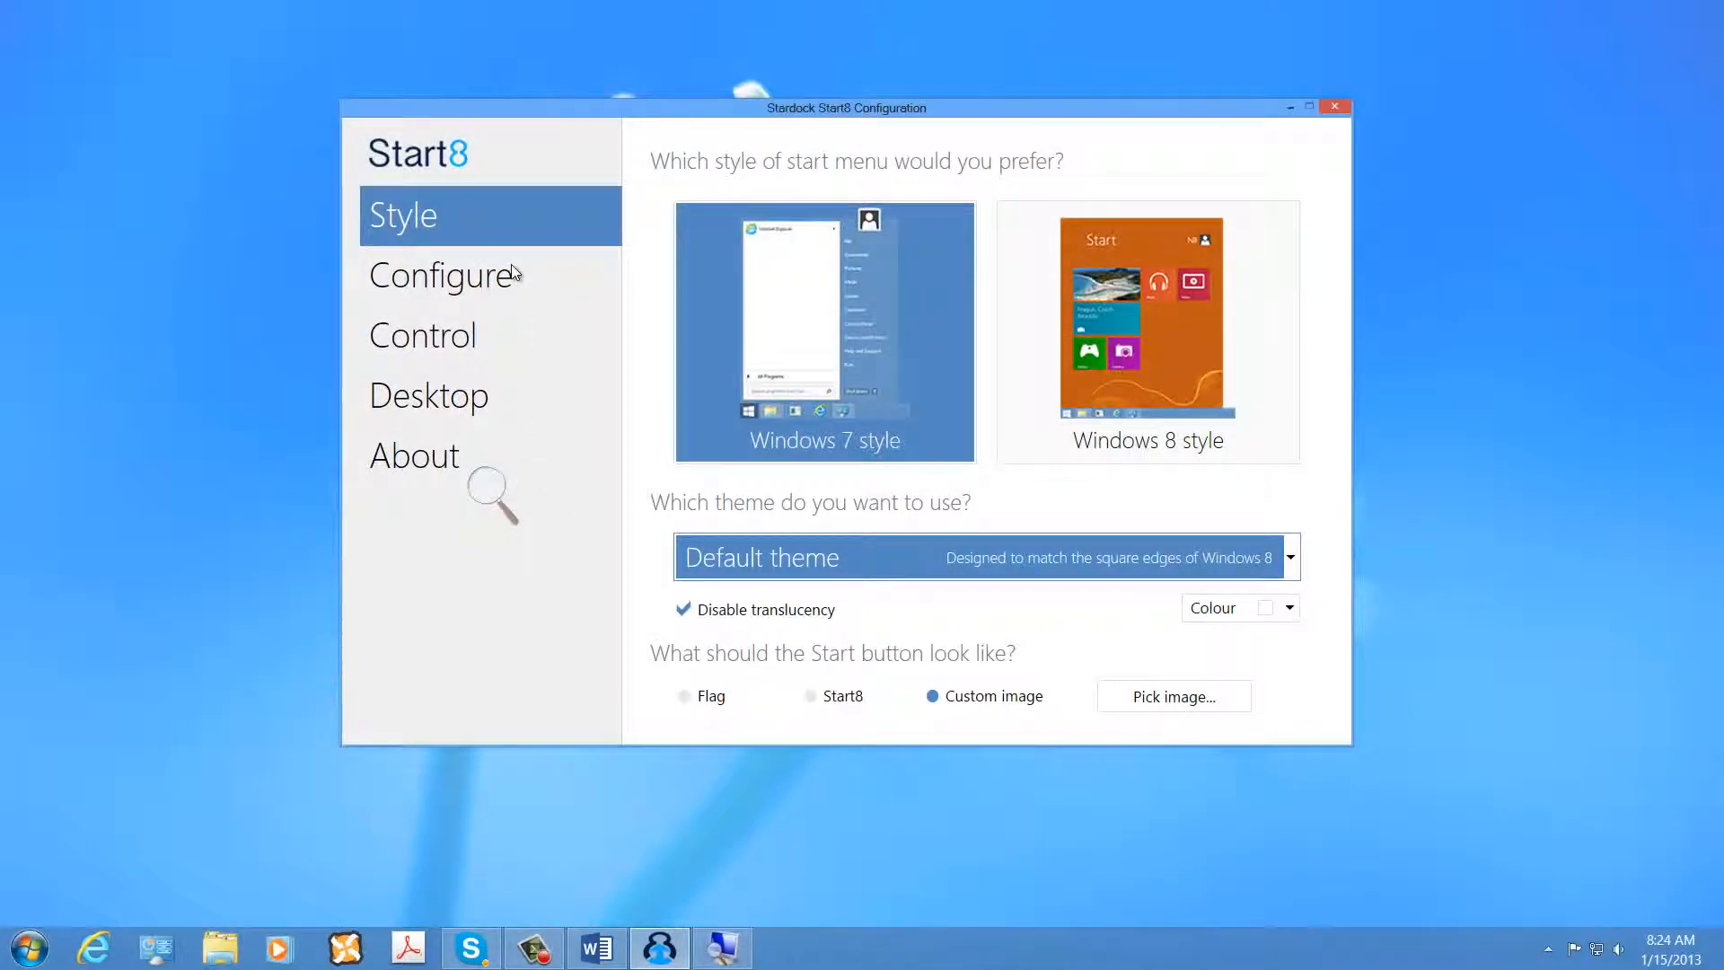
Glance over the Configure, About and Control pages, then set the Start button to the Windows flag.
click(440, 275)
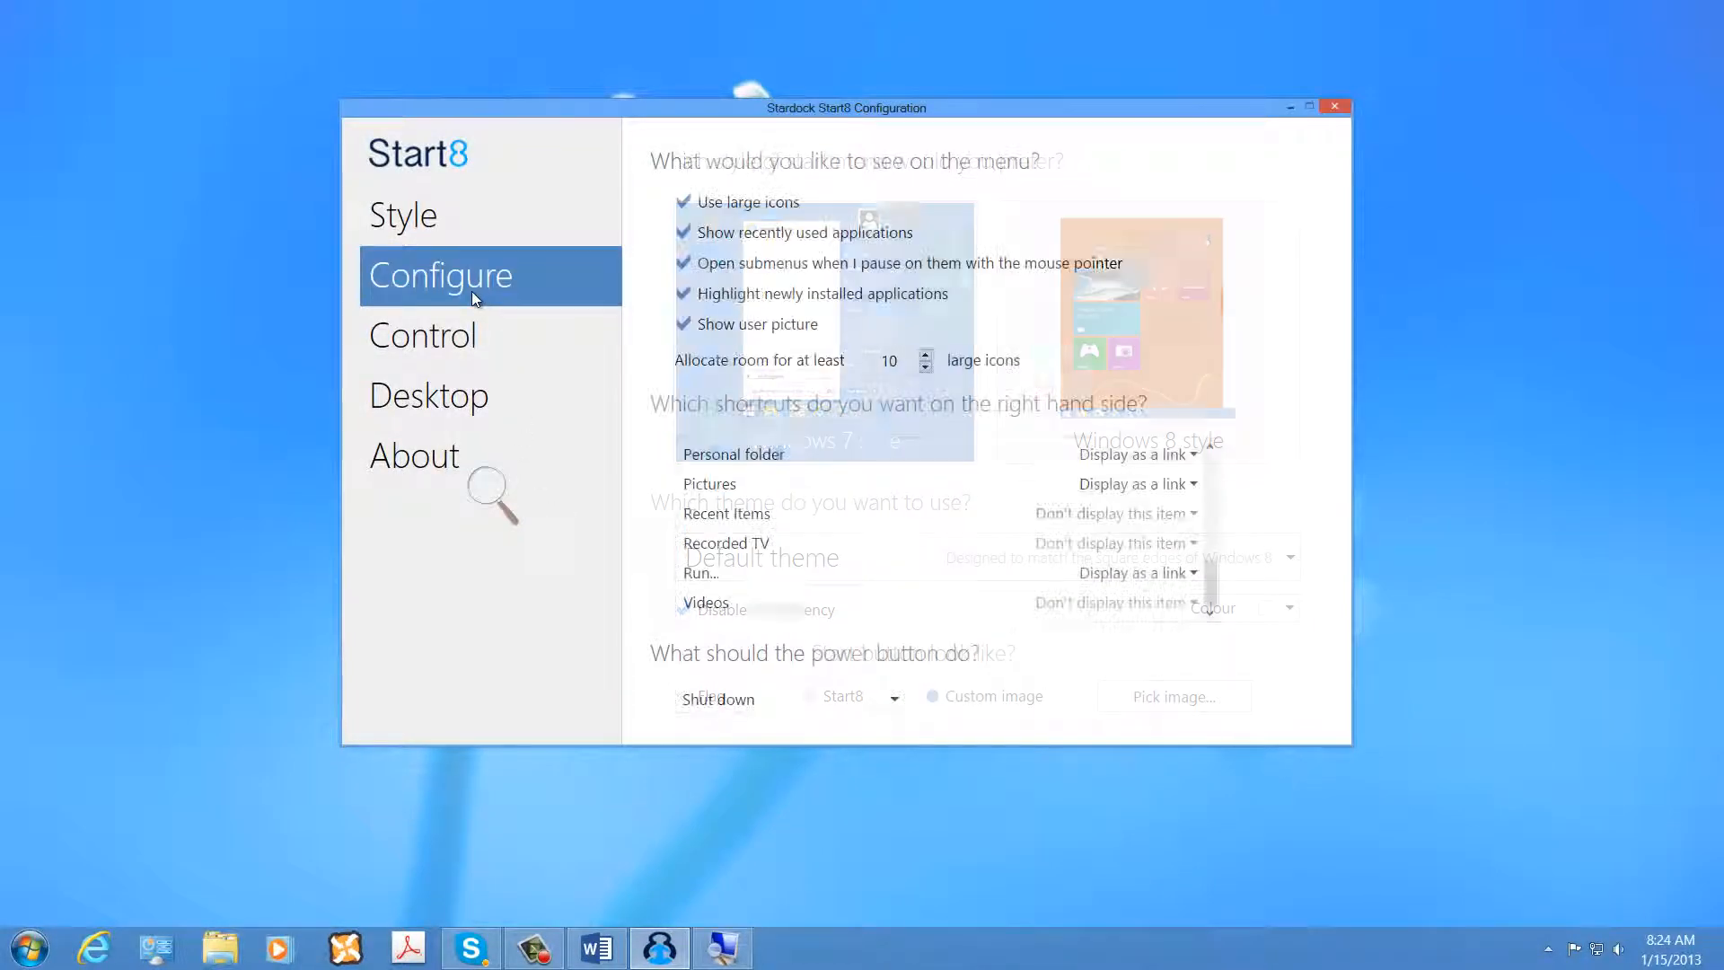
click(415, 455)
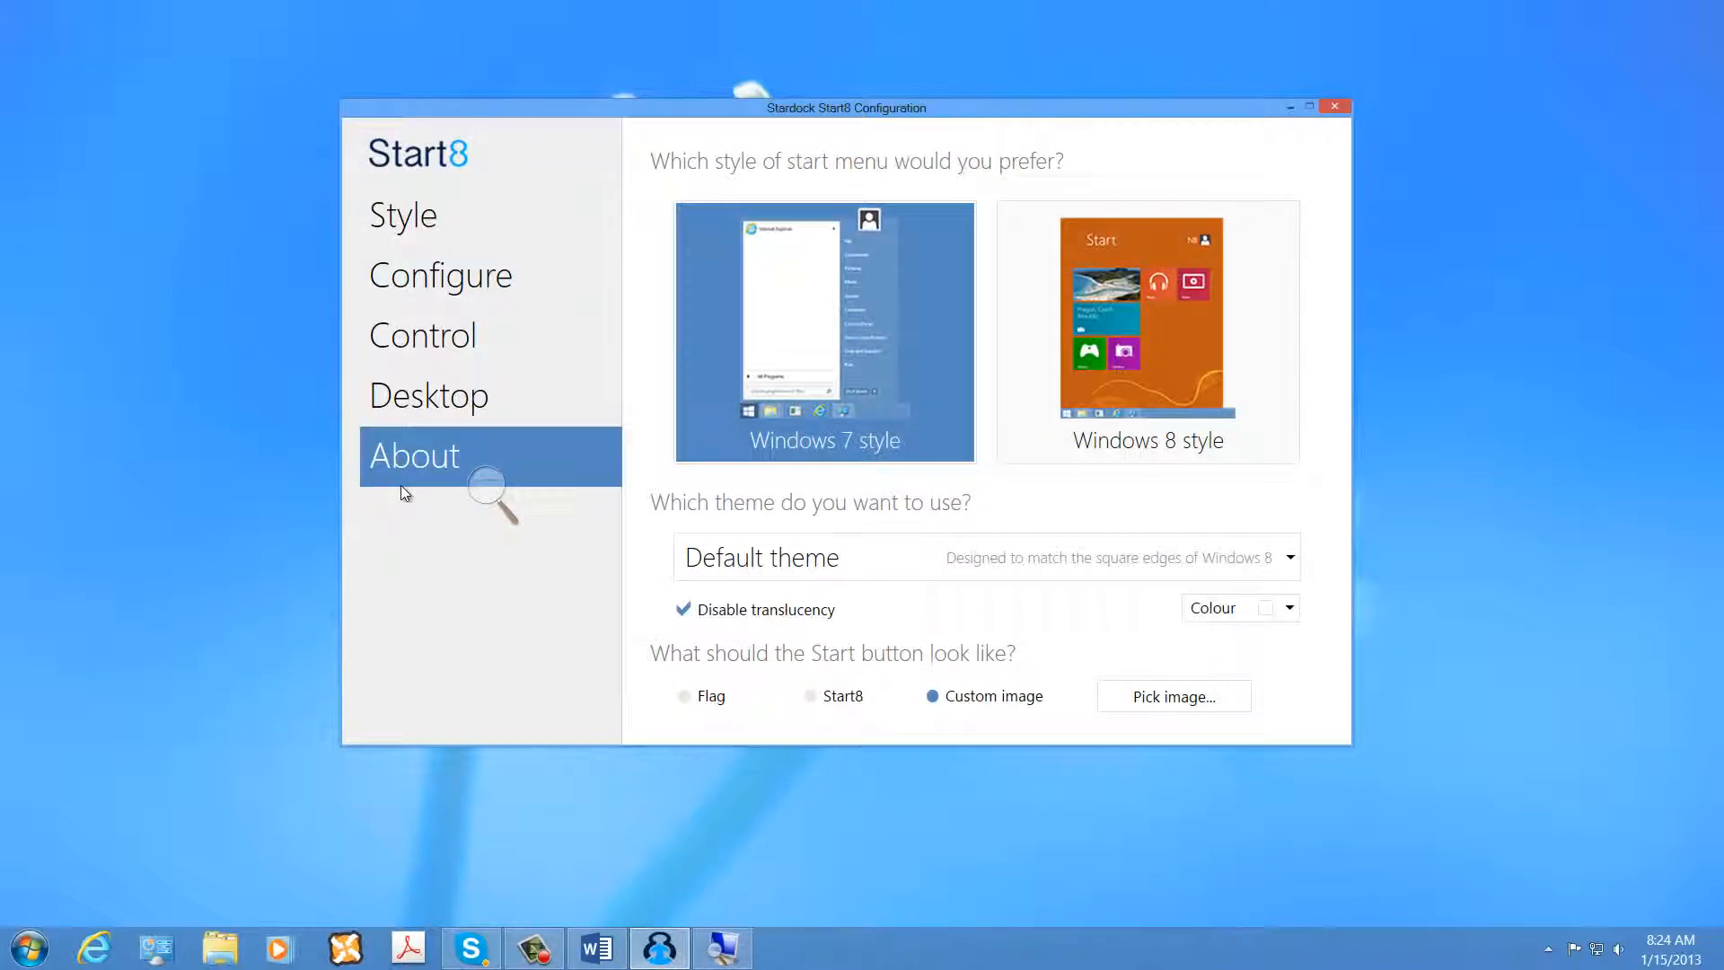
click(415, 455)
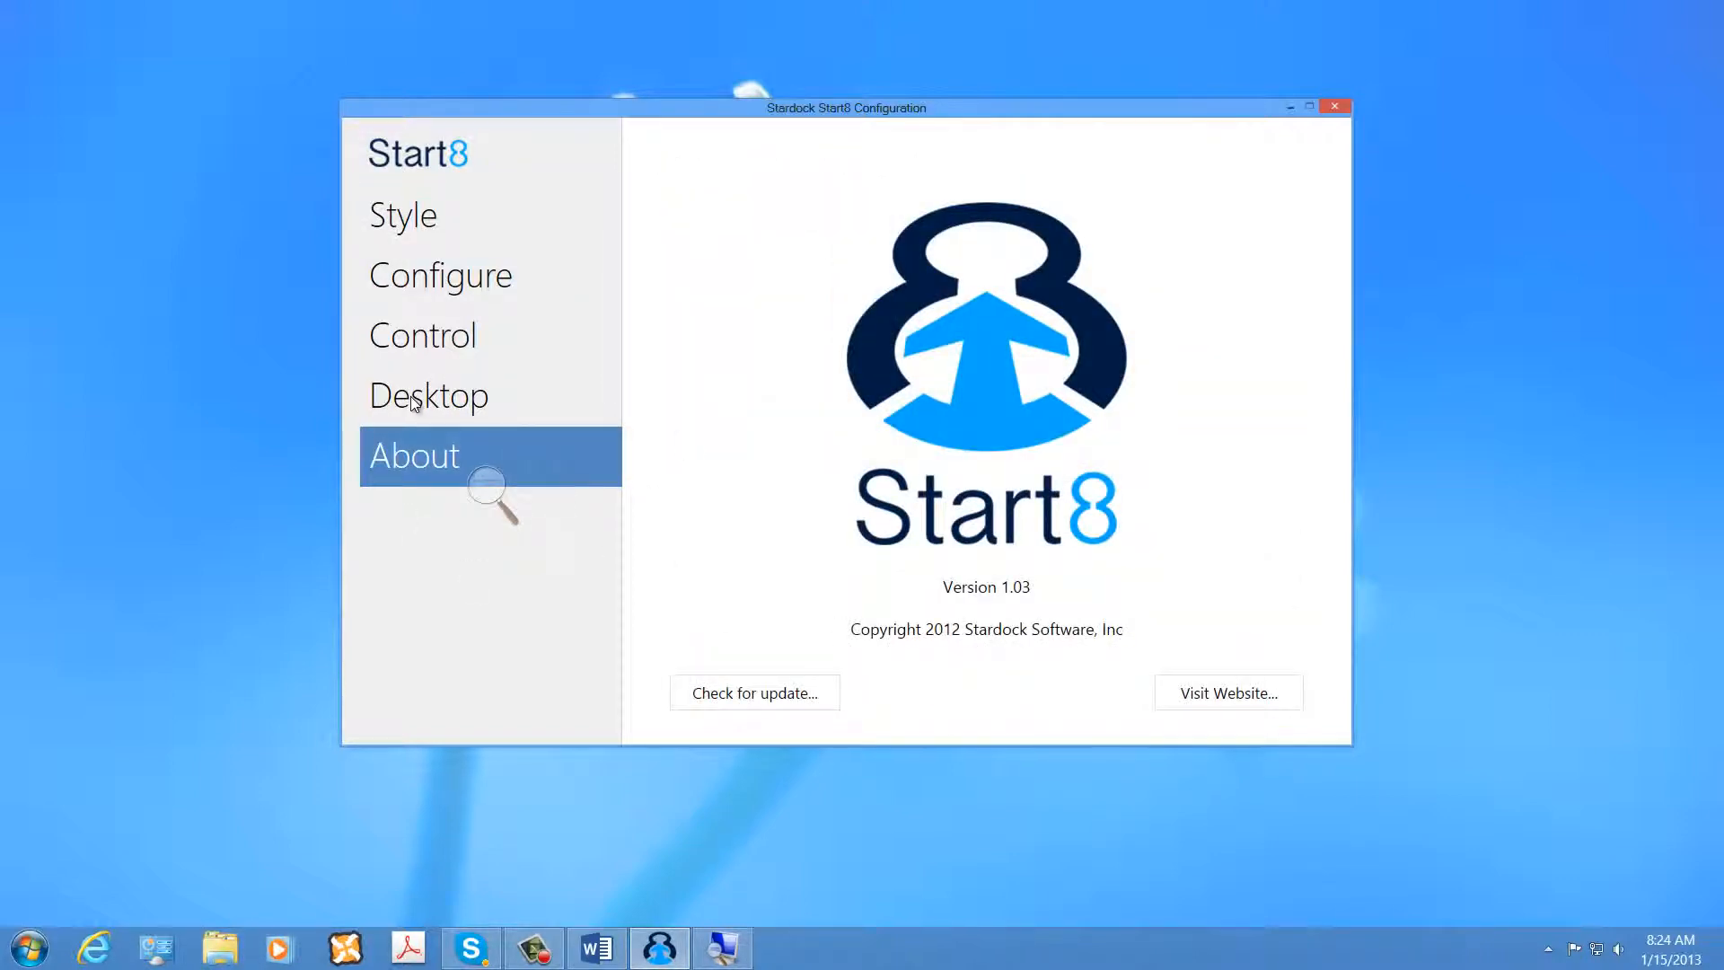
click(422, 334)
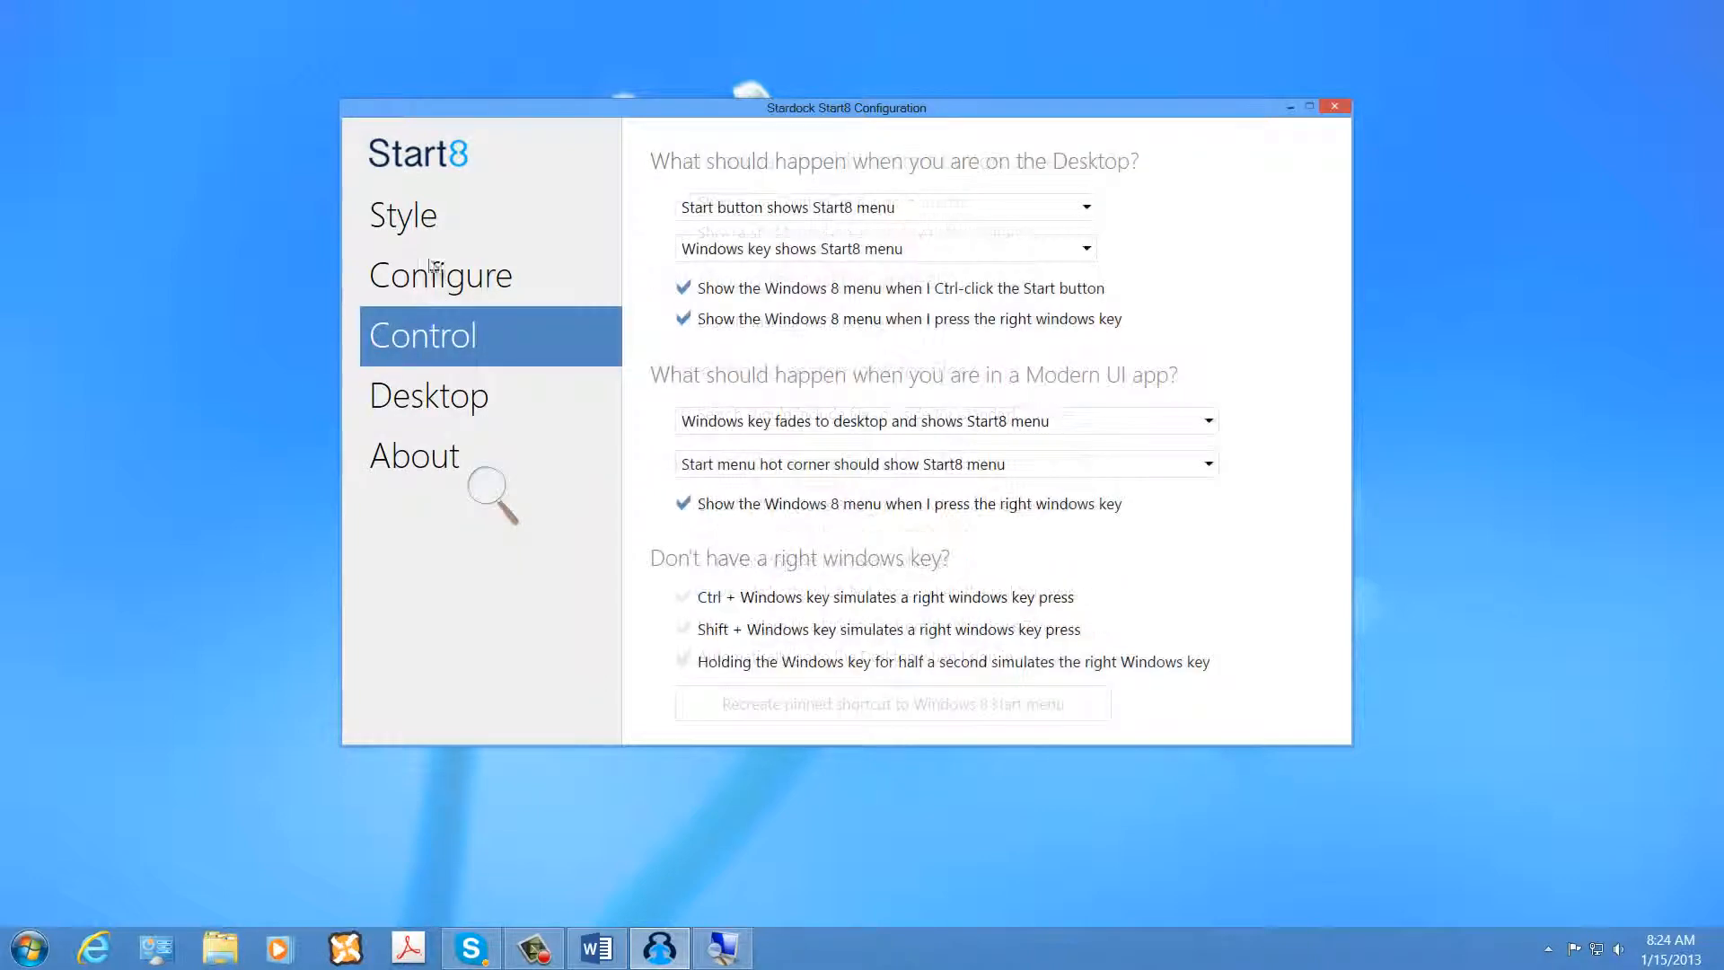
click(402, 214)
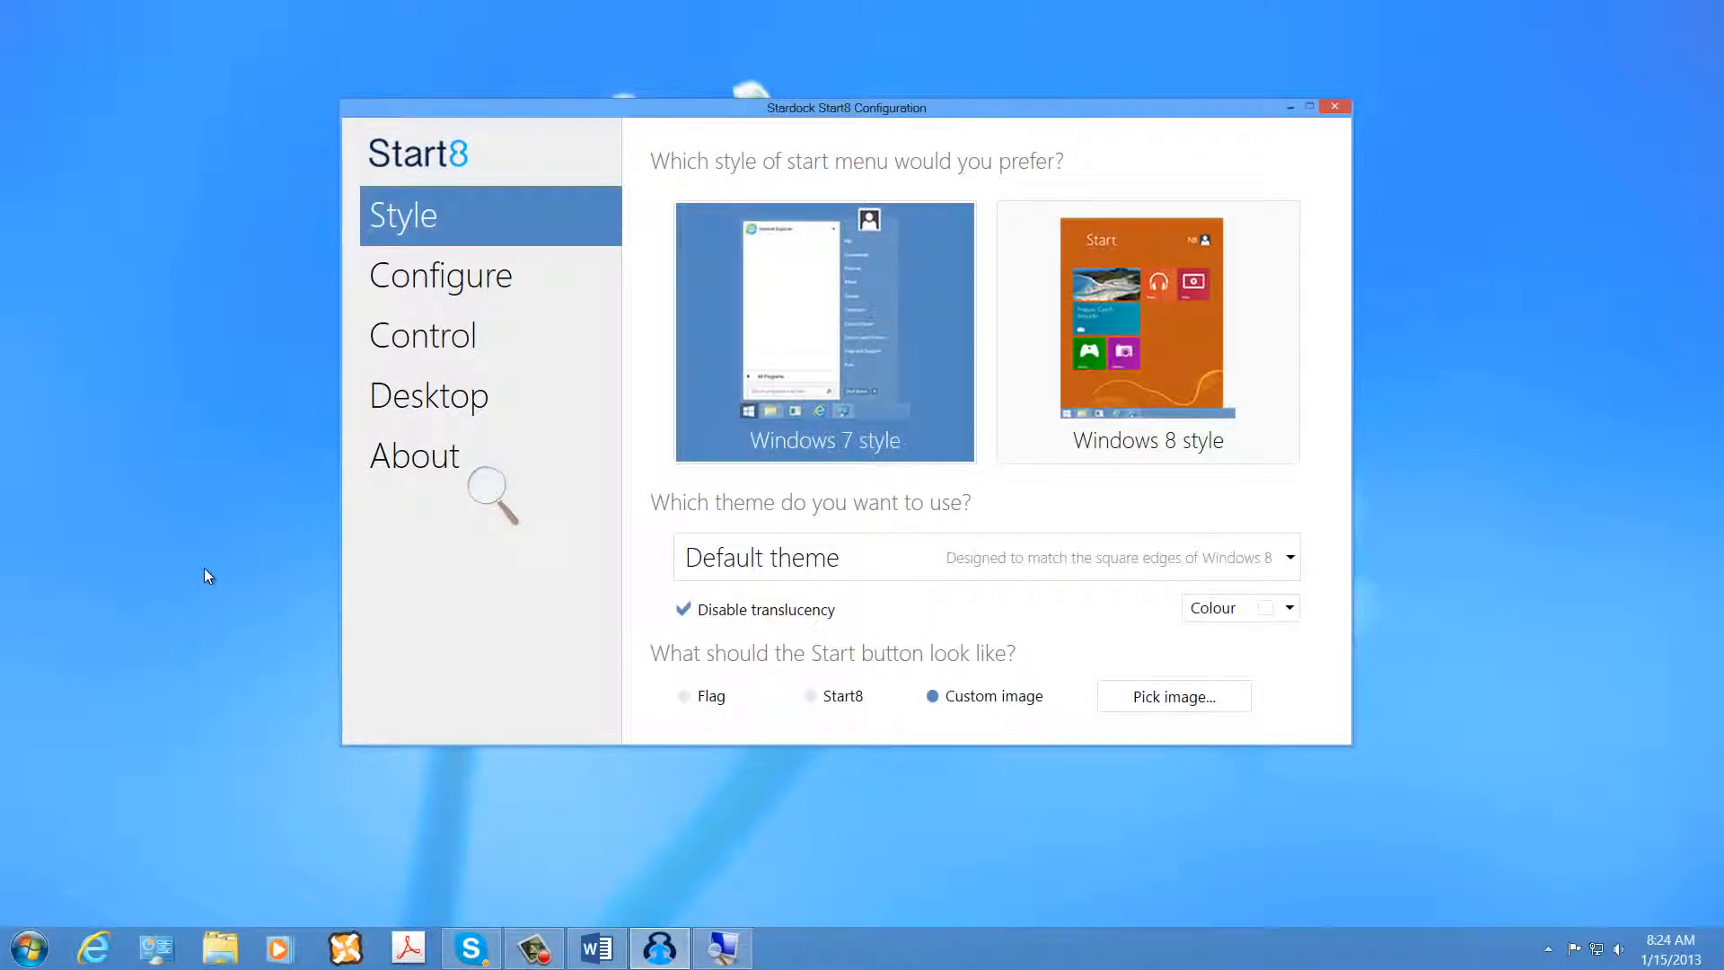
click(28, 946)
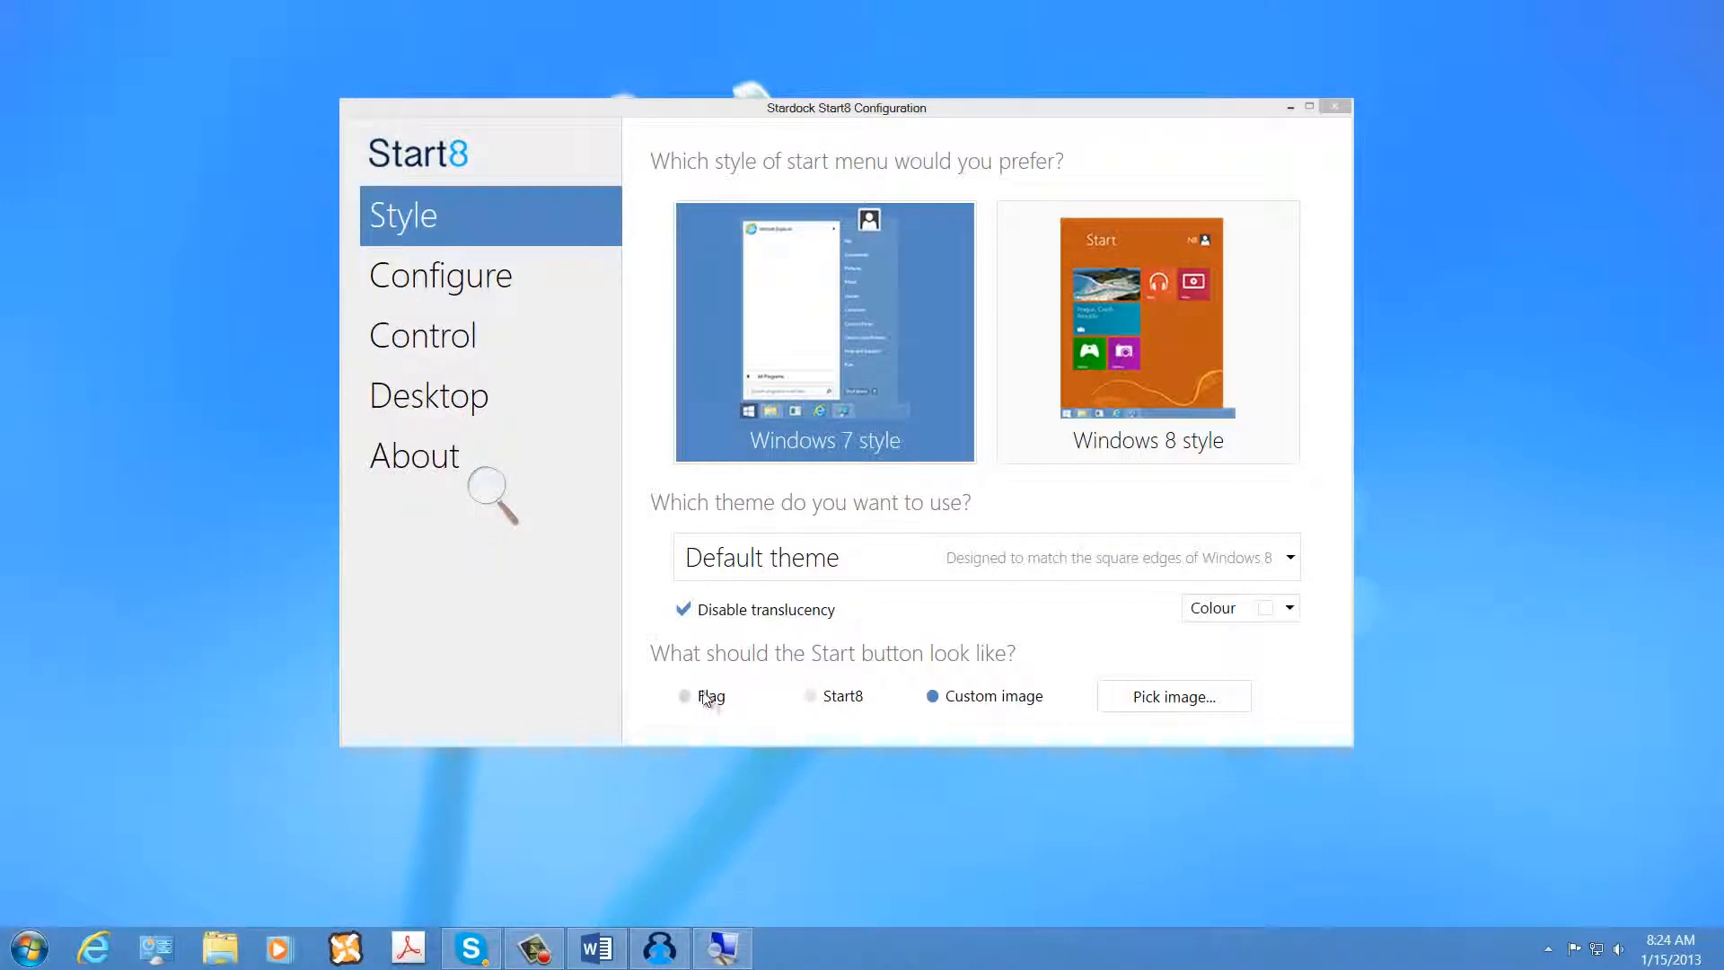
click(682, 694)
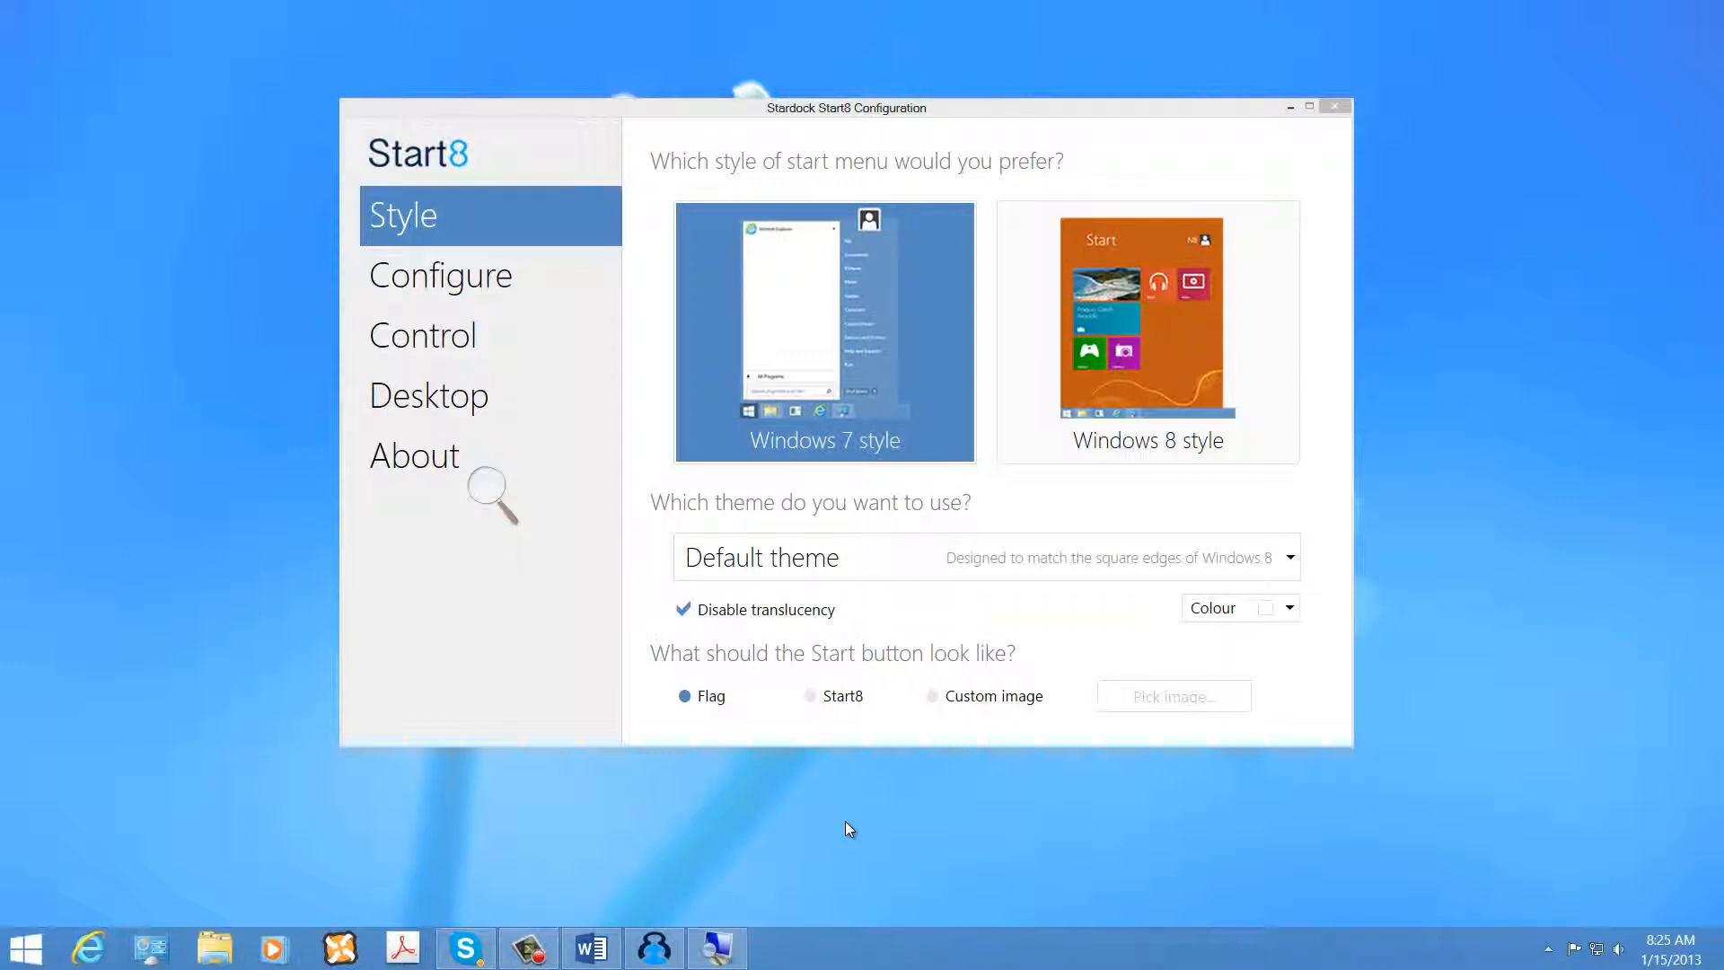
mouse_move(77, 881)
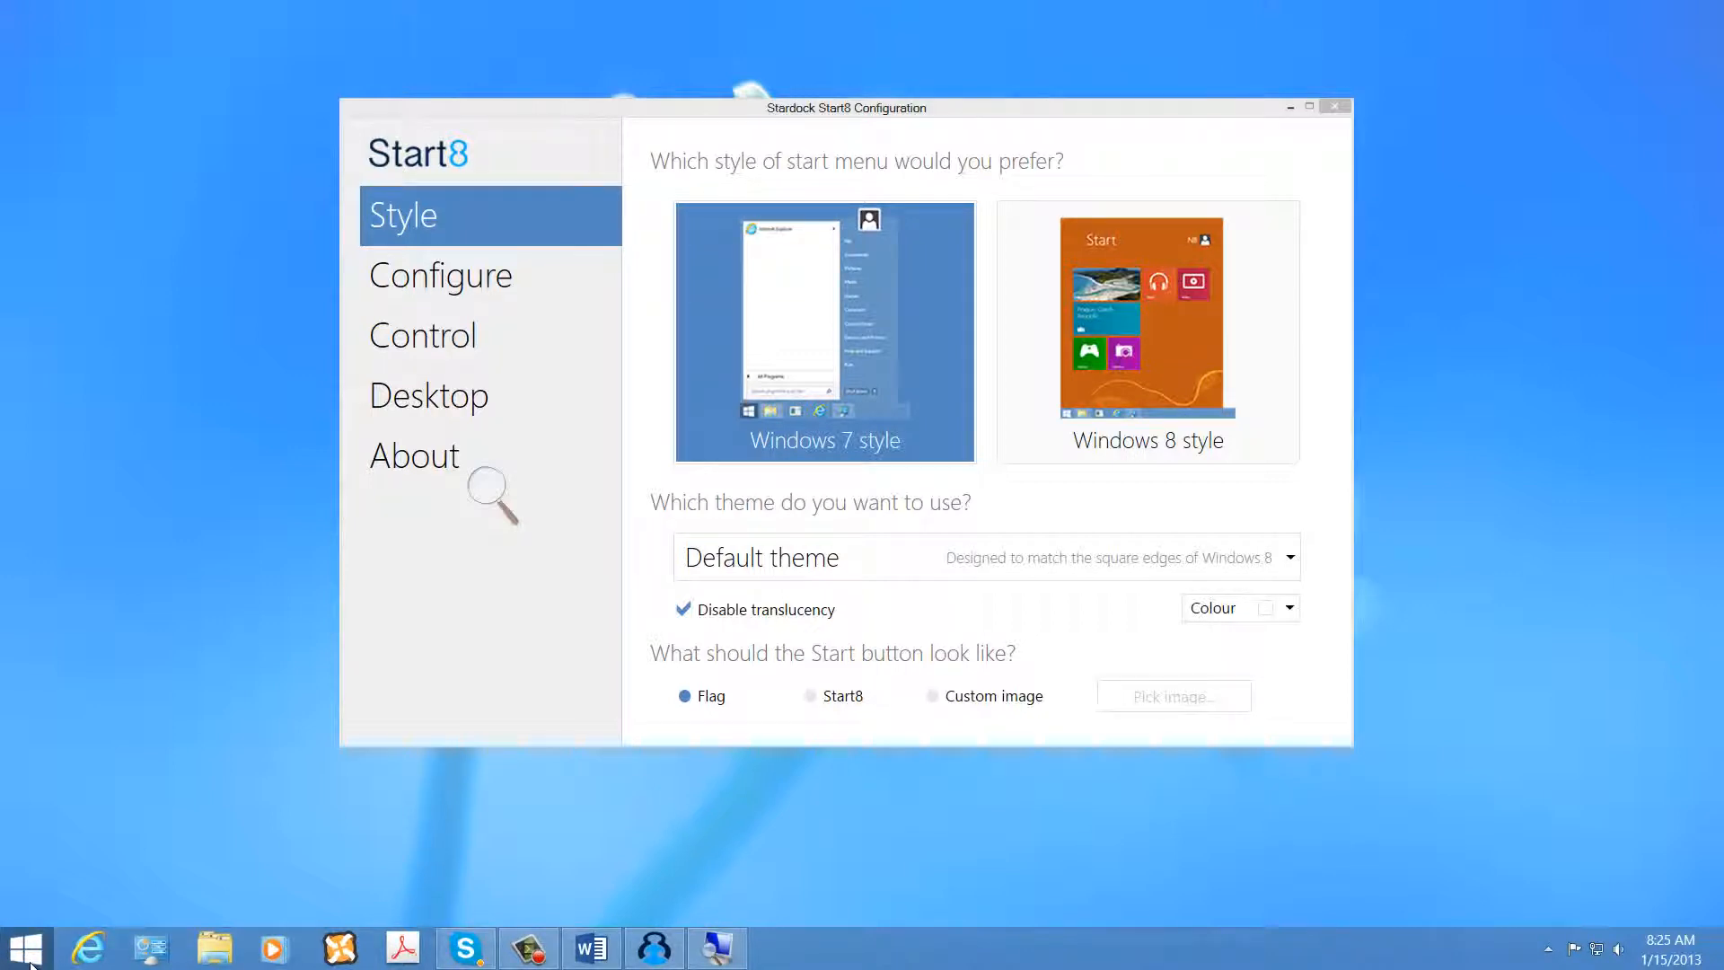
click(26, 946)
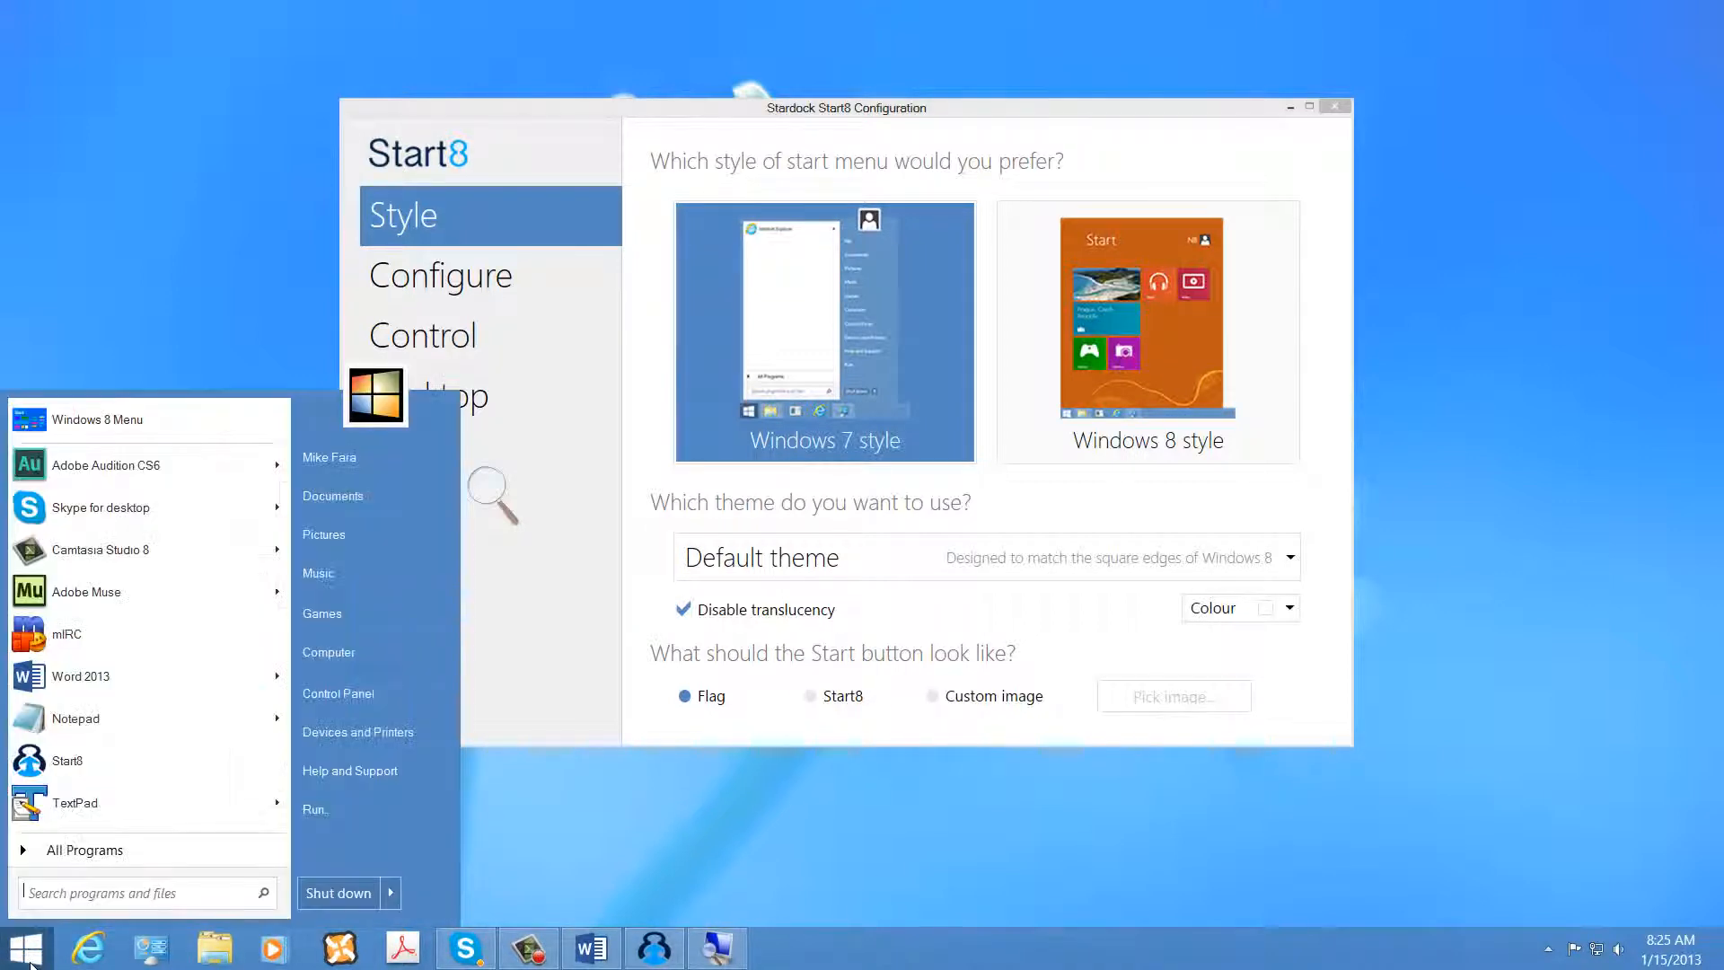
mouse_move(231, 441)
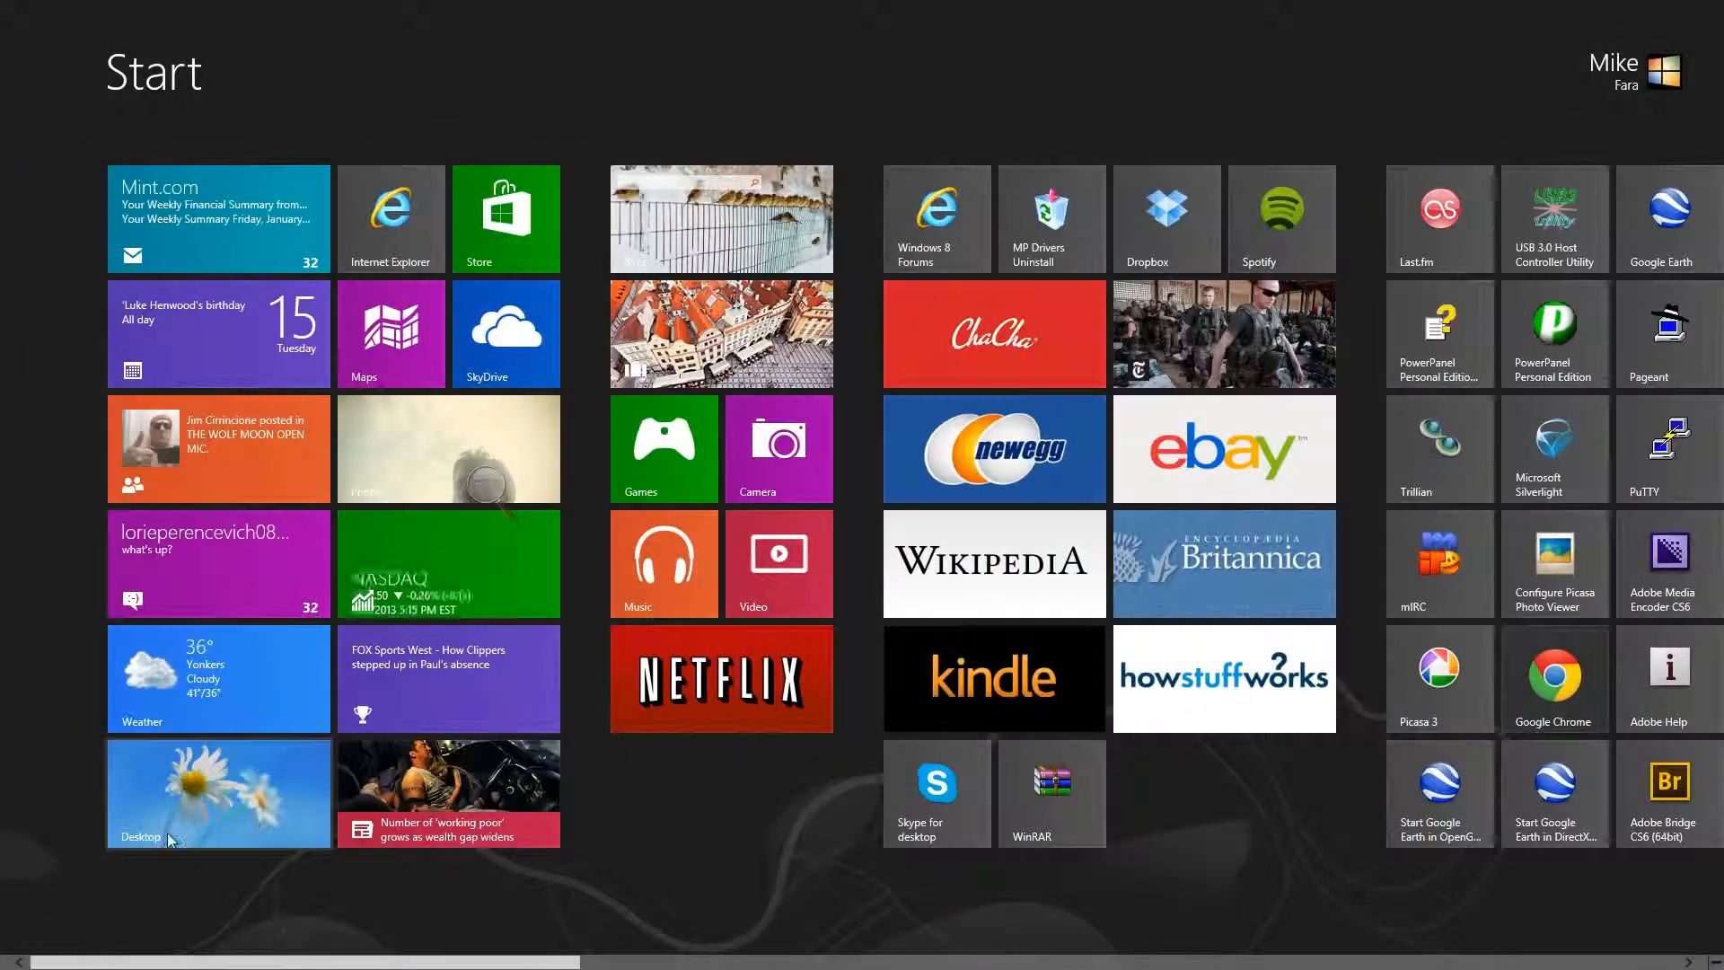
click(217, 792)
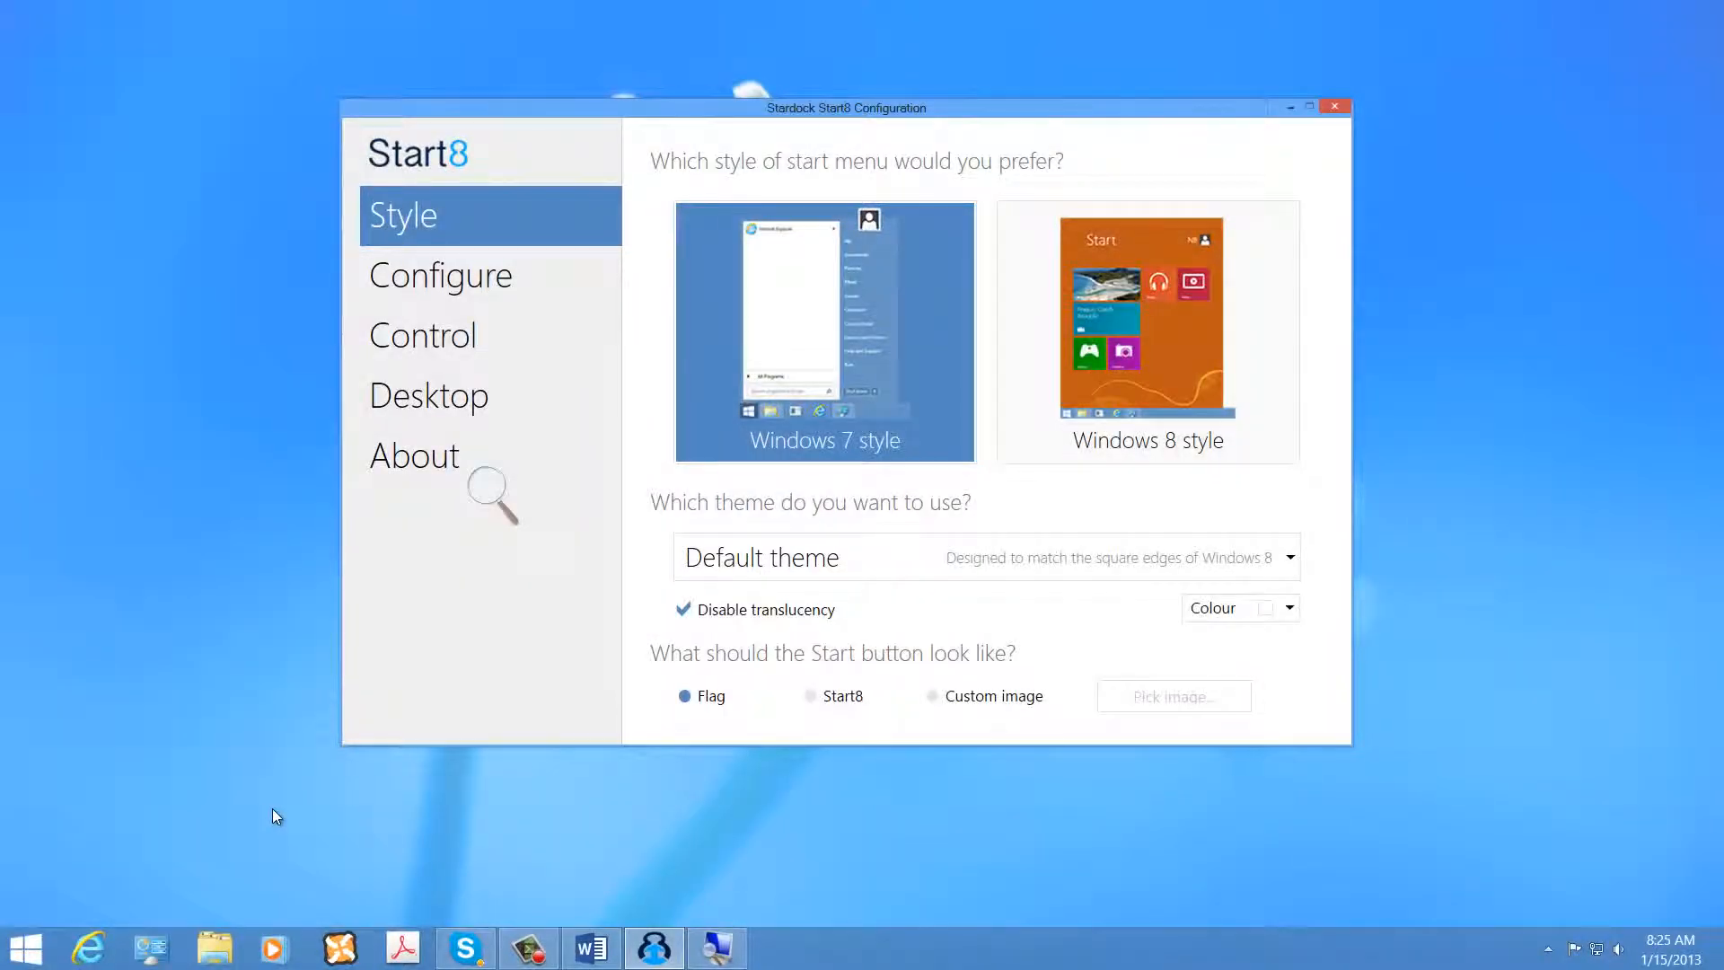
click(24, 946)
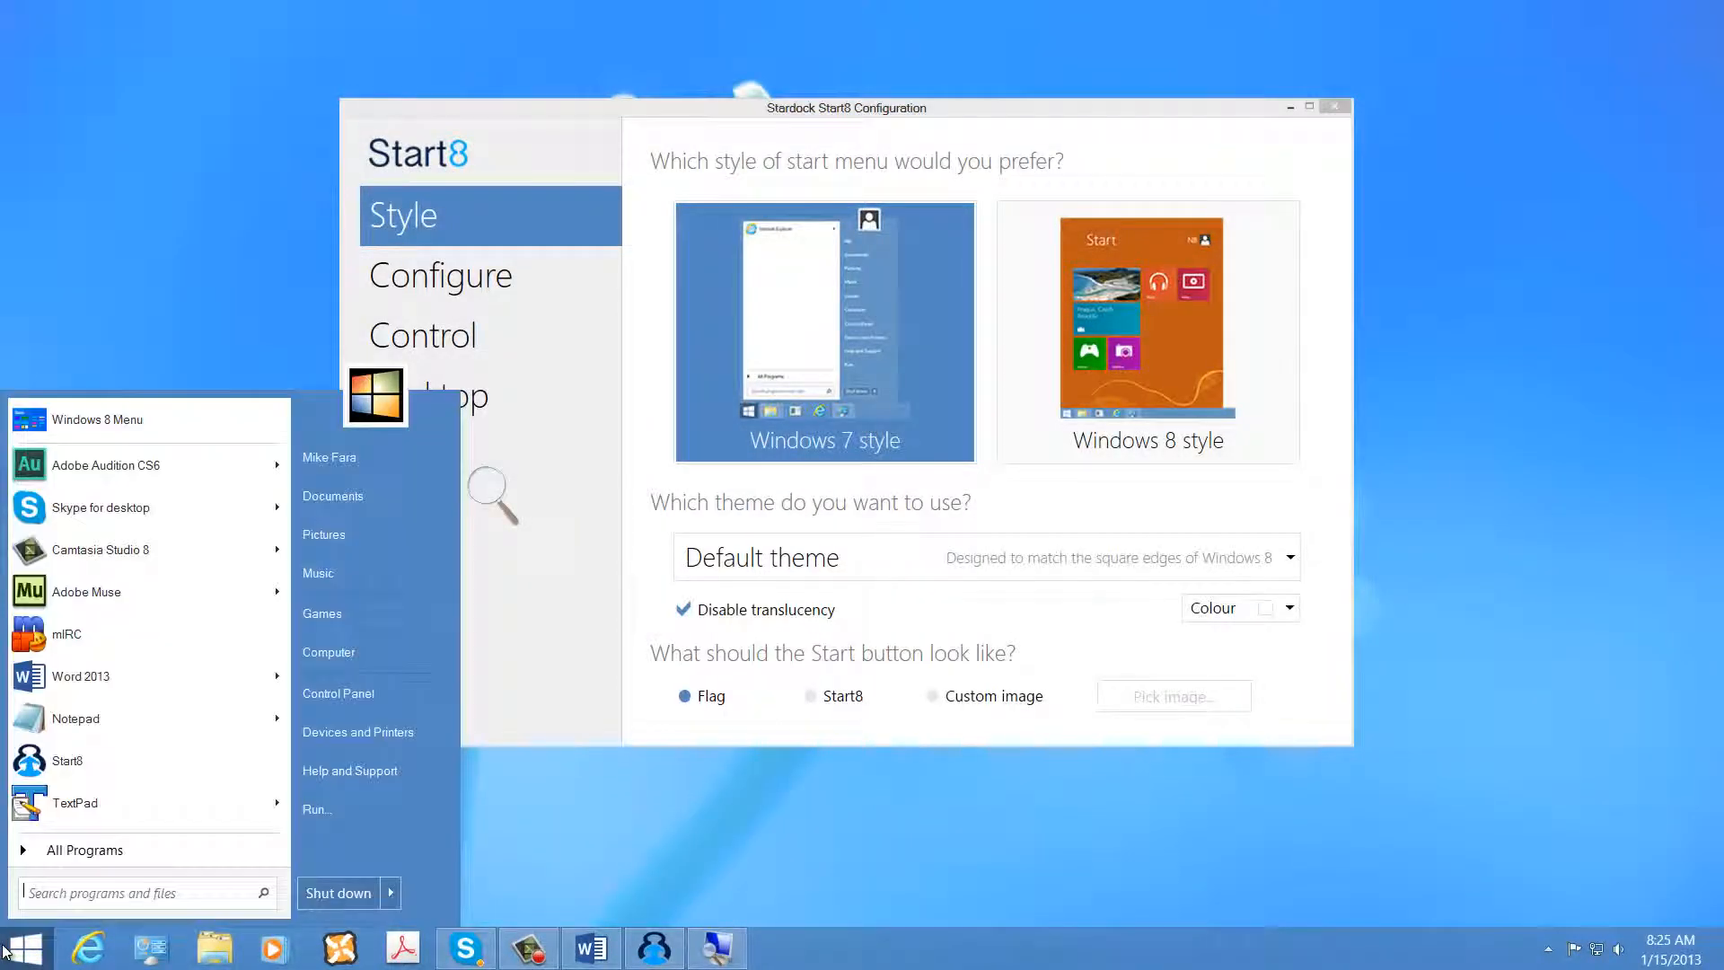
click(24, 948)
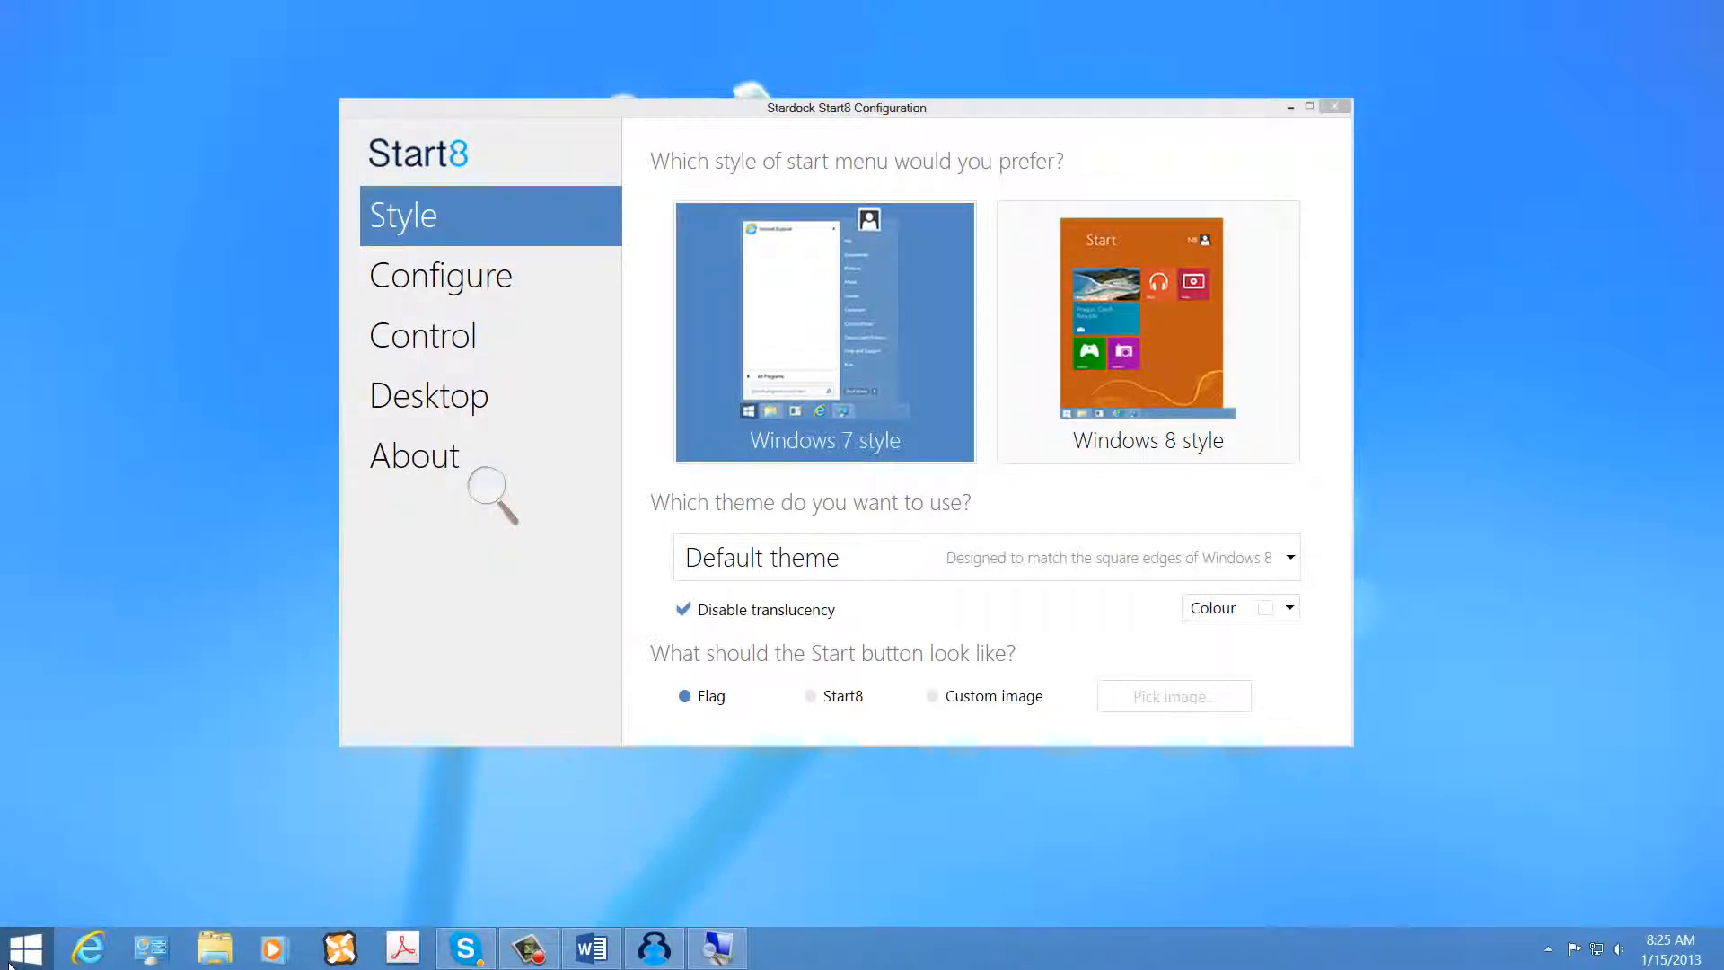
click(26, 948)
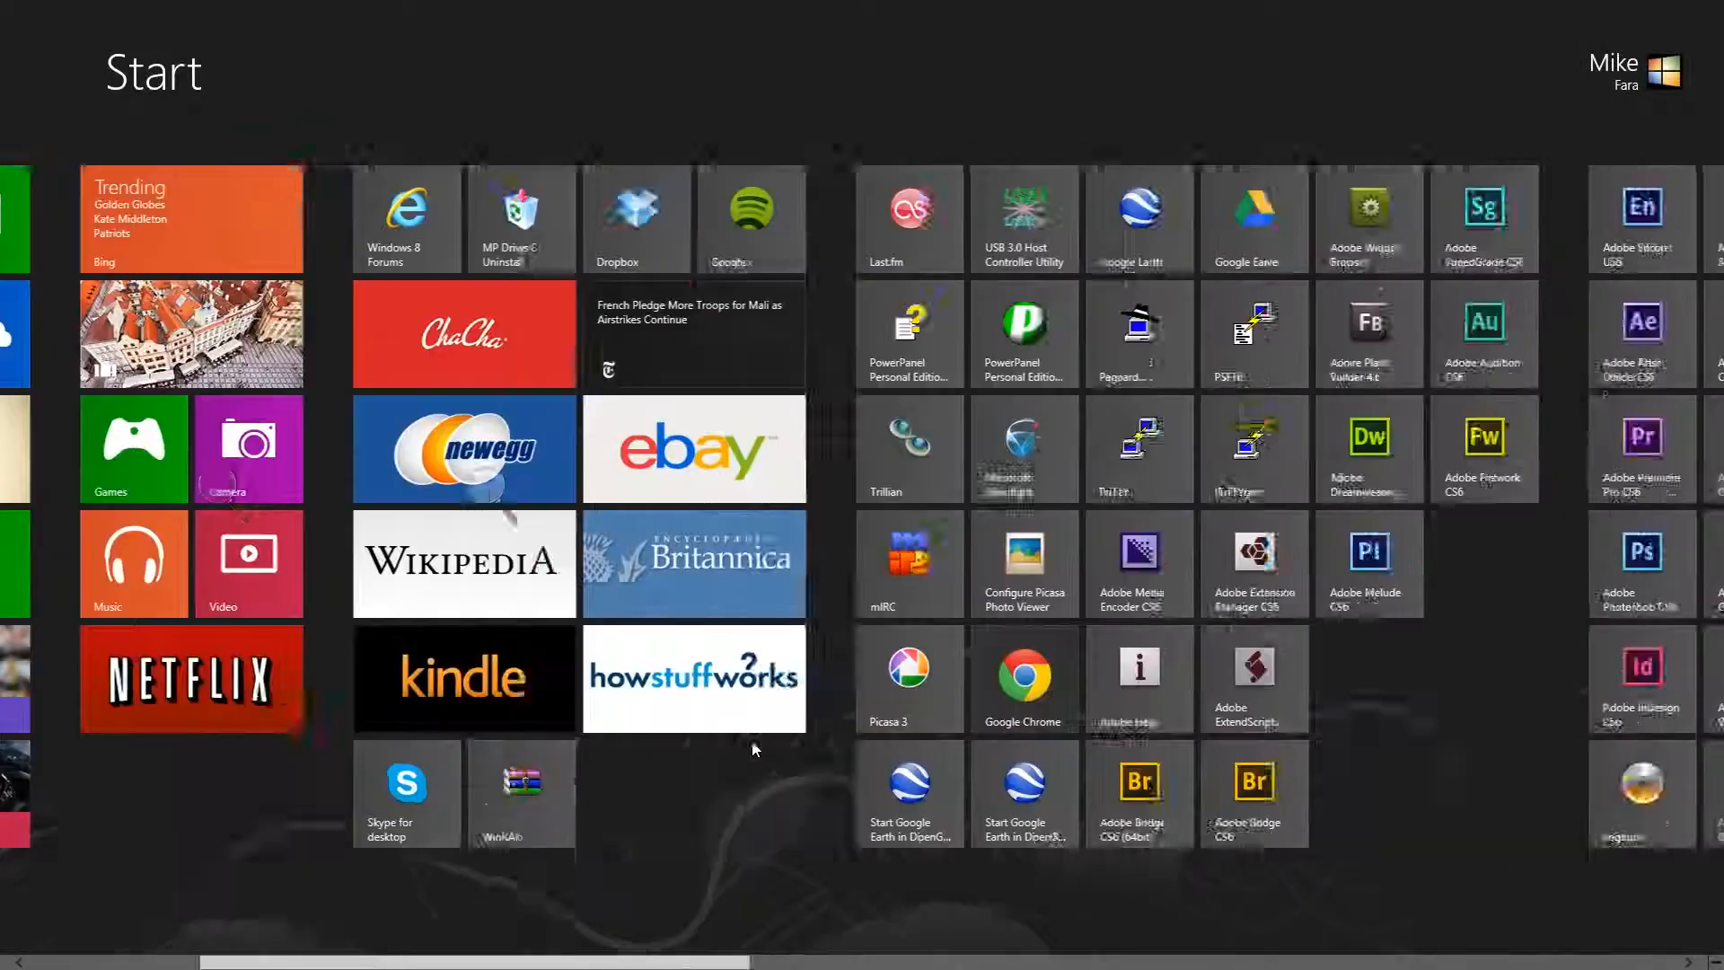
scroll(right, 3)
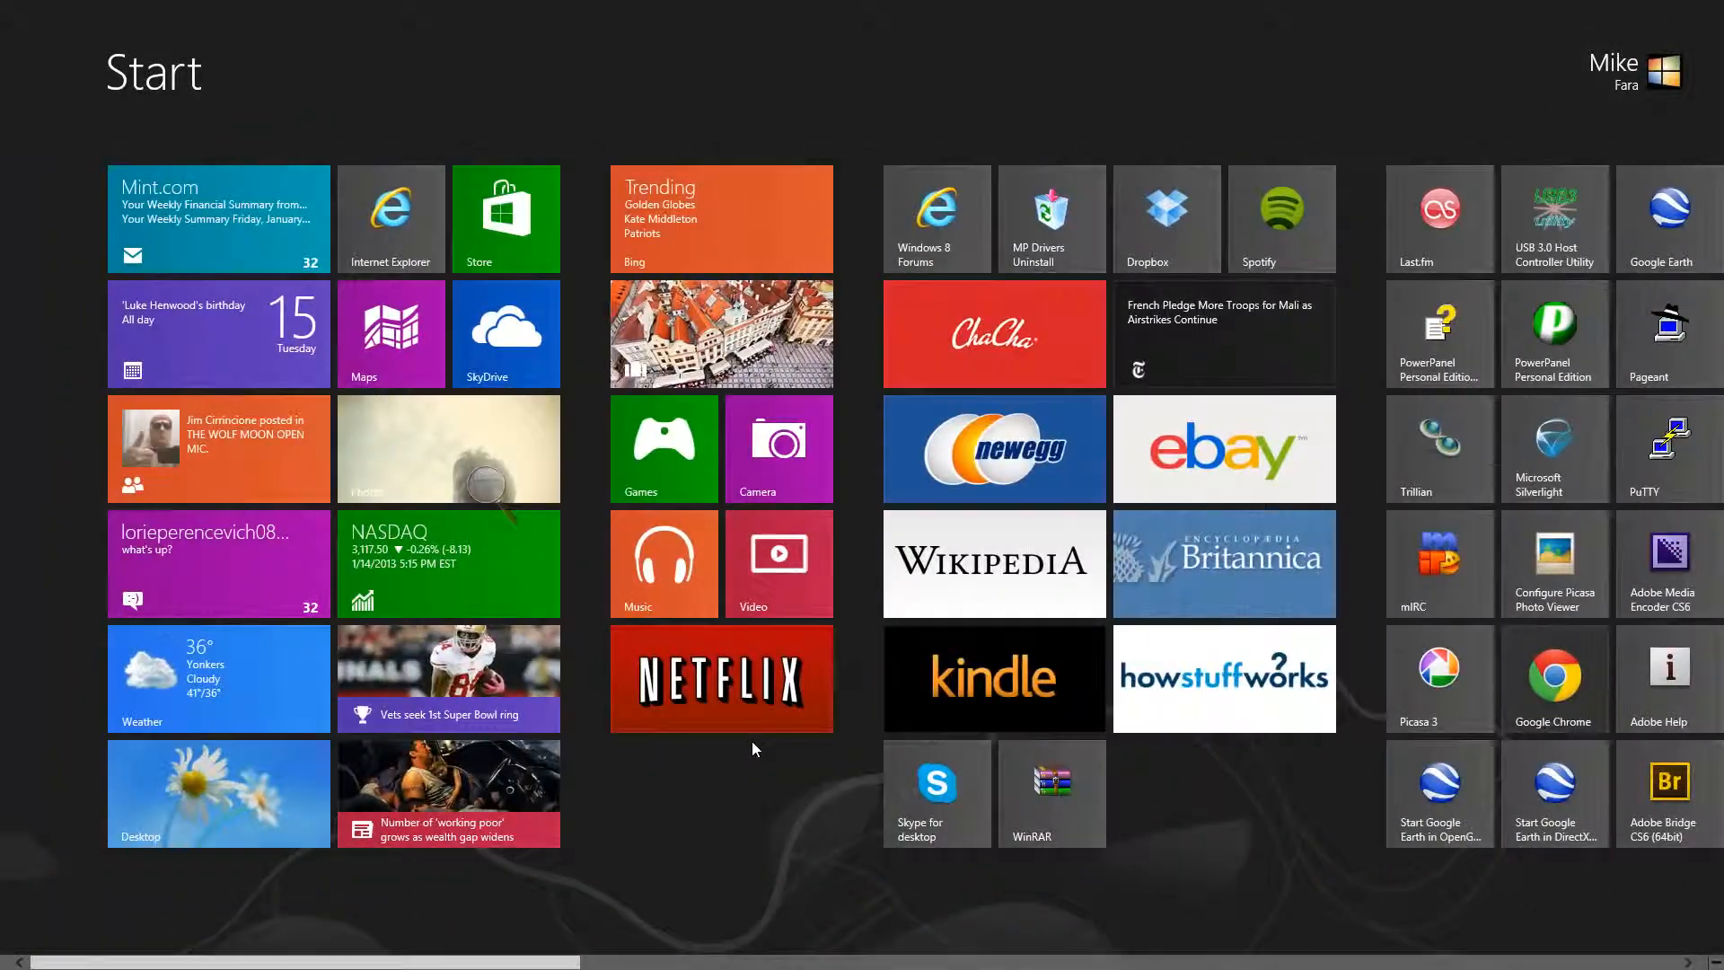
scroll(right, 3)
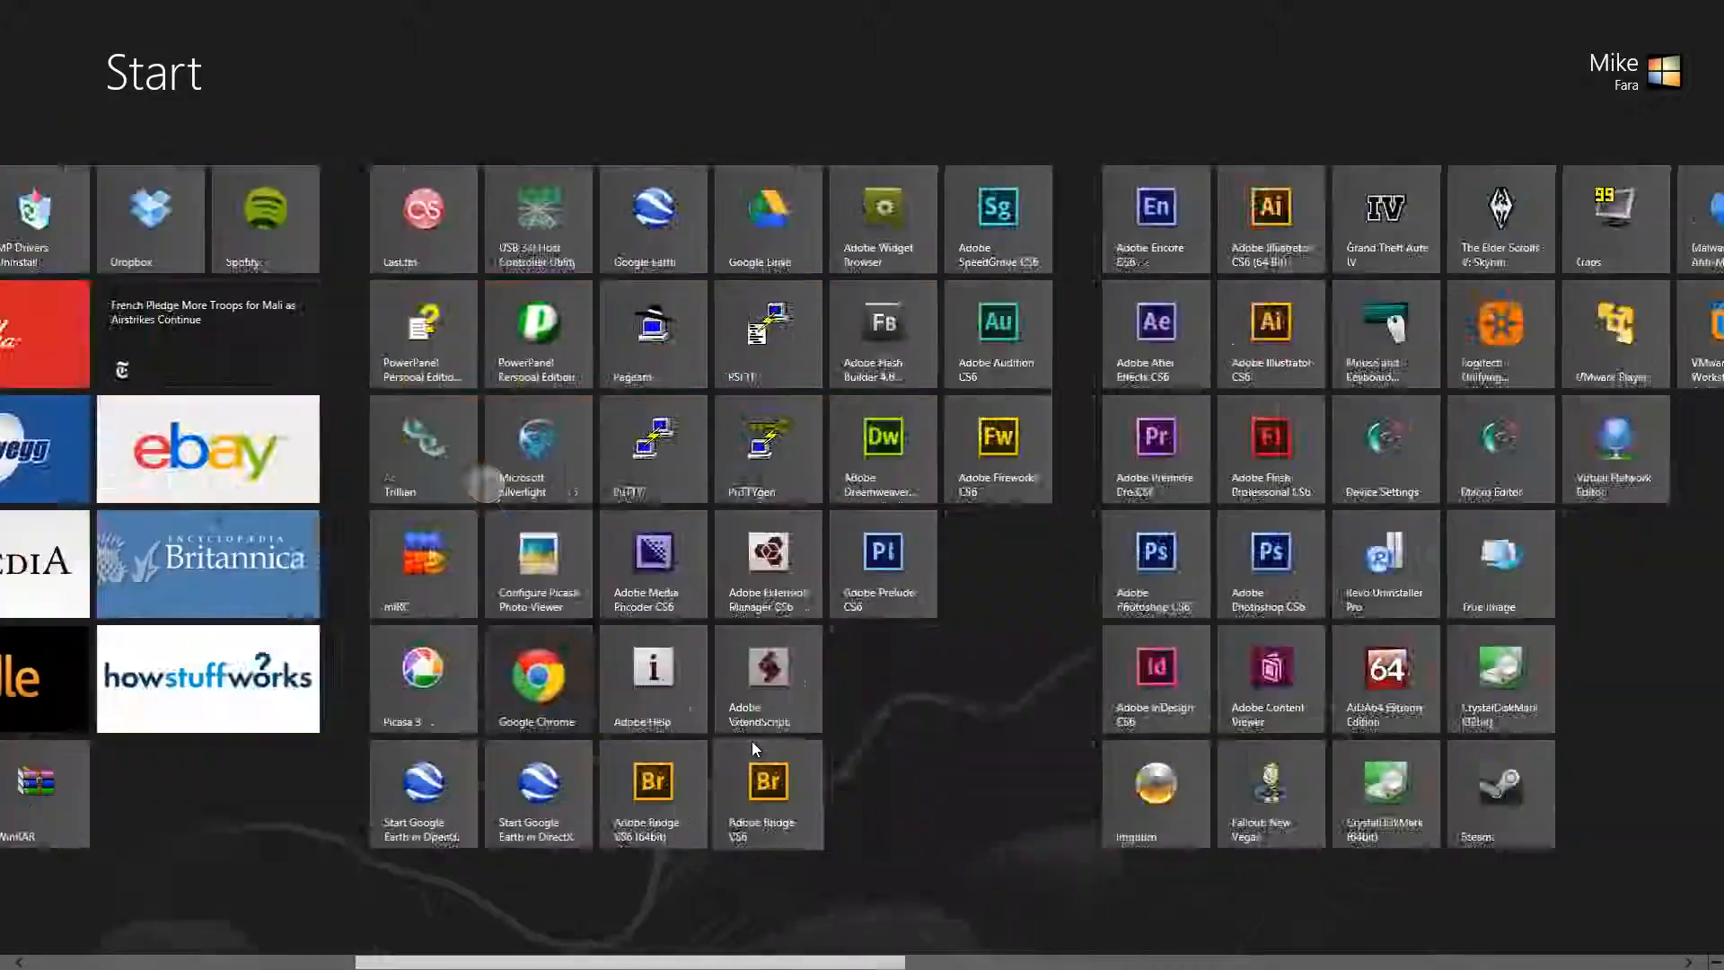
scroll(right, 3)
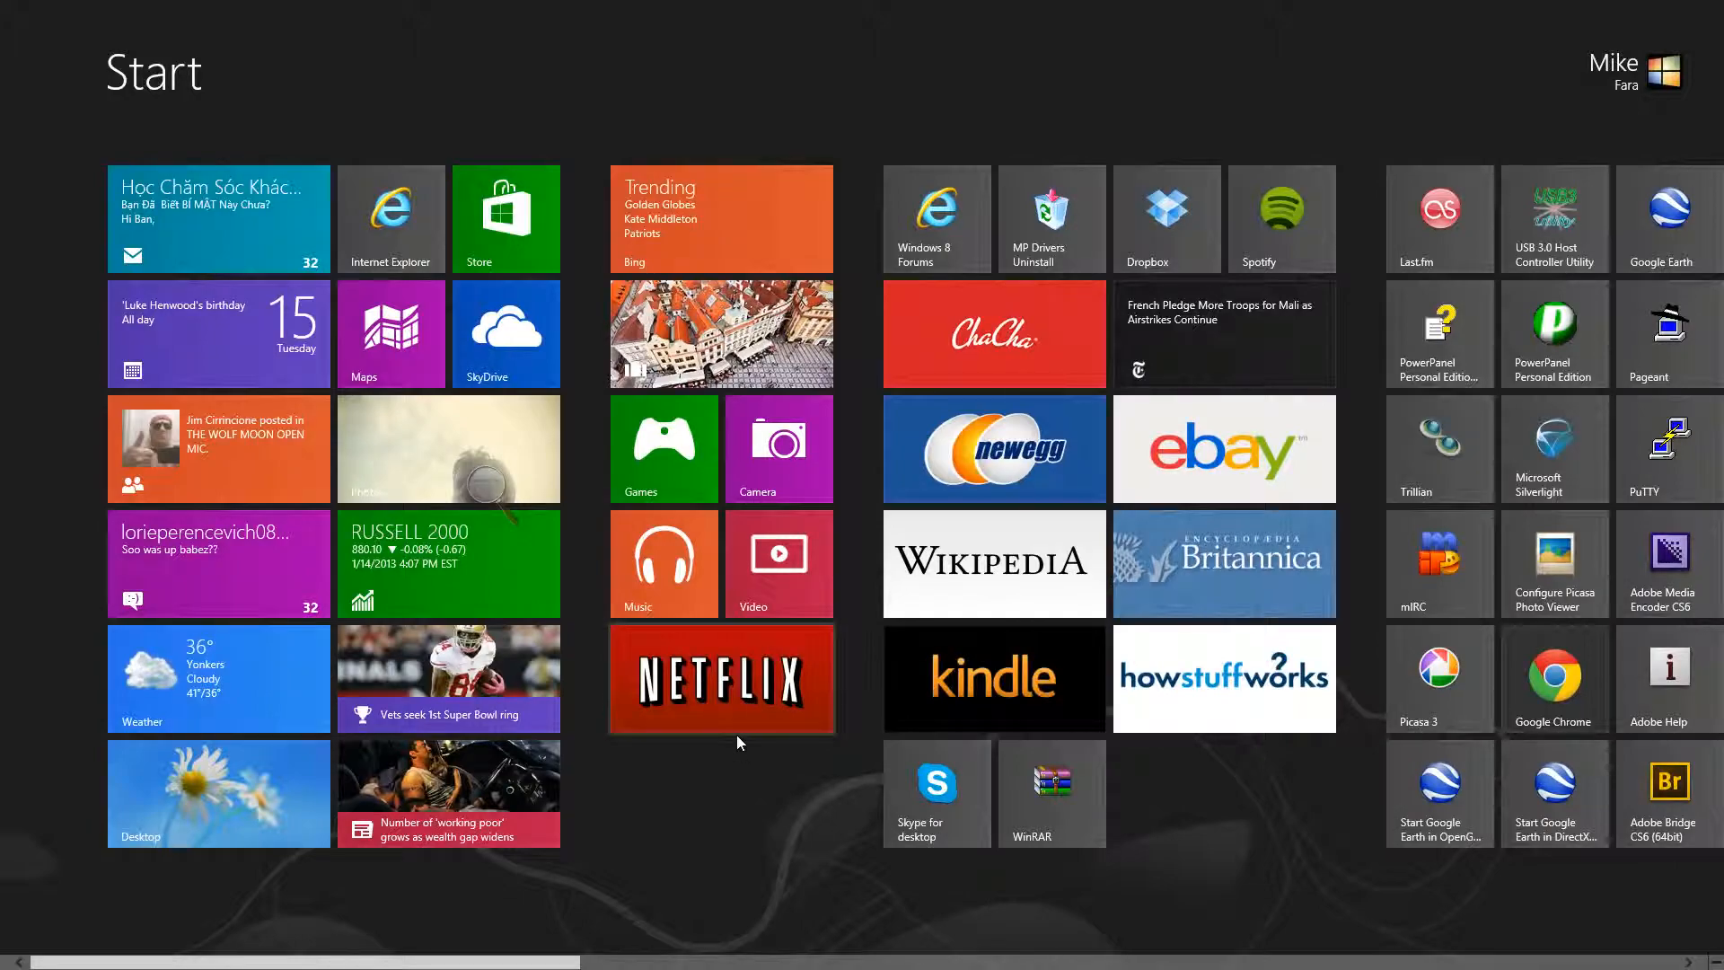
scroll(right, 3)
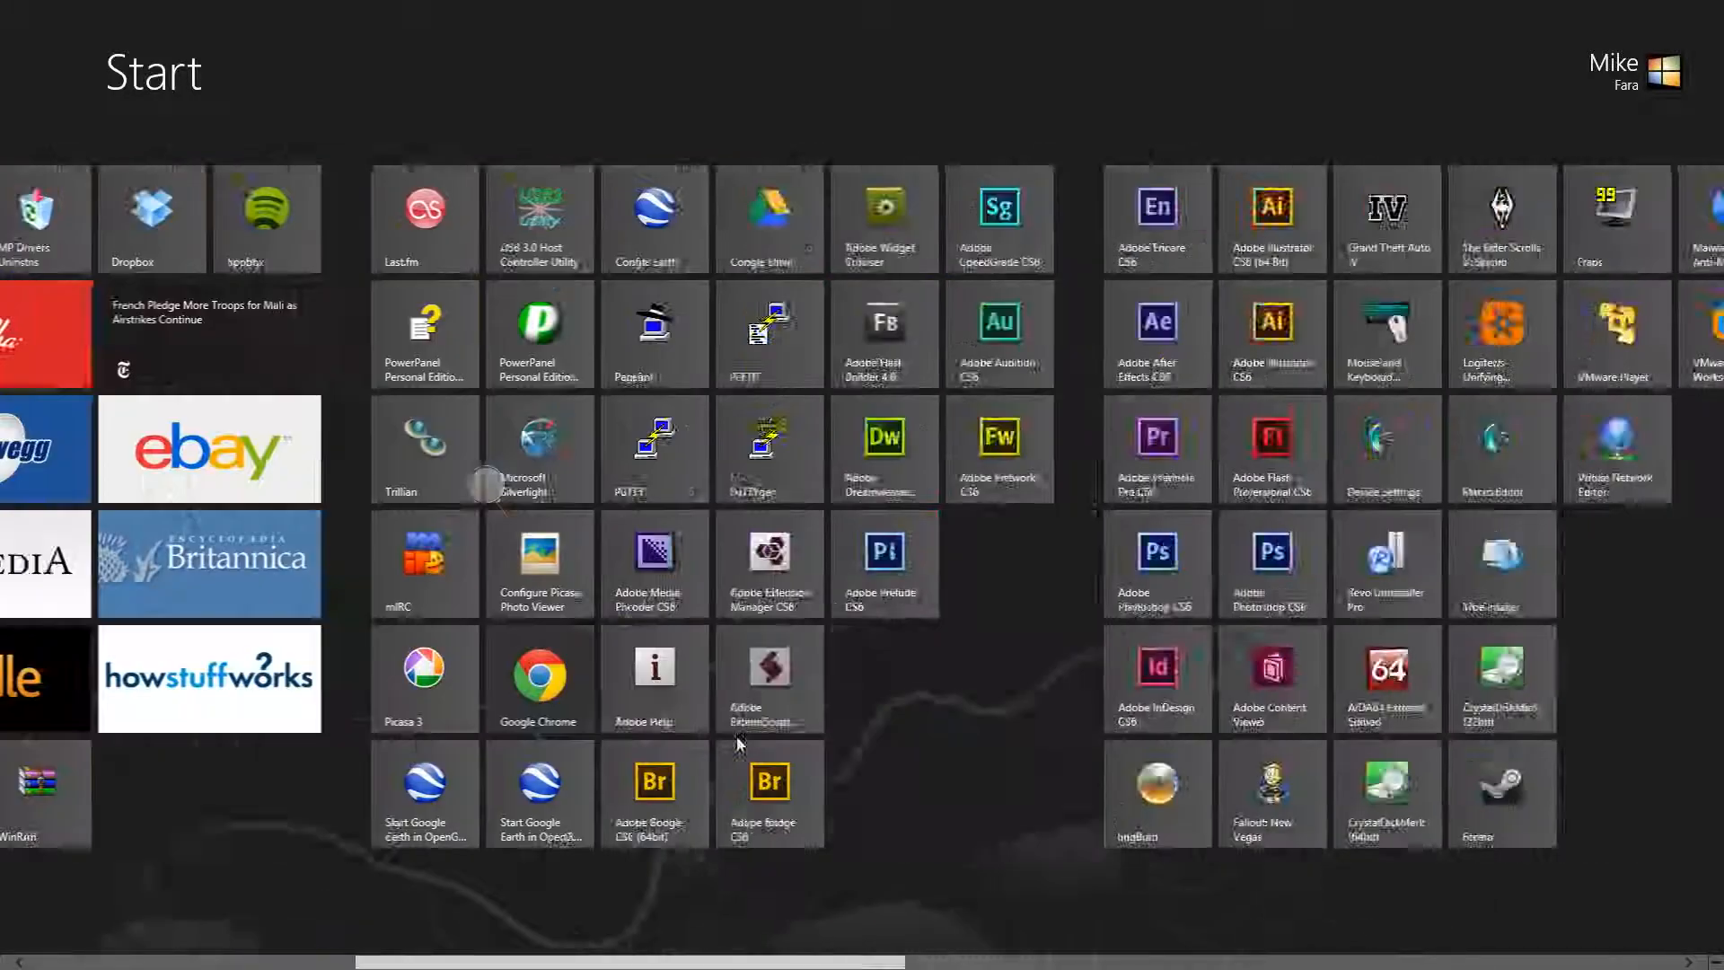
scroll(right, 3)
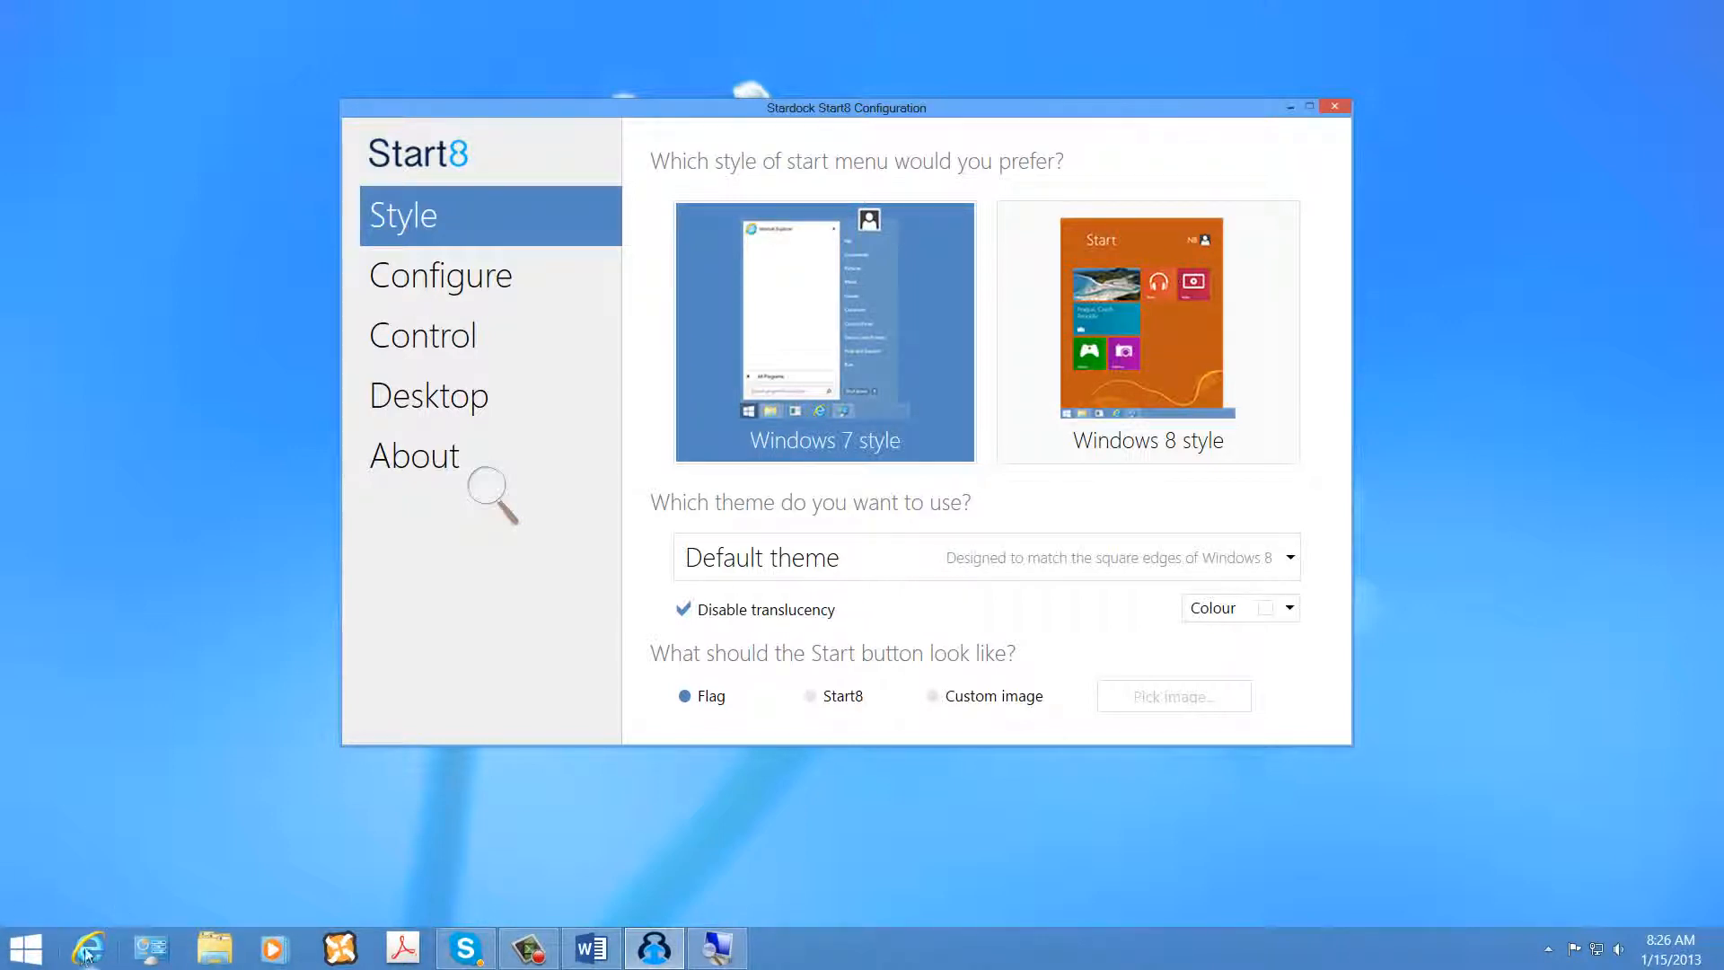
mouse_move(66, 948)
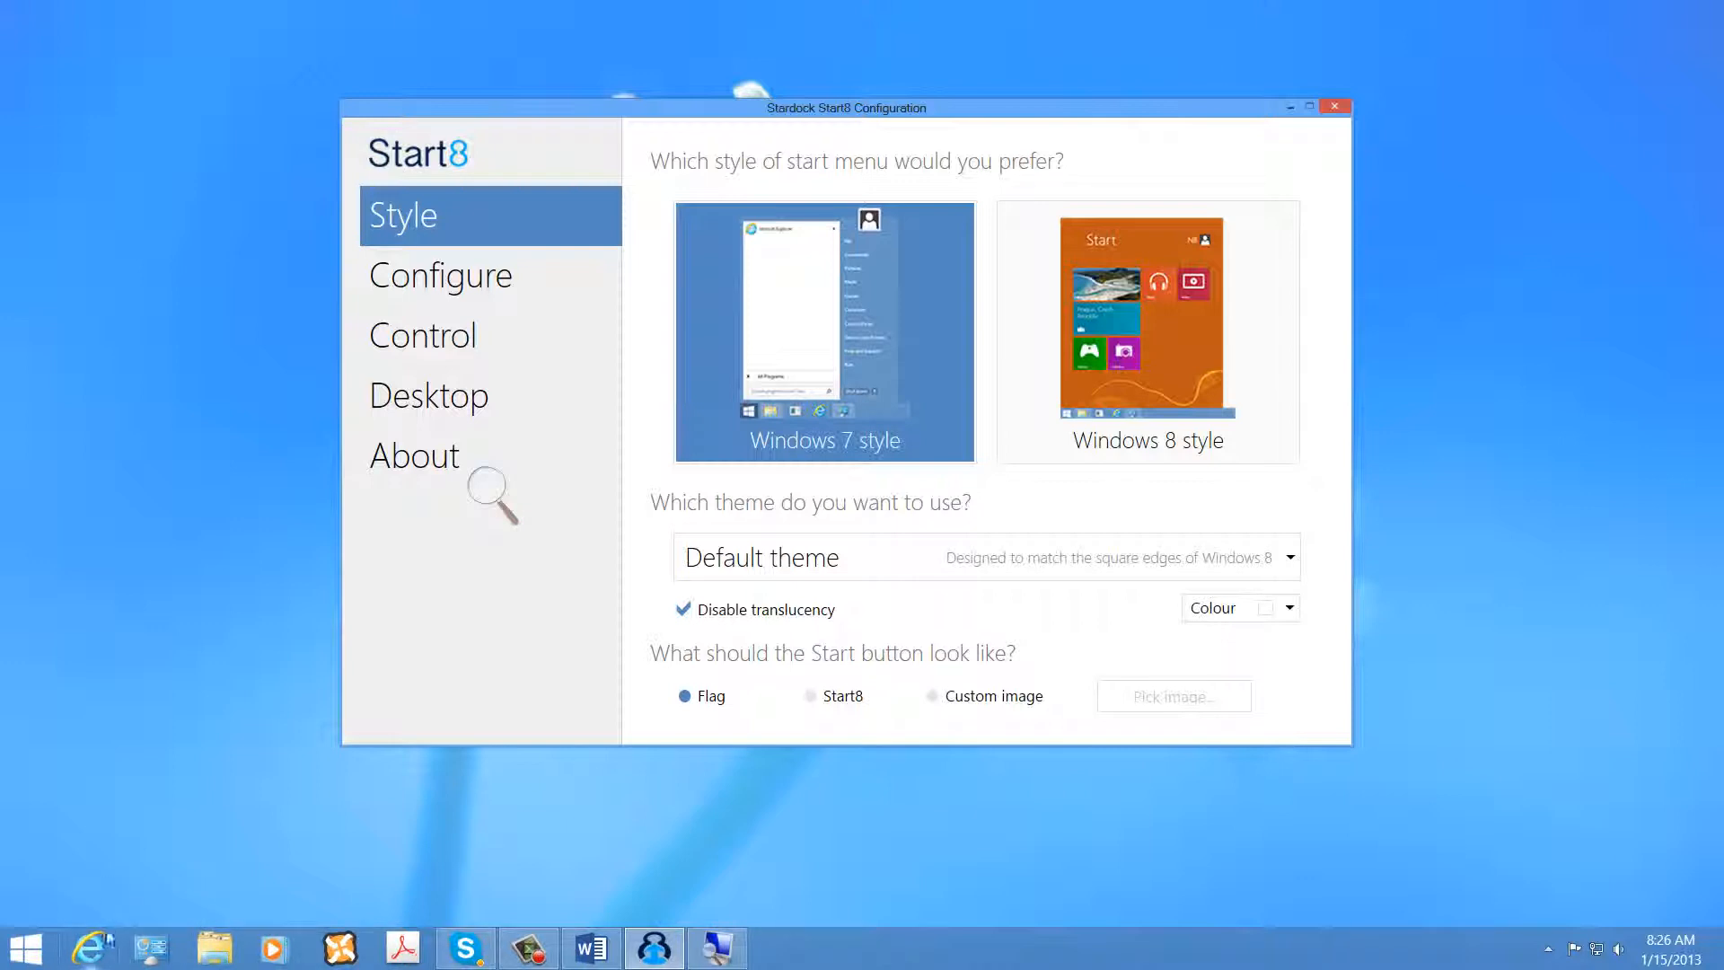
mouse_move(72, 948)
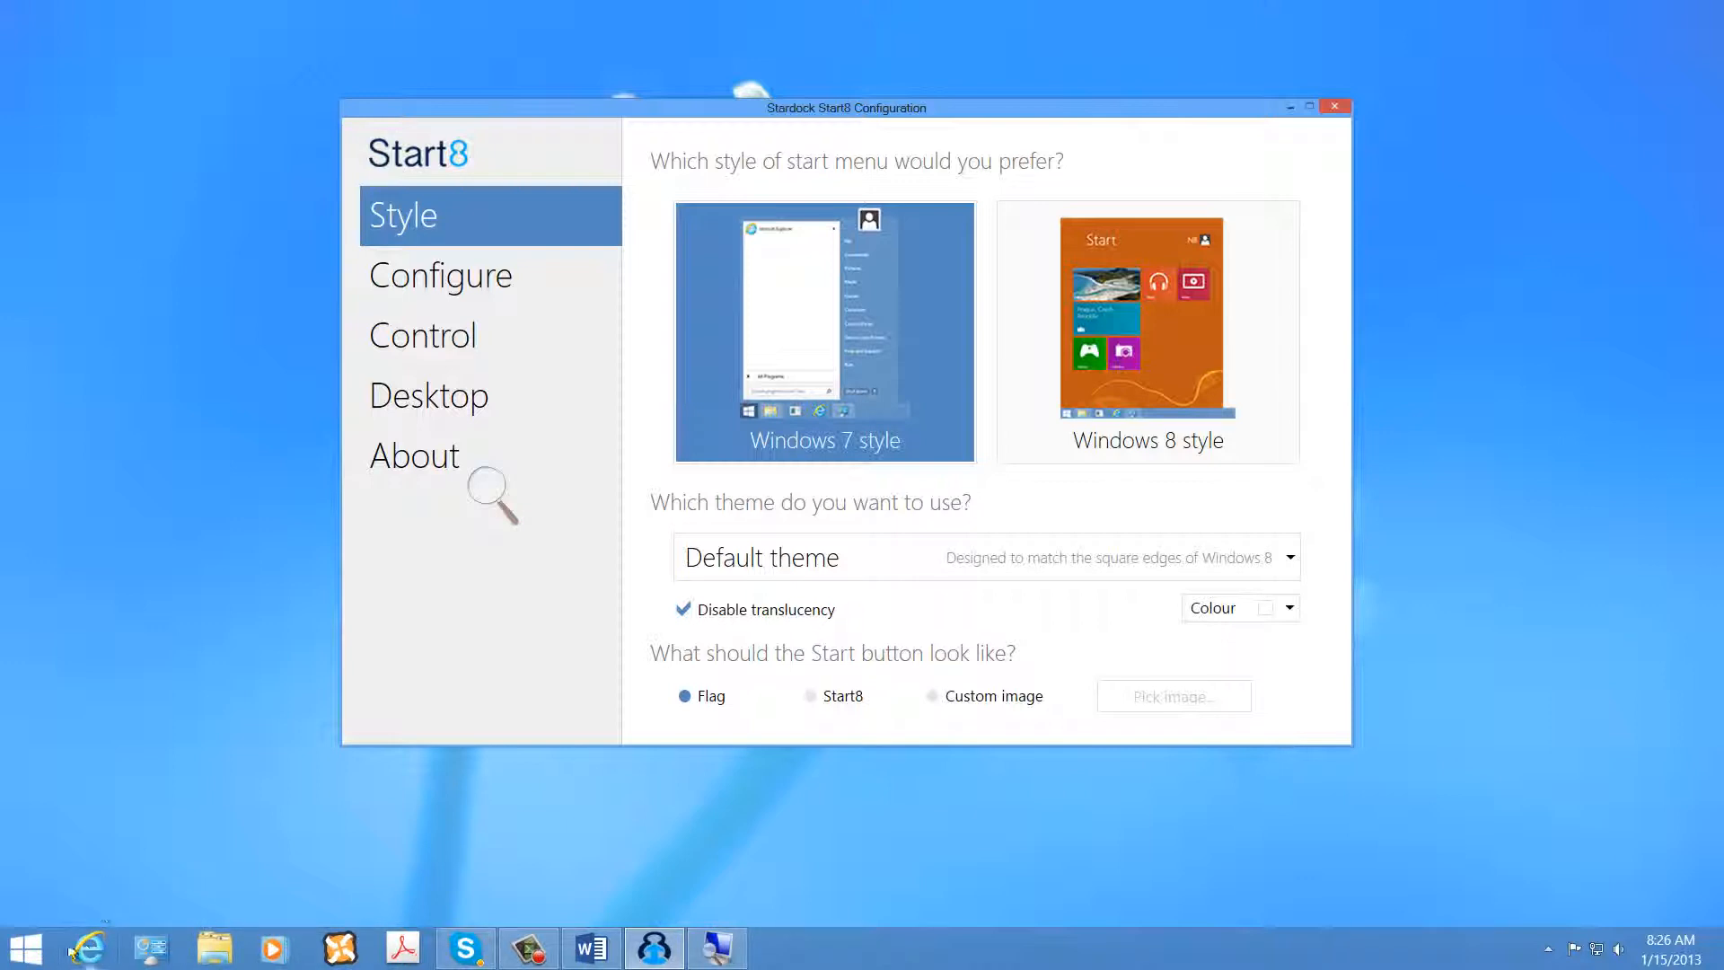
mouse_move(154, 911)
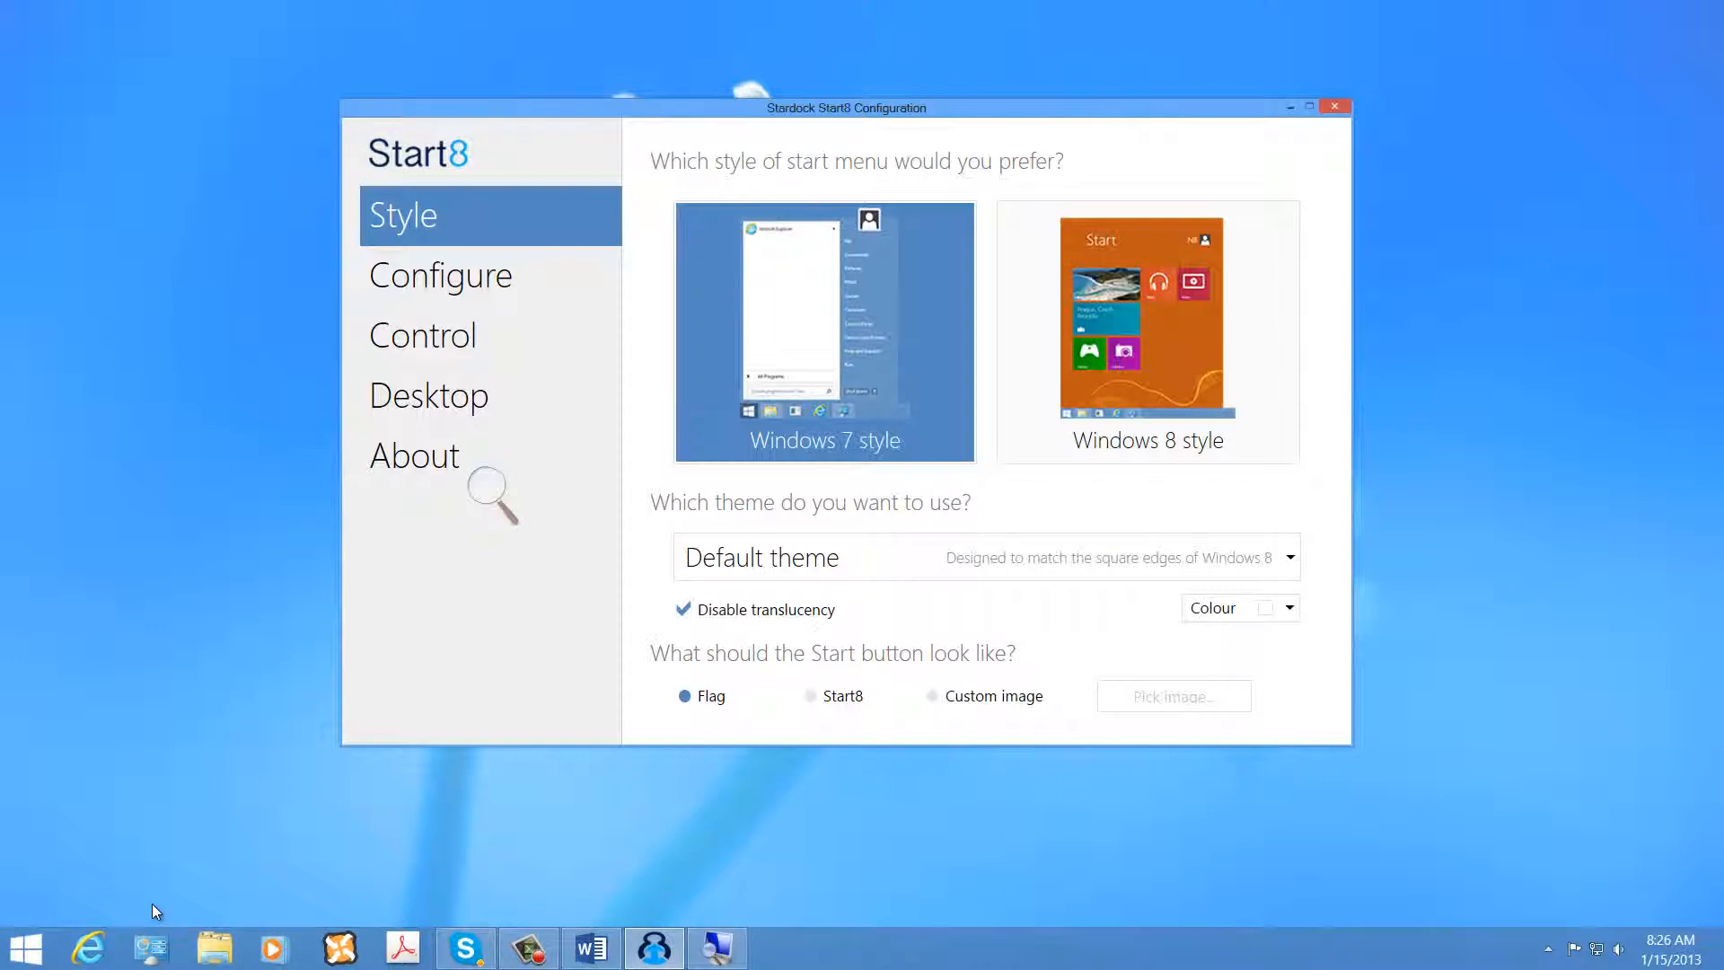
mouse_move(171, 896)
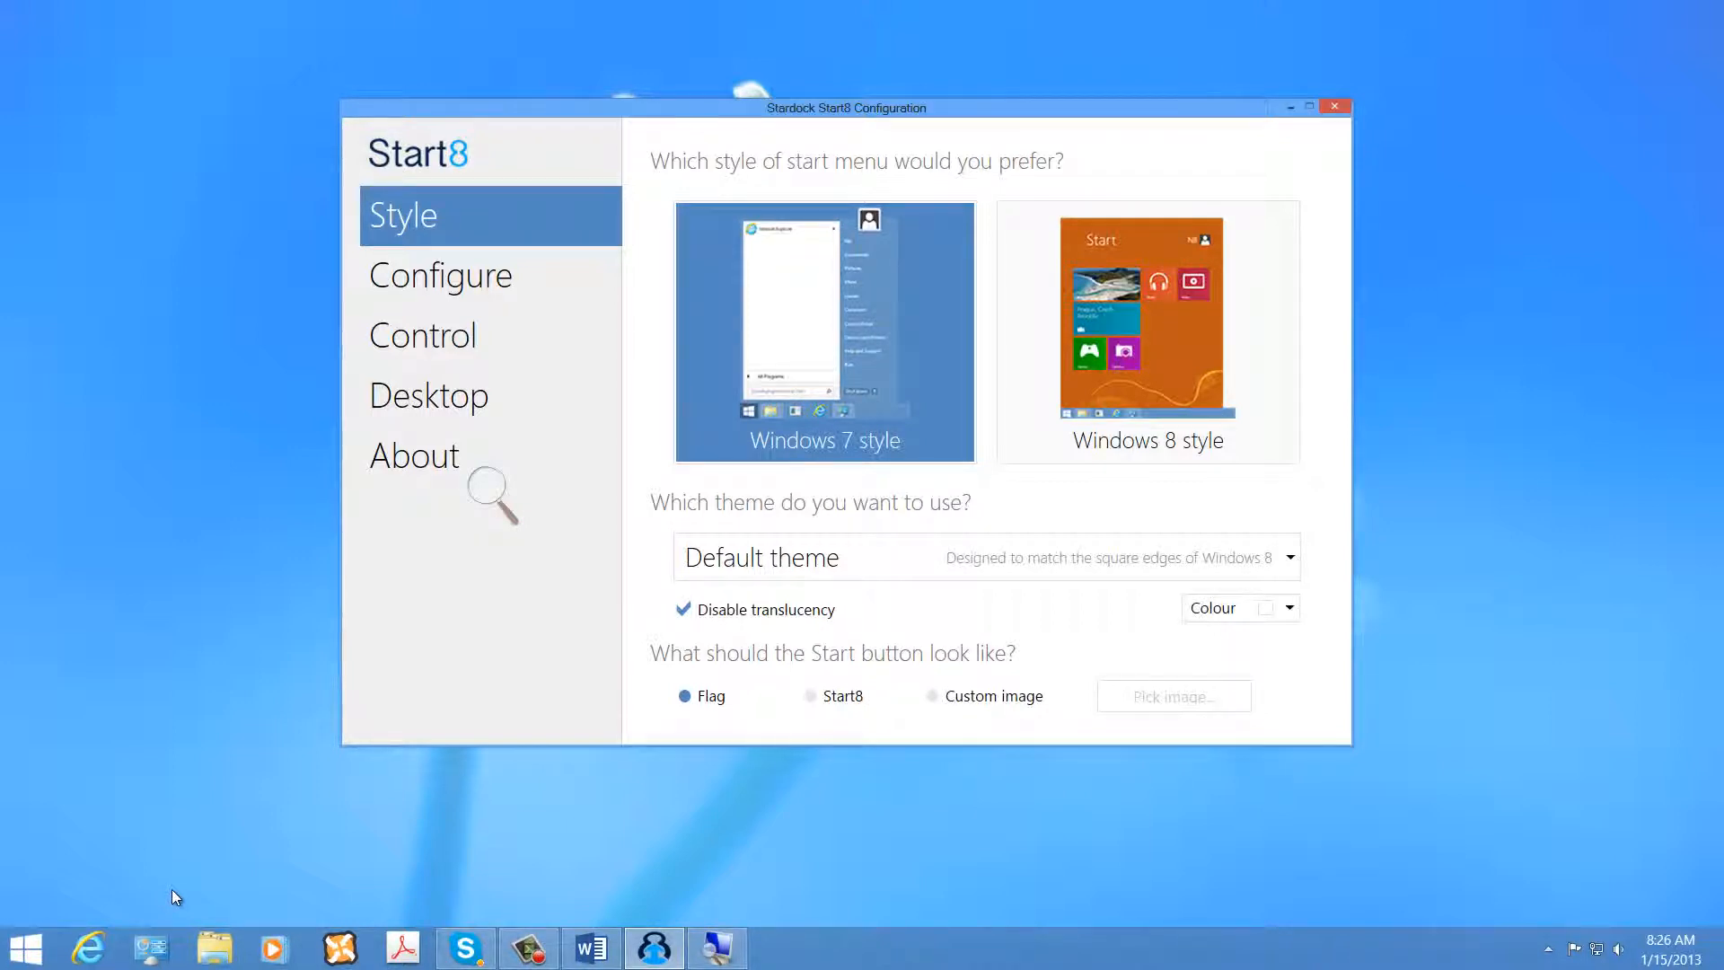
Open the Windows 8 Start screen and look over its live tiles.
click(24, 947)
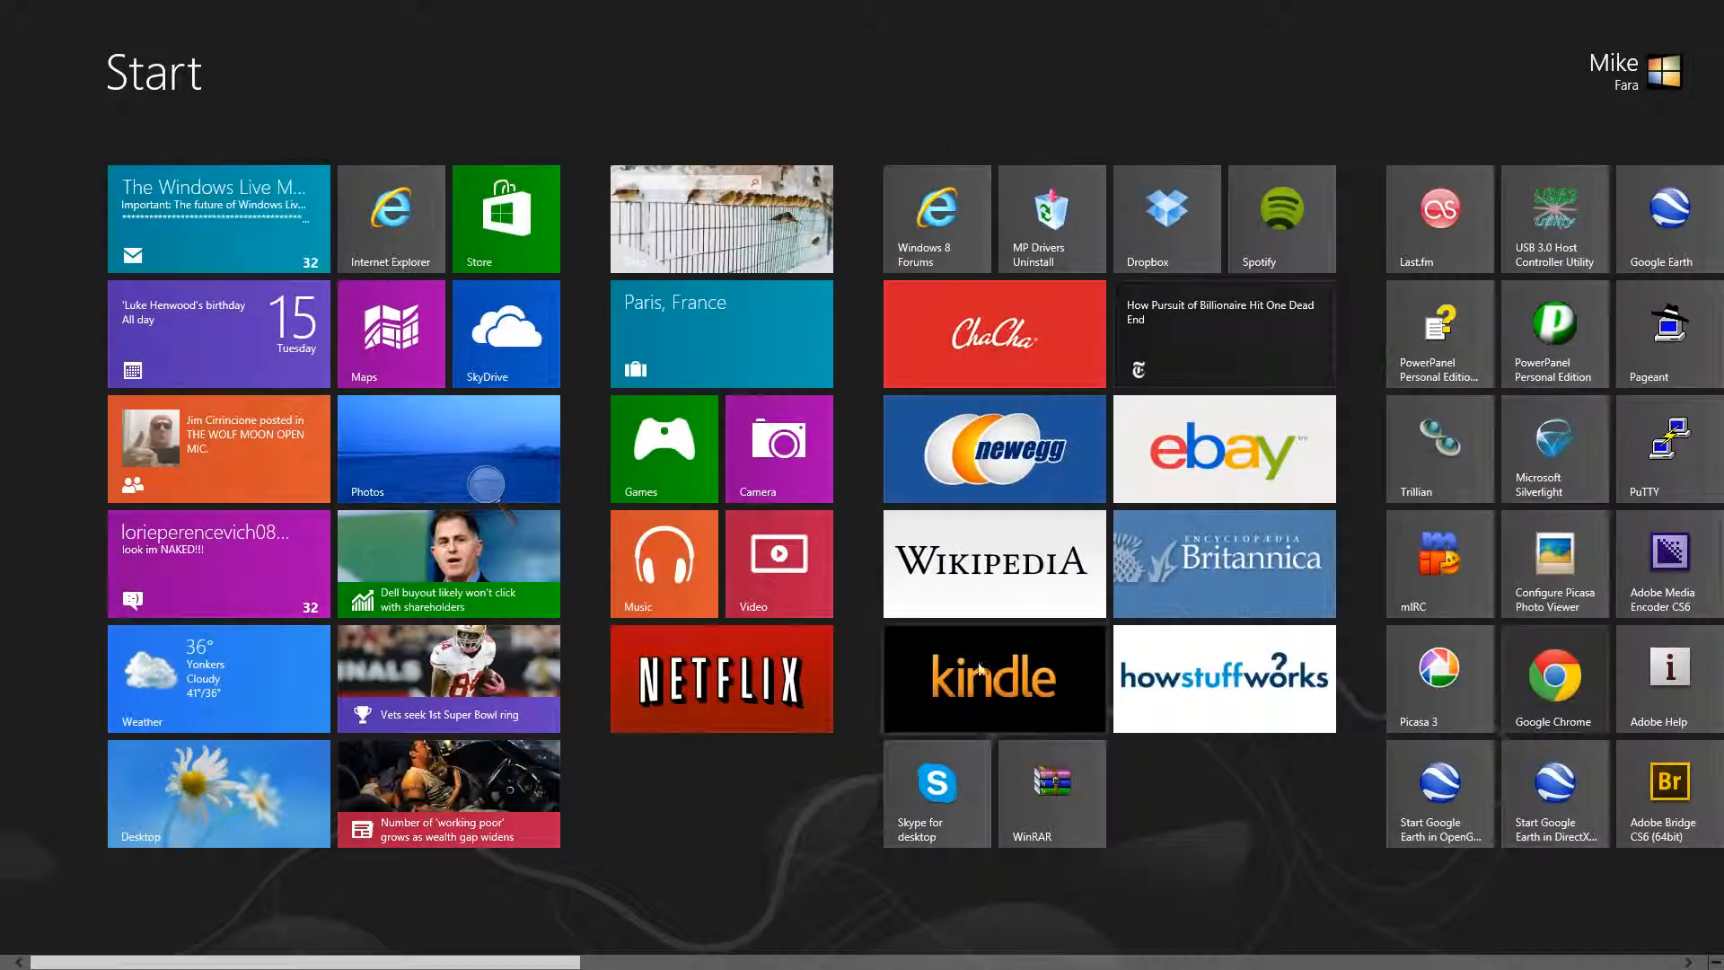
click(993, 564)
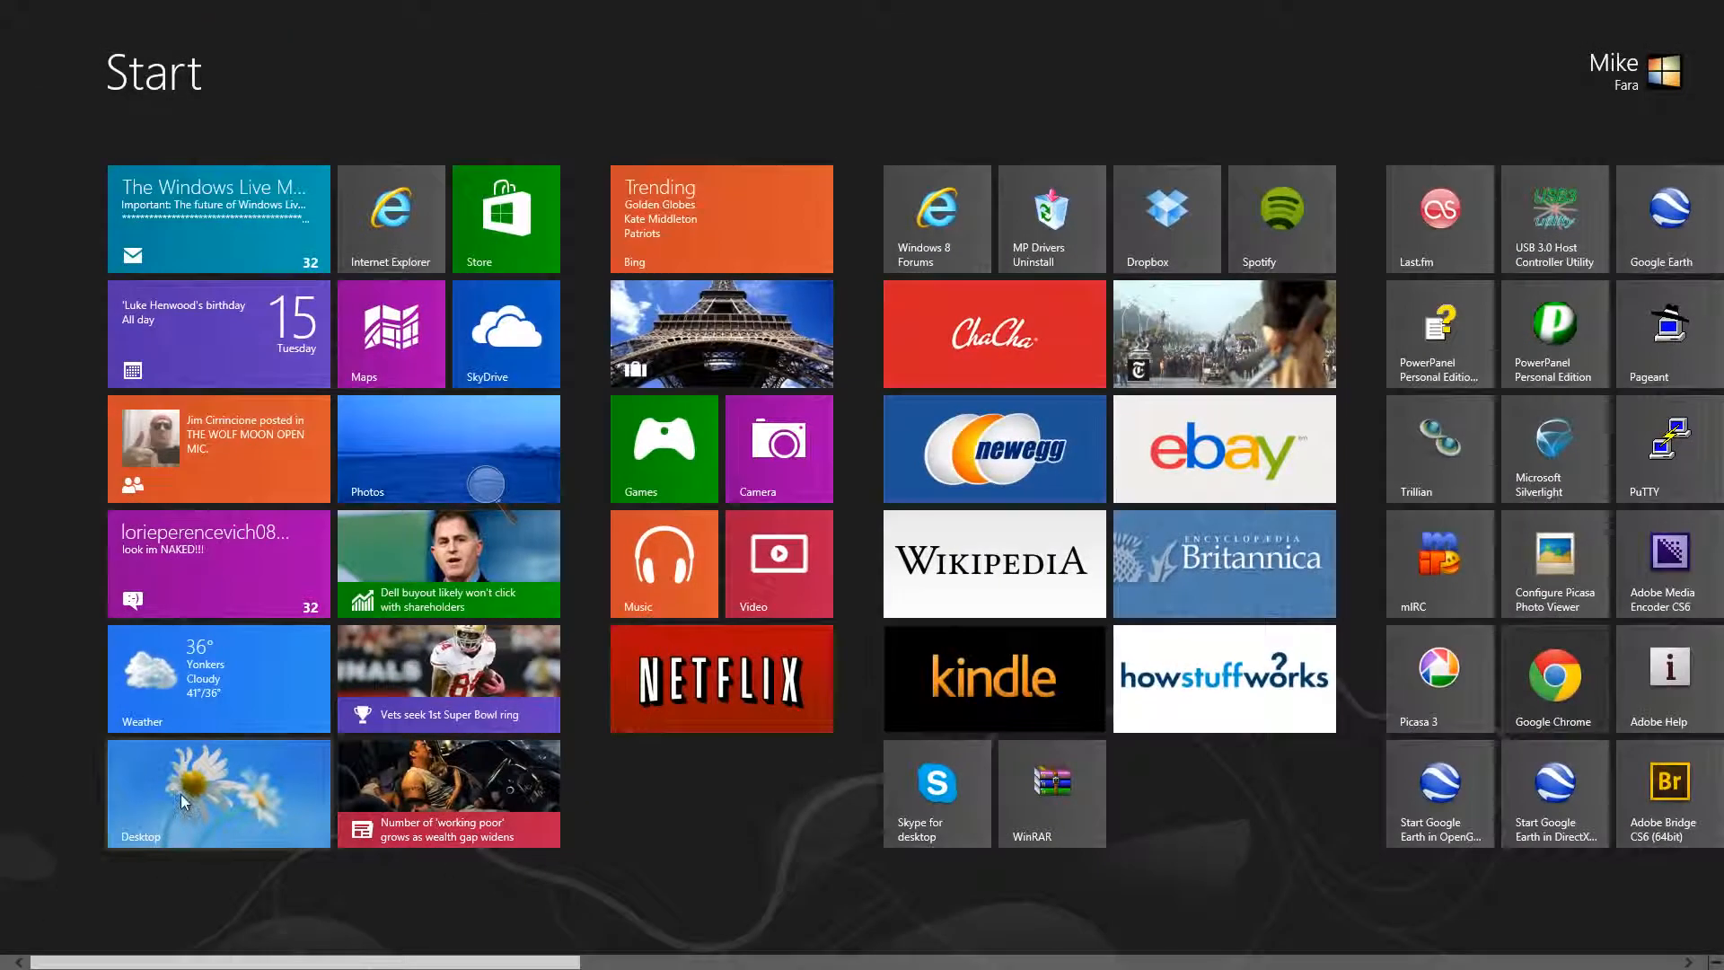
Return from the Start screen to the desktop via the Desktop tile.
click(216, 792)
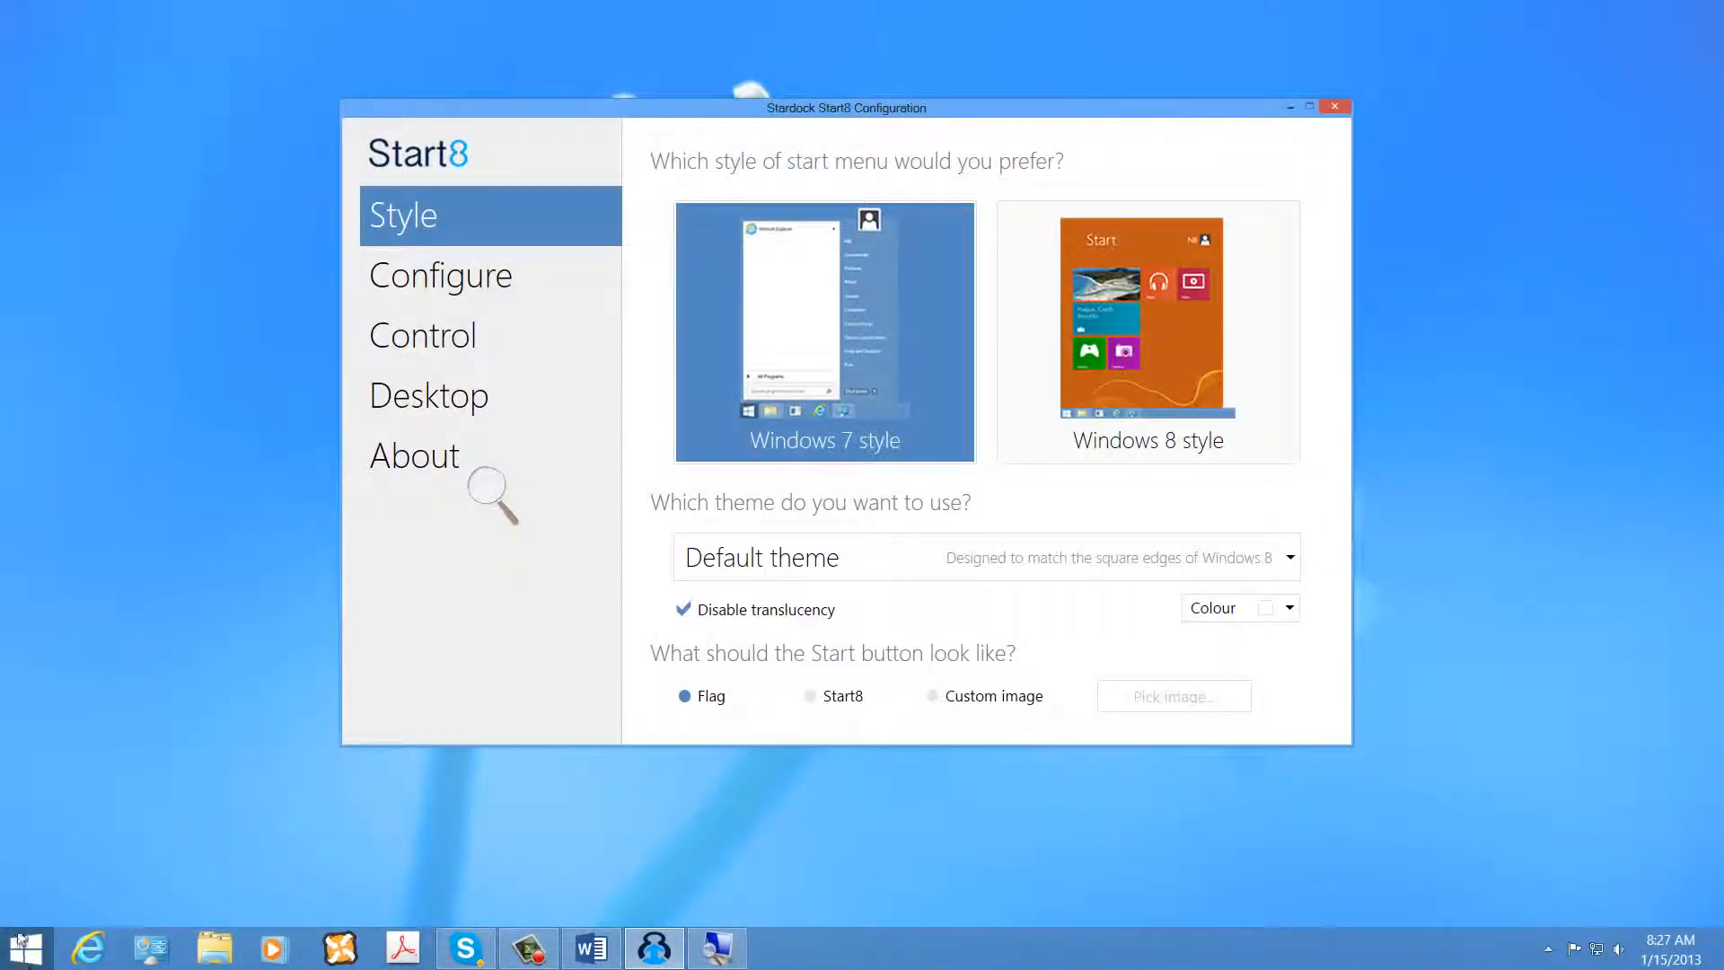
mouse_move(27, 948)
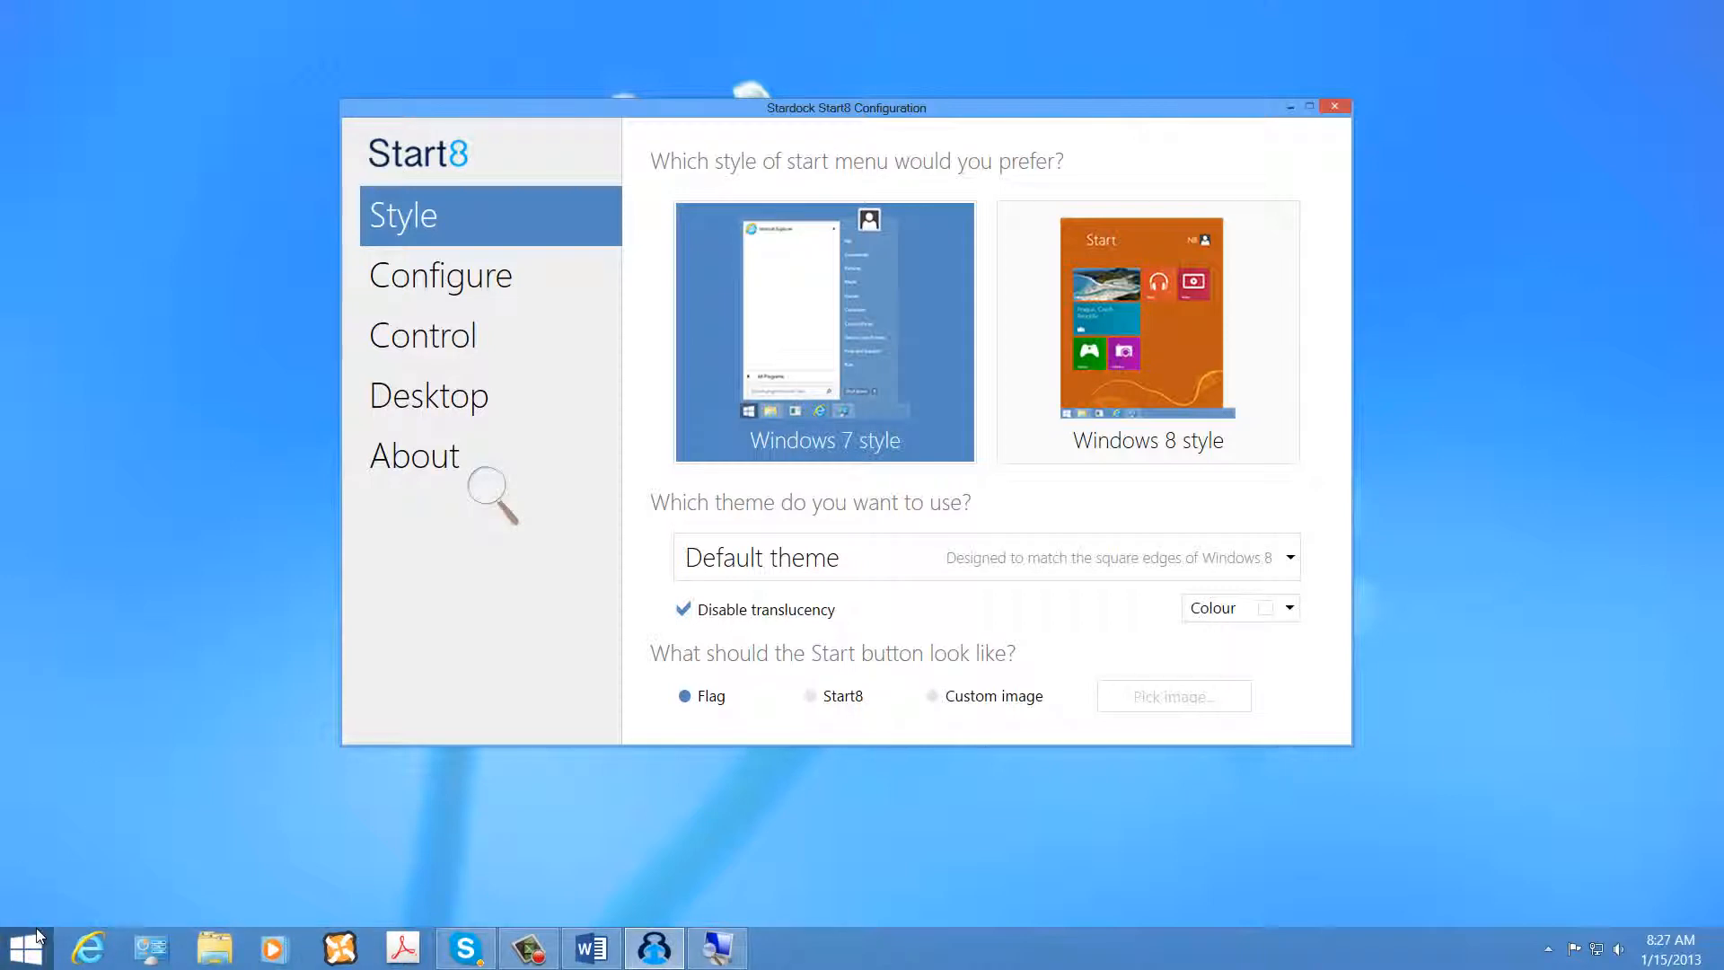
mouse_move(237, 870)
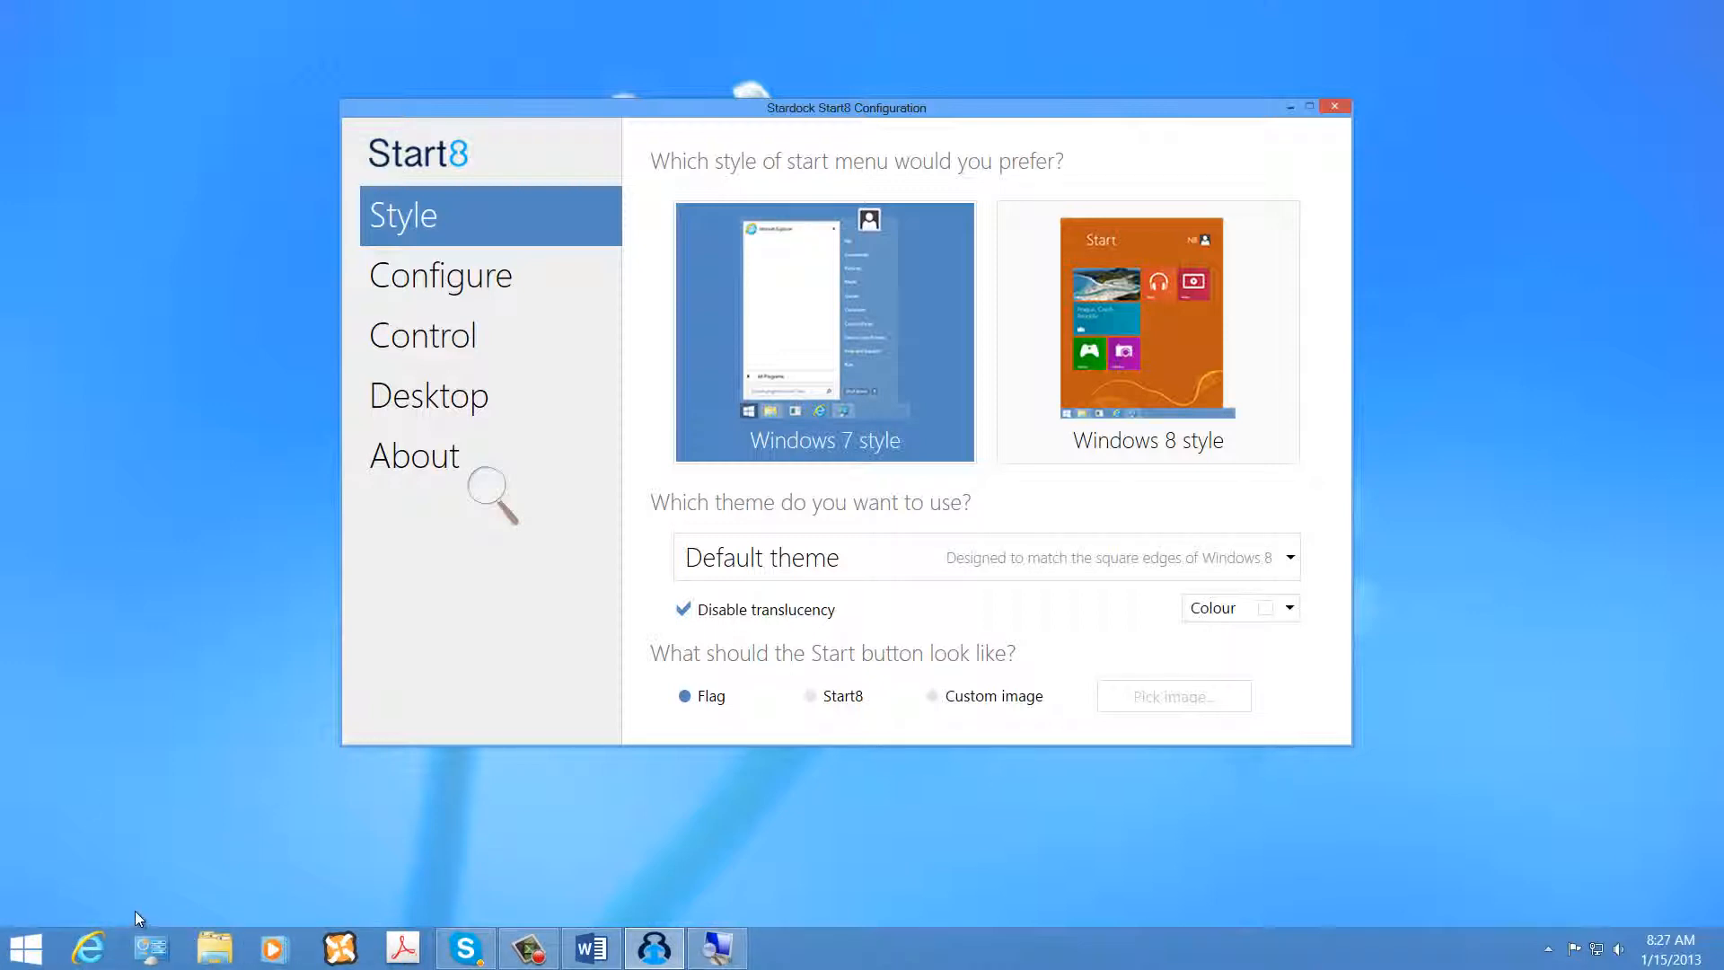
mouse_move(583, 842)
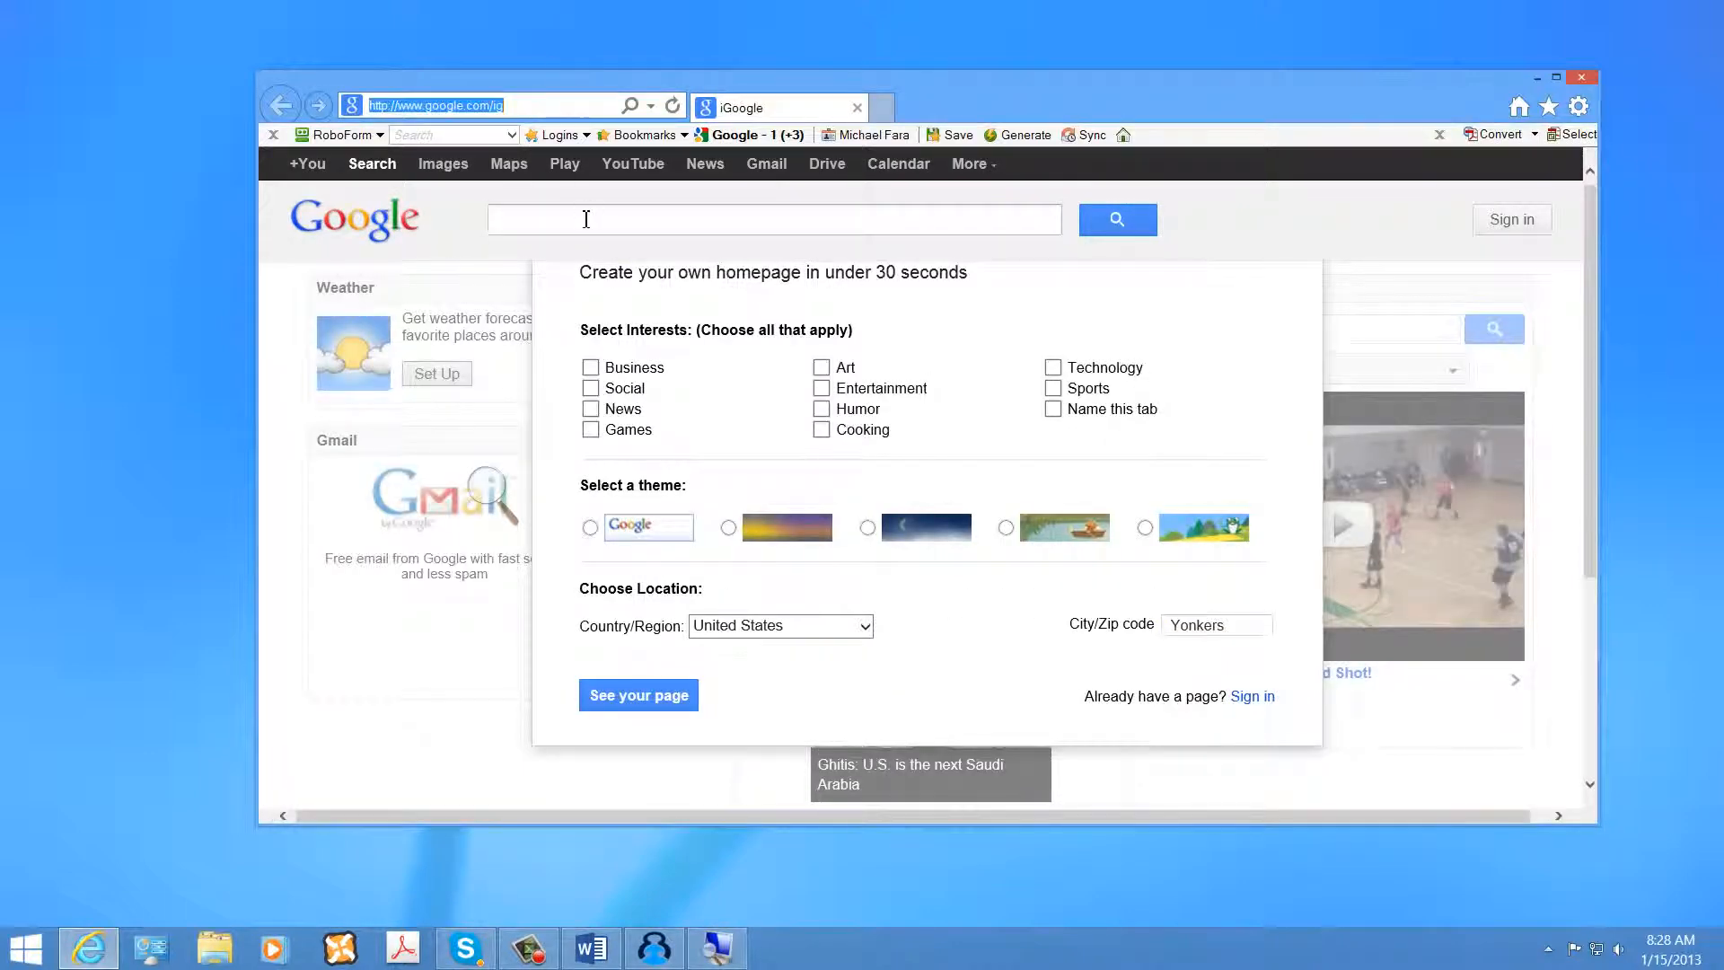
Search for 'Start8' on the plain Google search page.
click(281, 105)
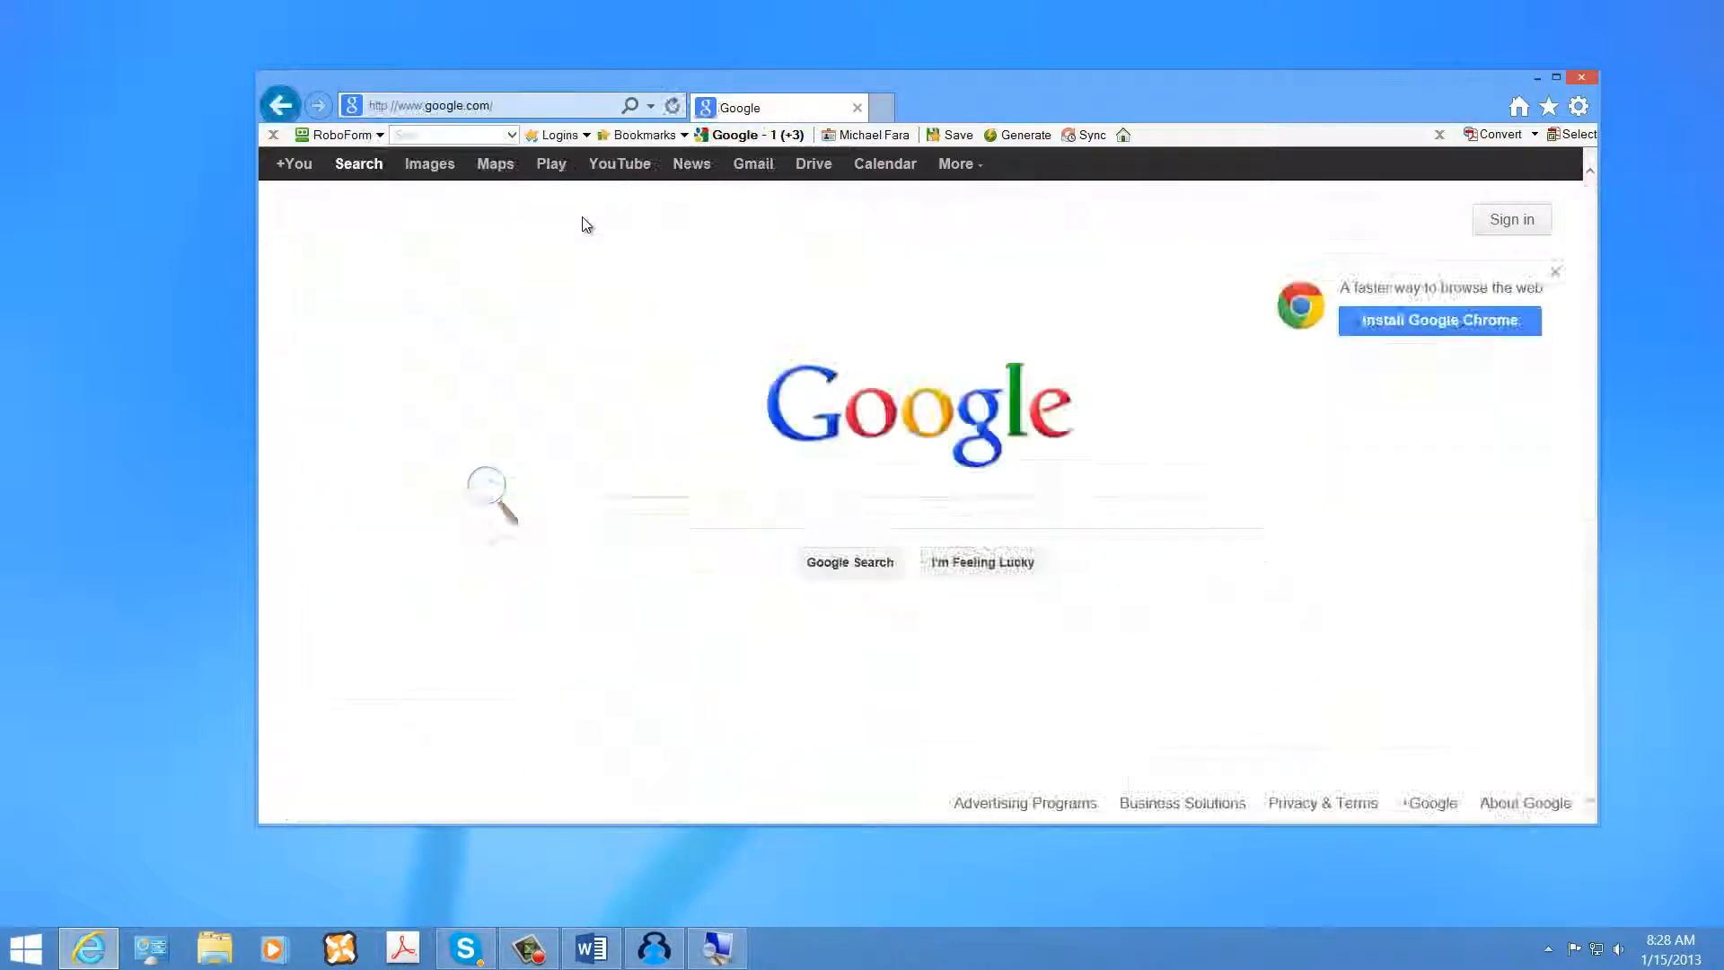
text(St)
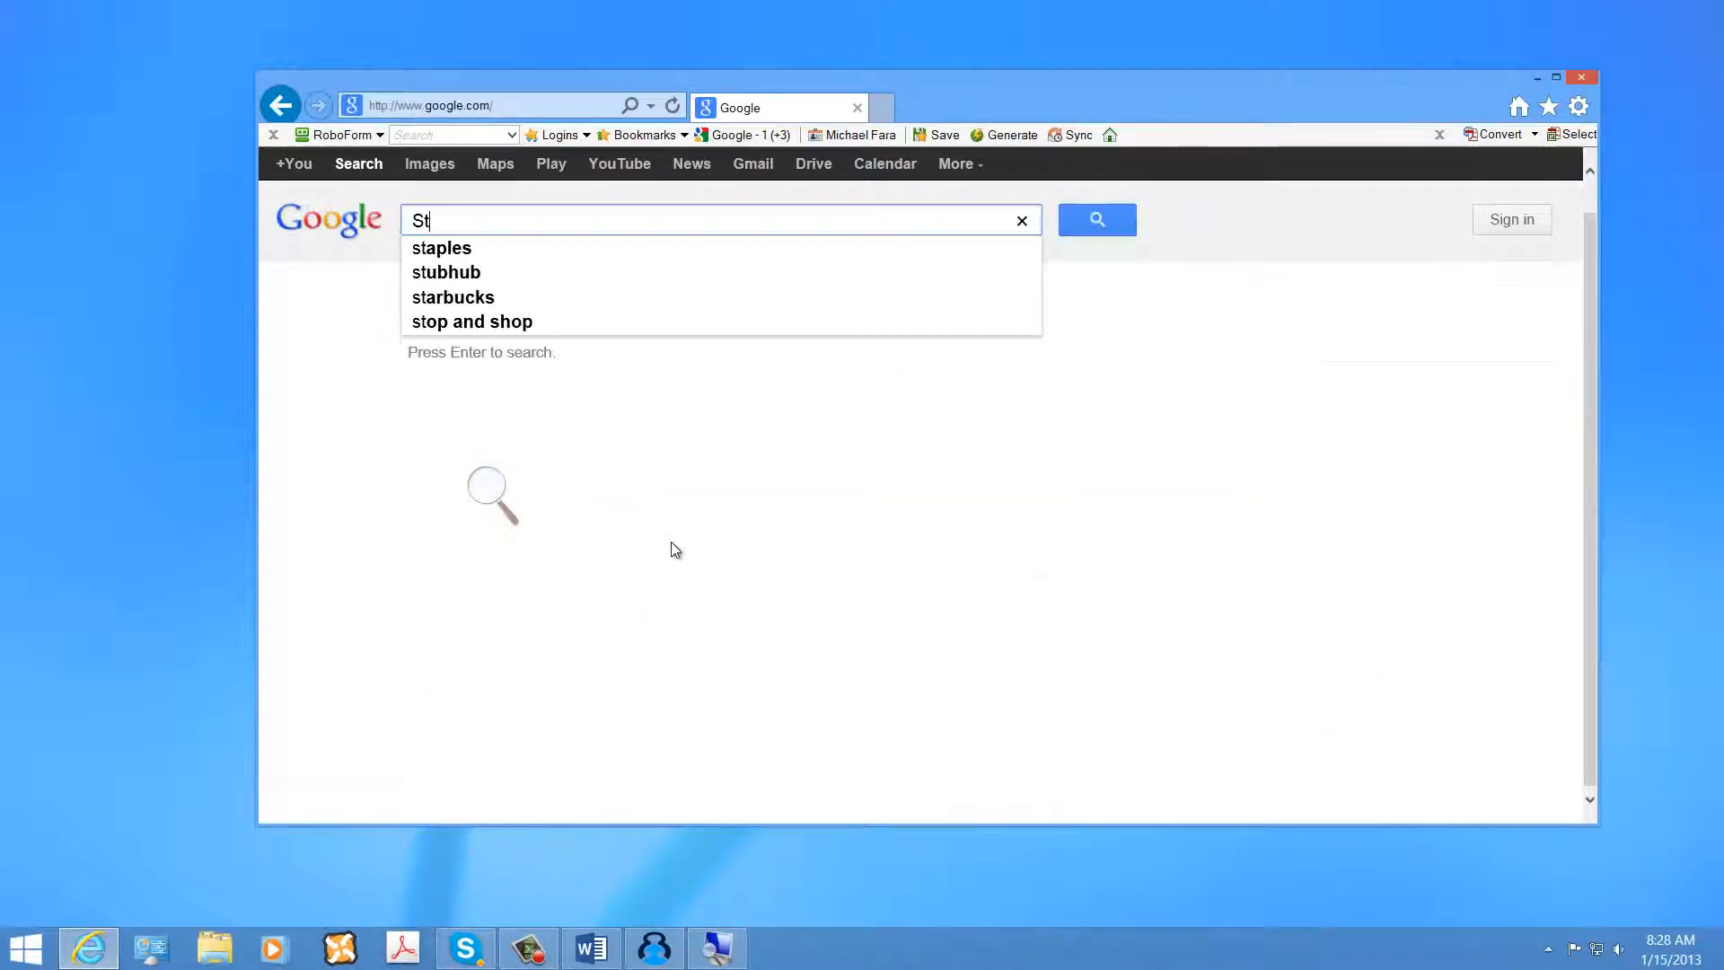
text(art8)
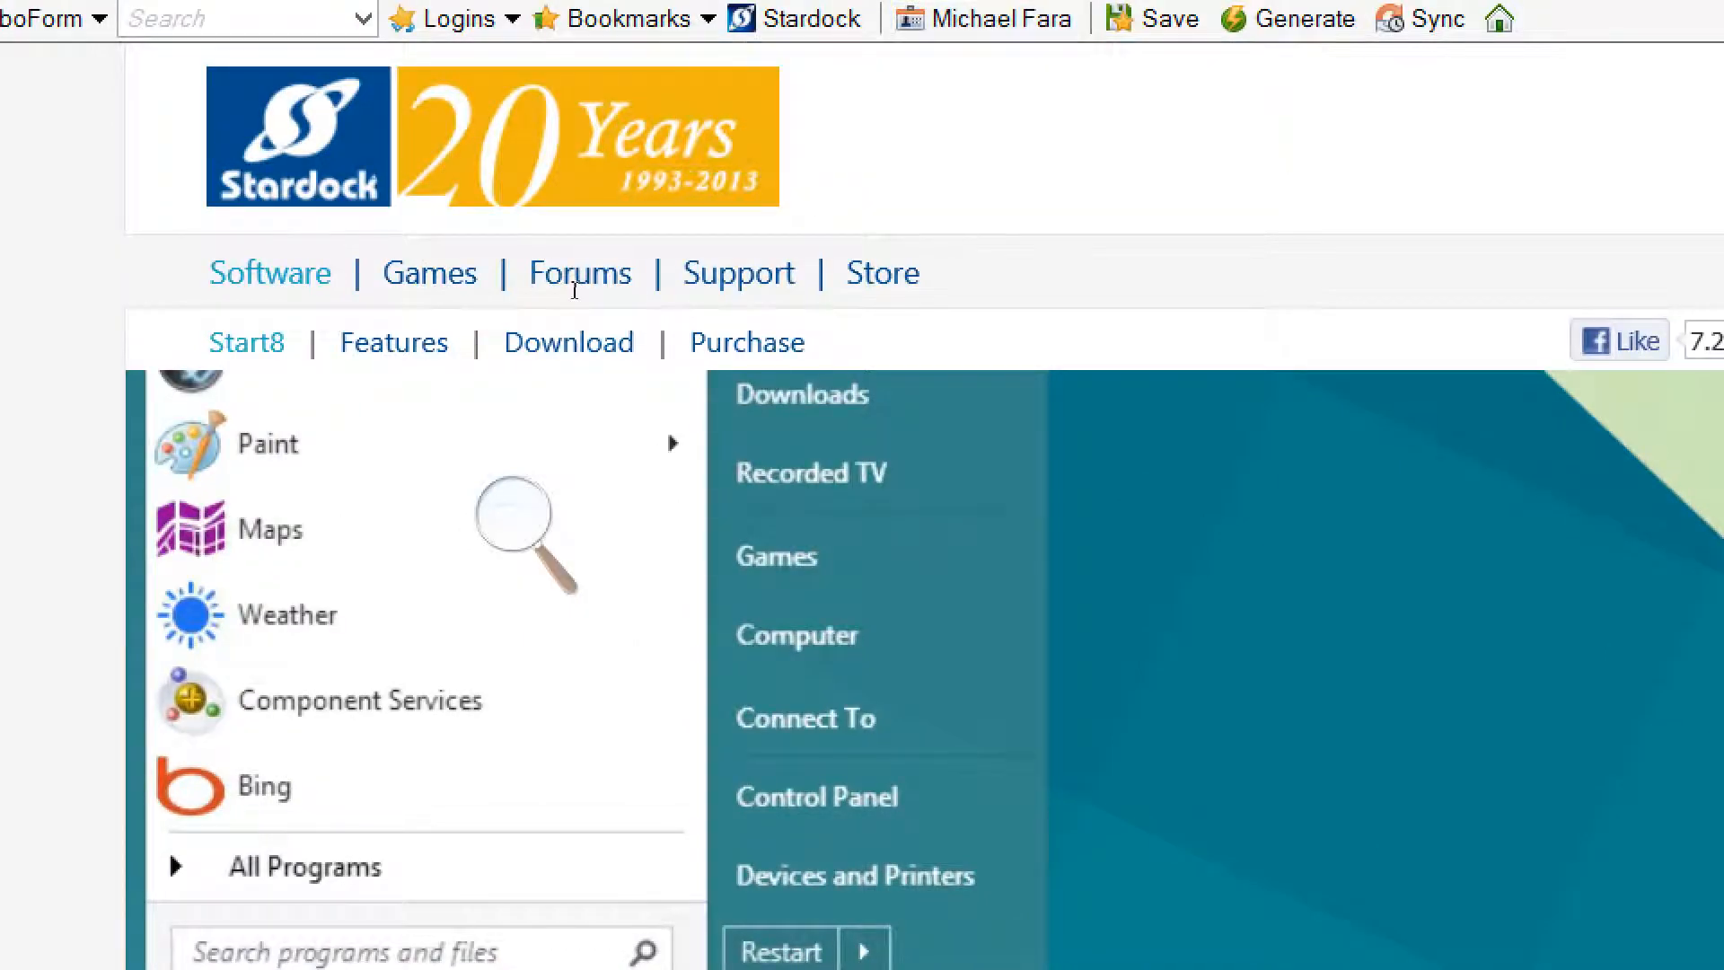
mouse_move(568, 342)
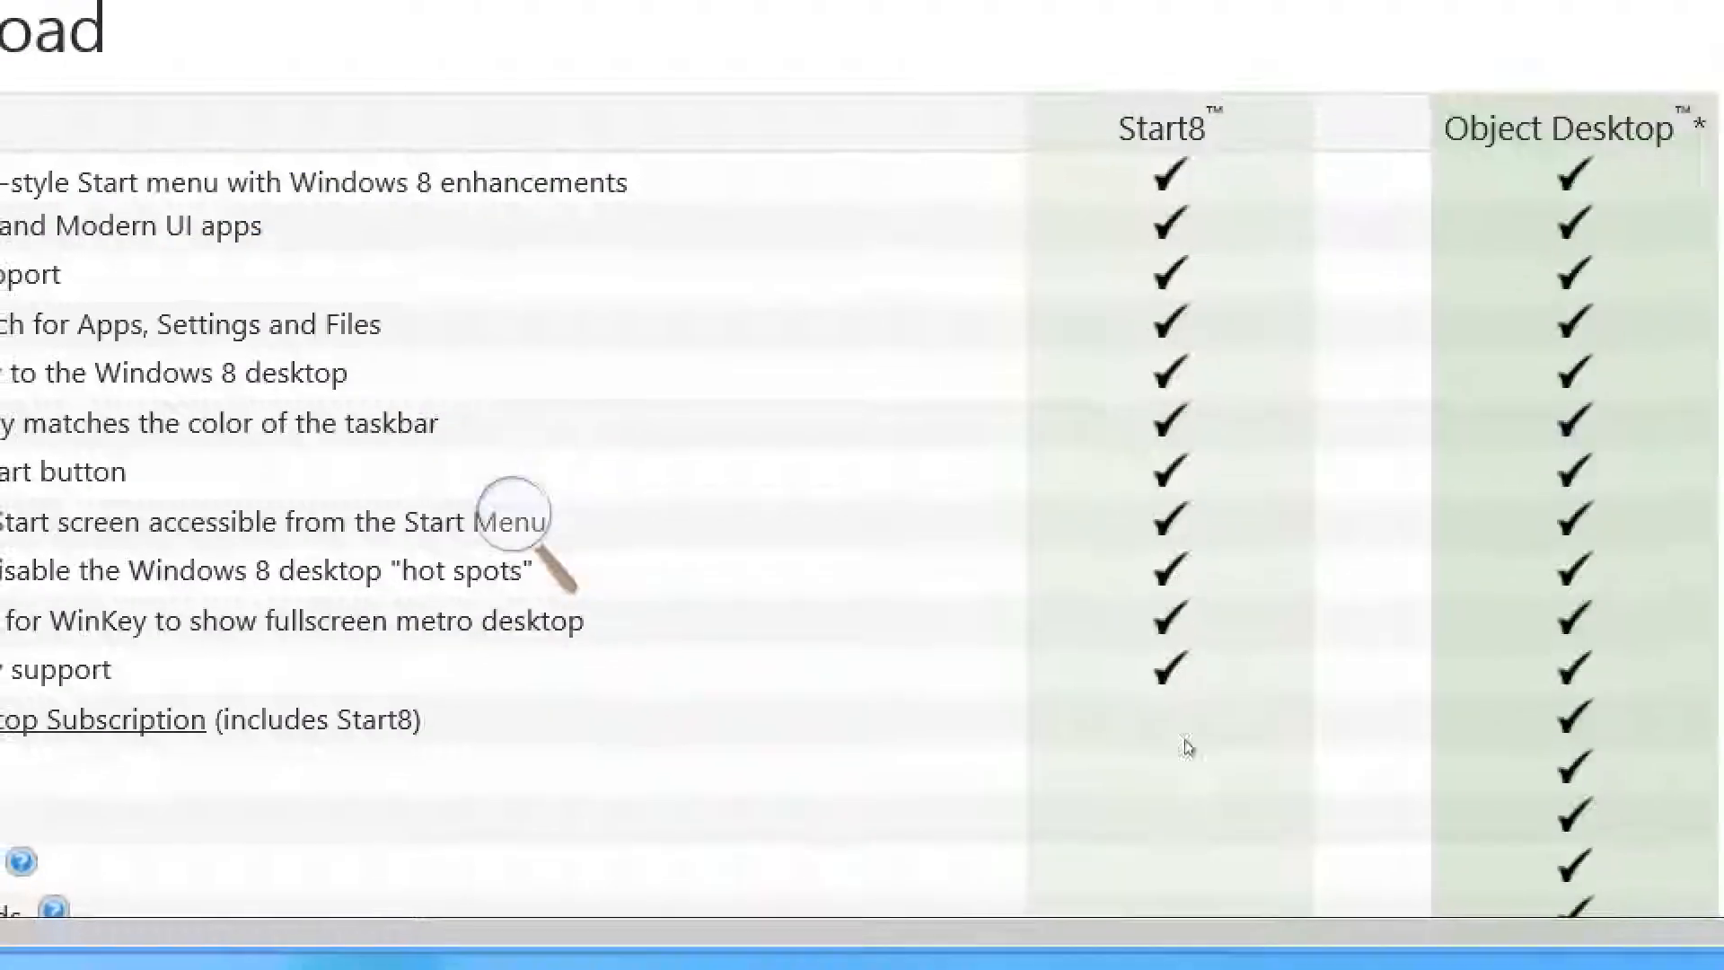
Scroll to the comparison table showing Start8 at $4.99 and Object Desktop at $49.99.
scroll(down, 3)
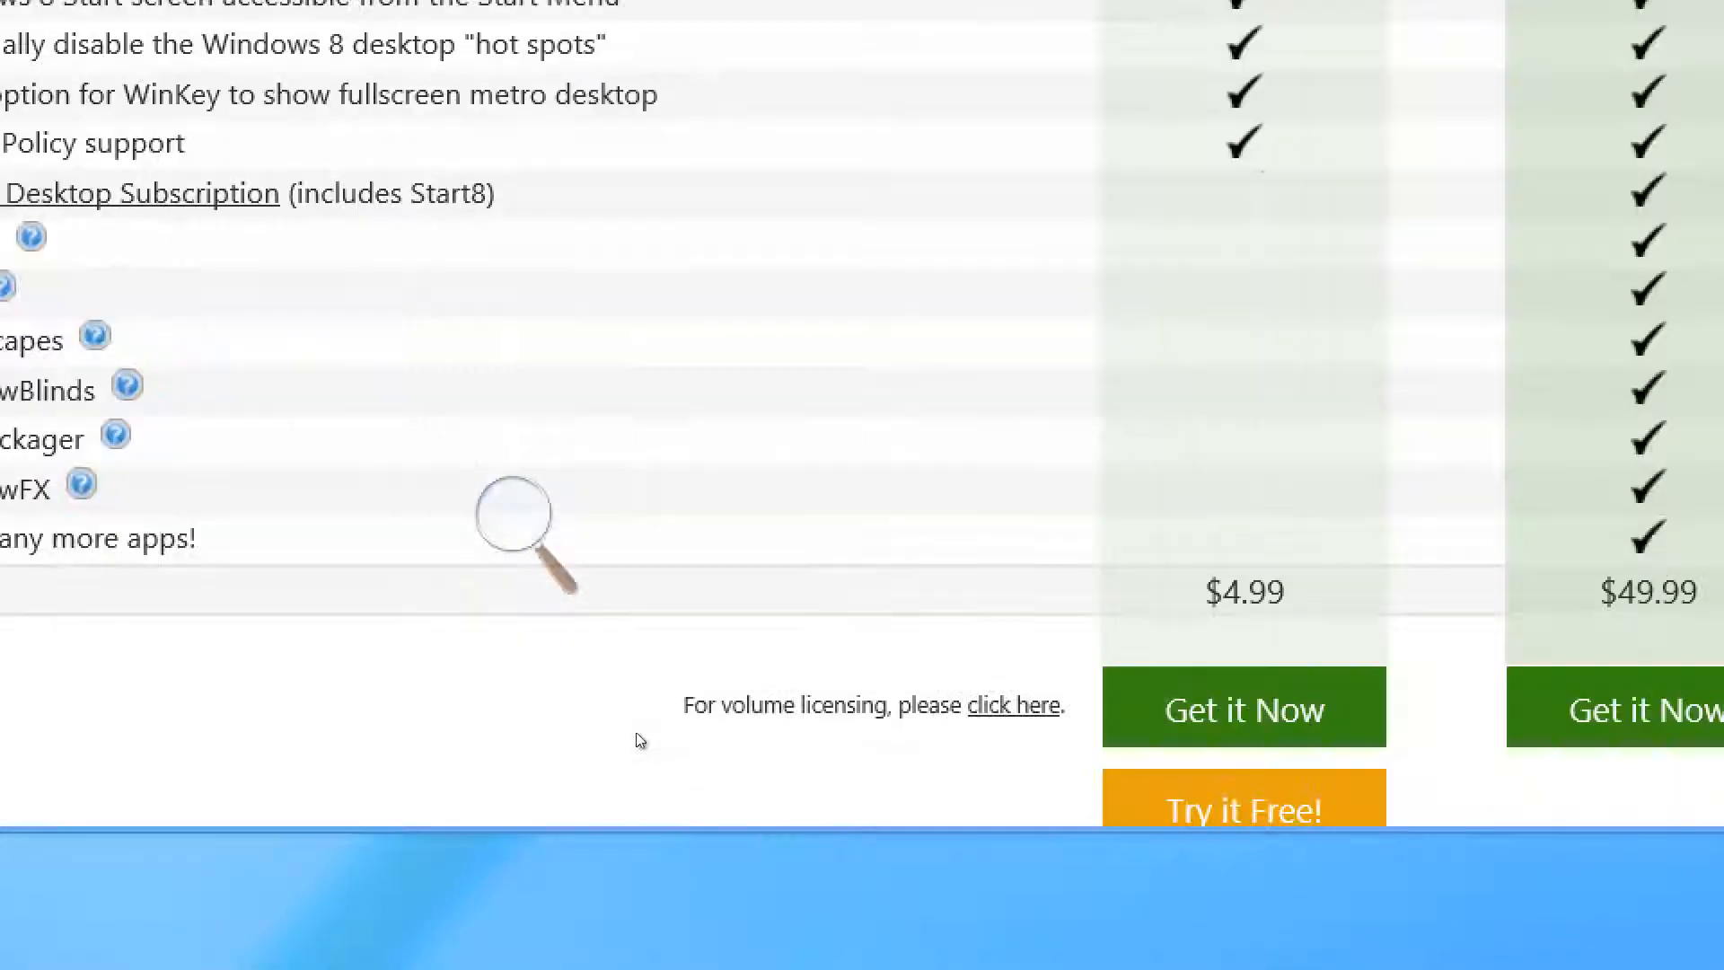
scroll(down, 3)
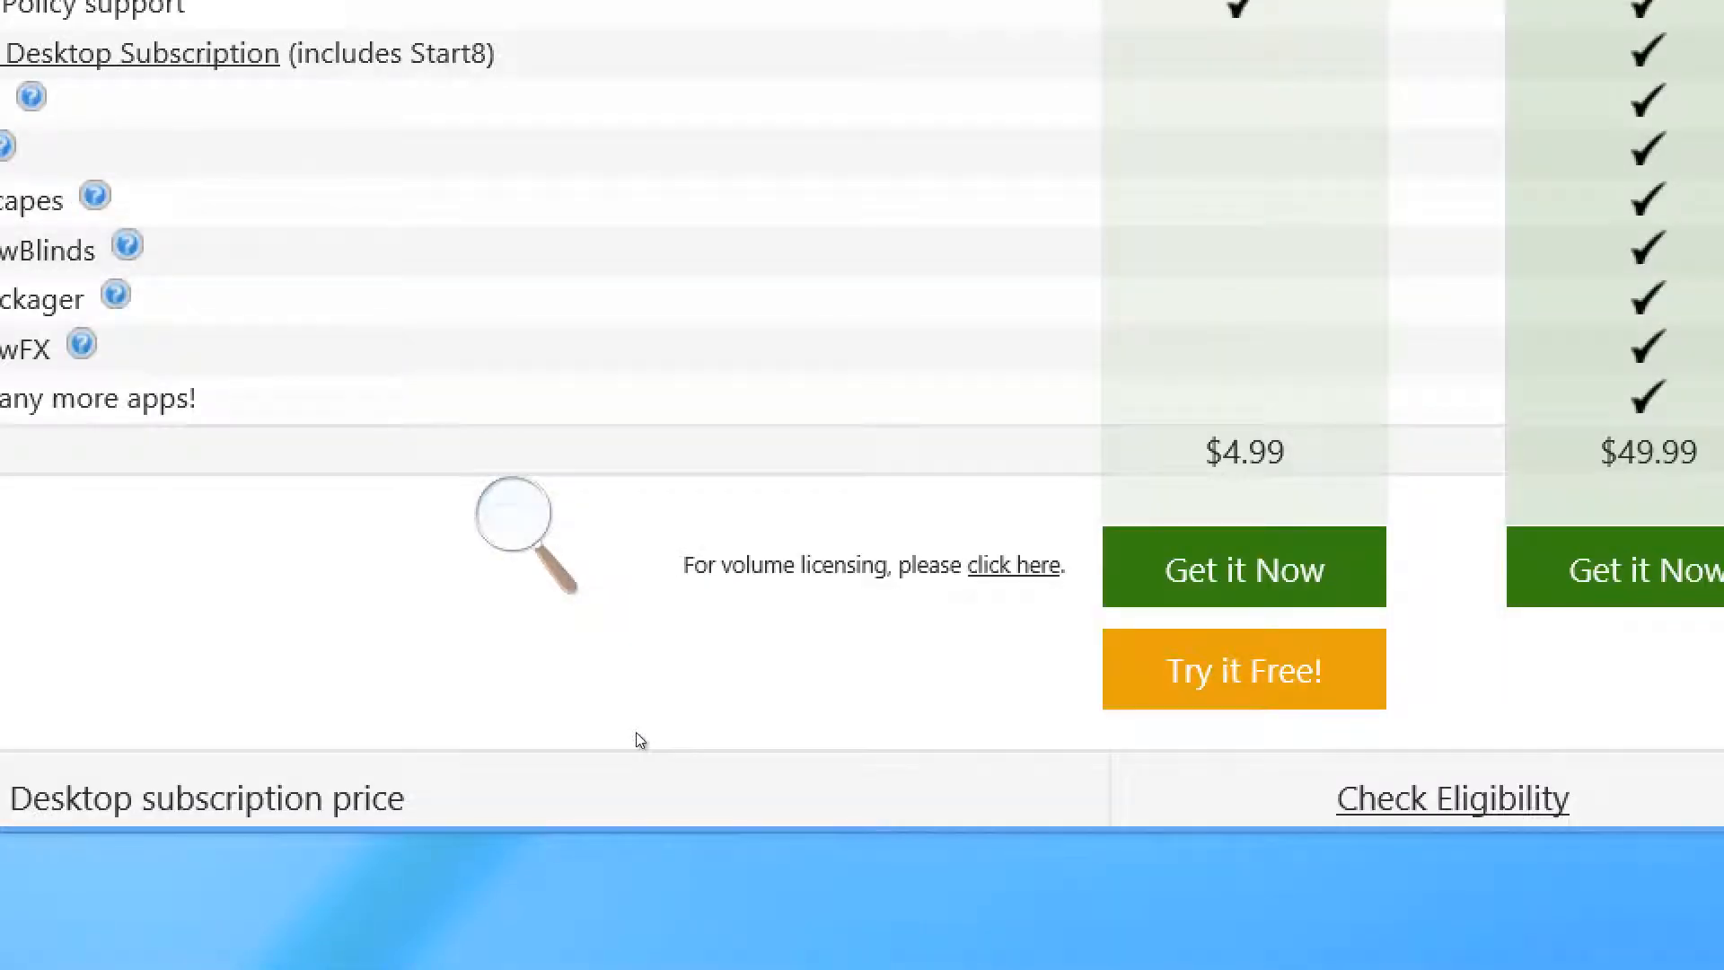
scroll(down, 3)
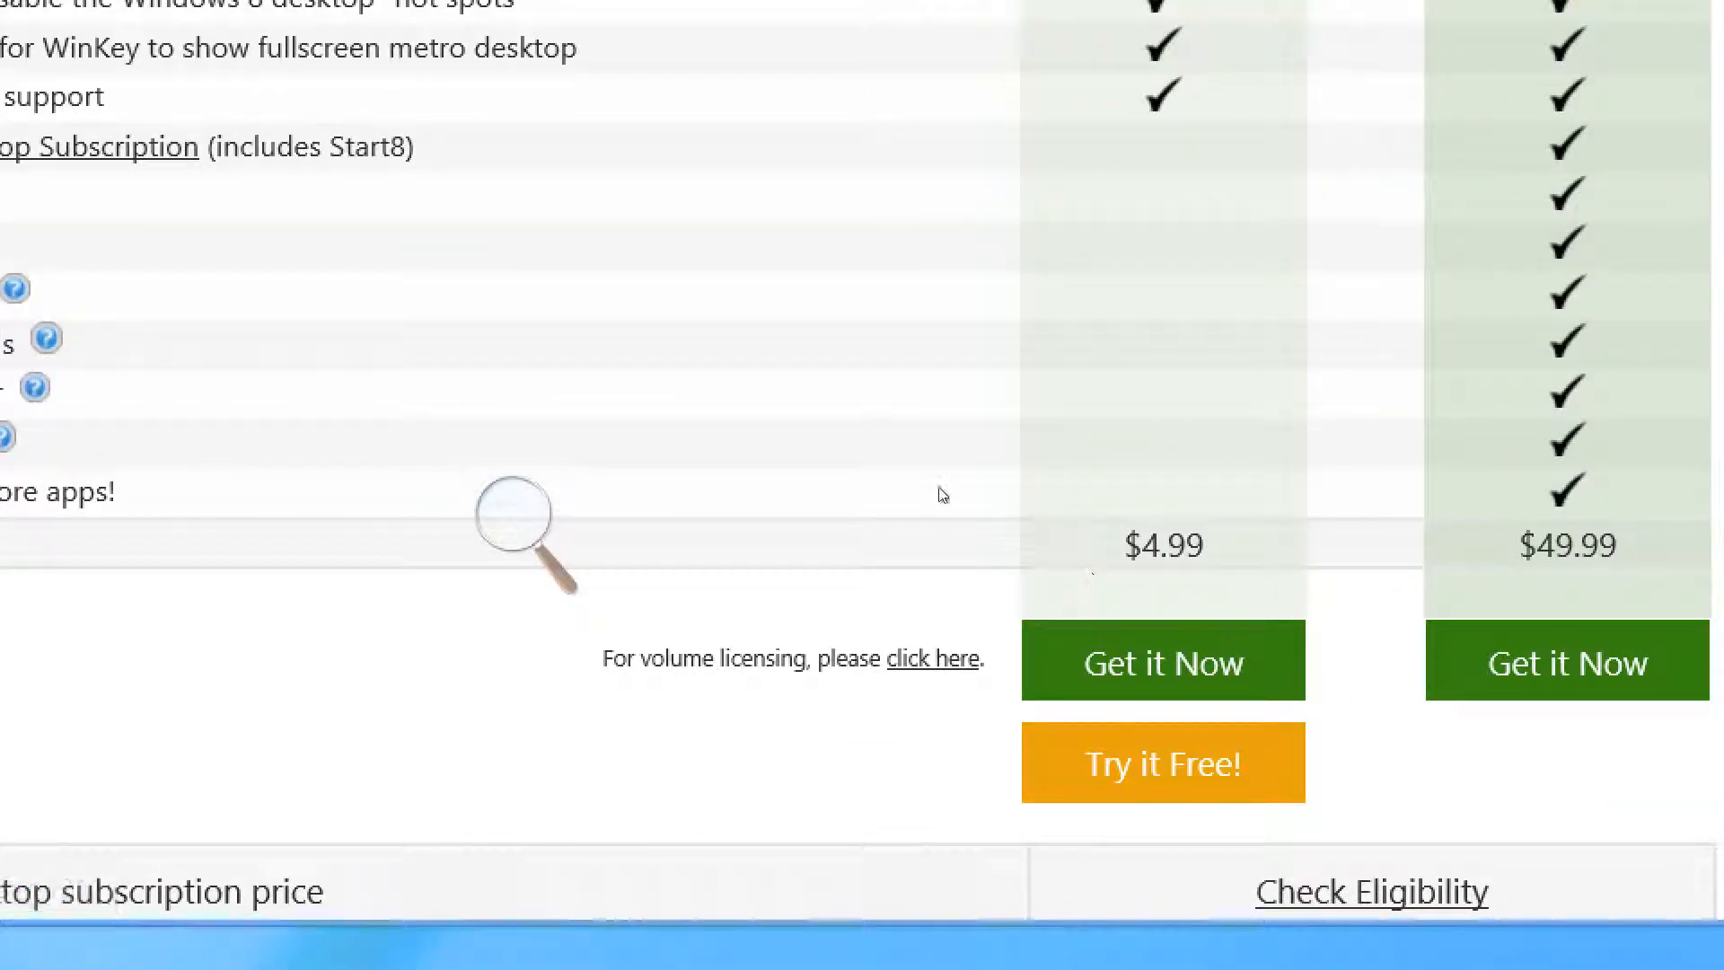
scroll(down, 3)
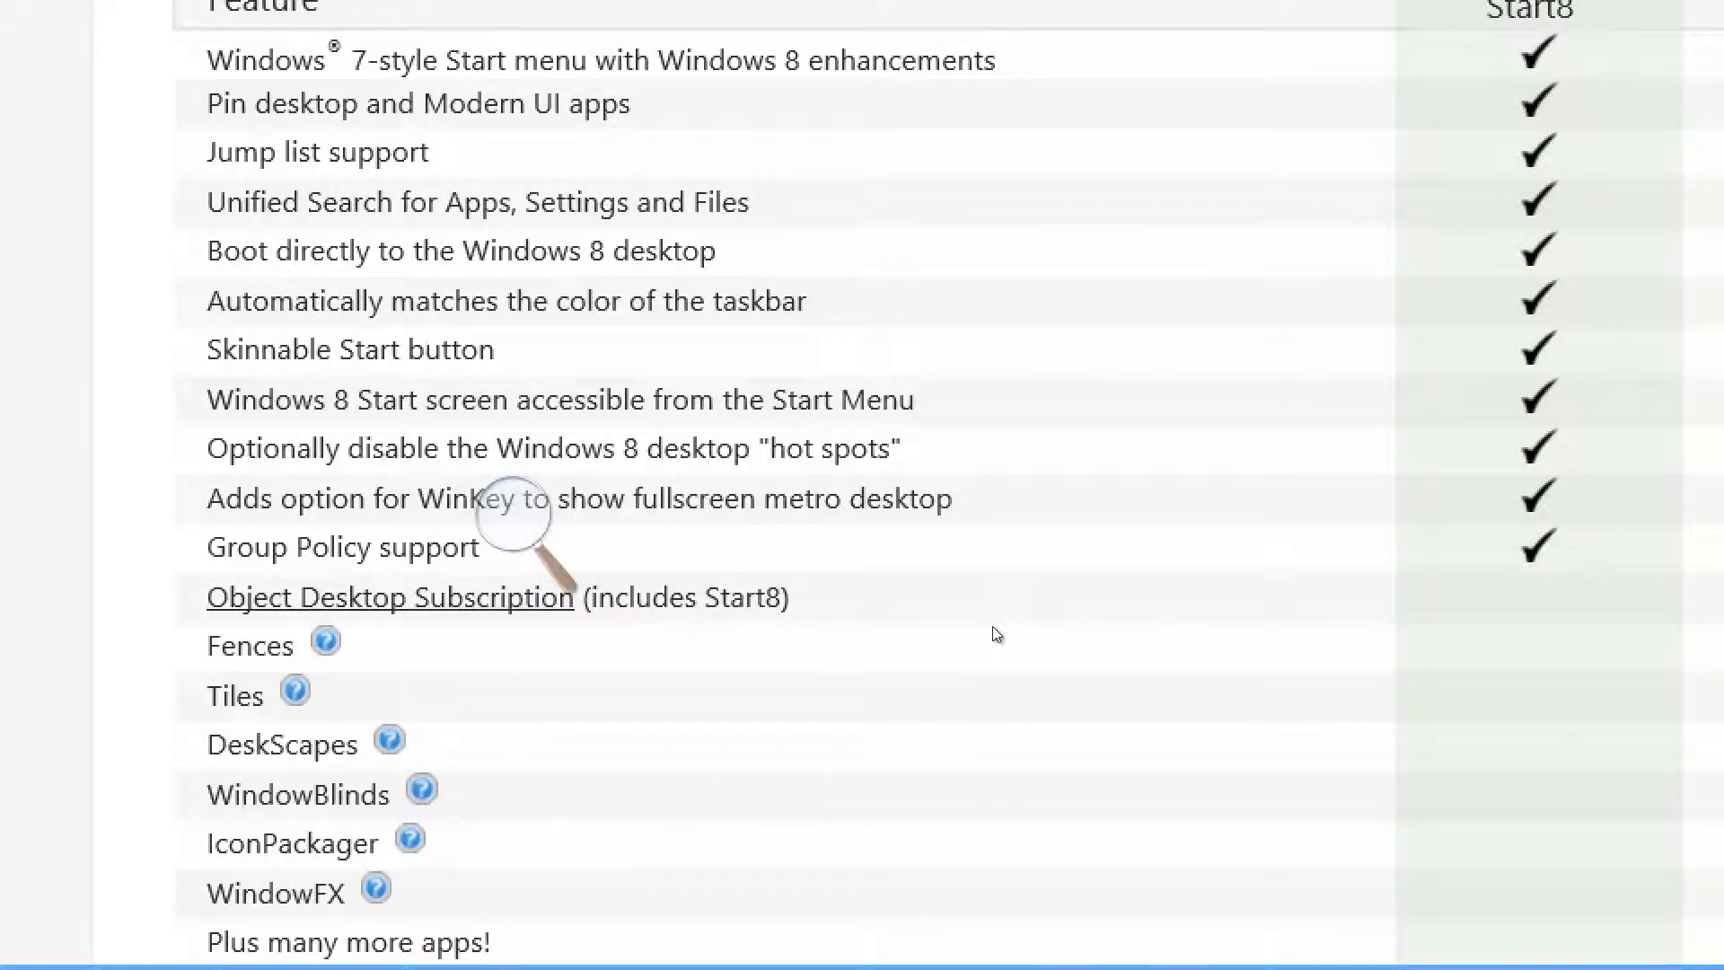
mouse_move(1068, 621)
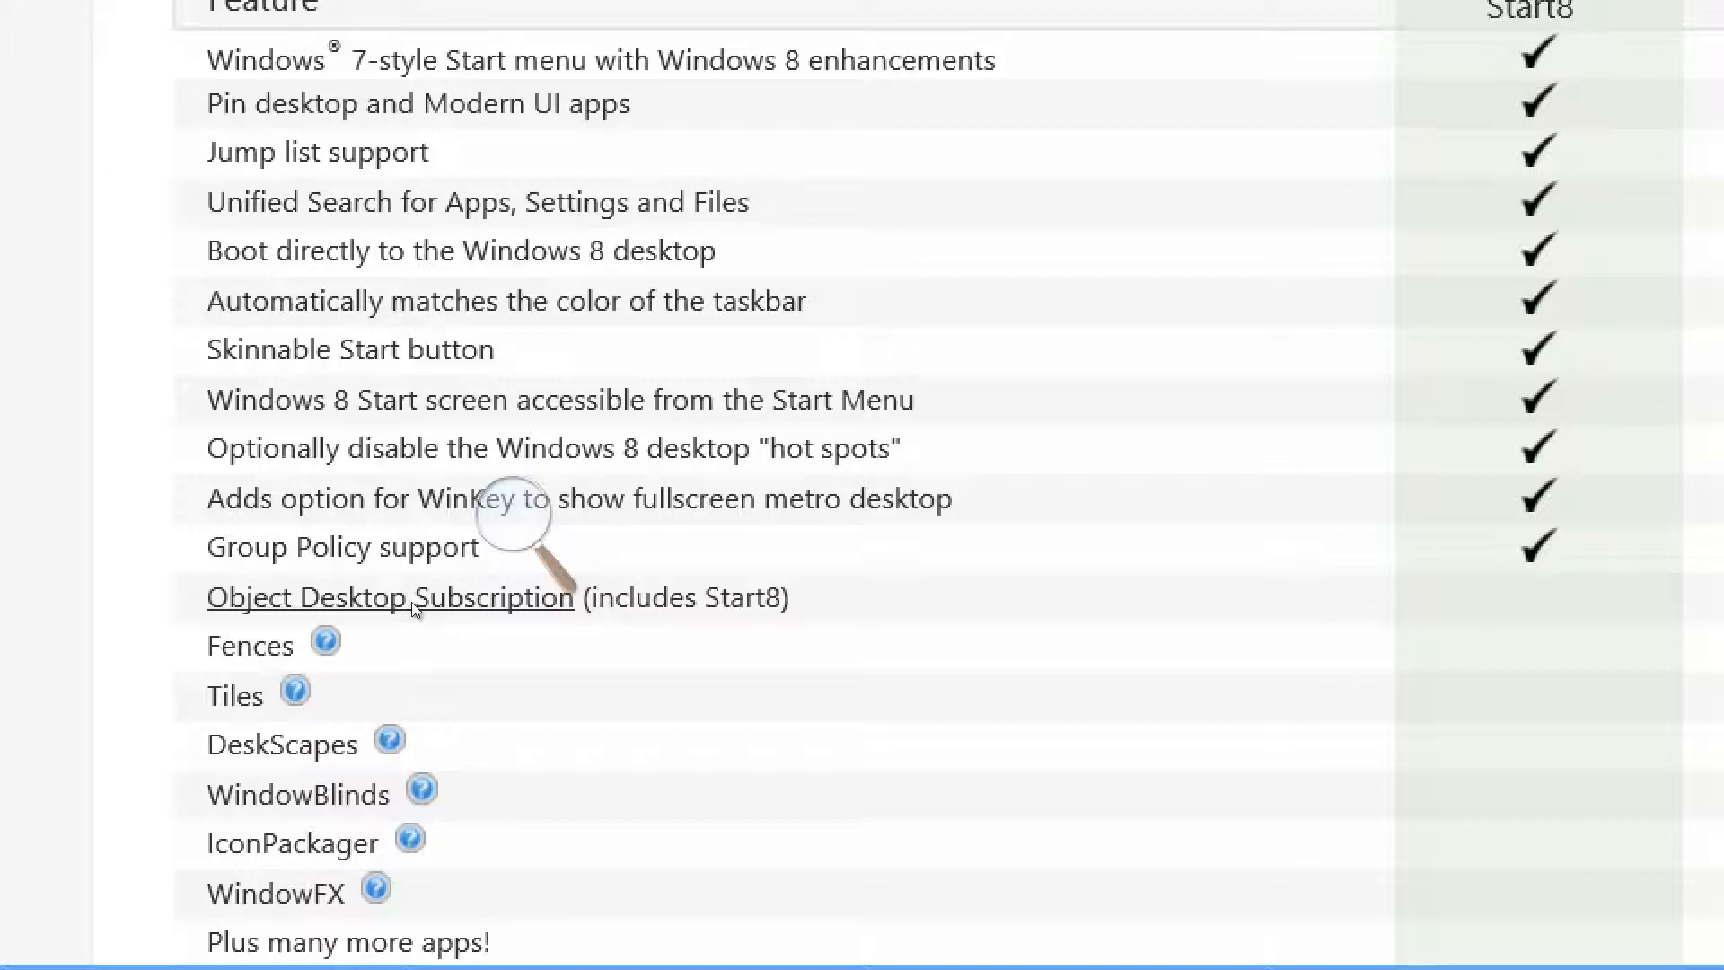
mouse_move(935, 679)
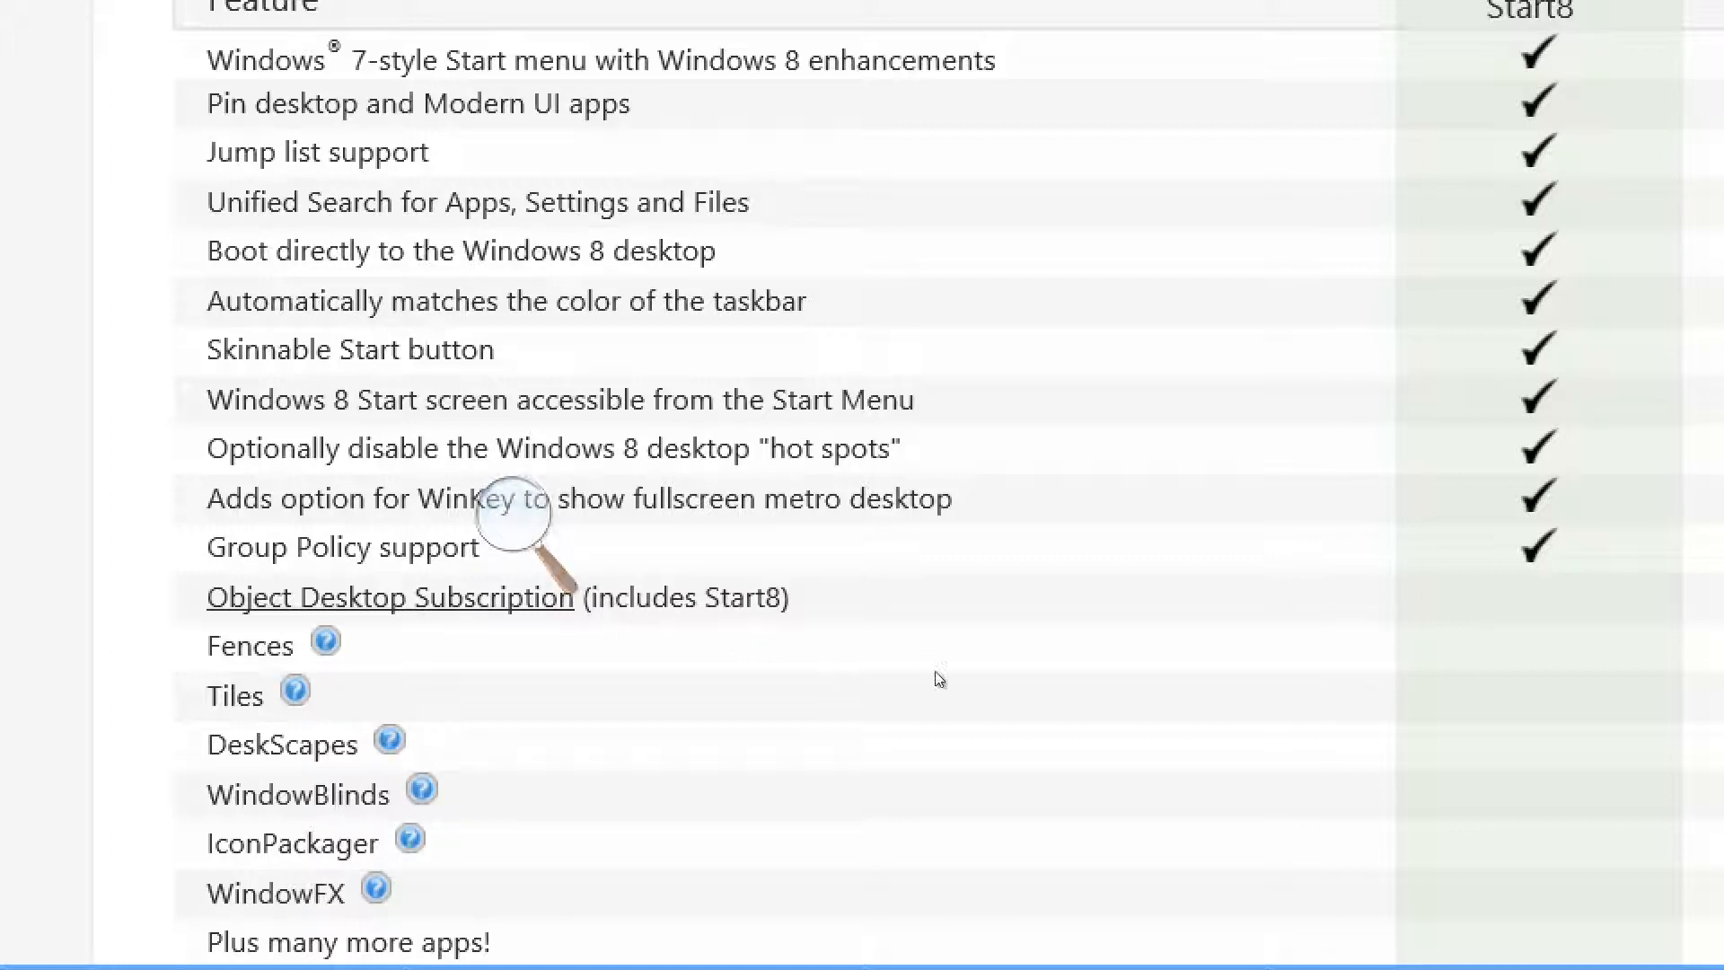
scroll(up, 3)
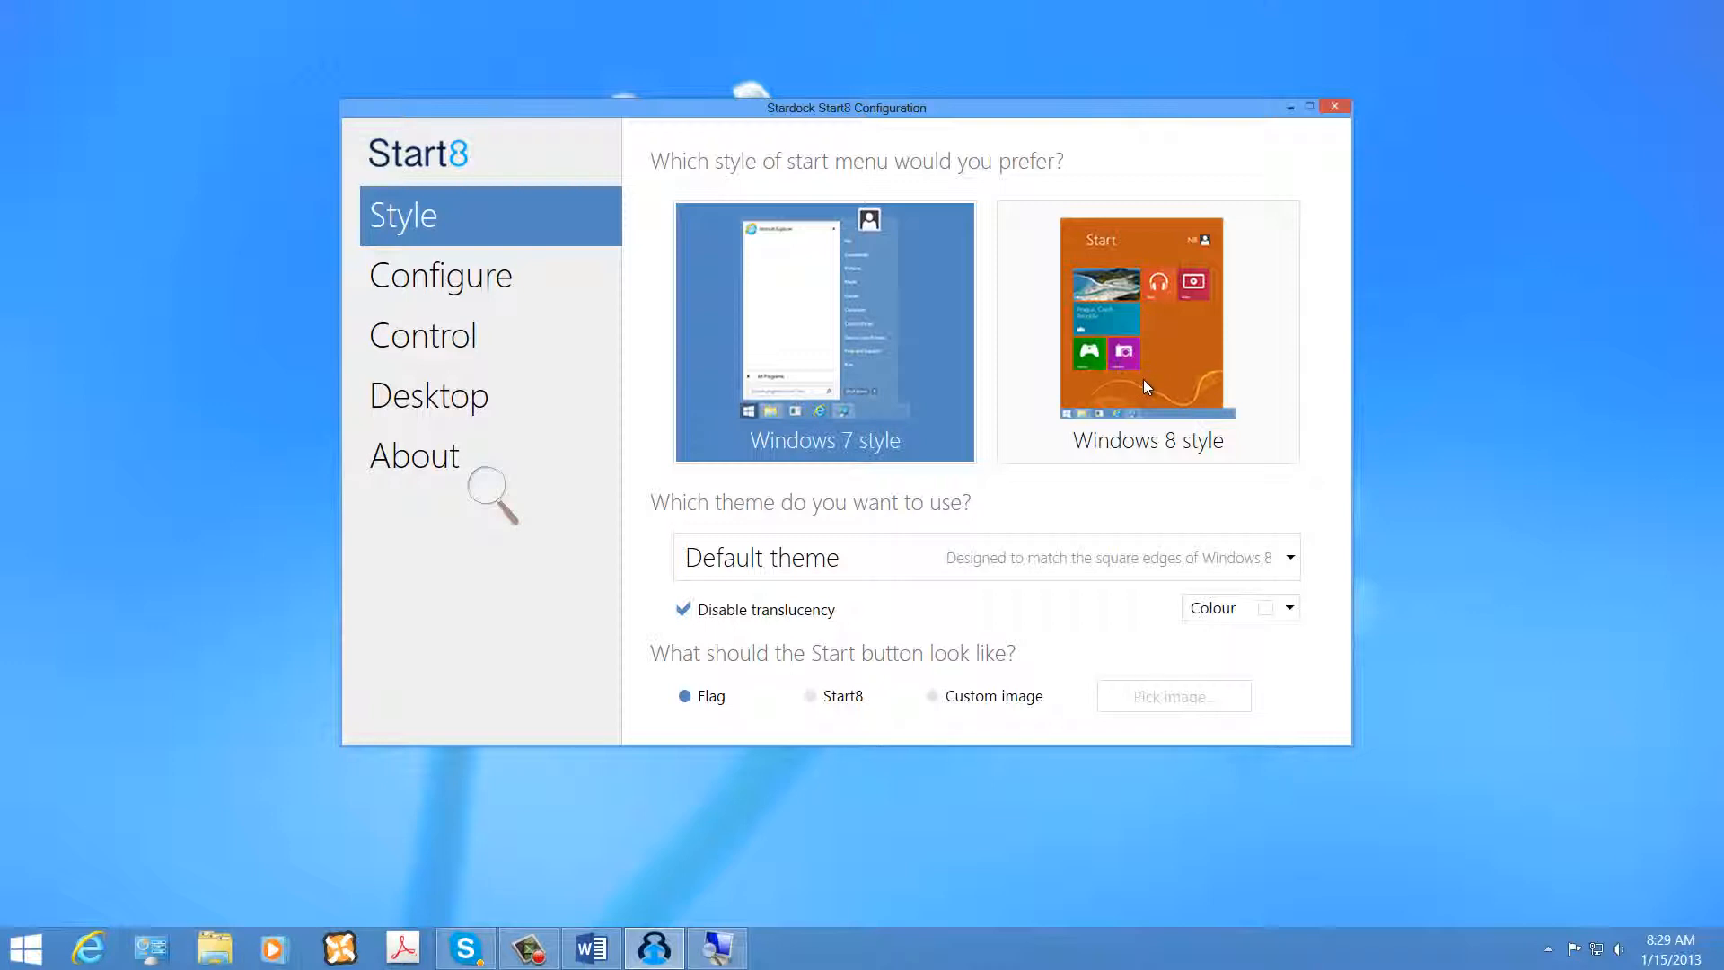
click(1147, 318)
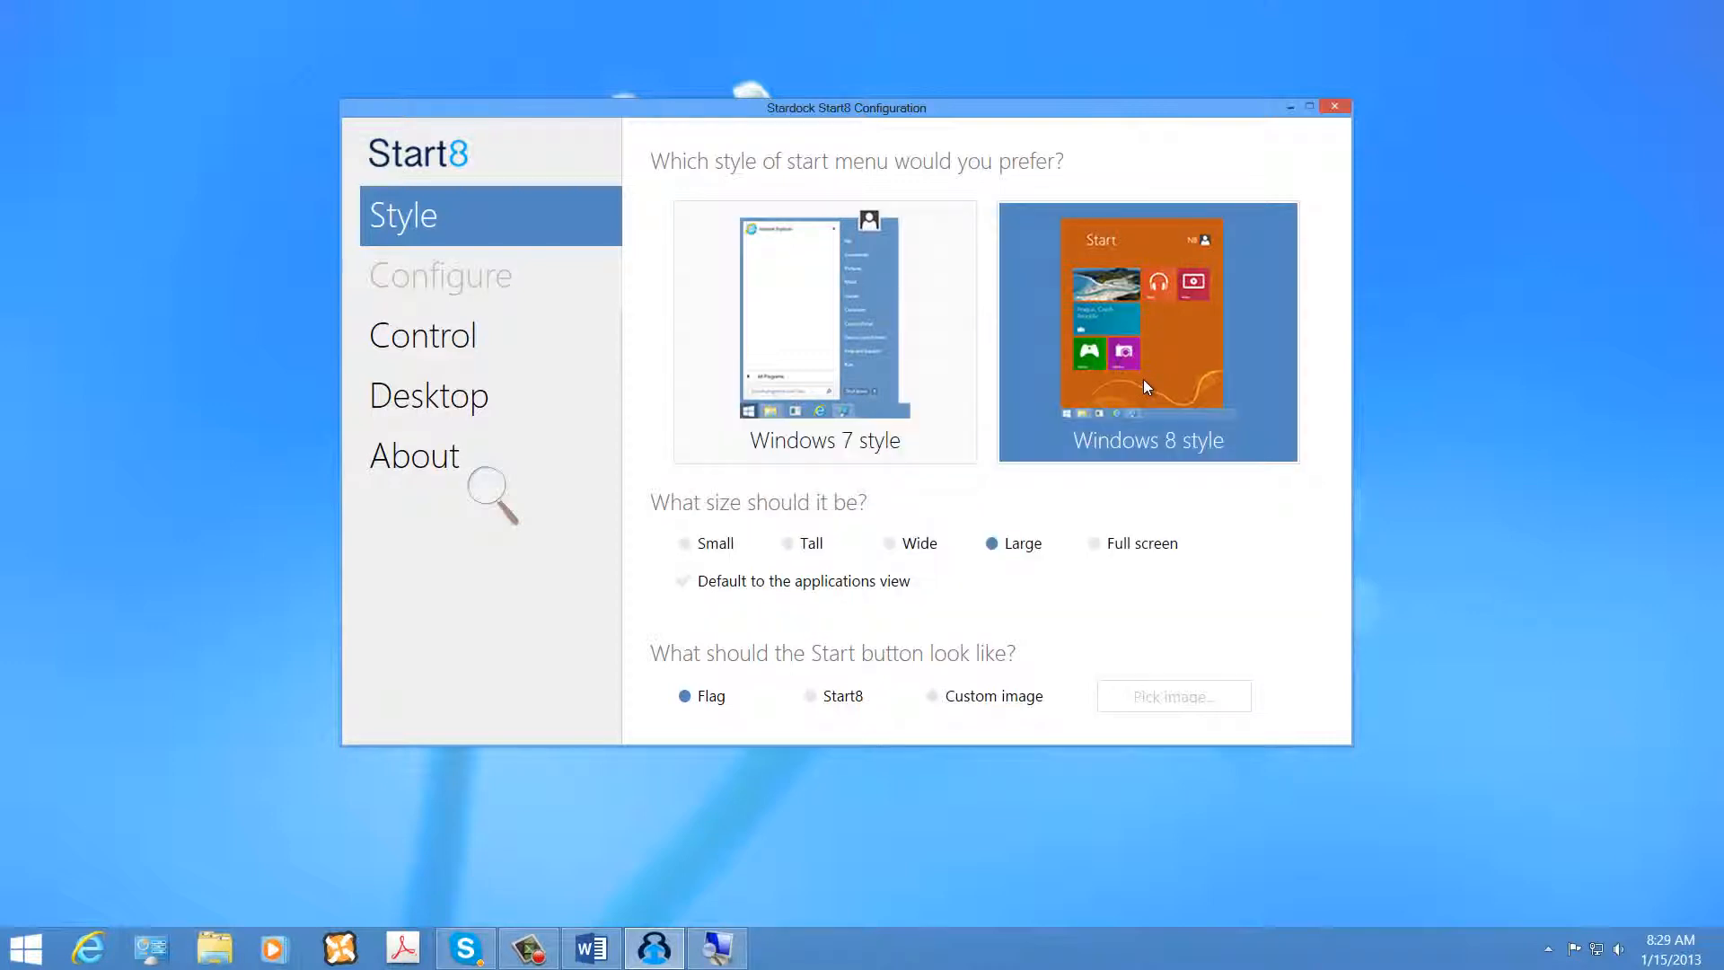
mouse_move(603, 550)
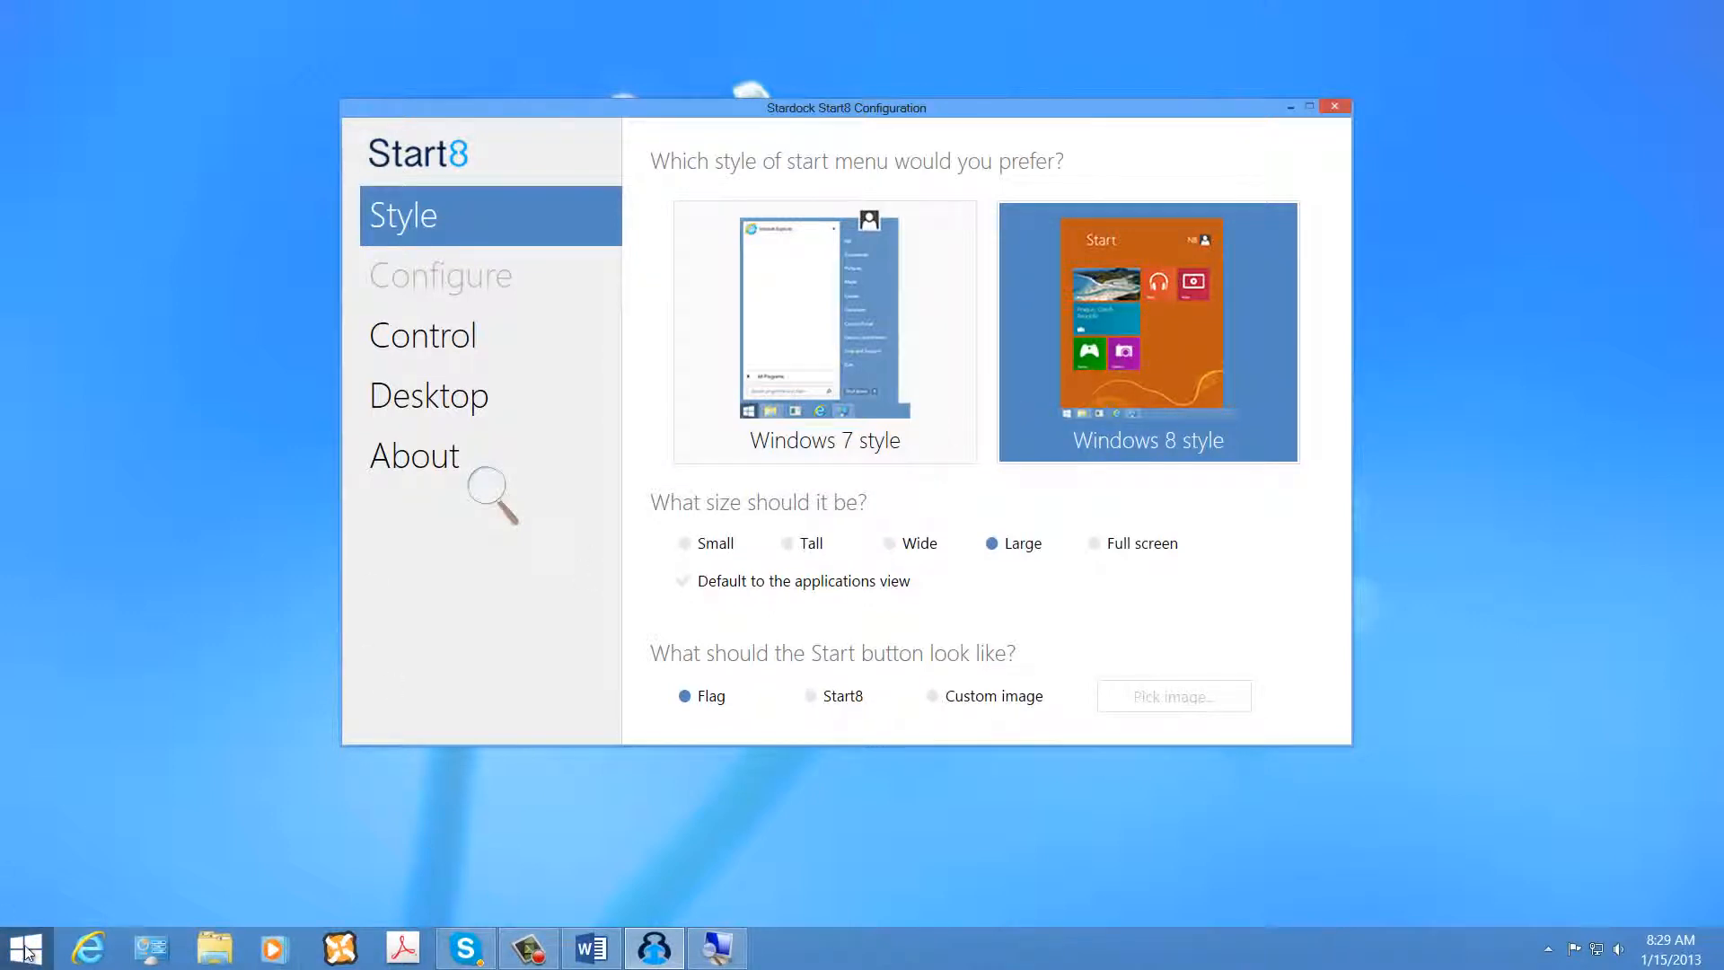
click(24, 946)
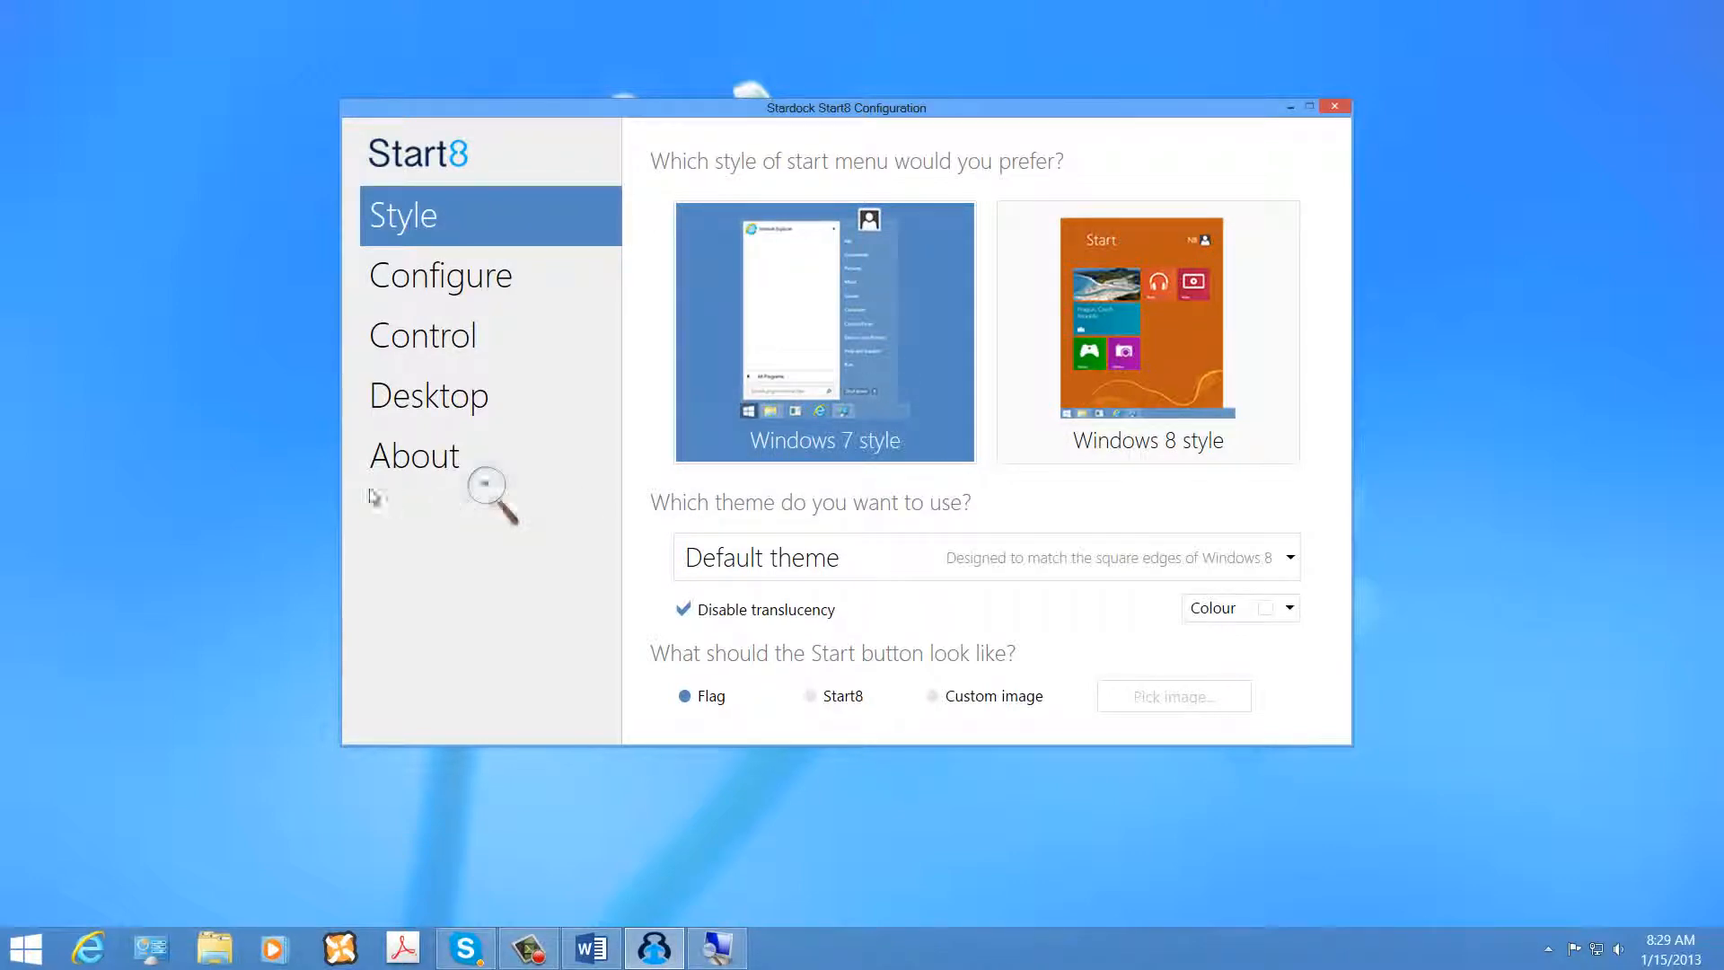
Glance at the About, Style and Configure pages, ending on About showing version 1.03.
click(415, 455)
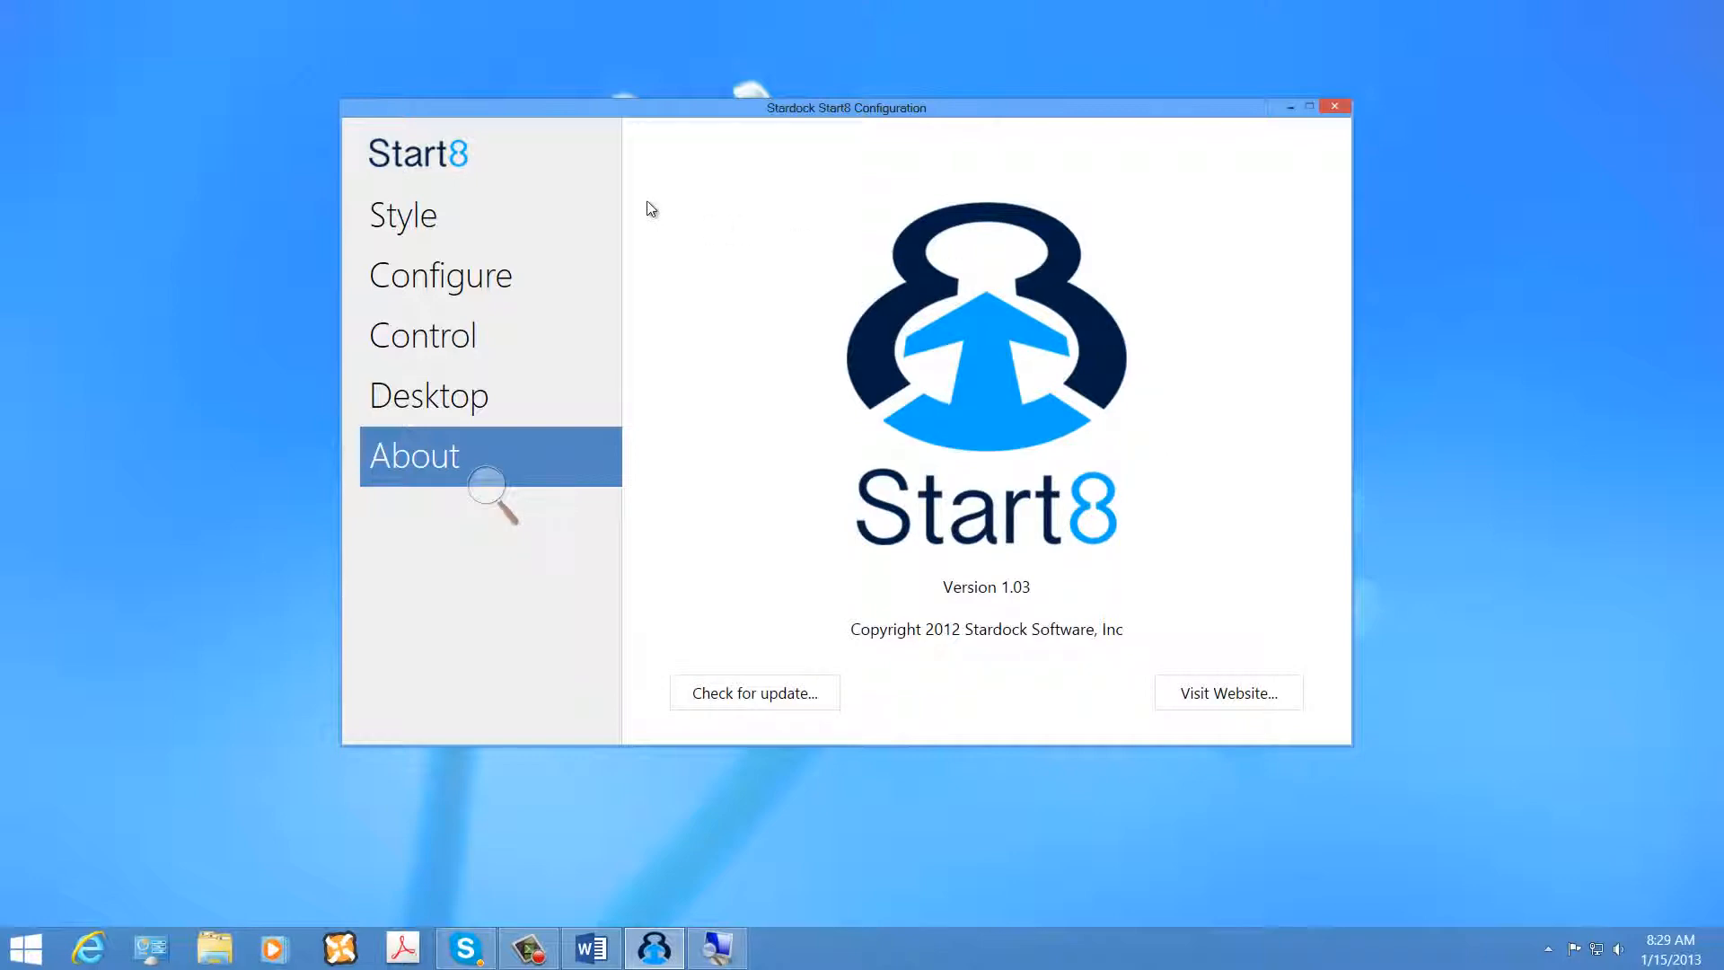
click(402, 215)
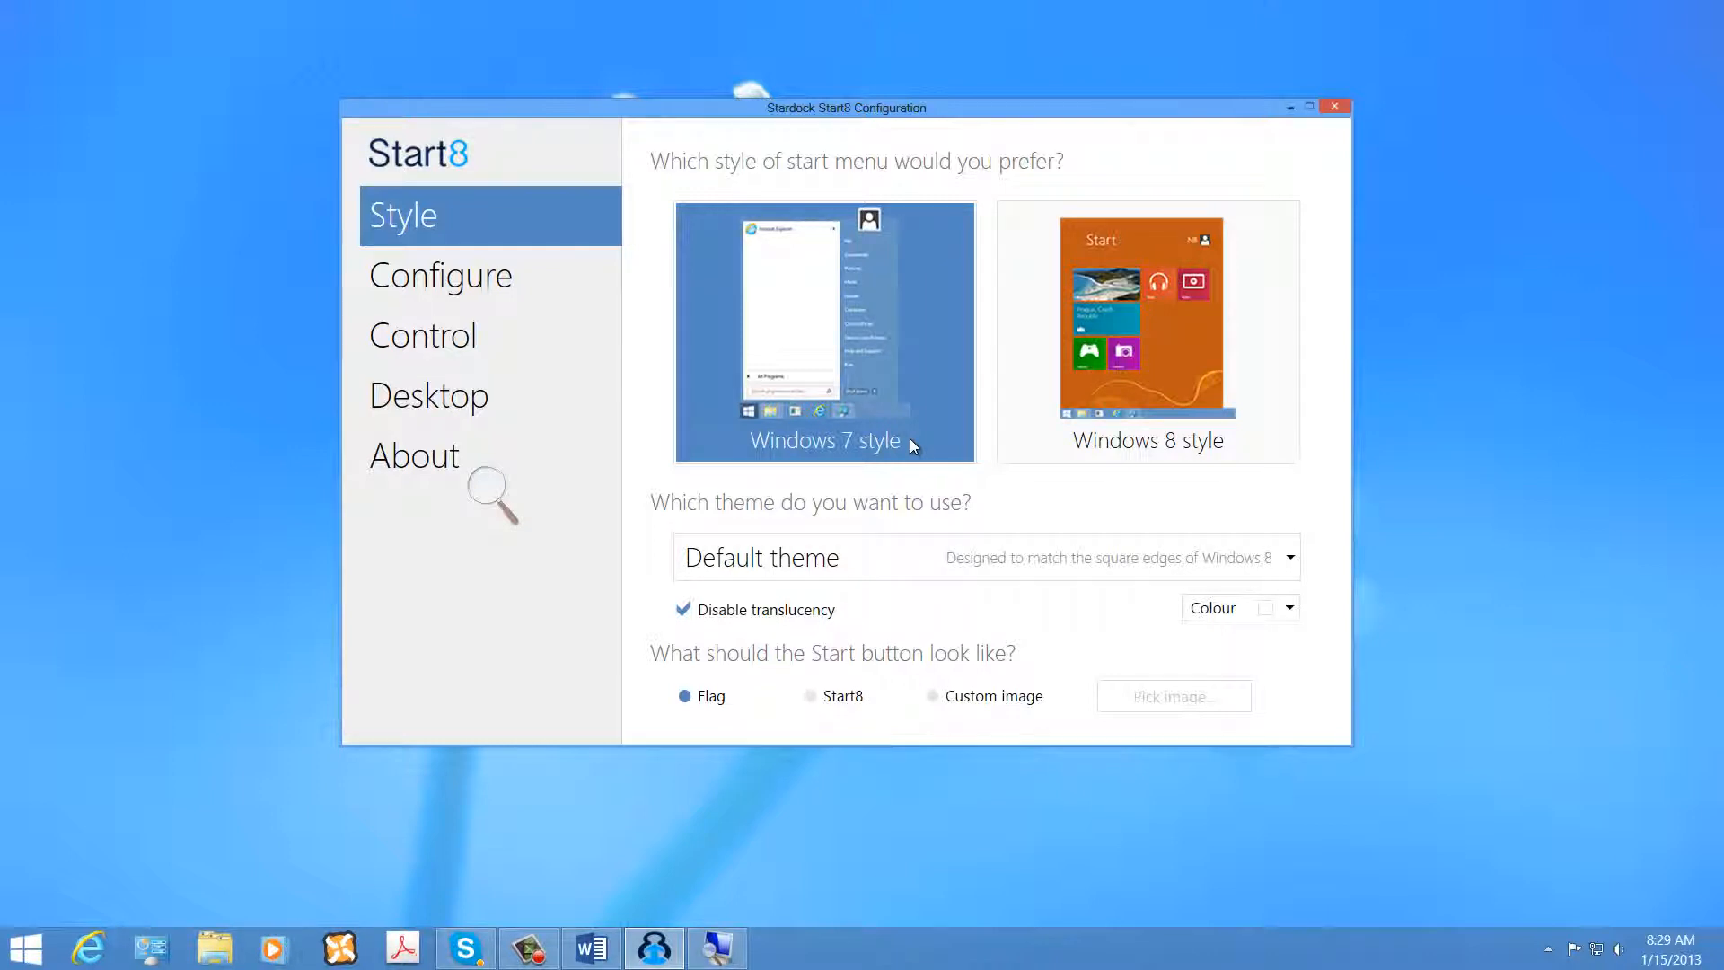
mouse_move(792, 417)
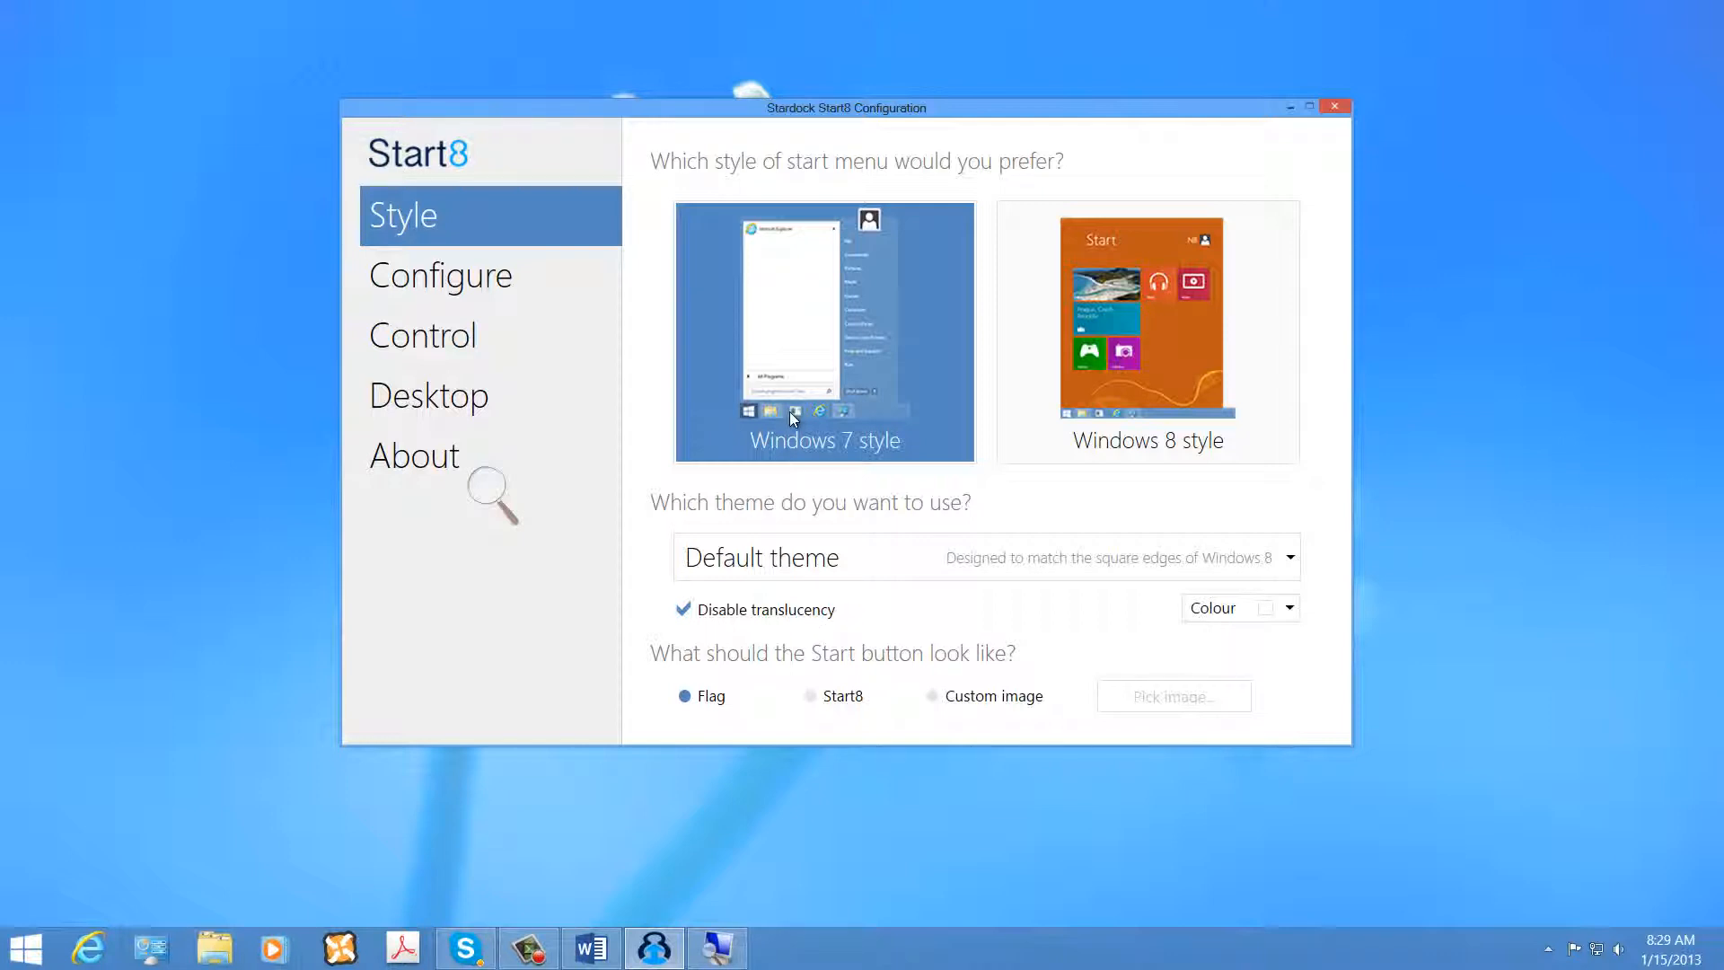
mouse_move(454, 421)
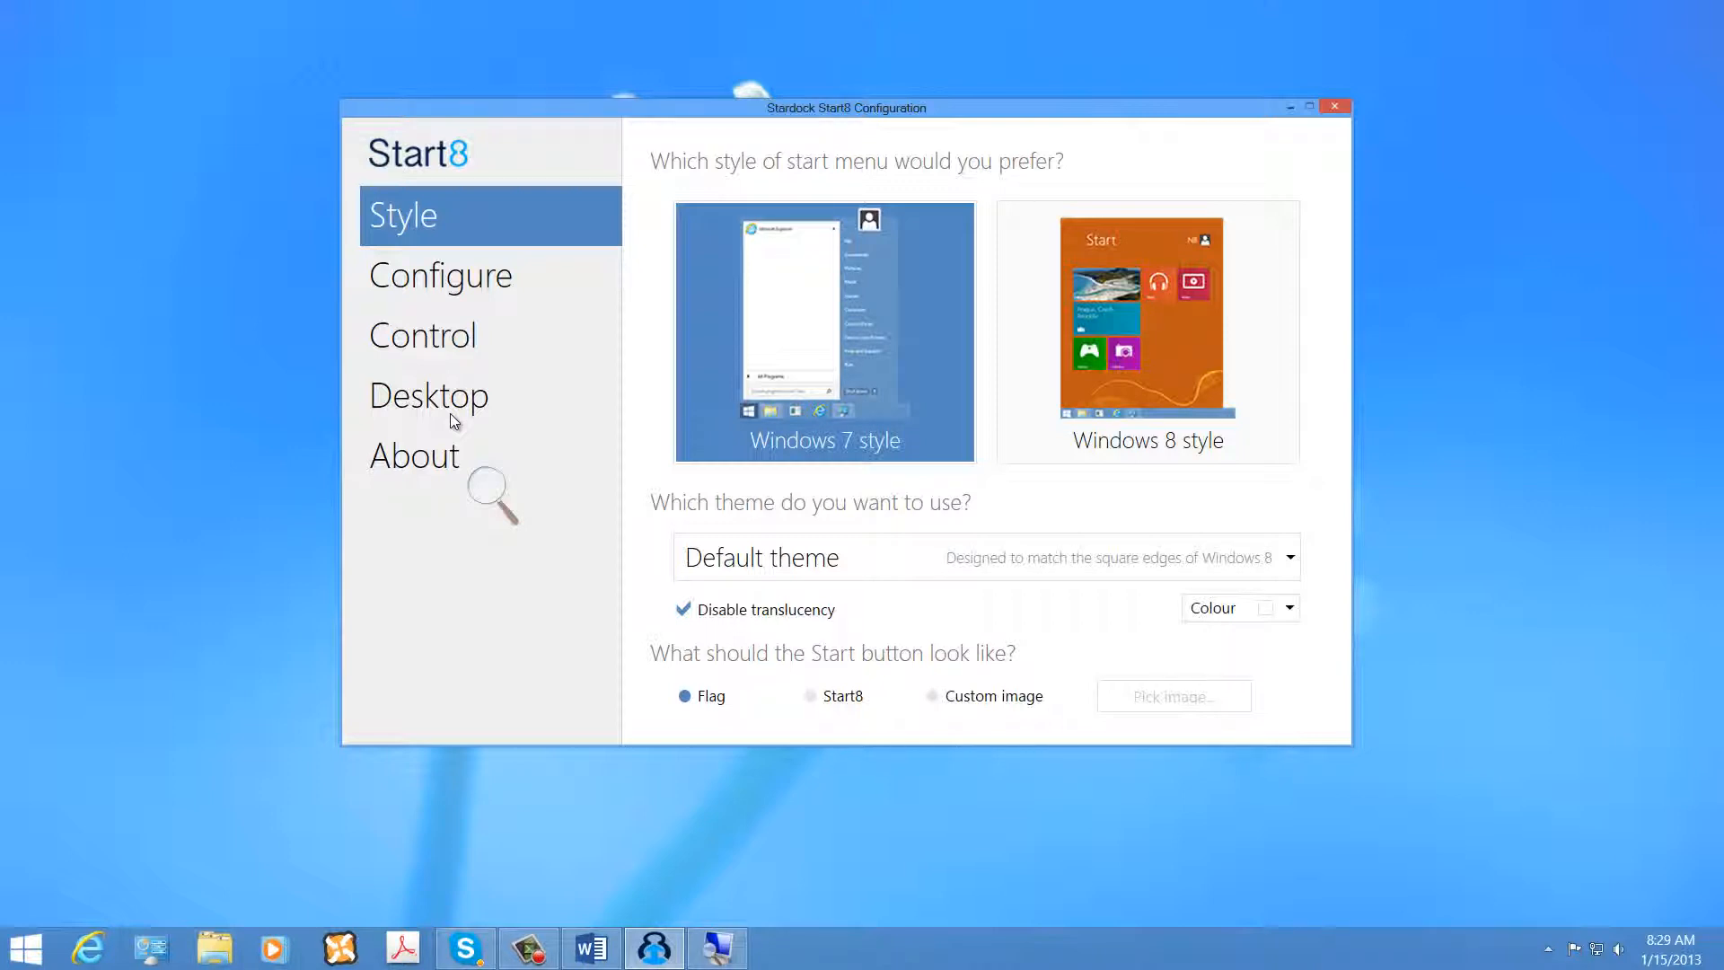
mouse_move(555, 151)
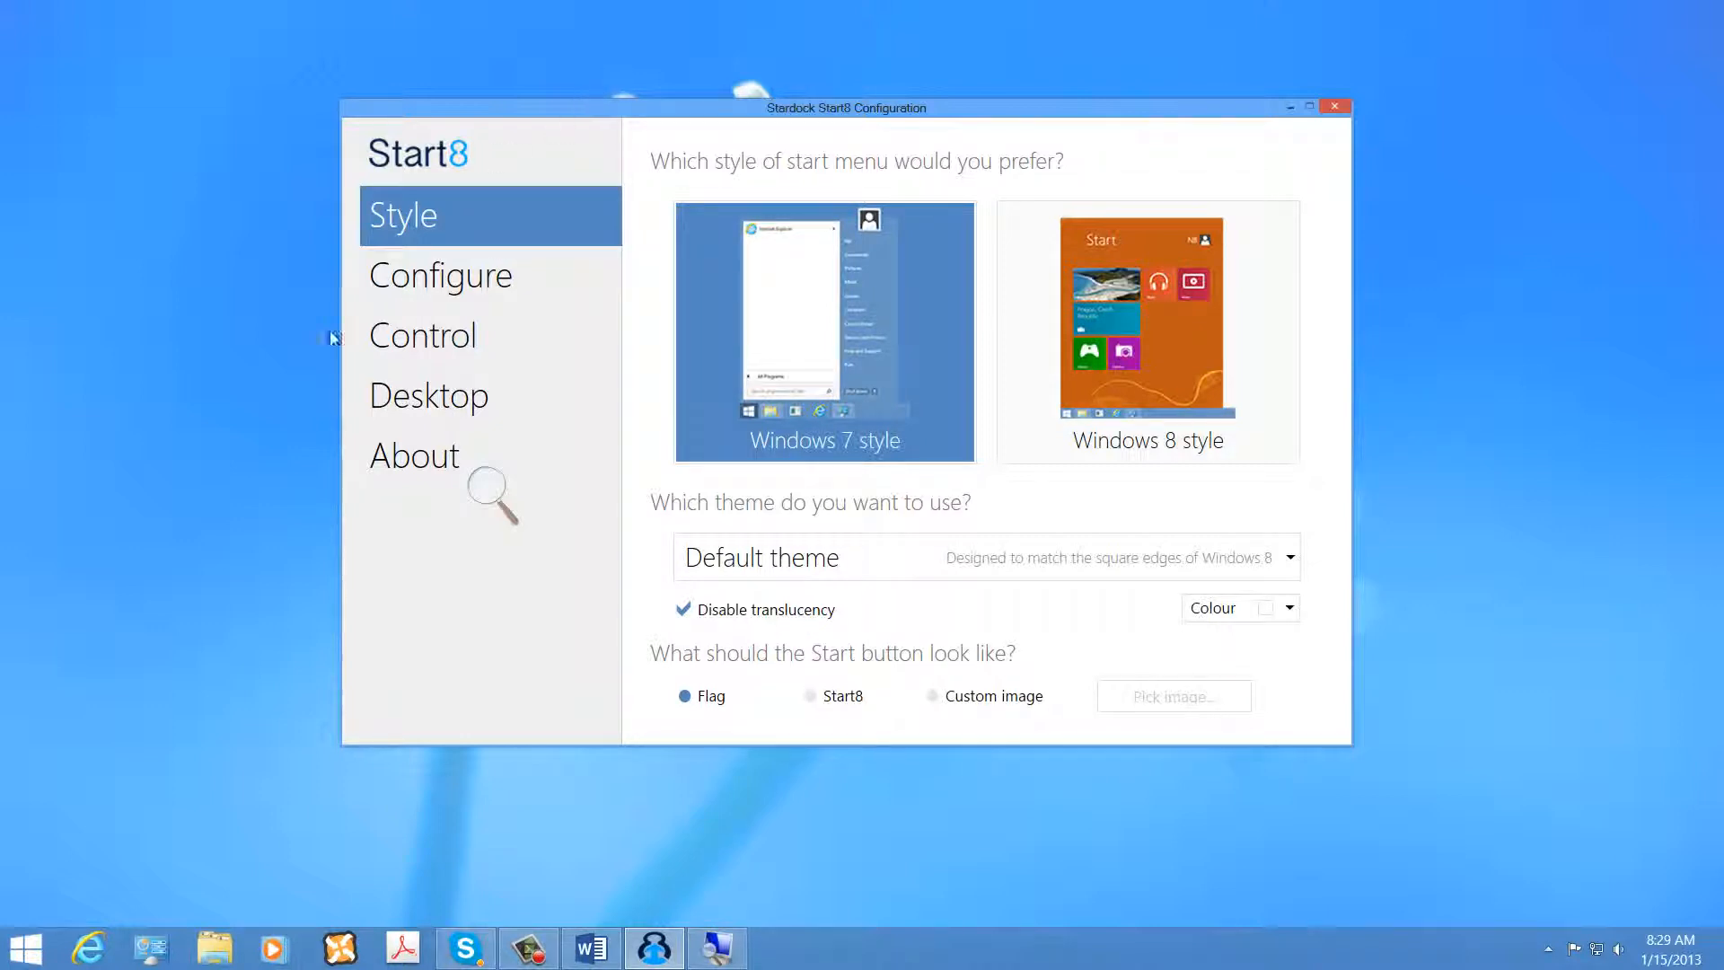
click(441, 275)
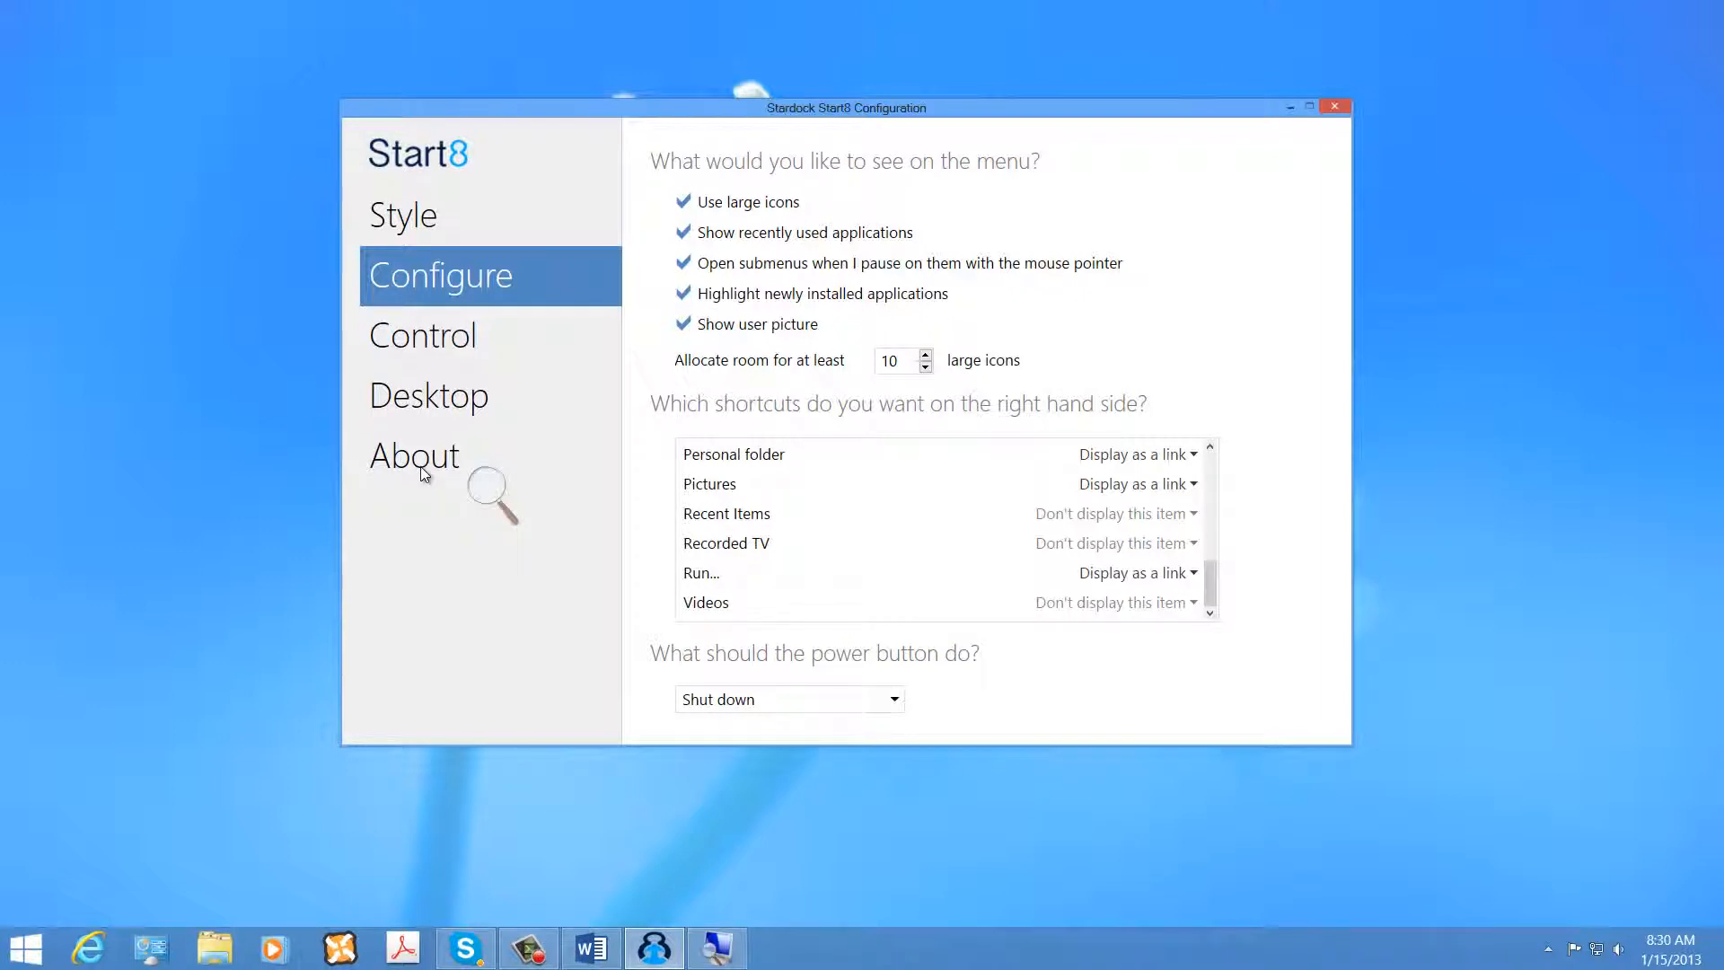
click(415, 456)
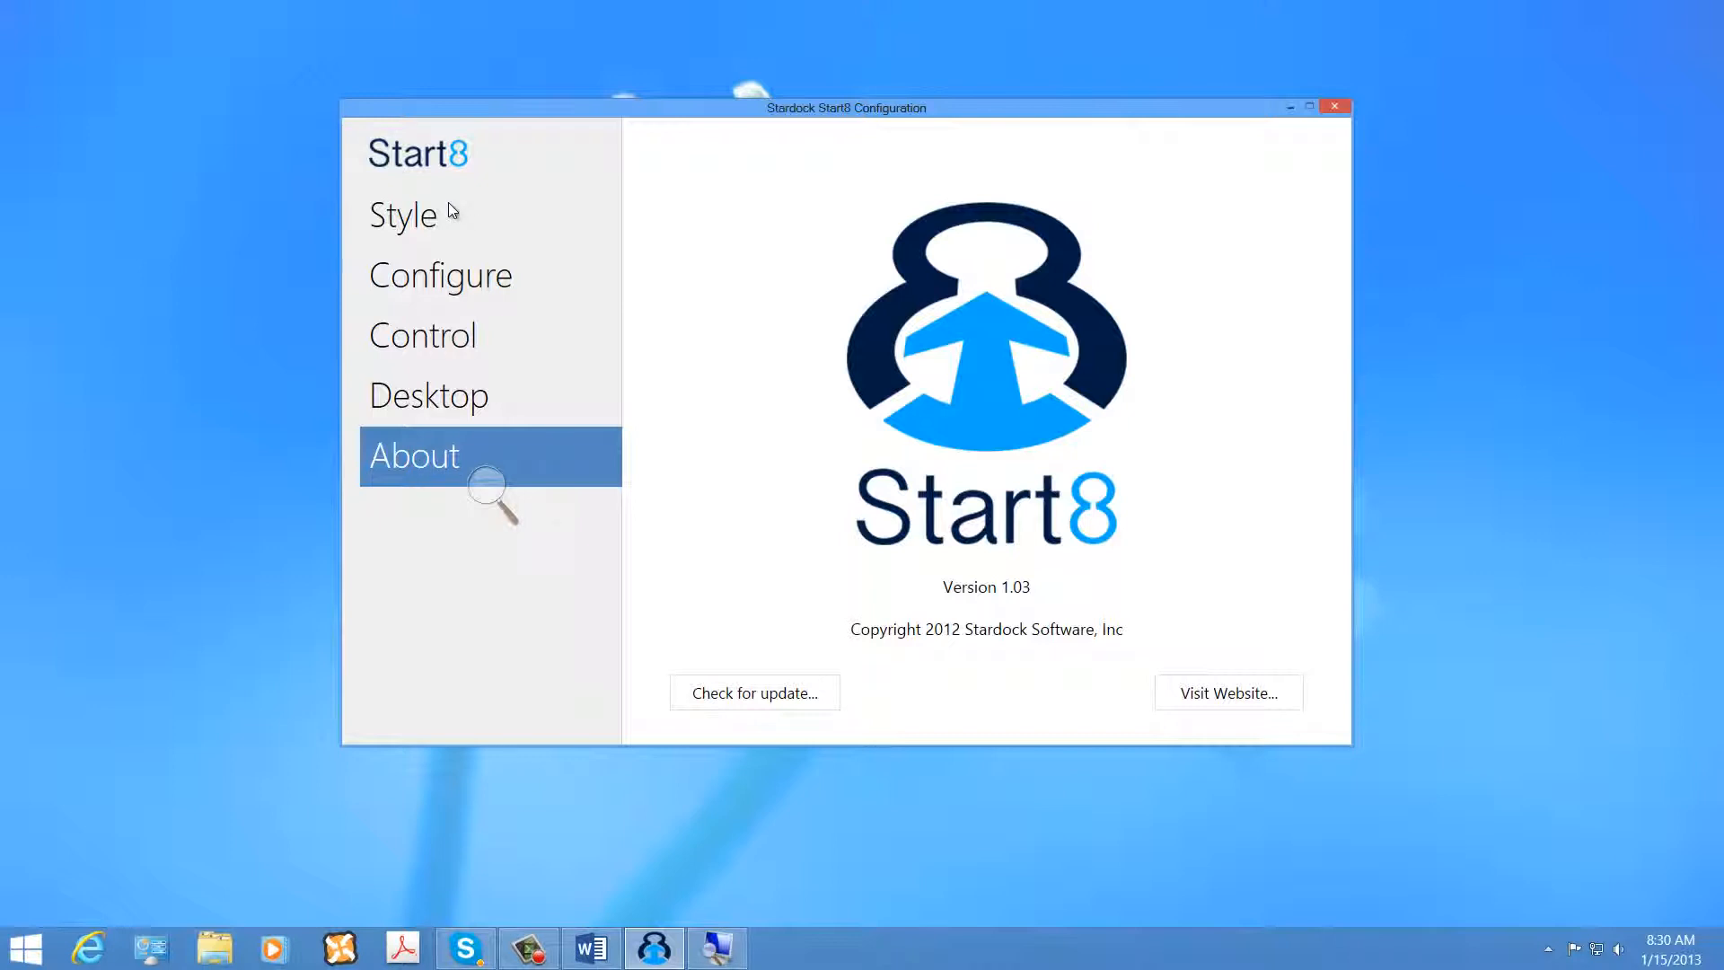
mouse_move(439, 237)
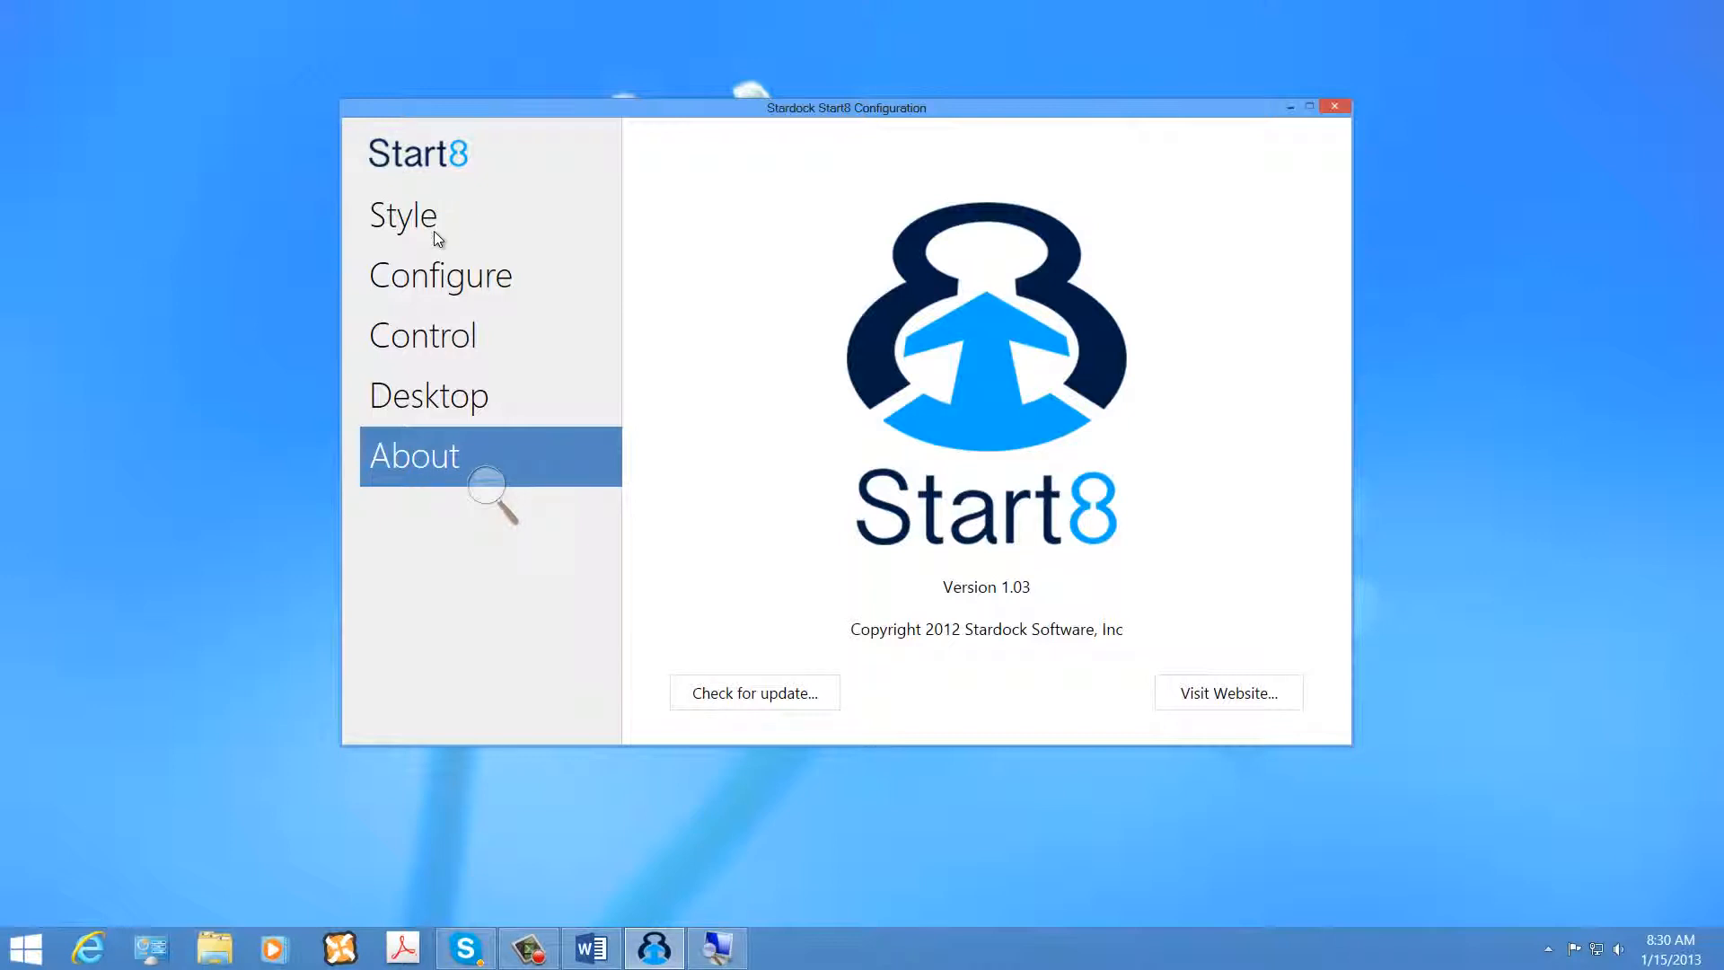